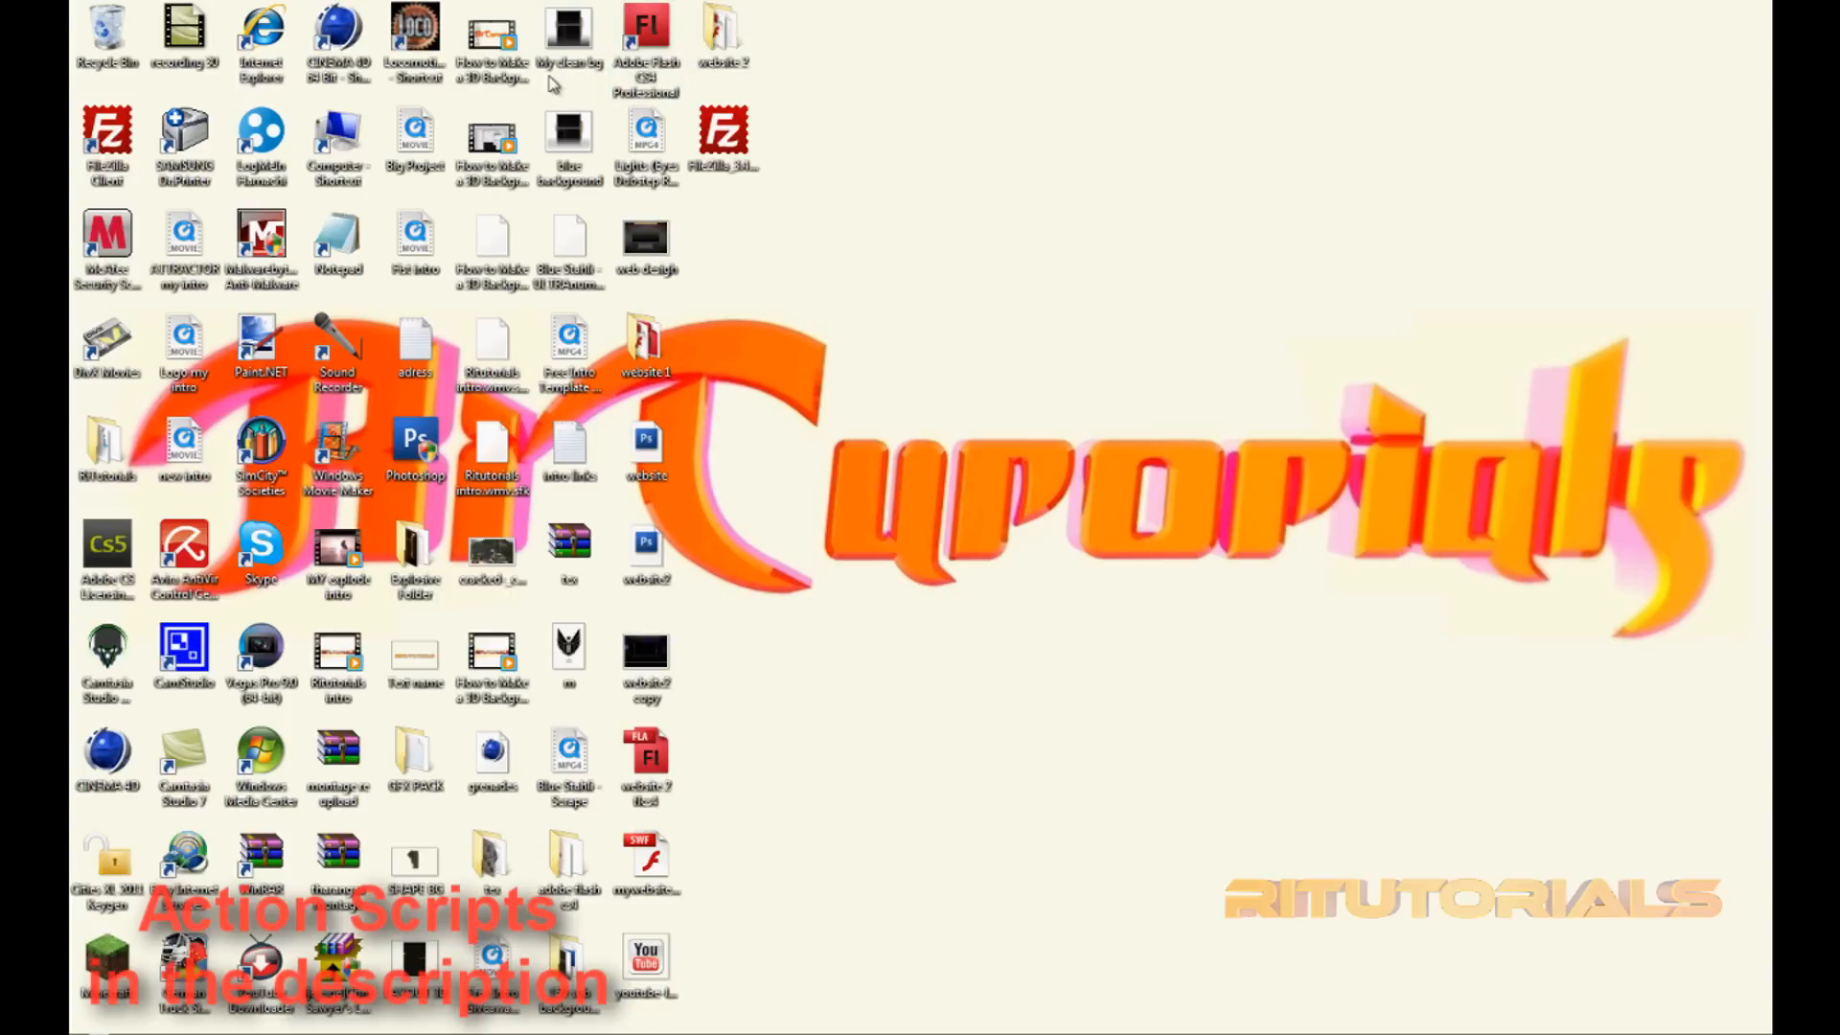
# - Launch Flash CS4 Professional and create a new ActionScript 3.0 Flash file
pyautogui.click(644, 35)
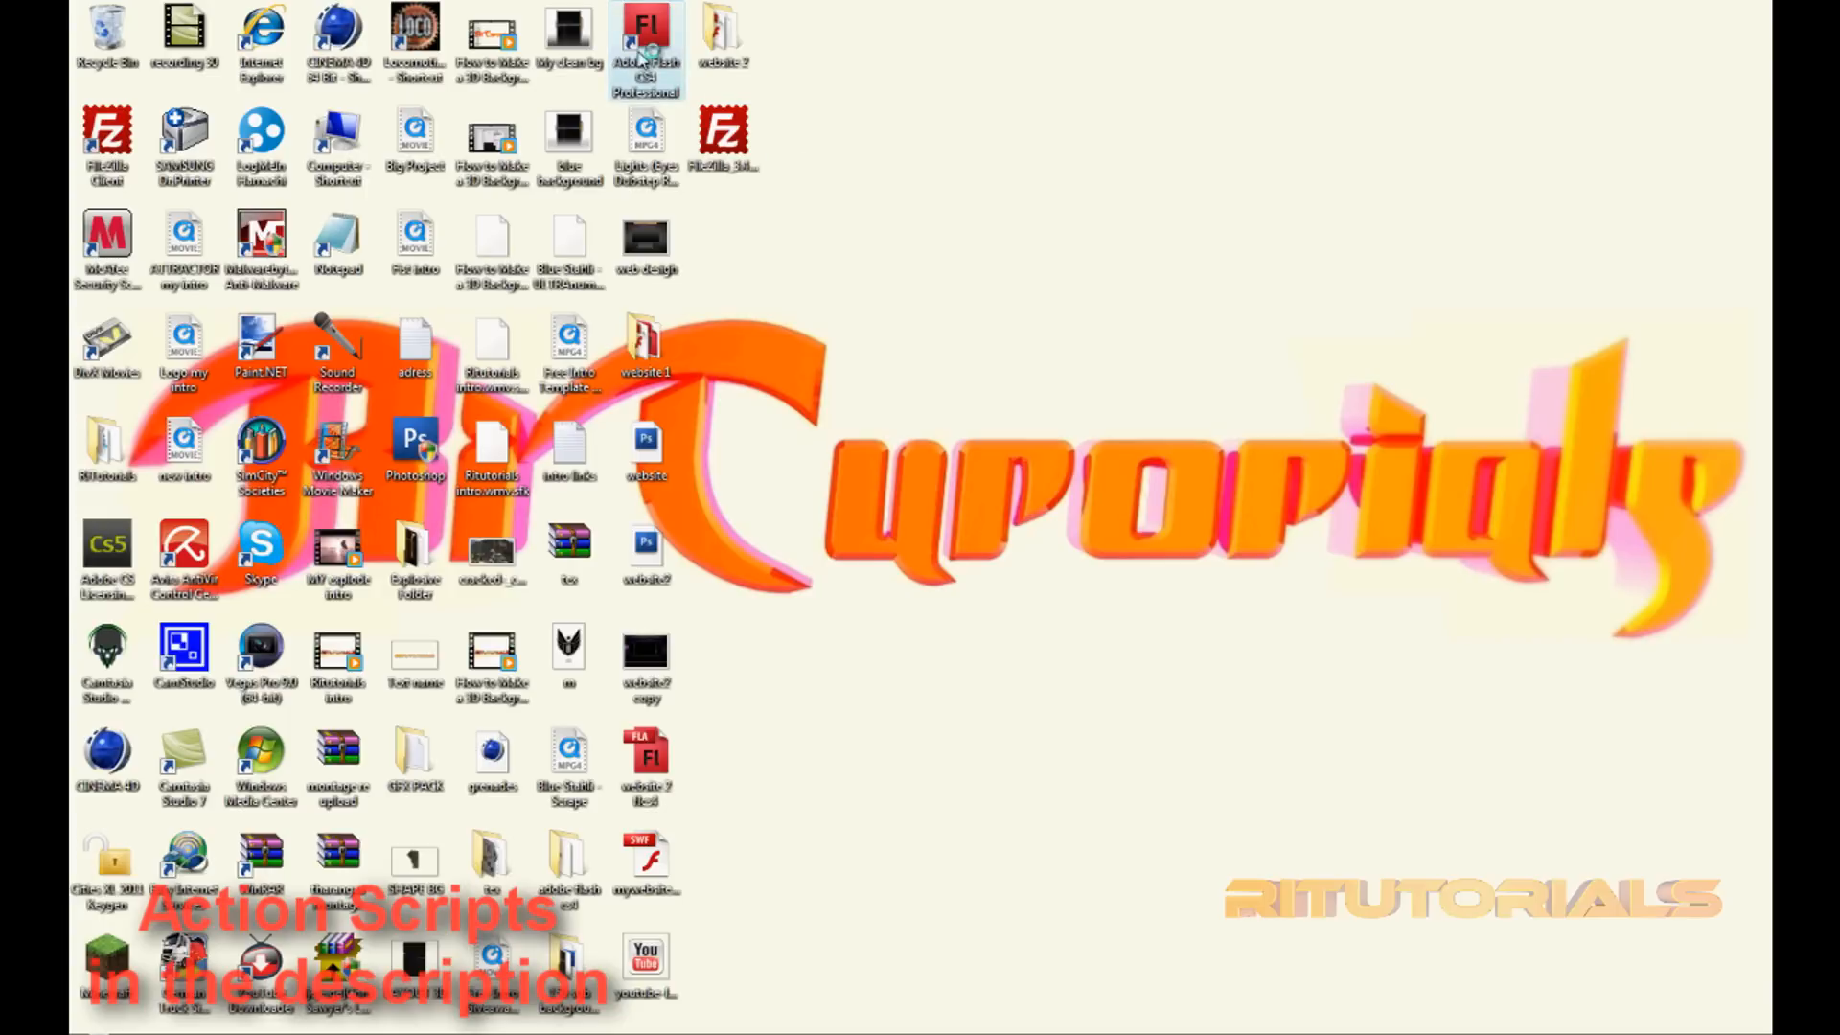
pyautogui.doubleClick(645, 42)
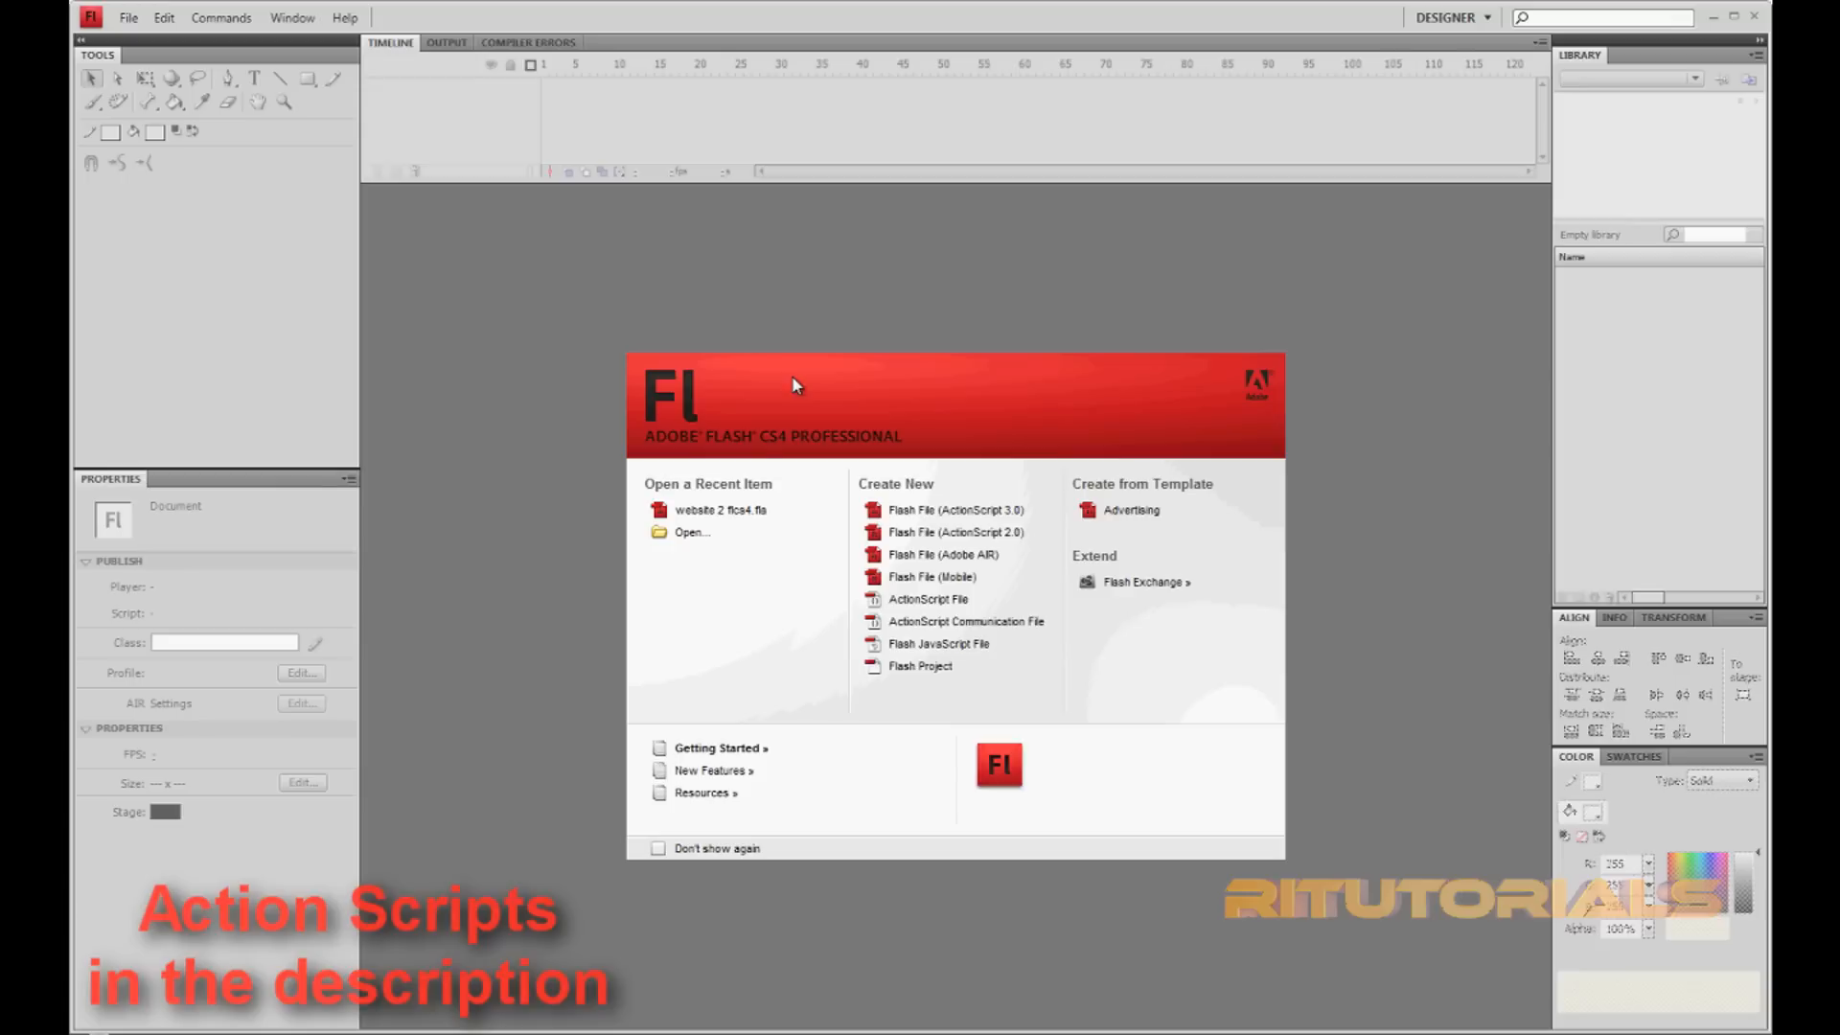
pyautogui.moveTo(956, 509)
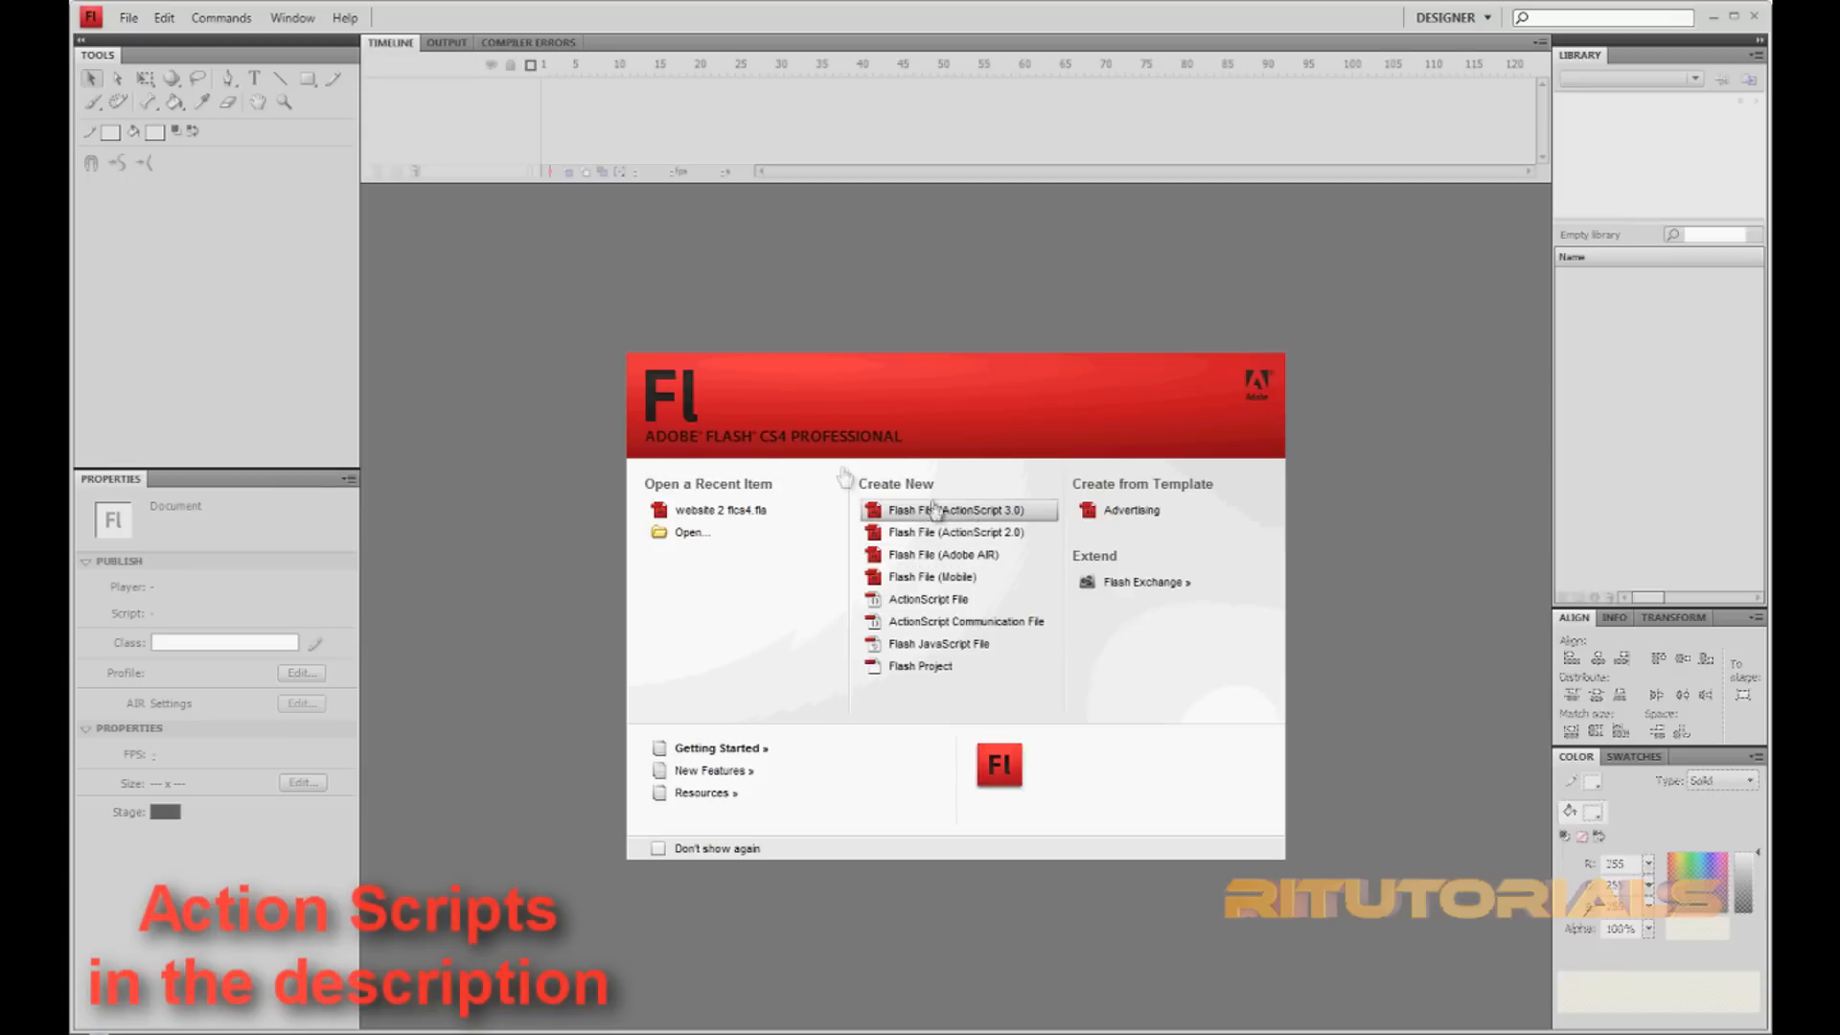
pyautogui.click(956, 509)
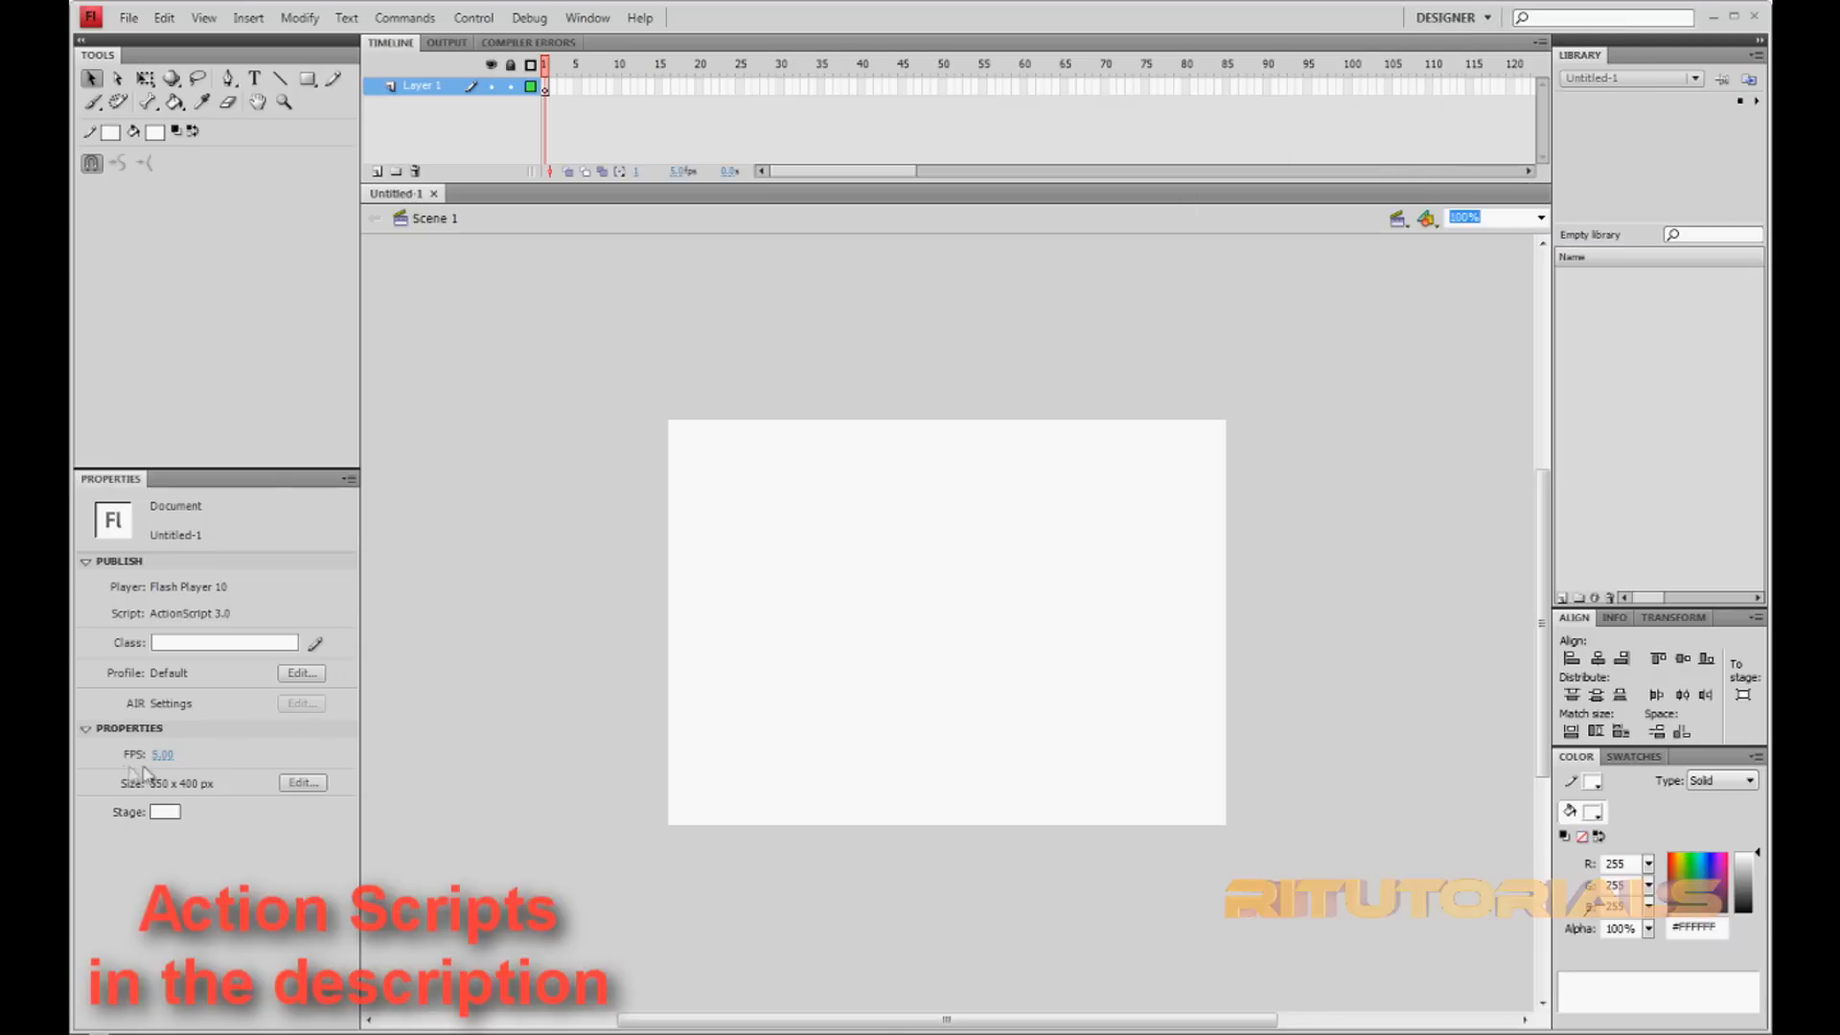
pyautogui.moveTo(131, 795)
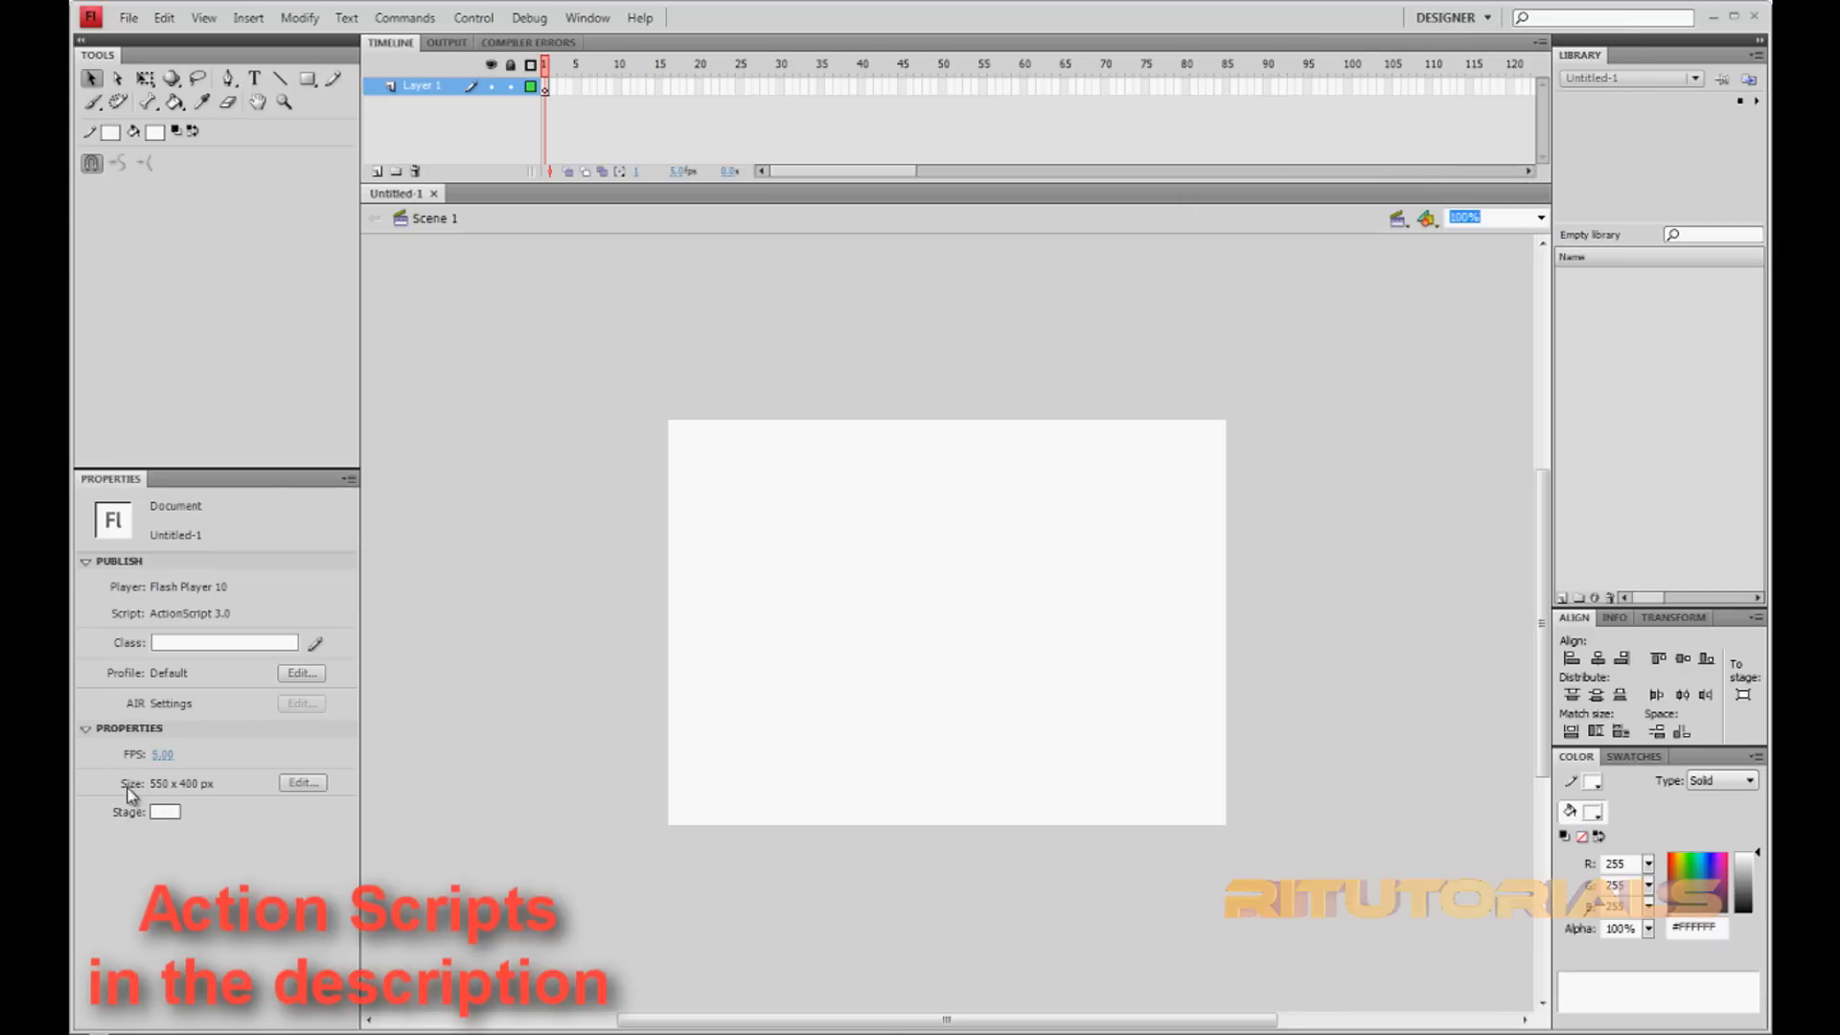
# - Set the document dimensions to 1810 × 768 px and frame rate to 24 fps
pyautogui.click(301, 783)
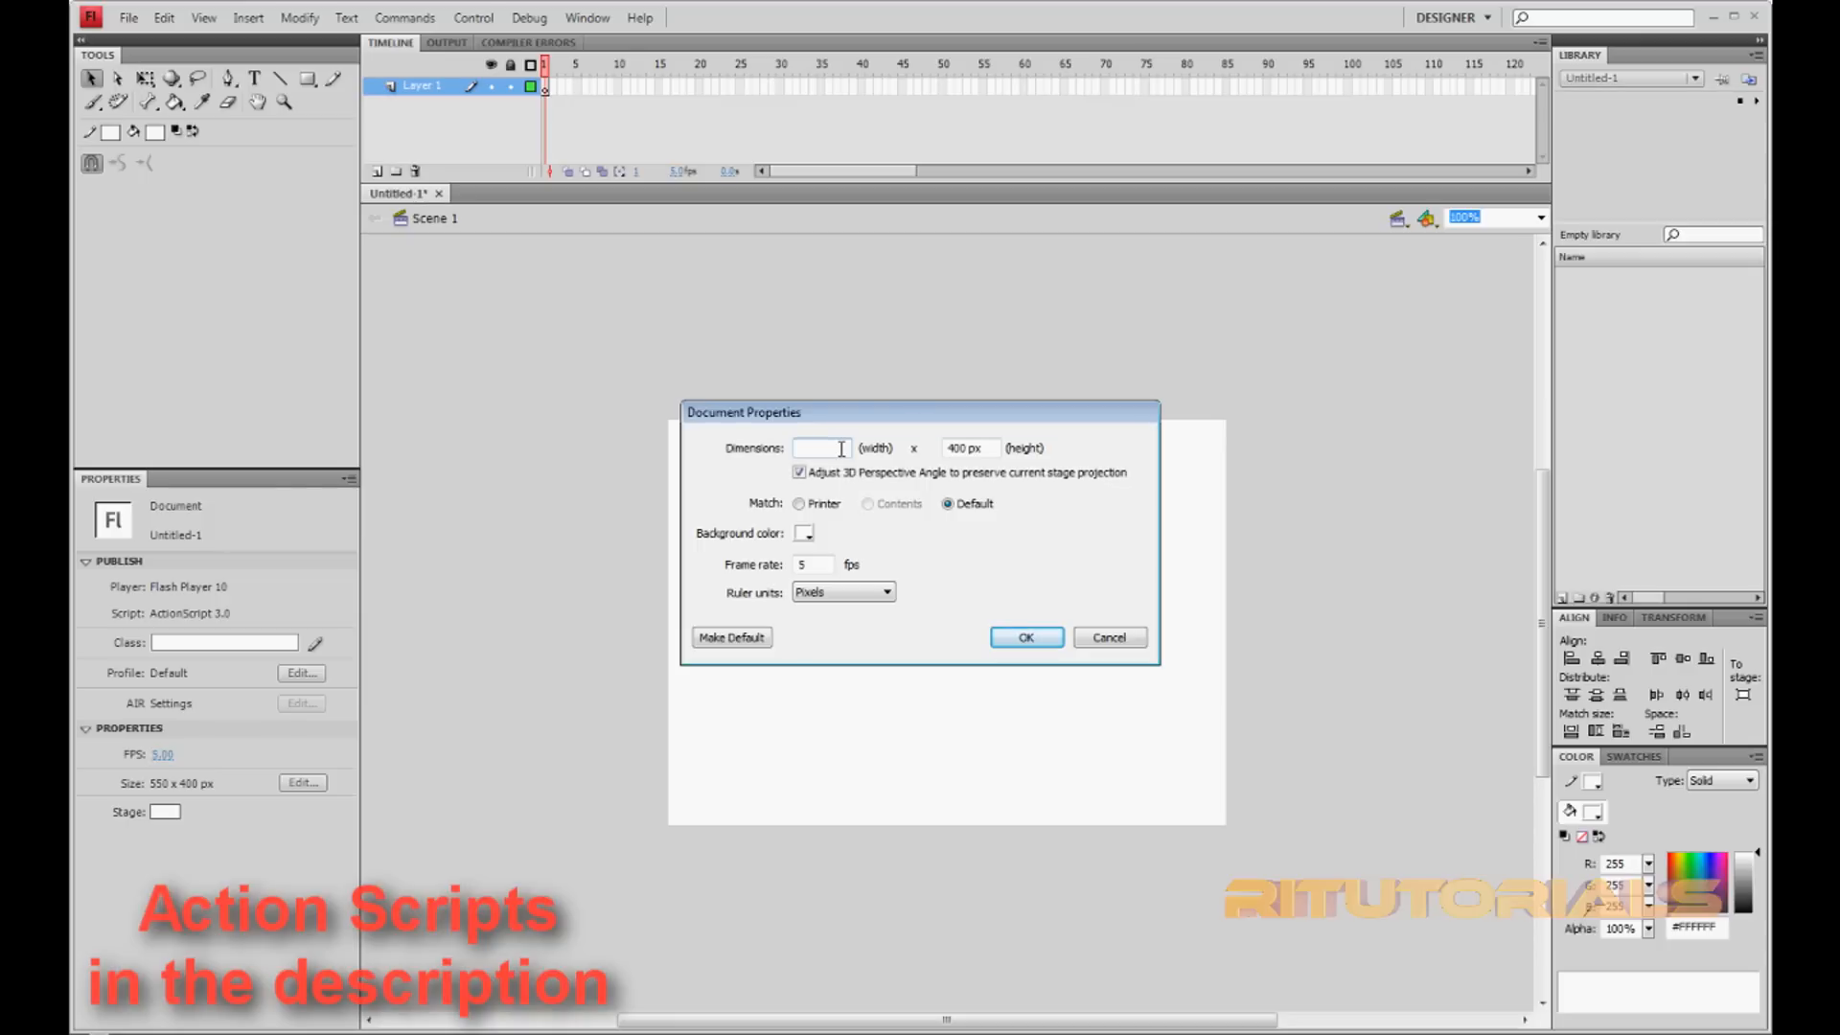
pyautogui.click(821, 447)
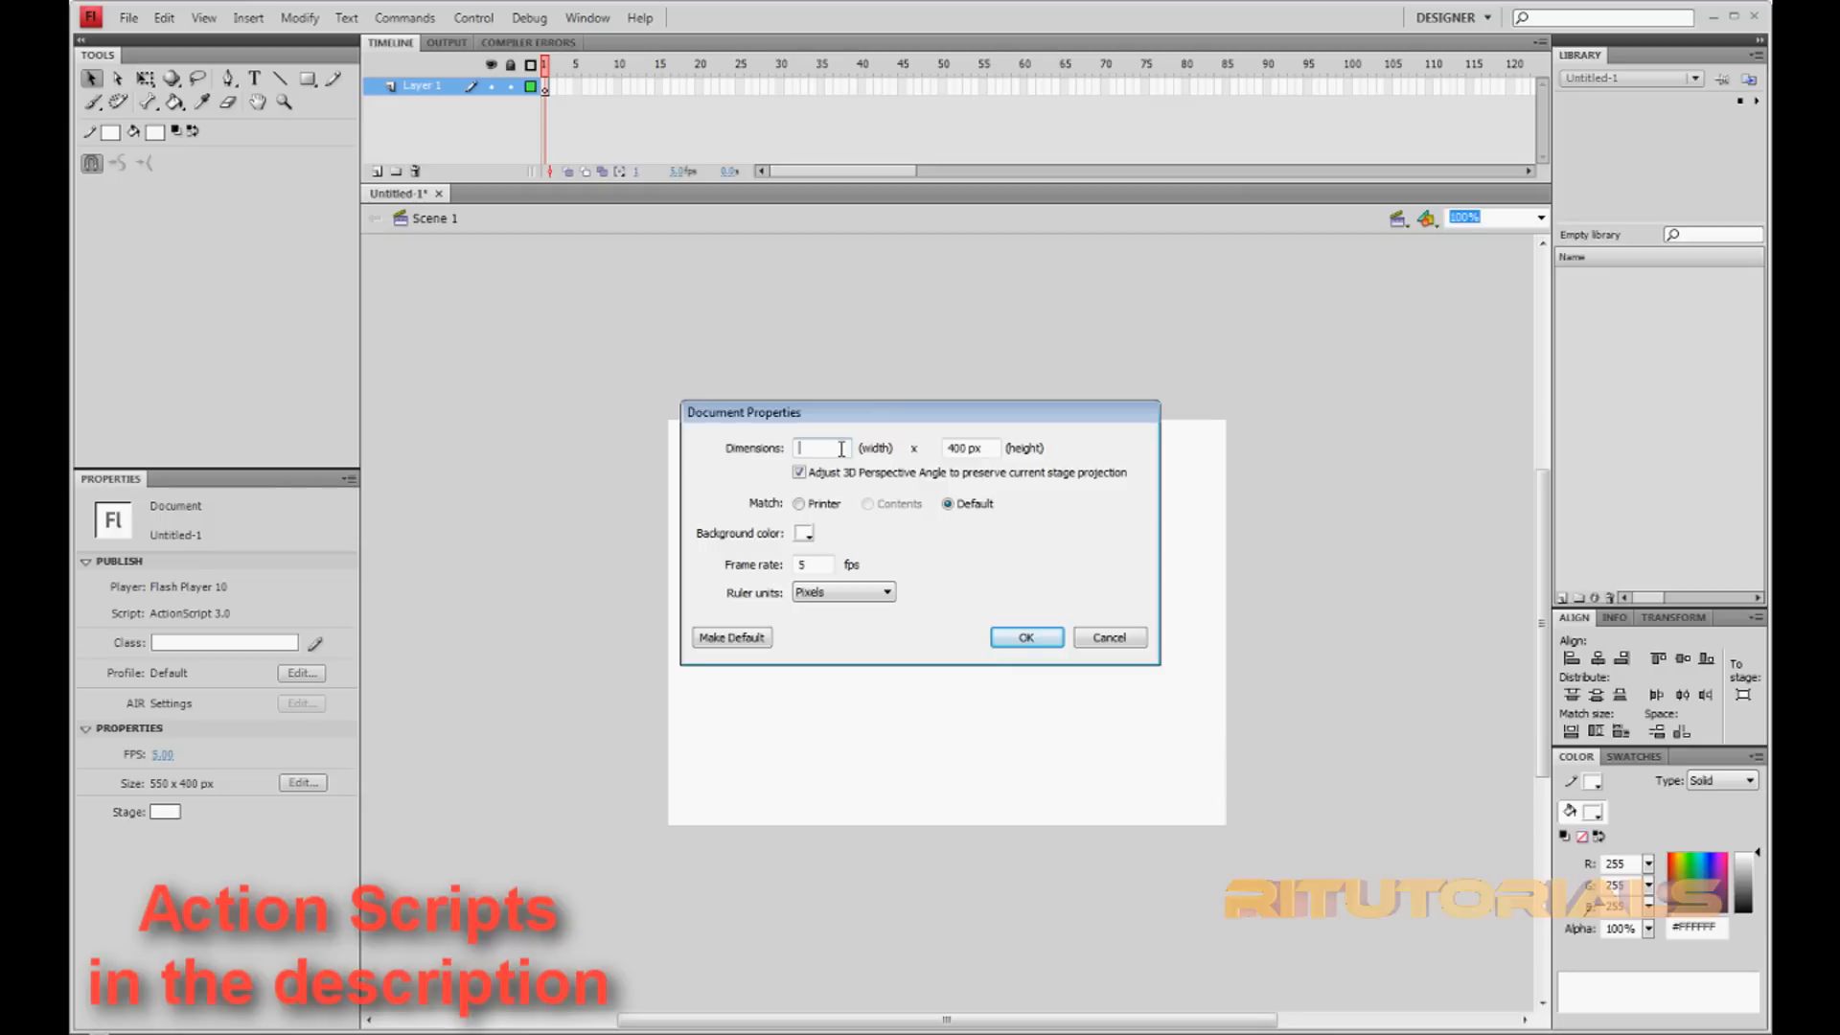
pyautogui.write('1810')
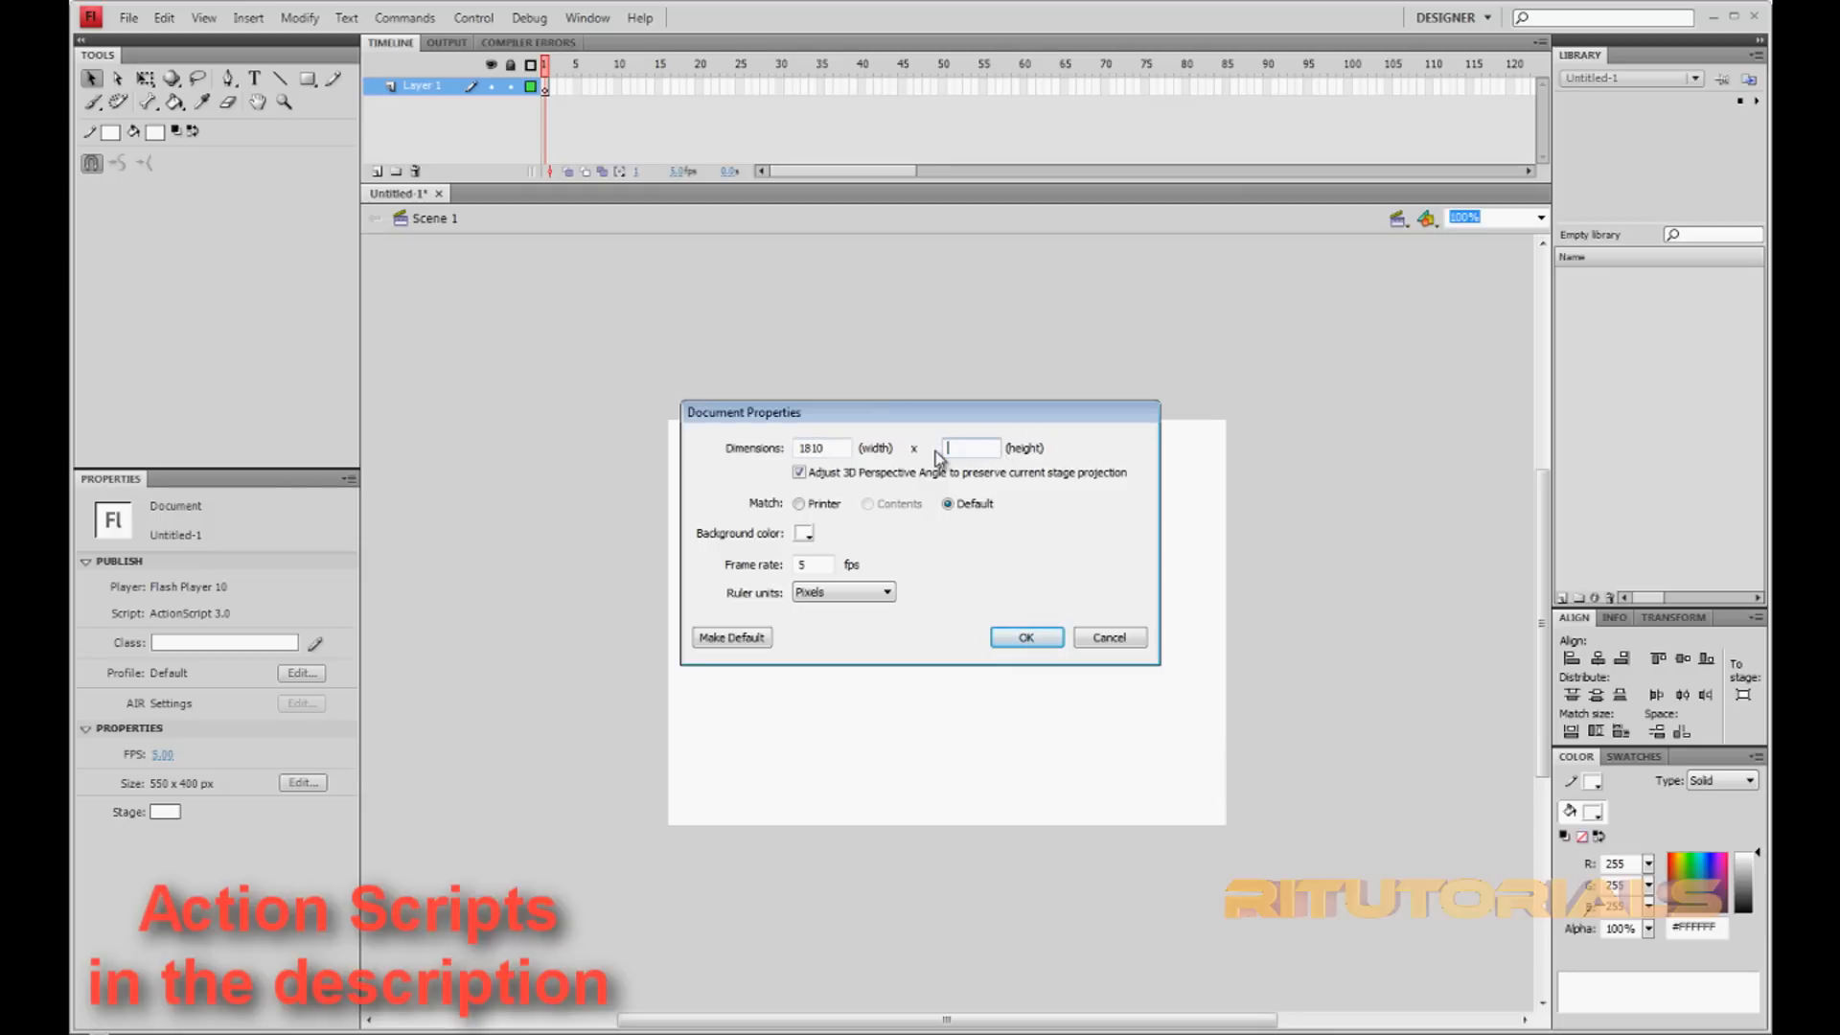
pyautogui.write('758')
pyautogui.click(815, 563)
pyautogui.write('2')
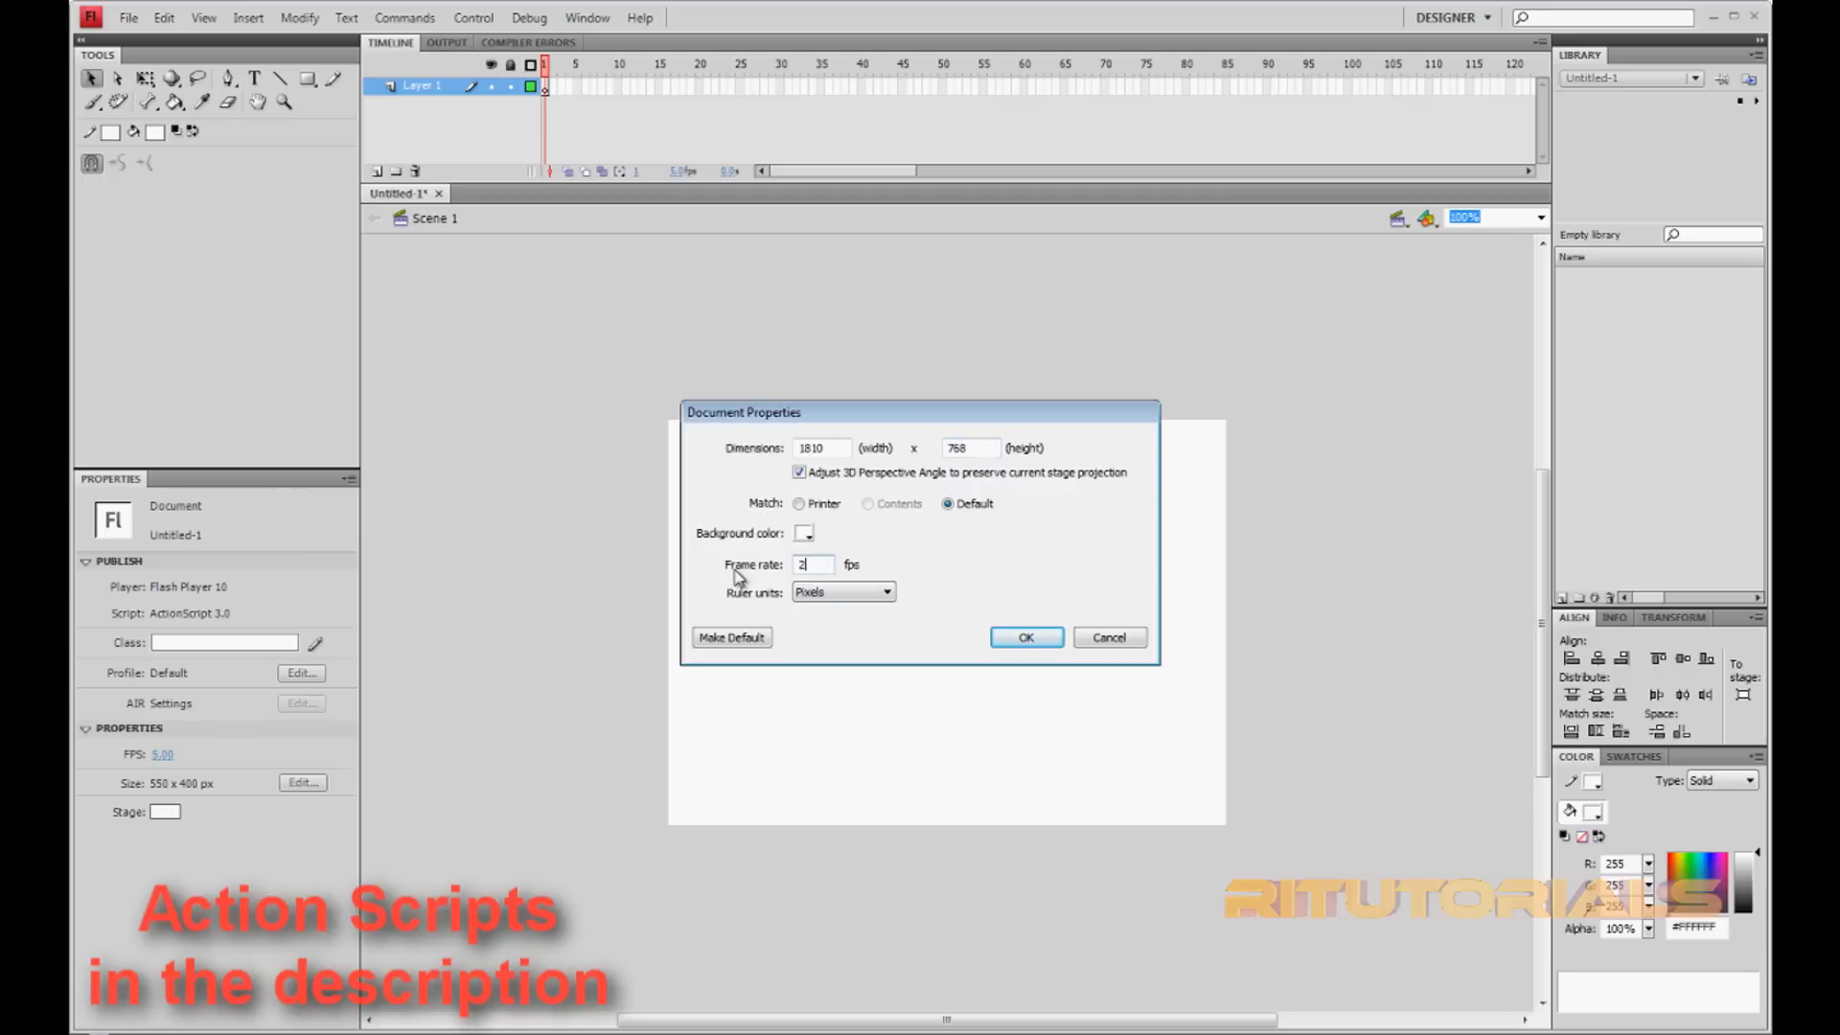
pyautogui.write('4')
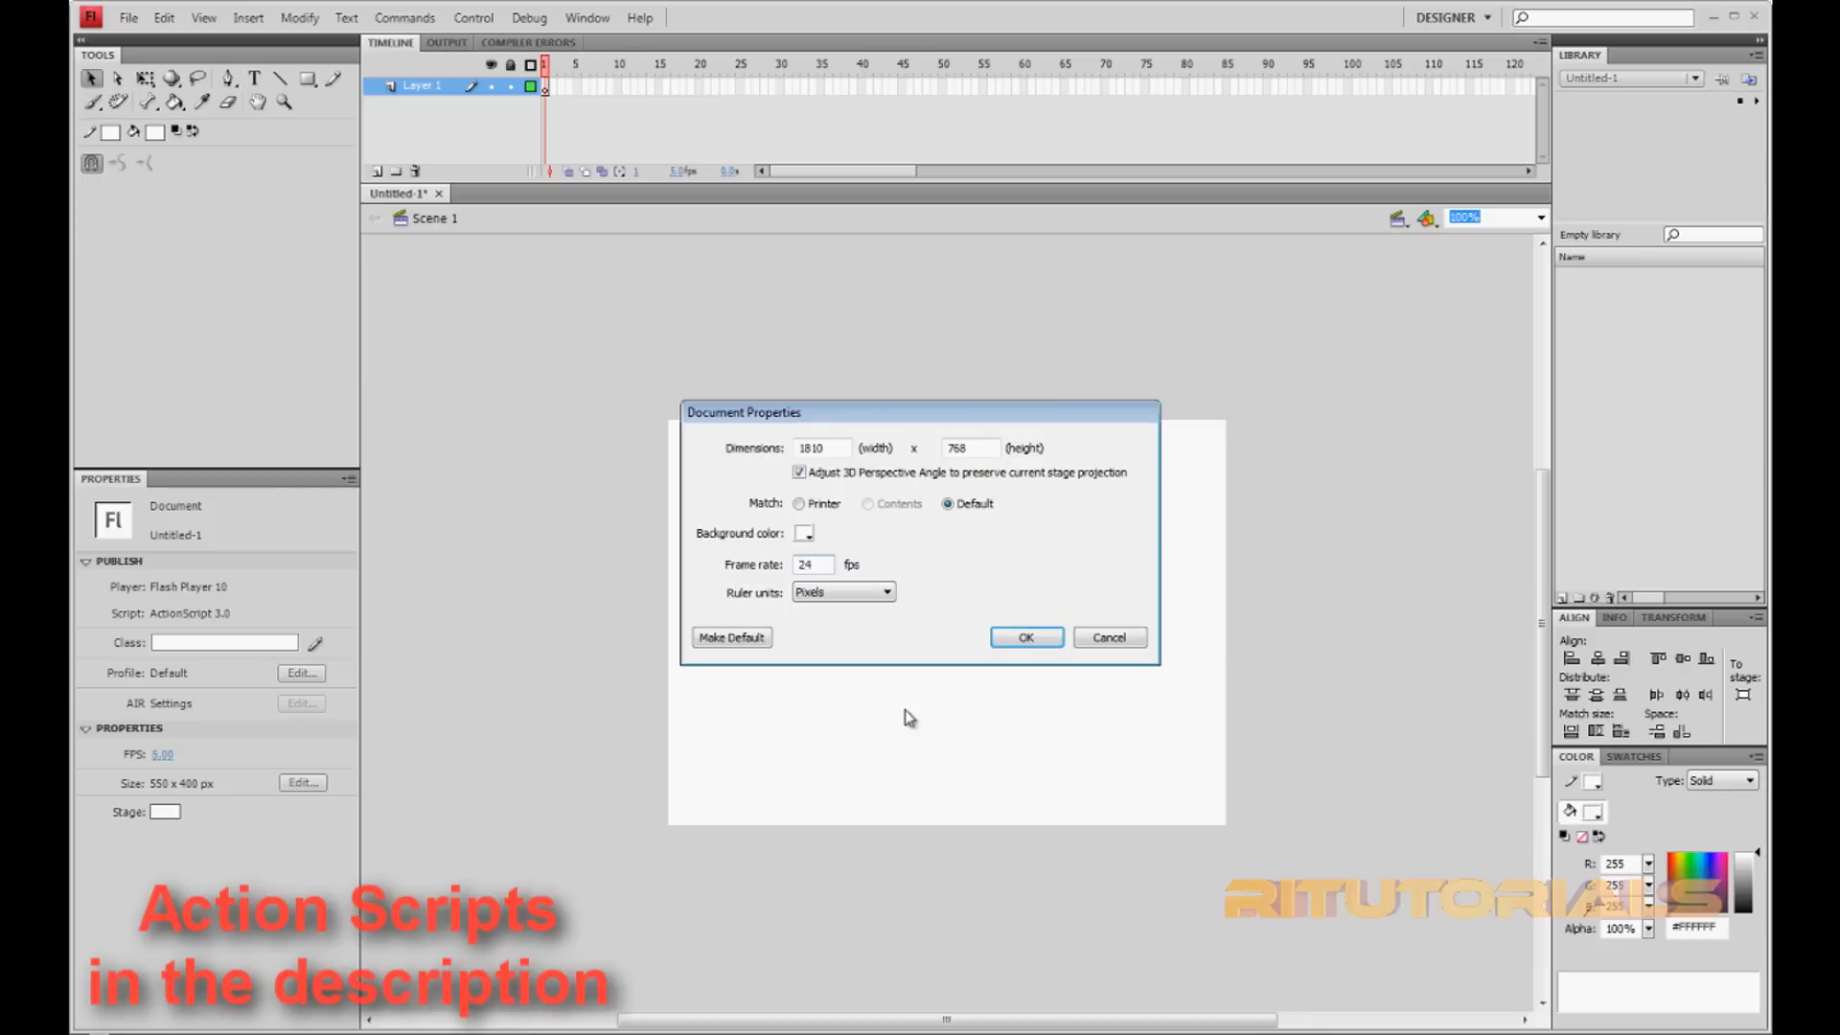
pyautogui.click(1024, 637)
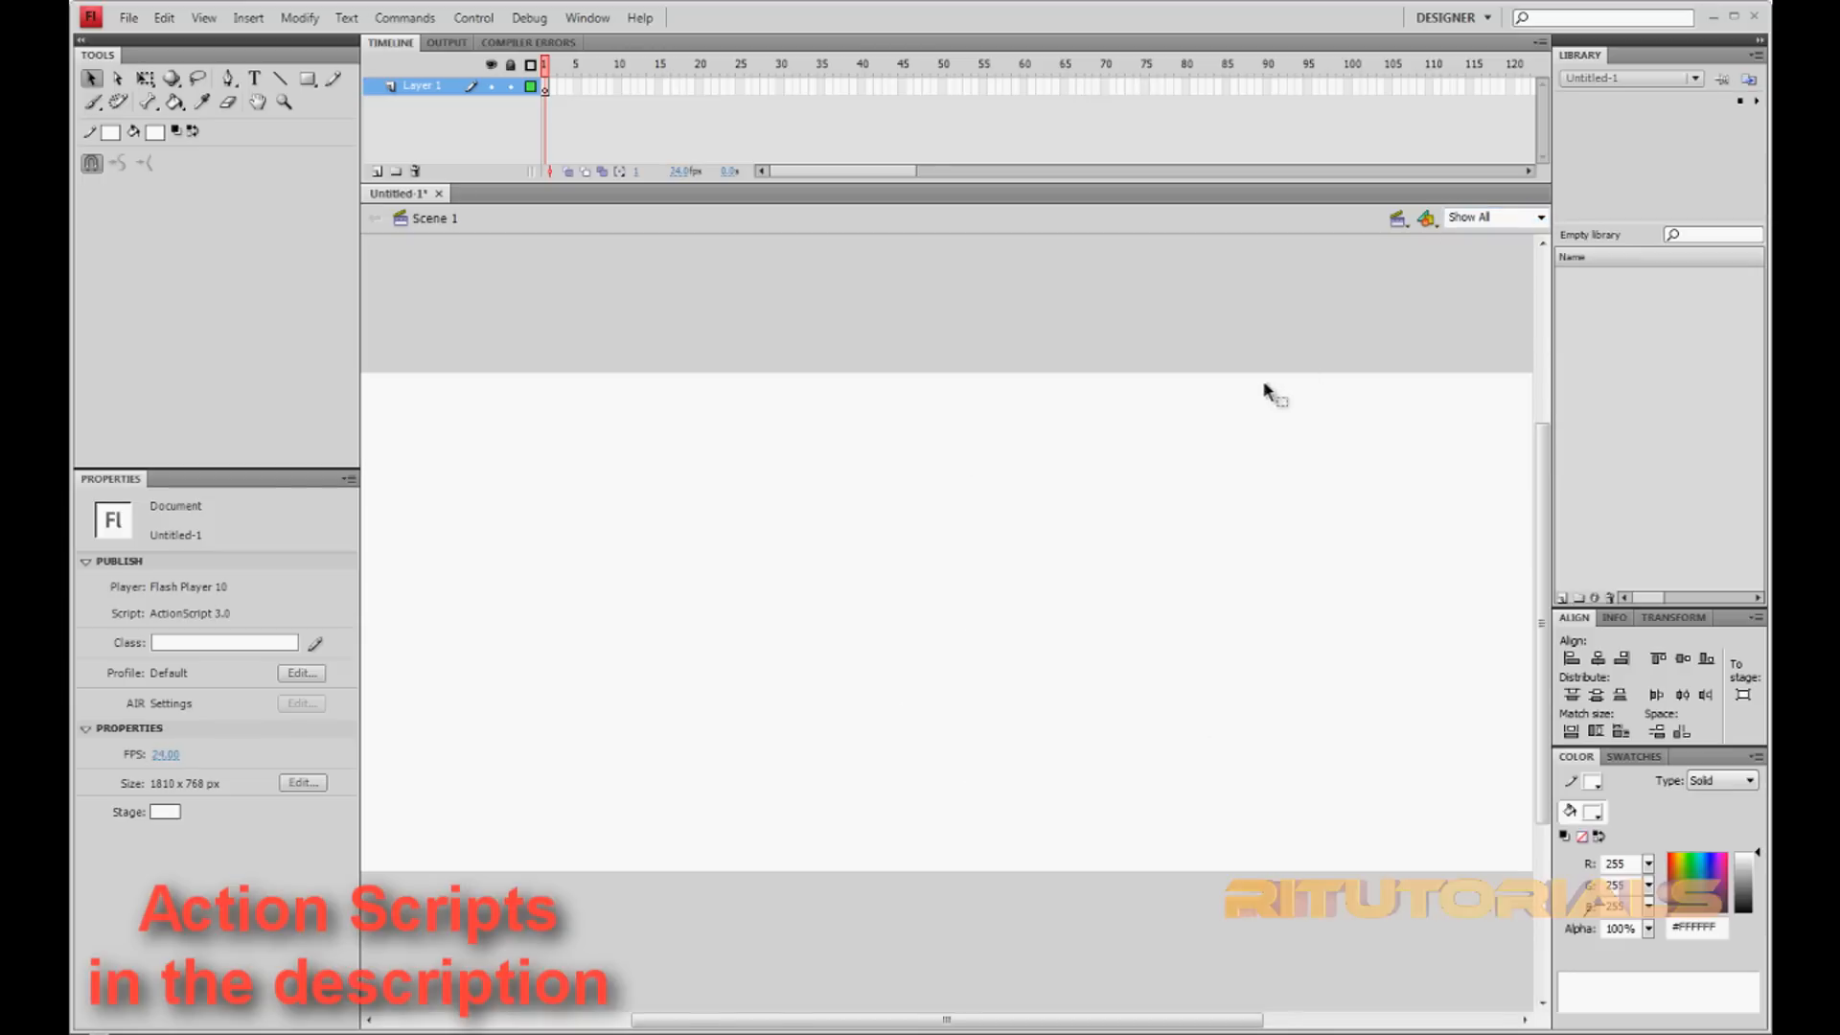
pyautogui.moveTo(225, 137)
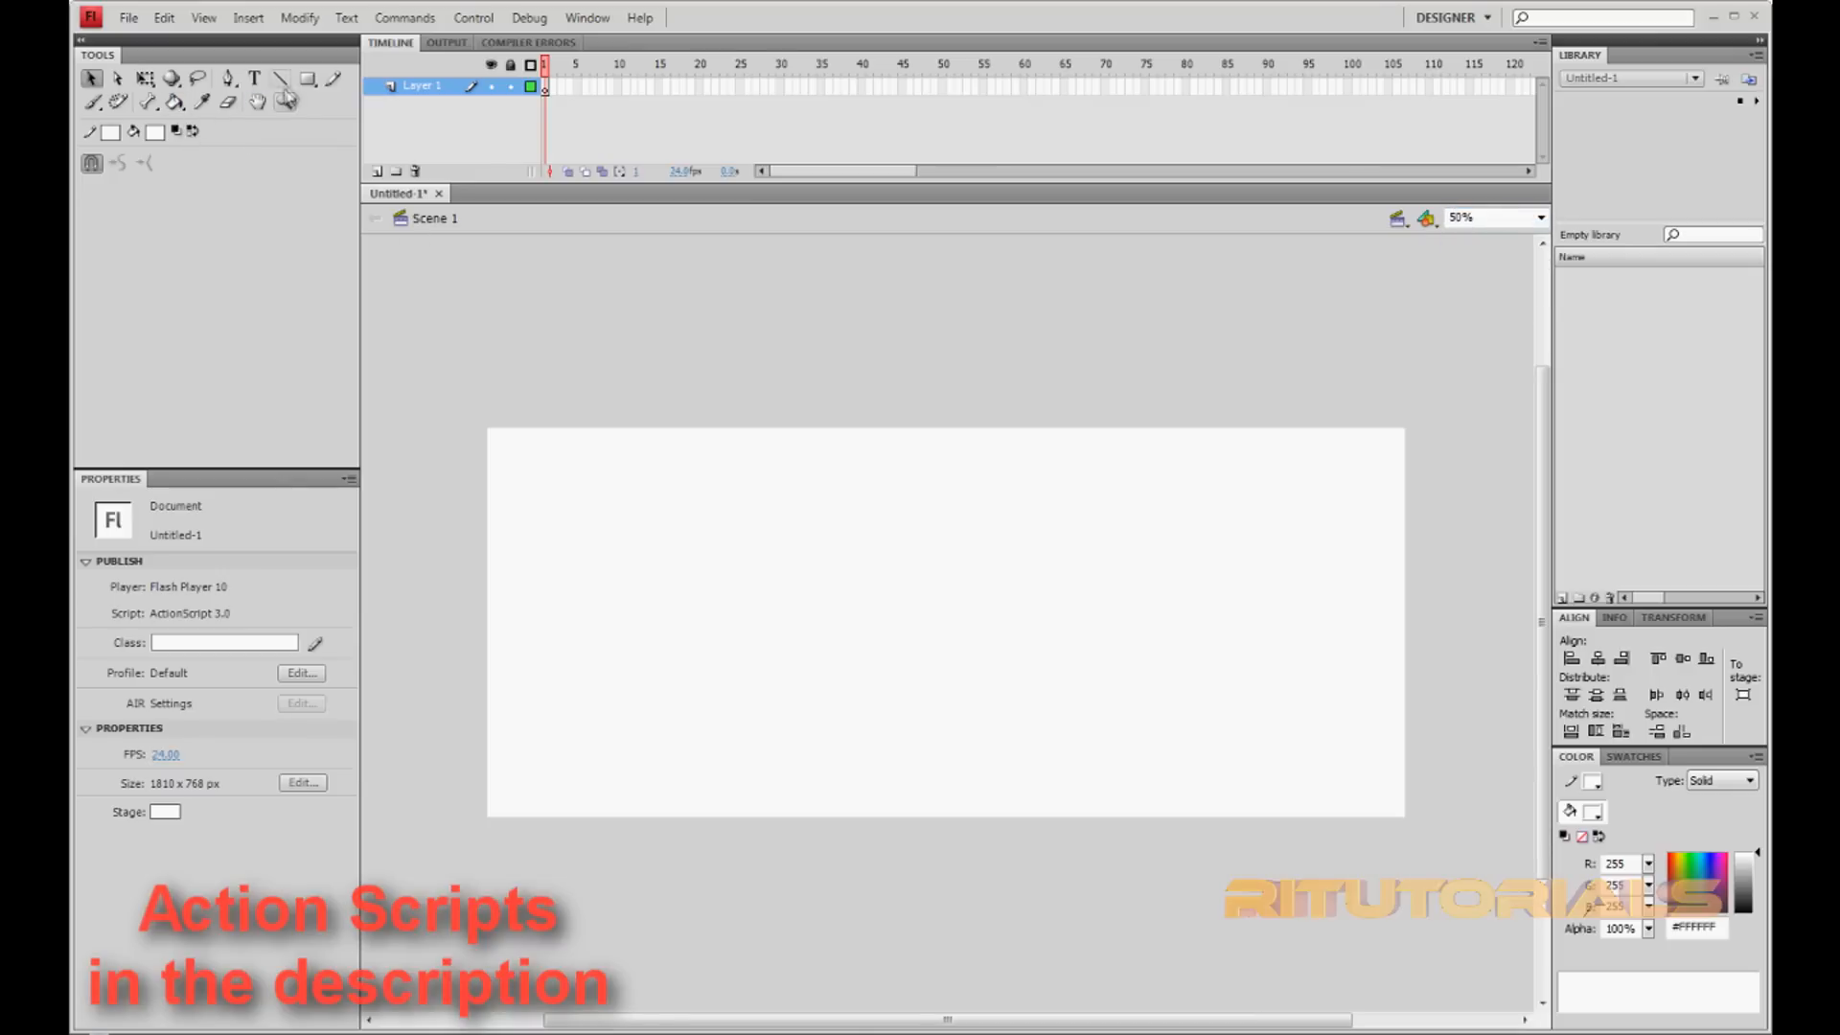
# - Fit the stage in view and cover it with a dark linear-gradient rectangle
pyautogui.click(307, 77)
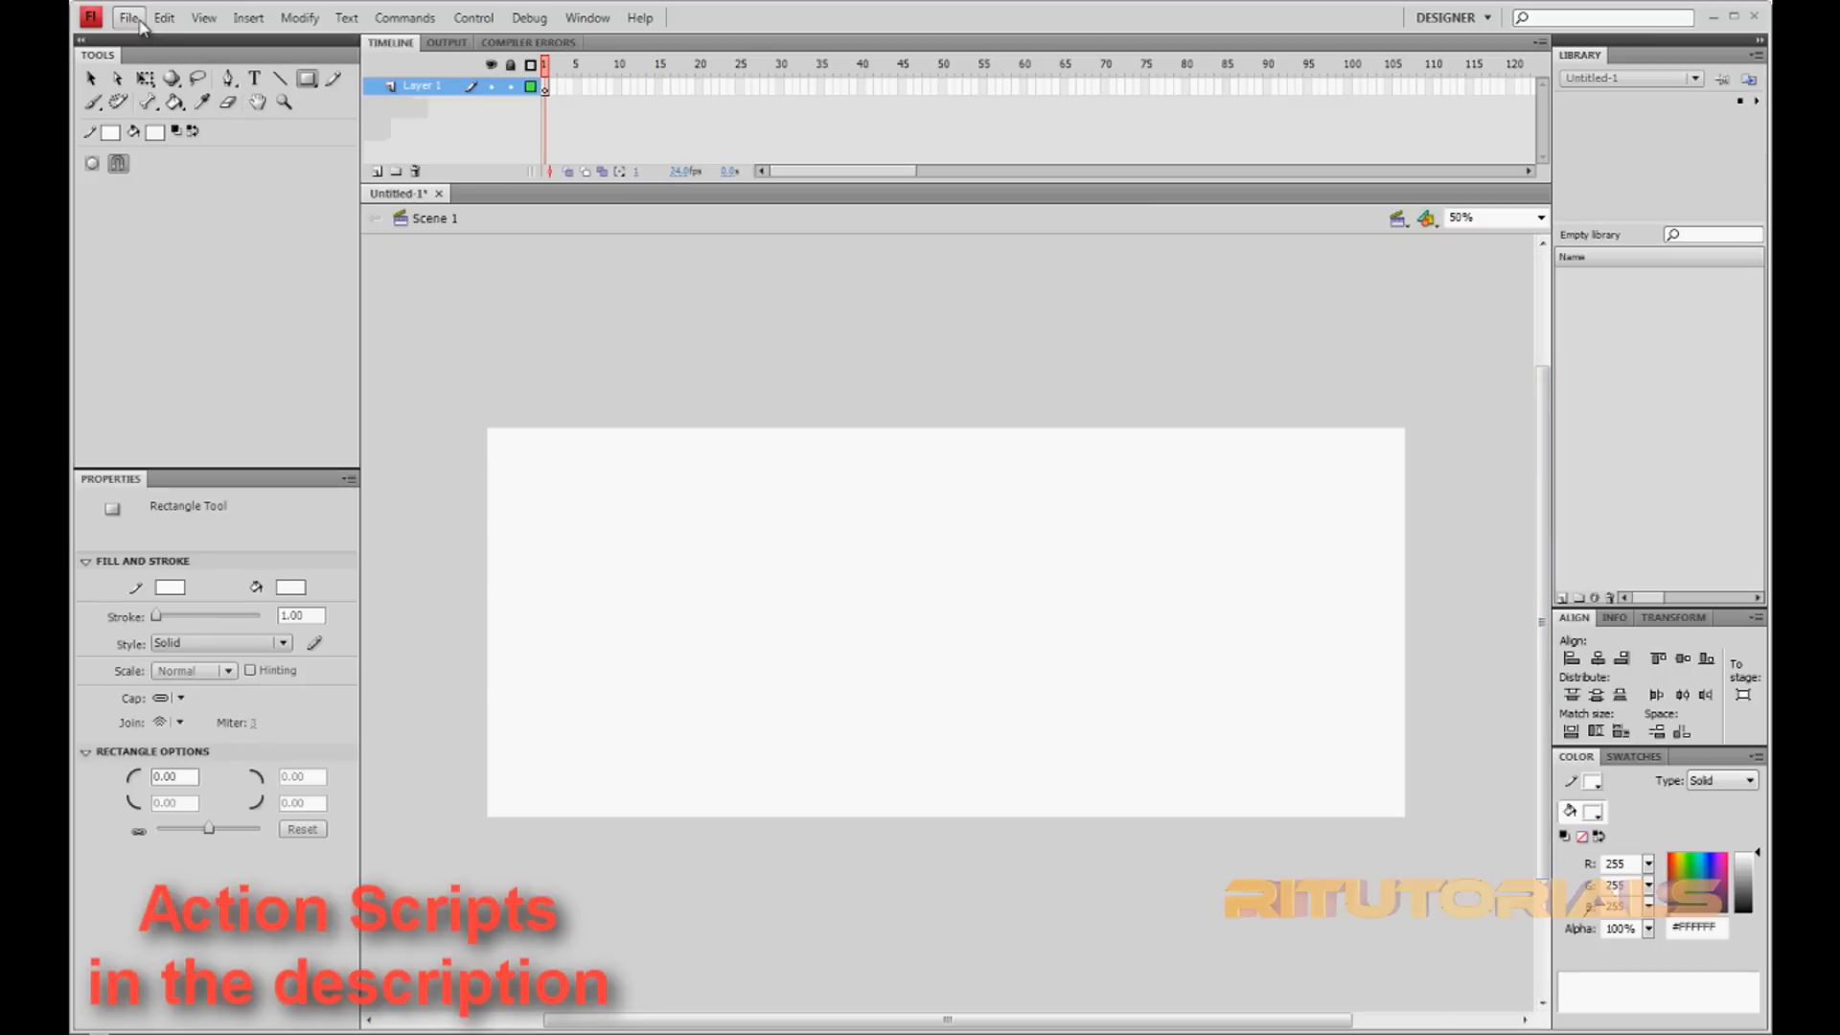
pyautogui.click(130, 17)
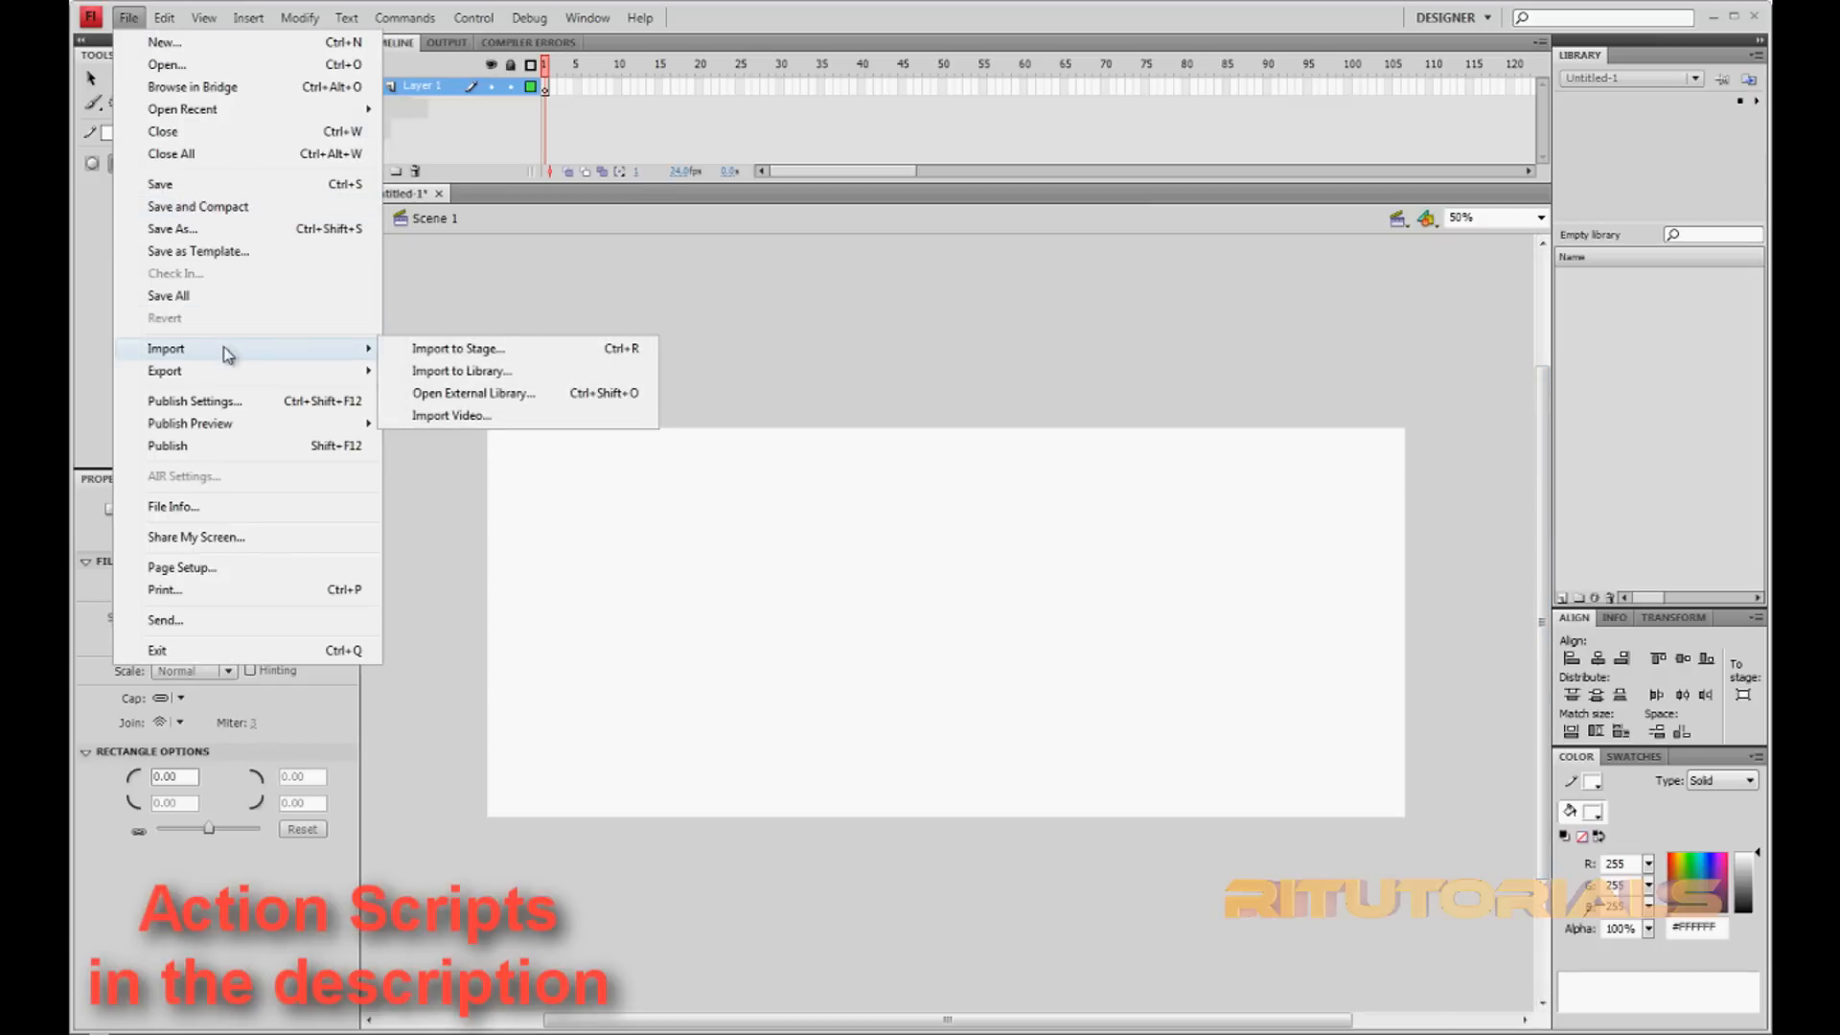
pyautogui.moveTo(457, 348)
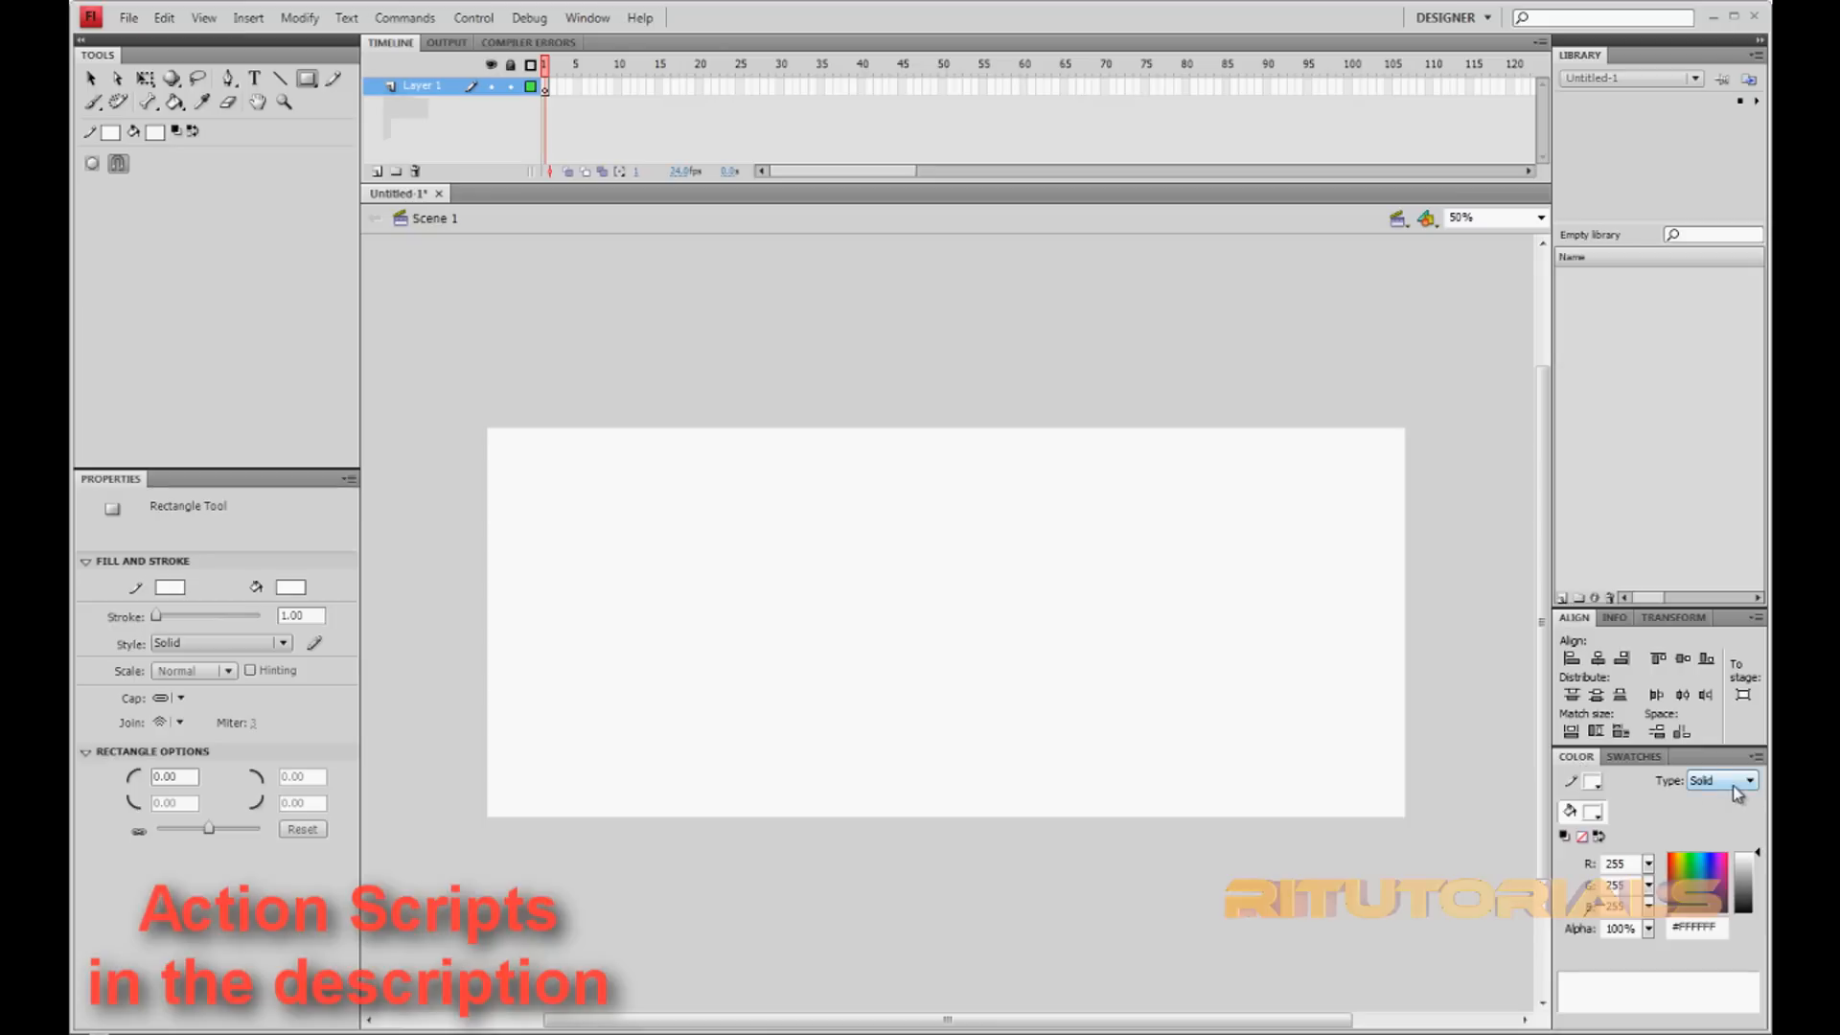
pyautogui.click(1719, 780)
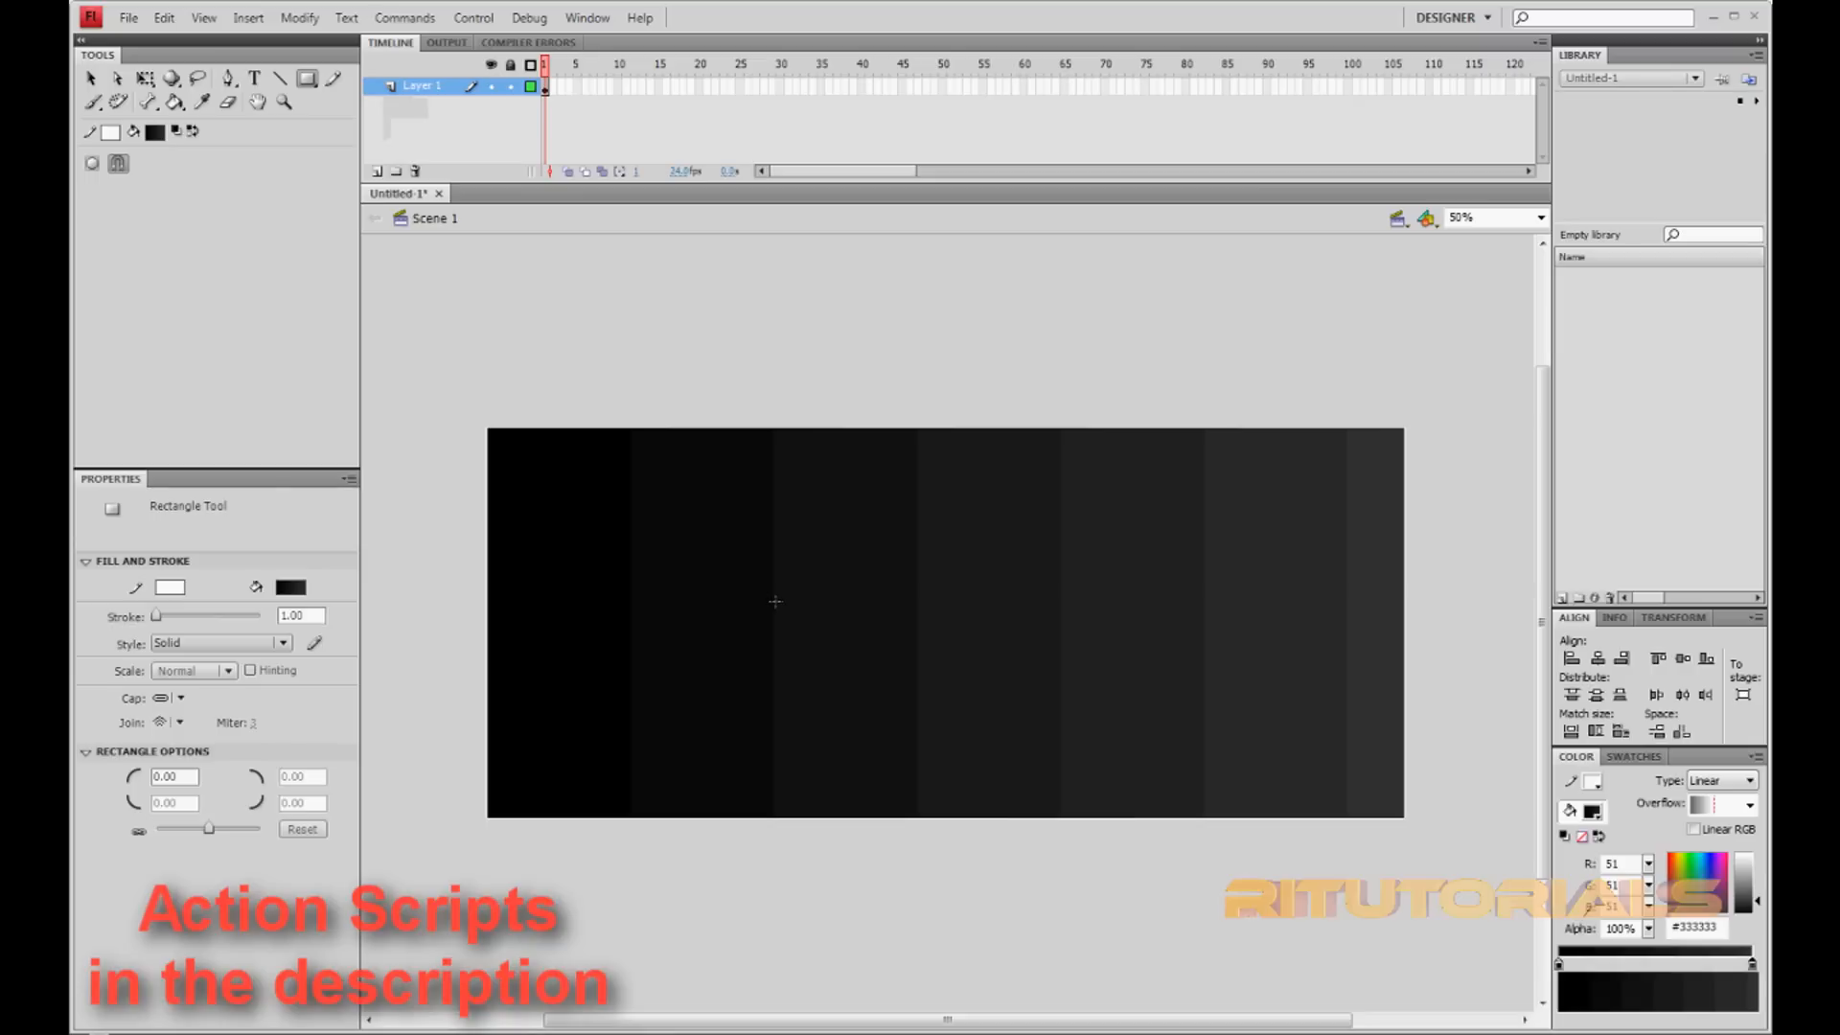
pyautogui.moveTo(437, 209)
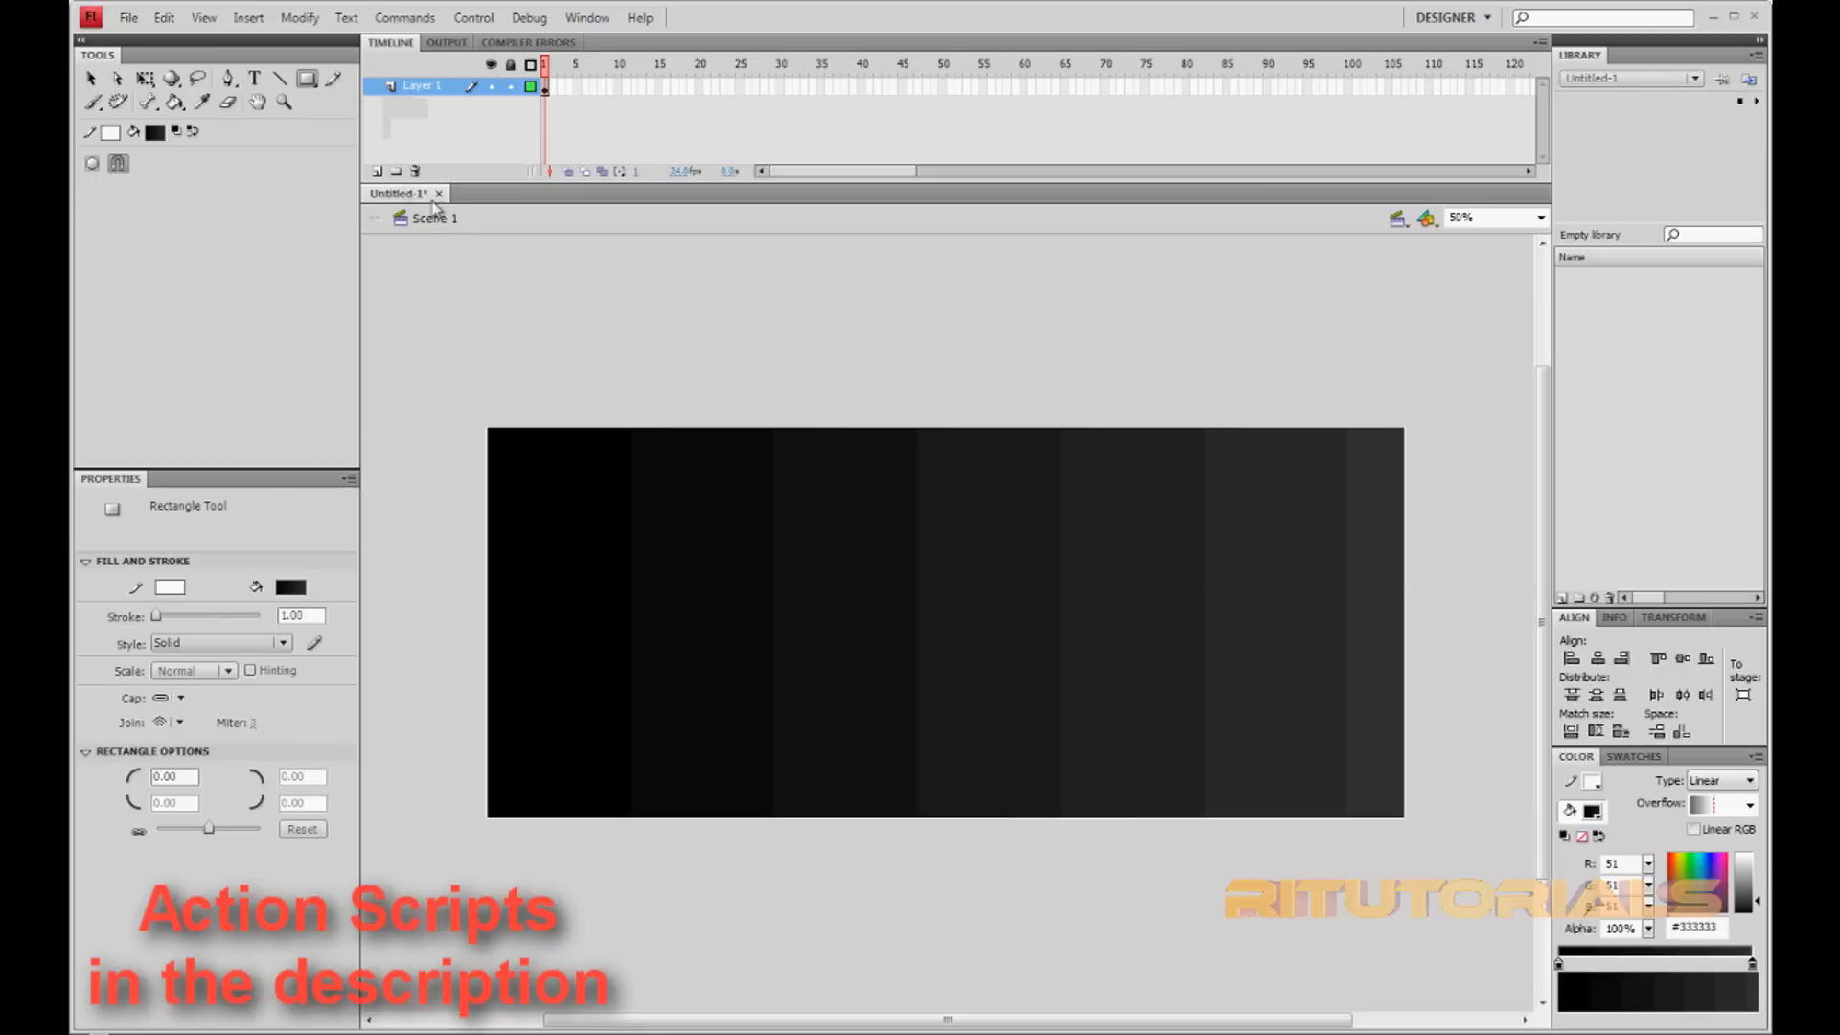
# - Add three layers above background, named menu, pages and actions
pyautogui.click(377, 171)
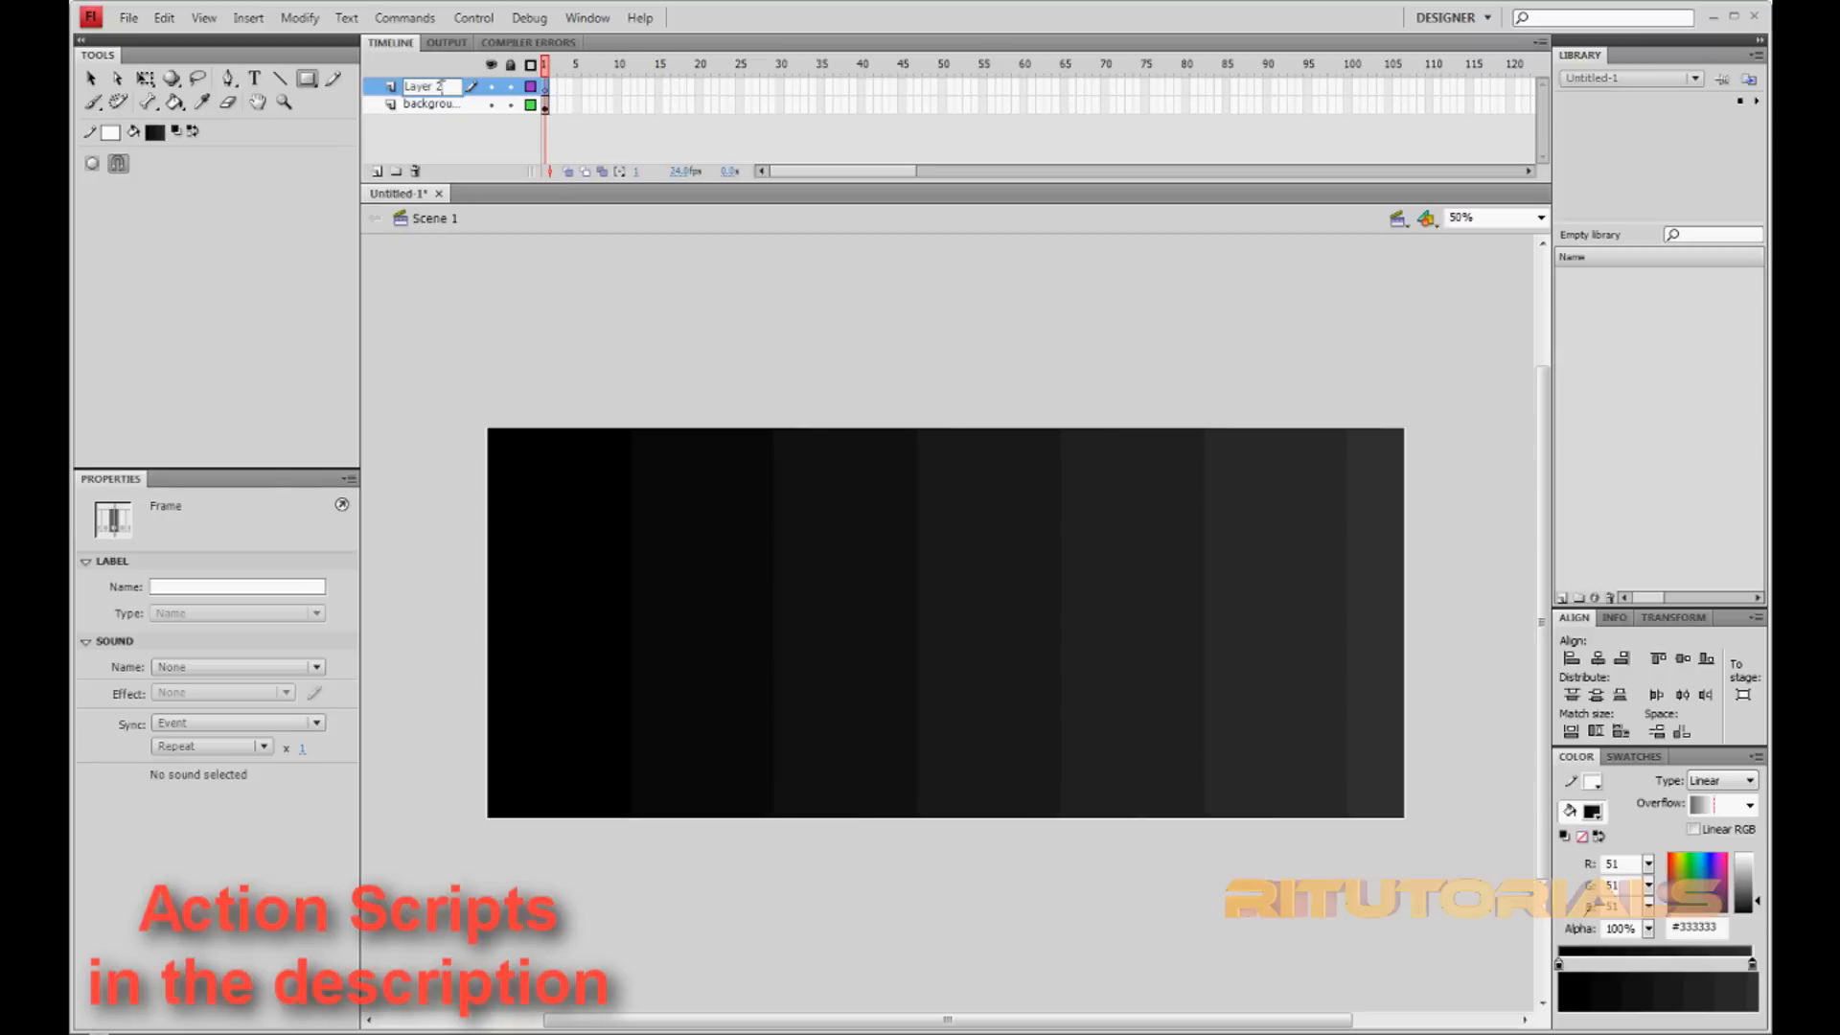
pyautogui.doubleClick(420, 87)
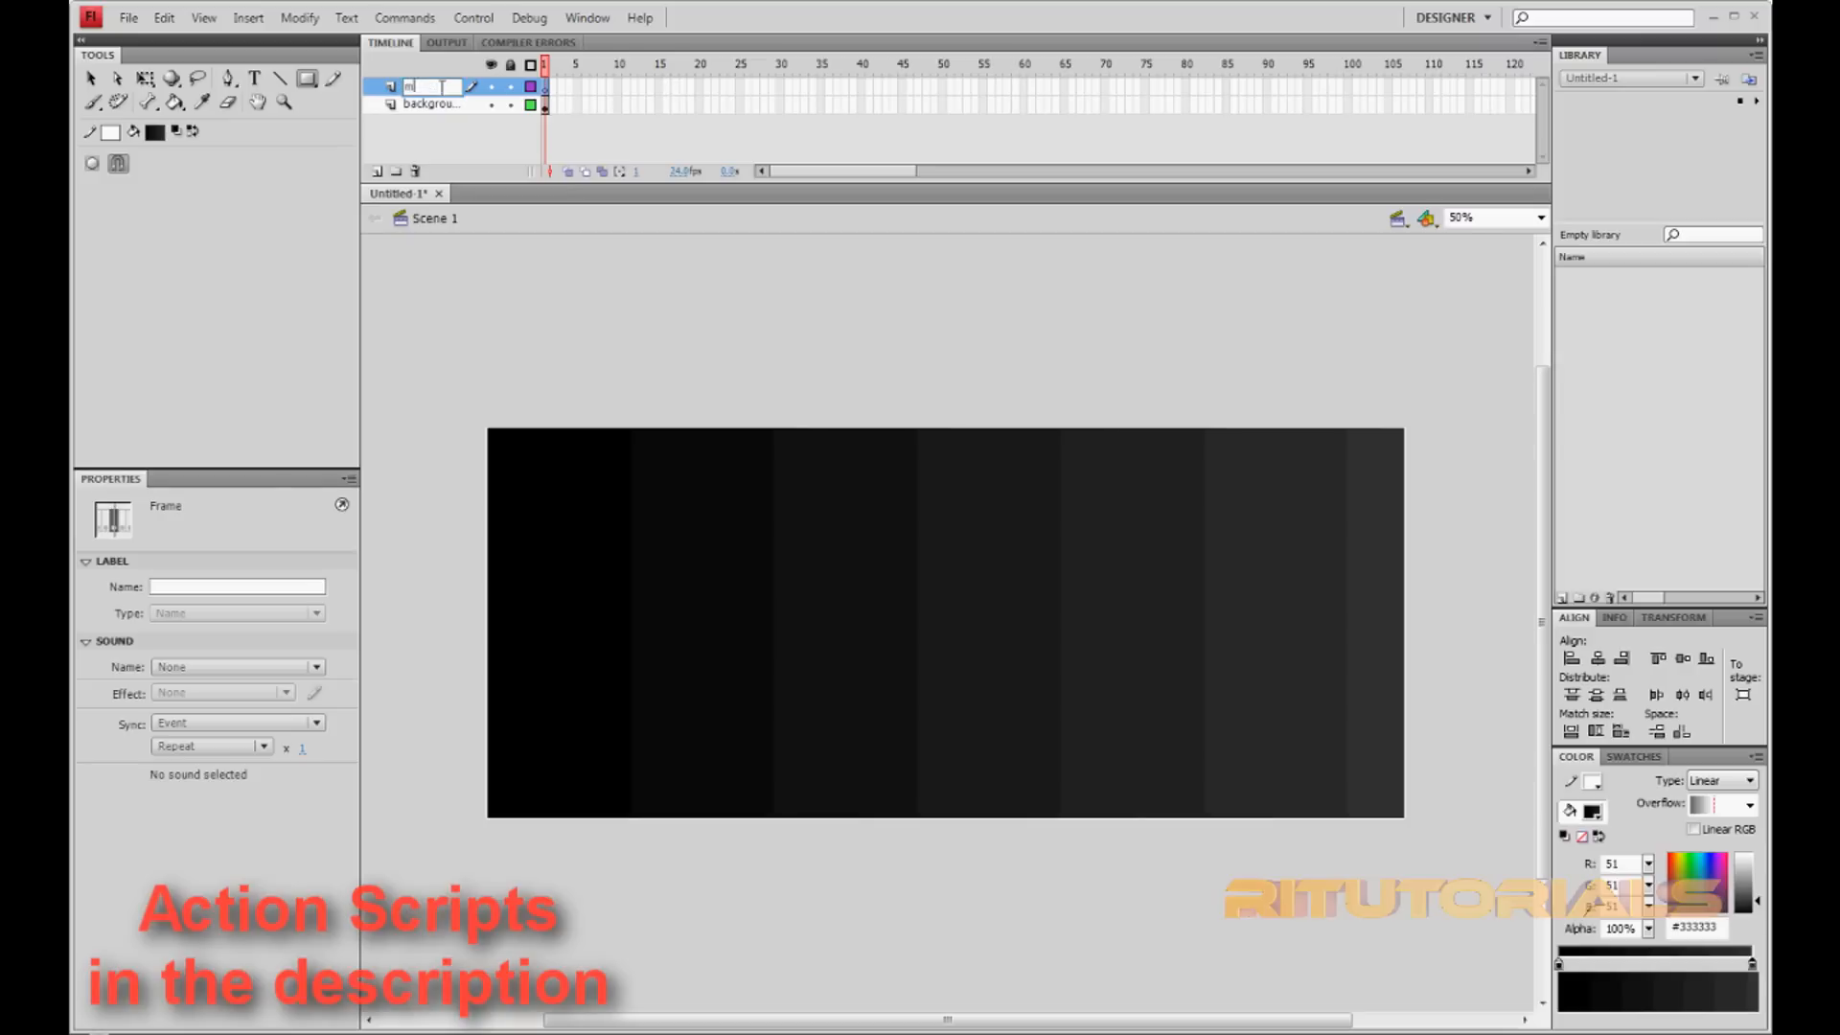
pyautogui.write('menu')
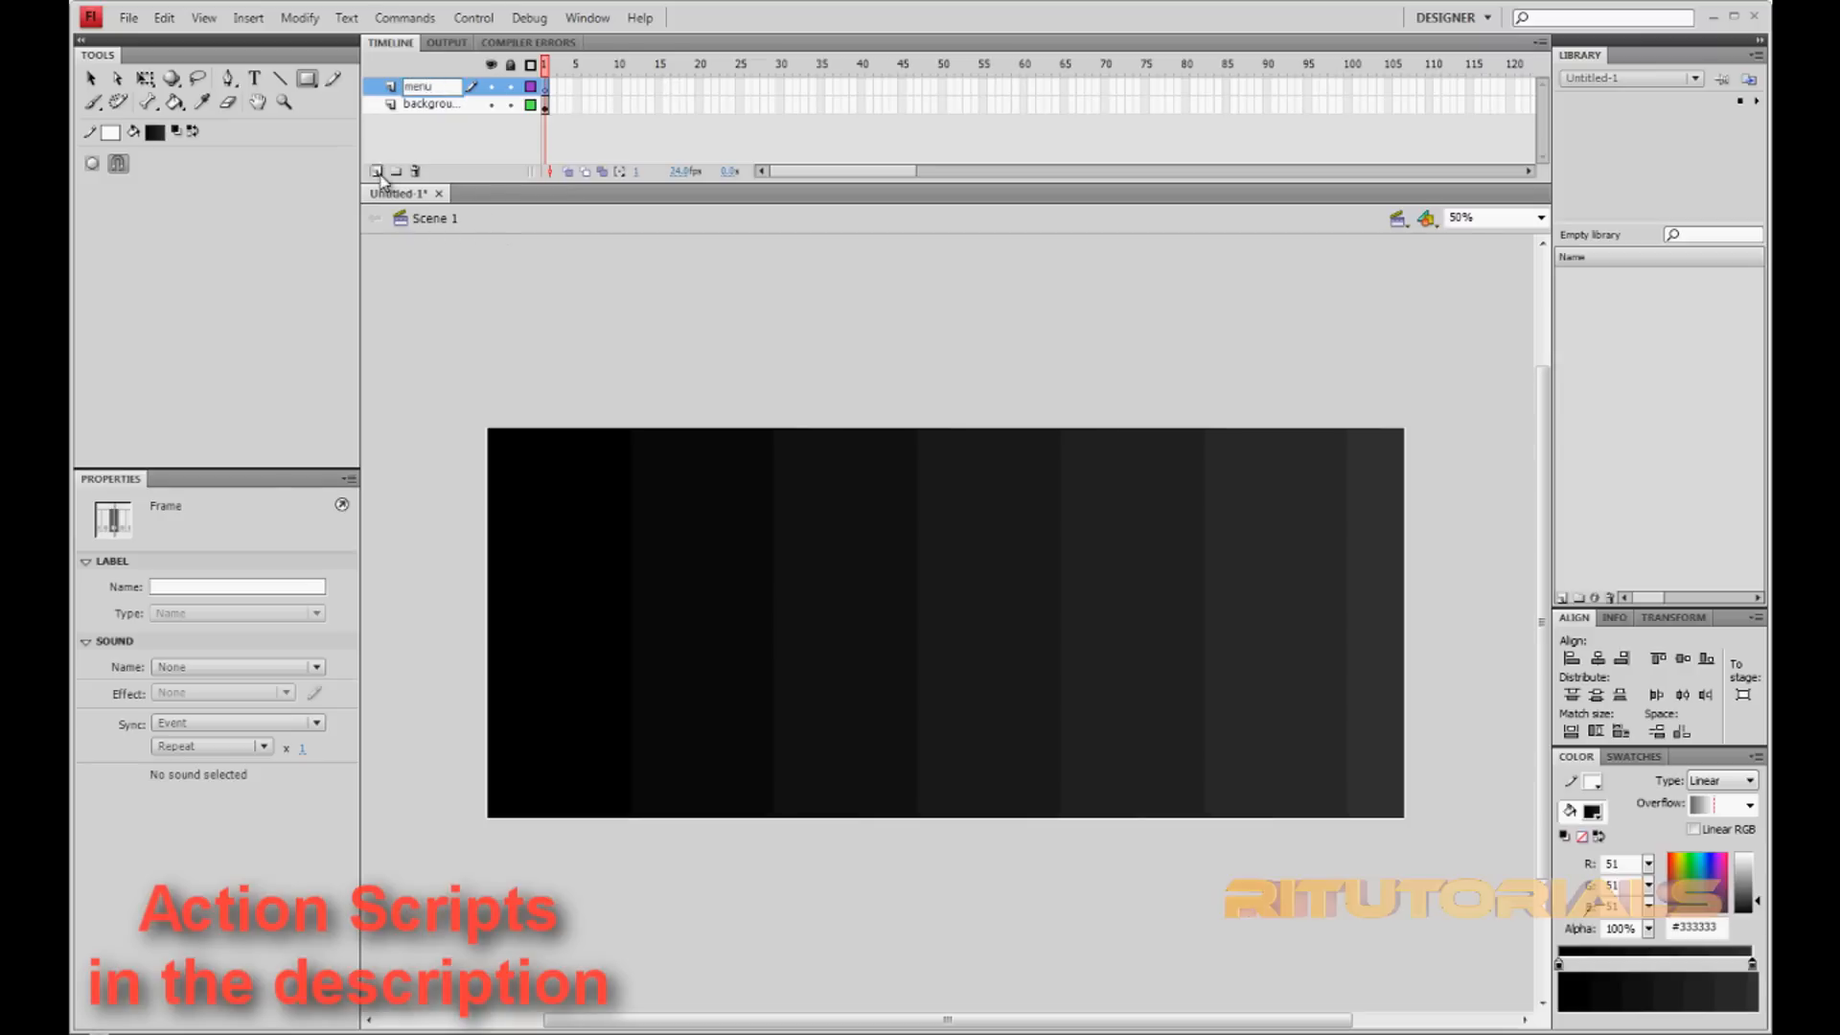
pyautogui.click(377, 171)
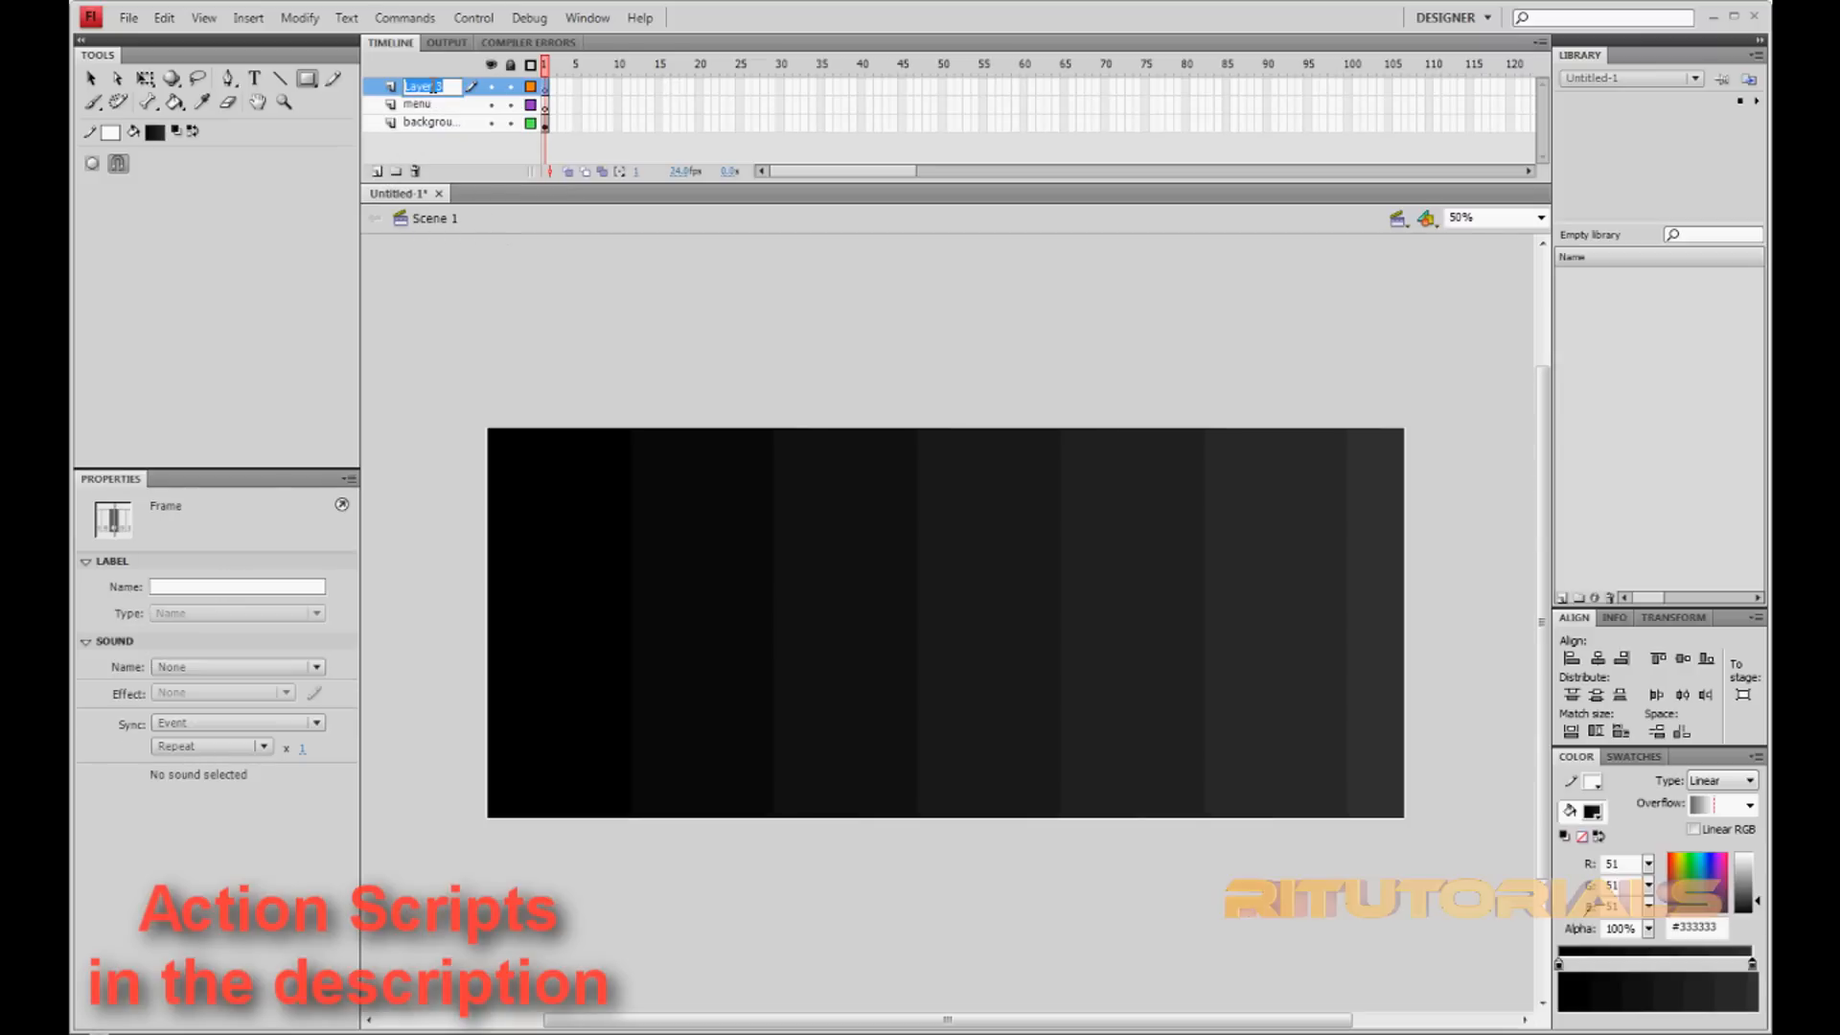
pyautogui.doubleClick(423, 85)
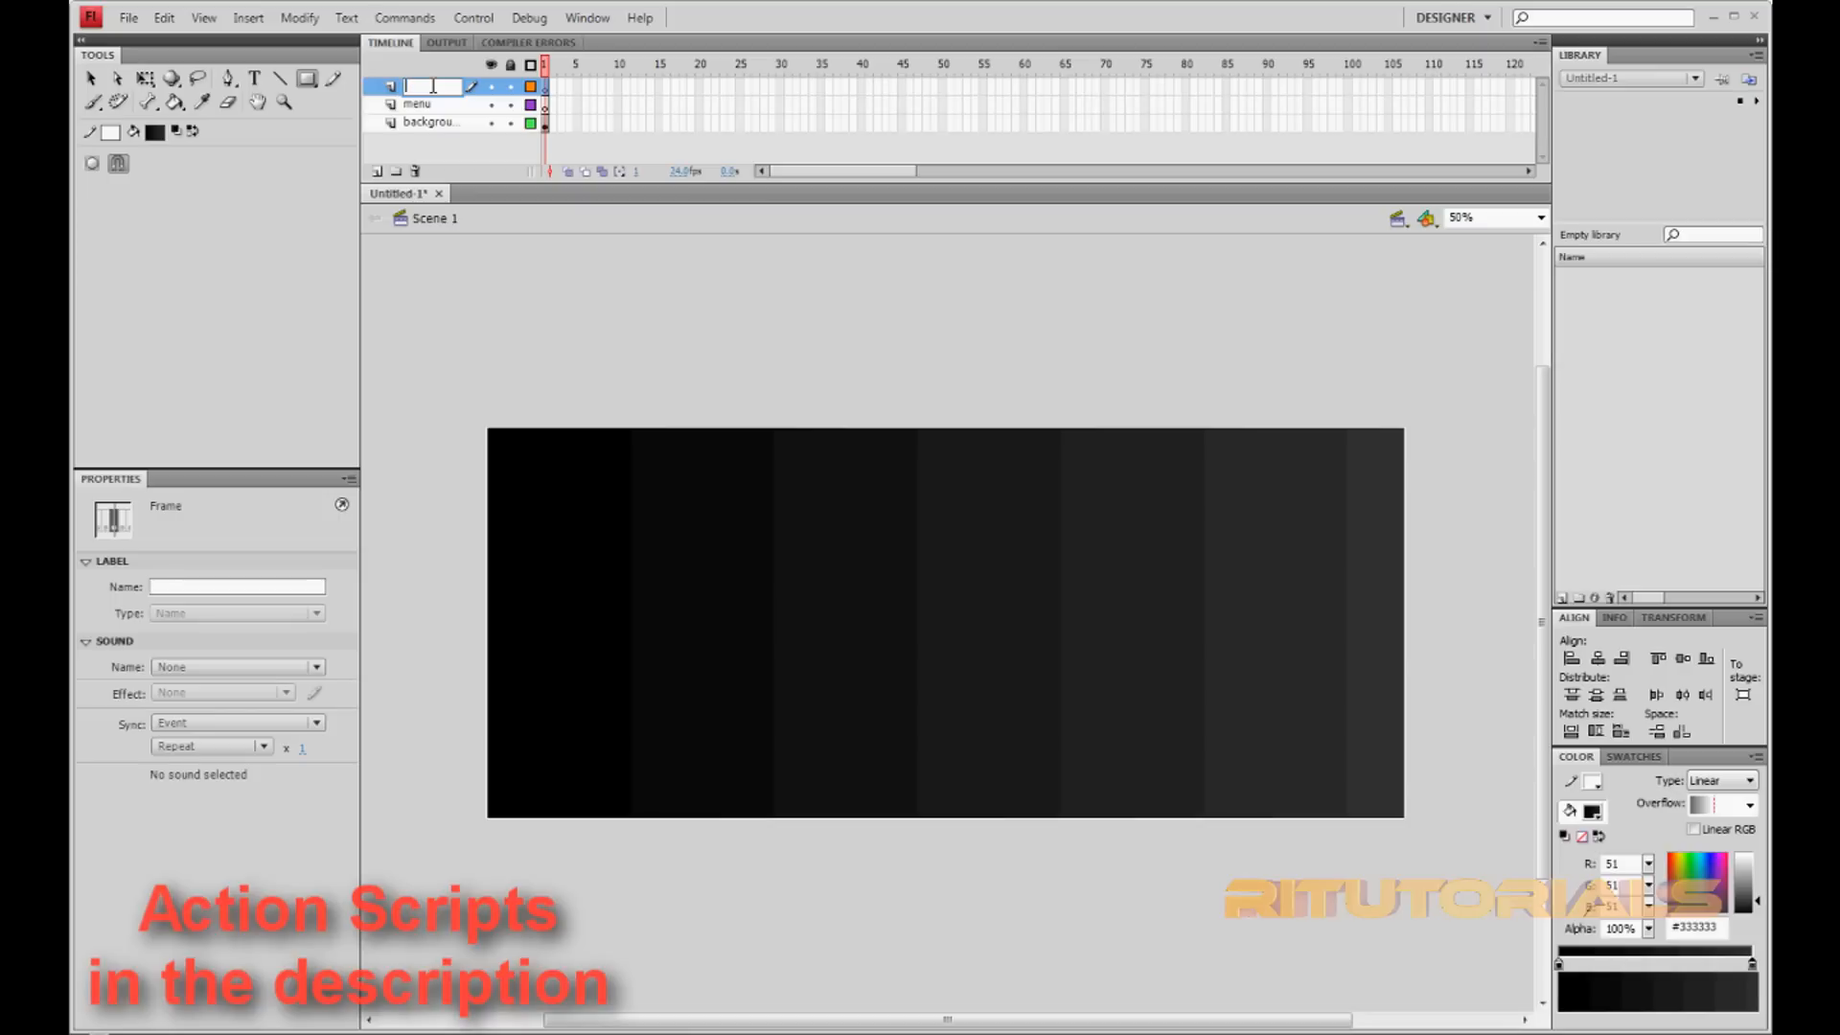
pyautogui.write('pad')
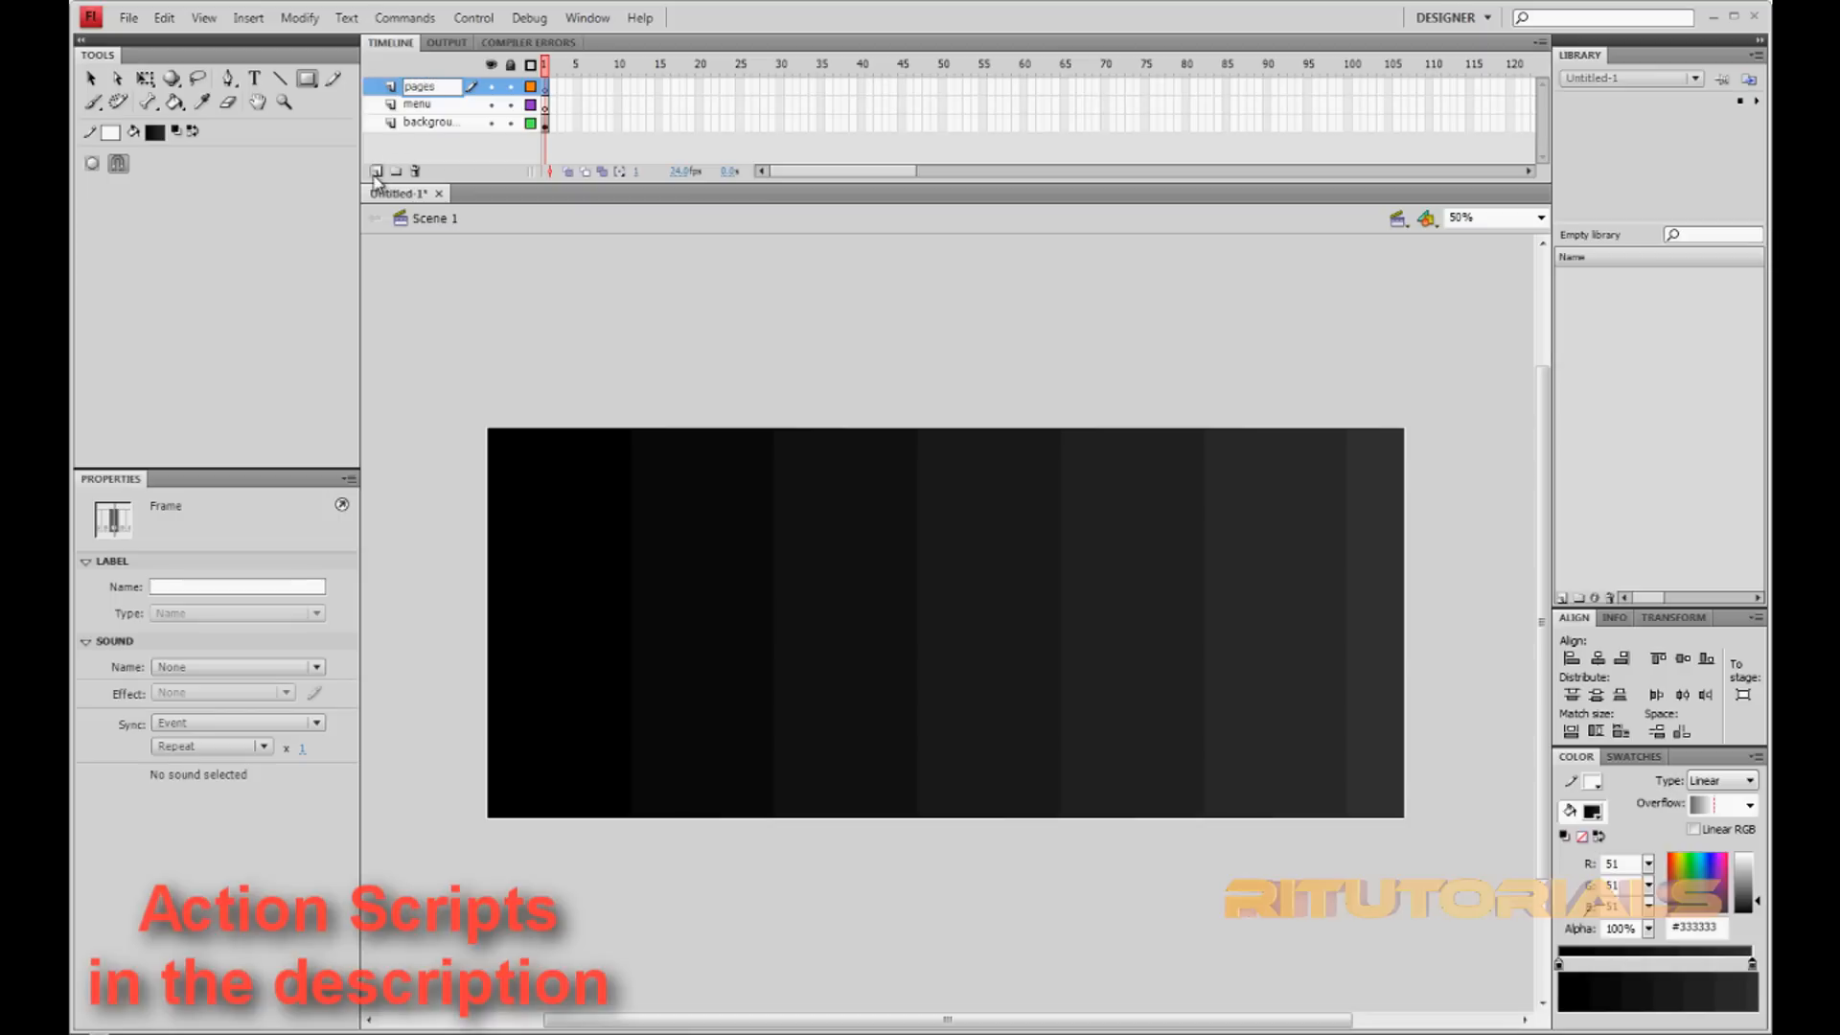
pyautogui.click(375, 171)
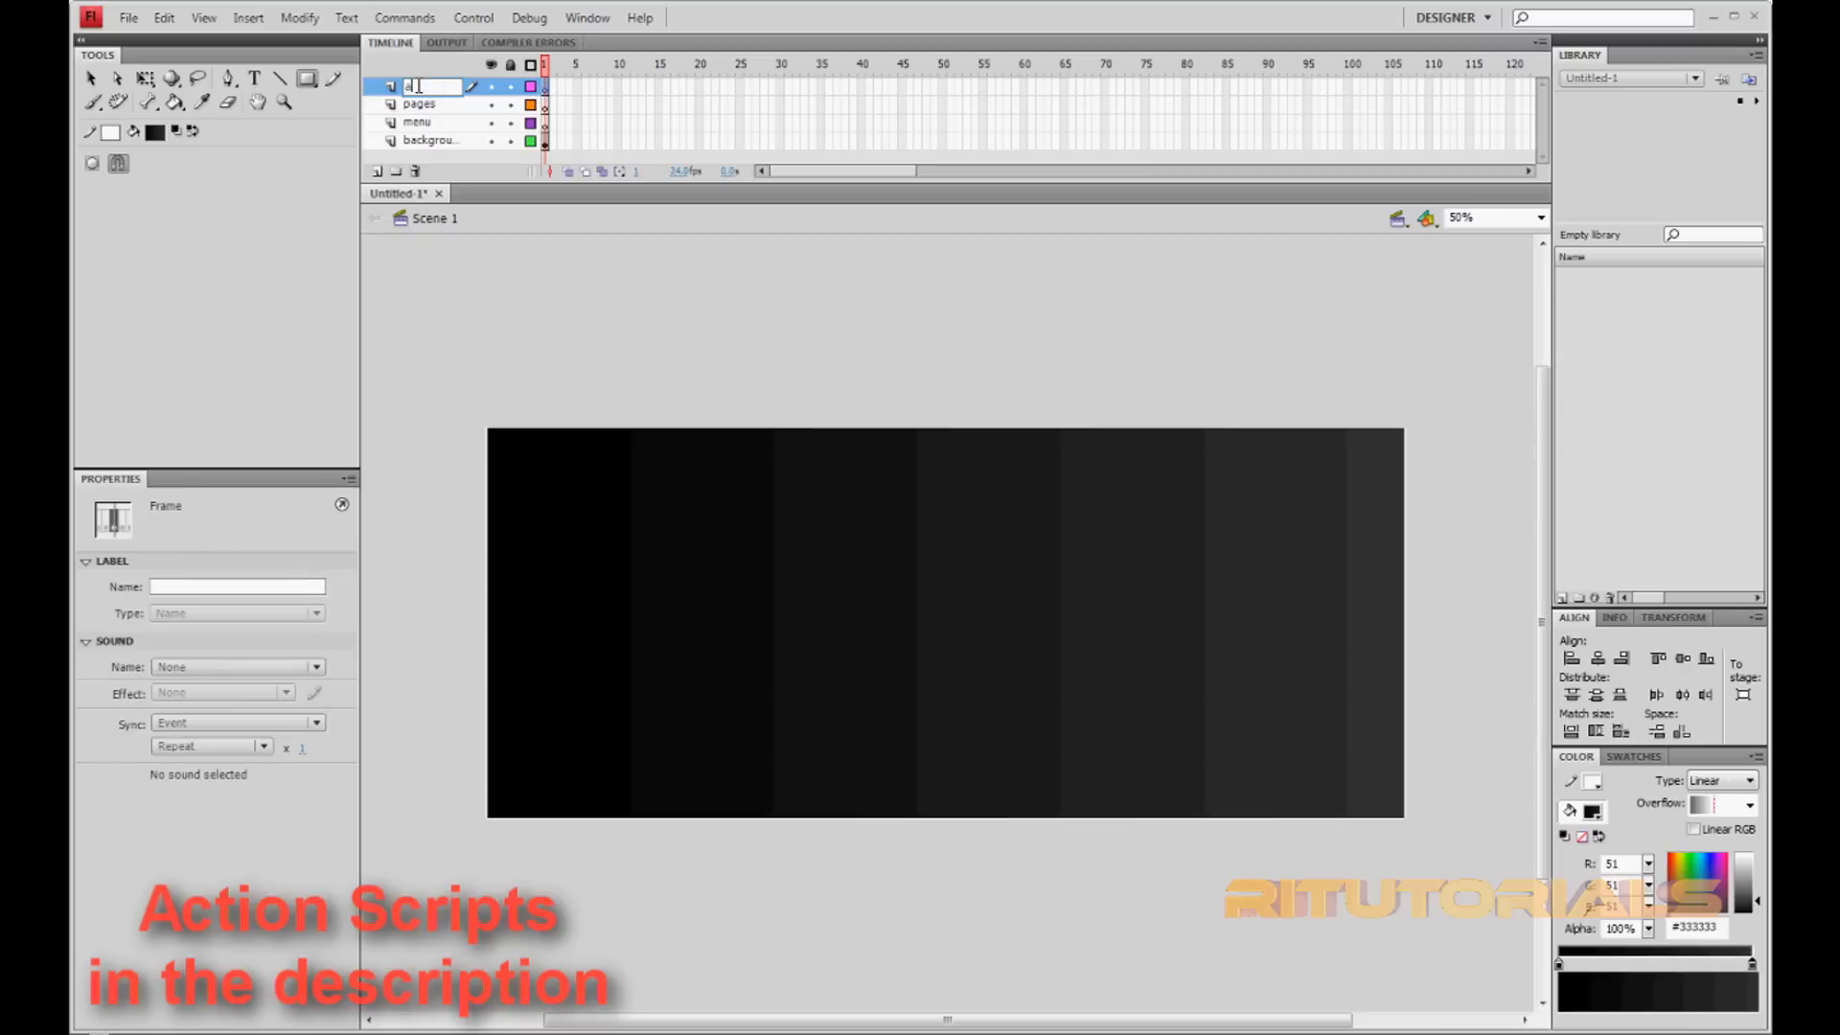
pyautogui.write('action')
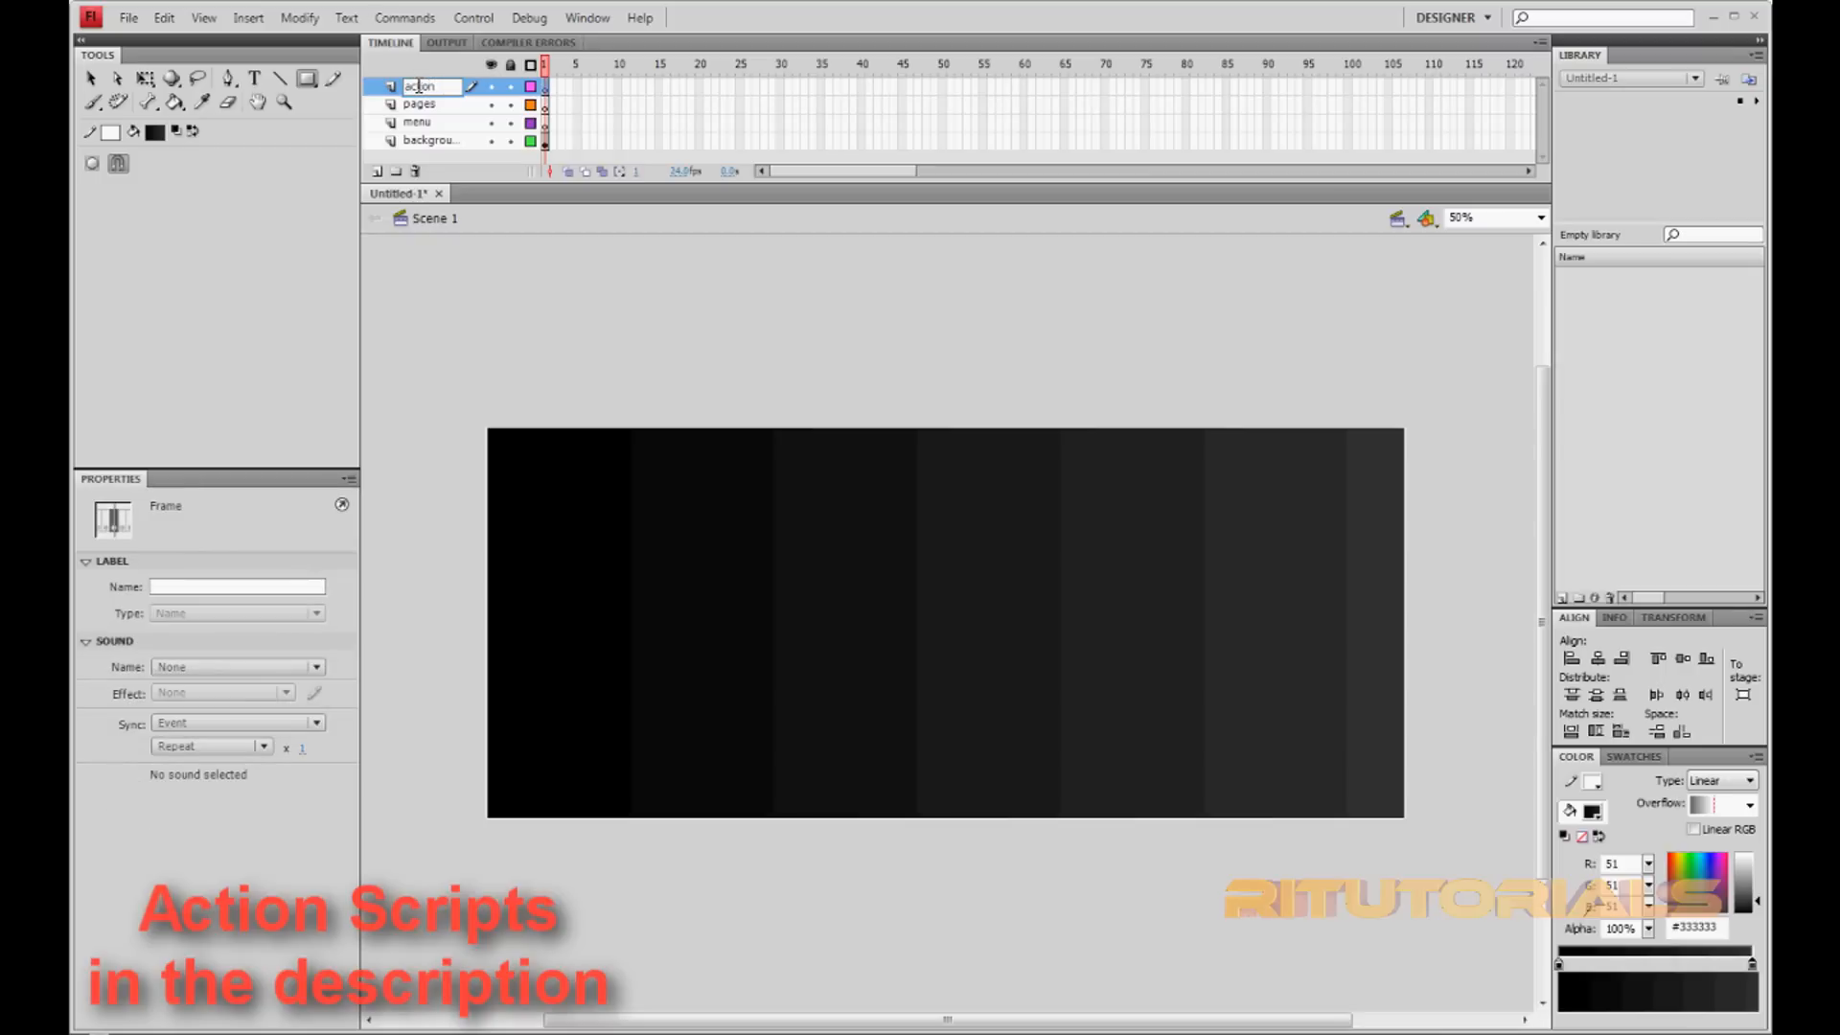
pyautogui.click(432, 141)
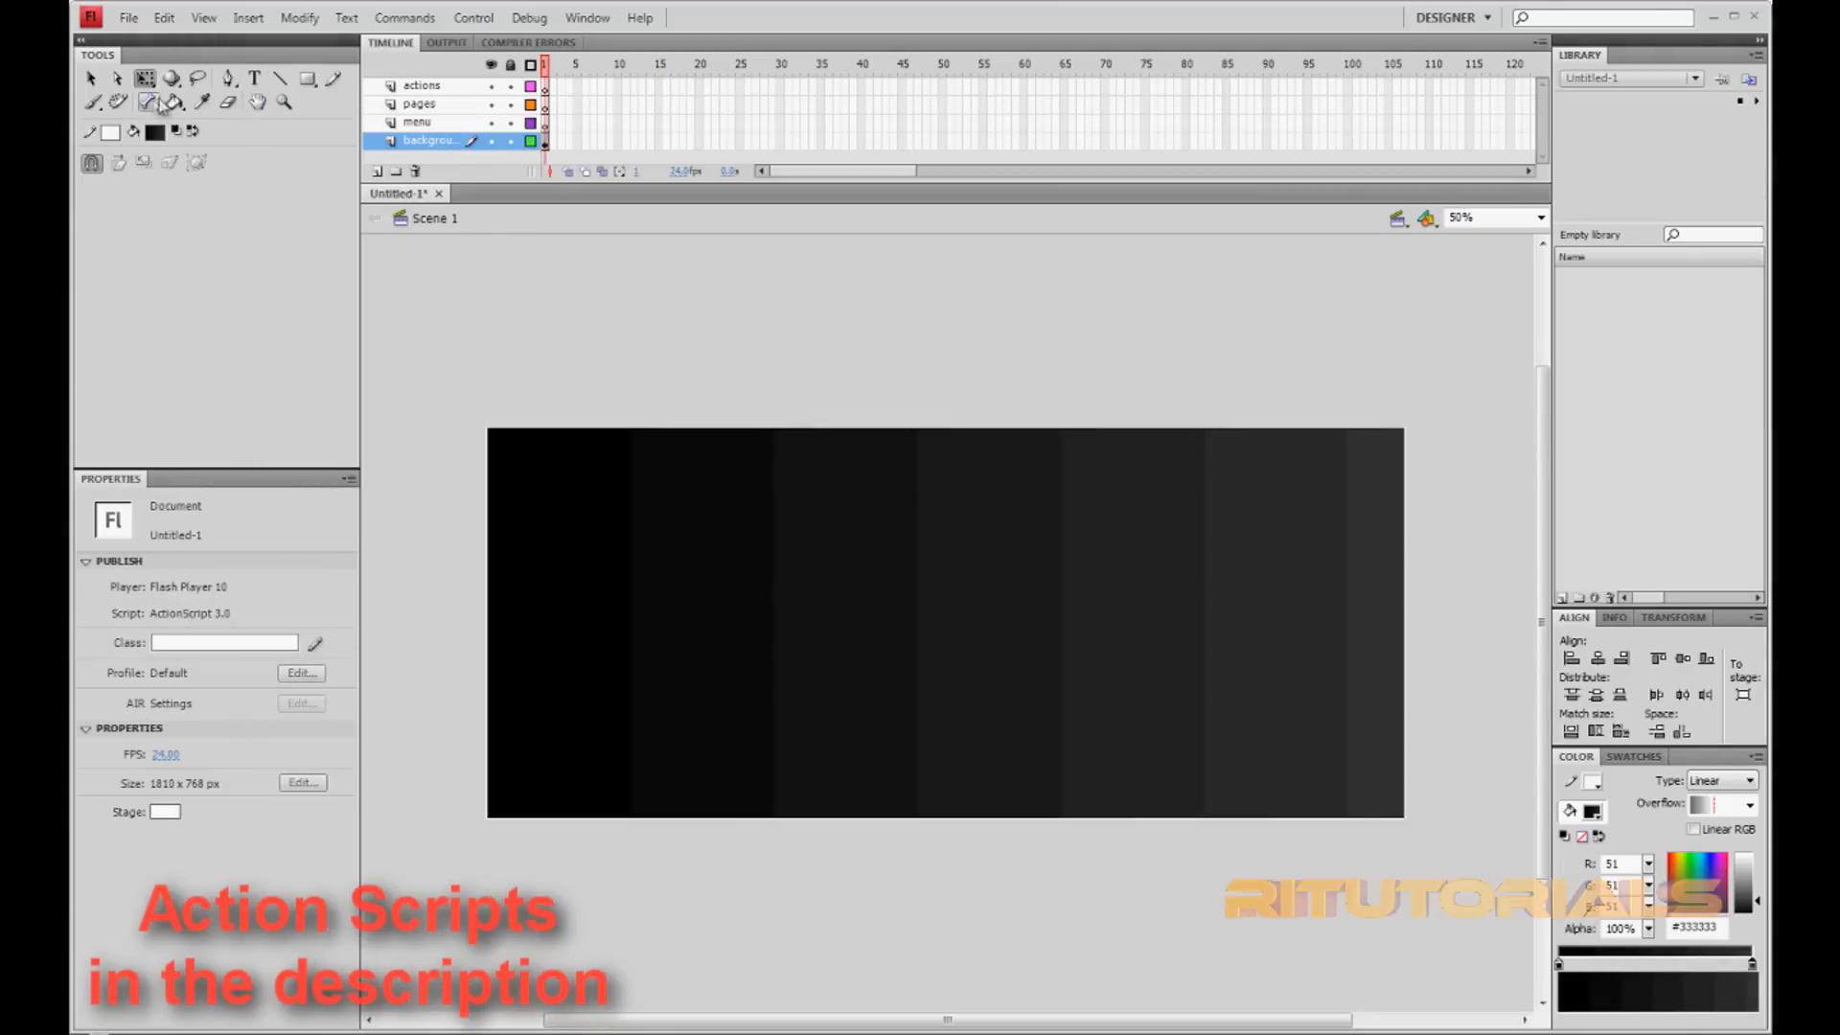
# - Draw a first rectangle down the left side with the Rectangle tool
pyautogui.click(146, 78)
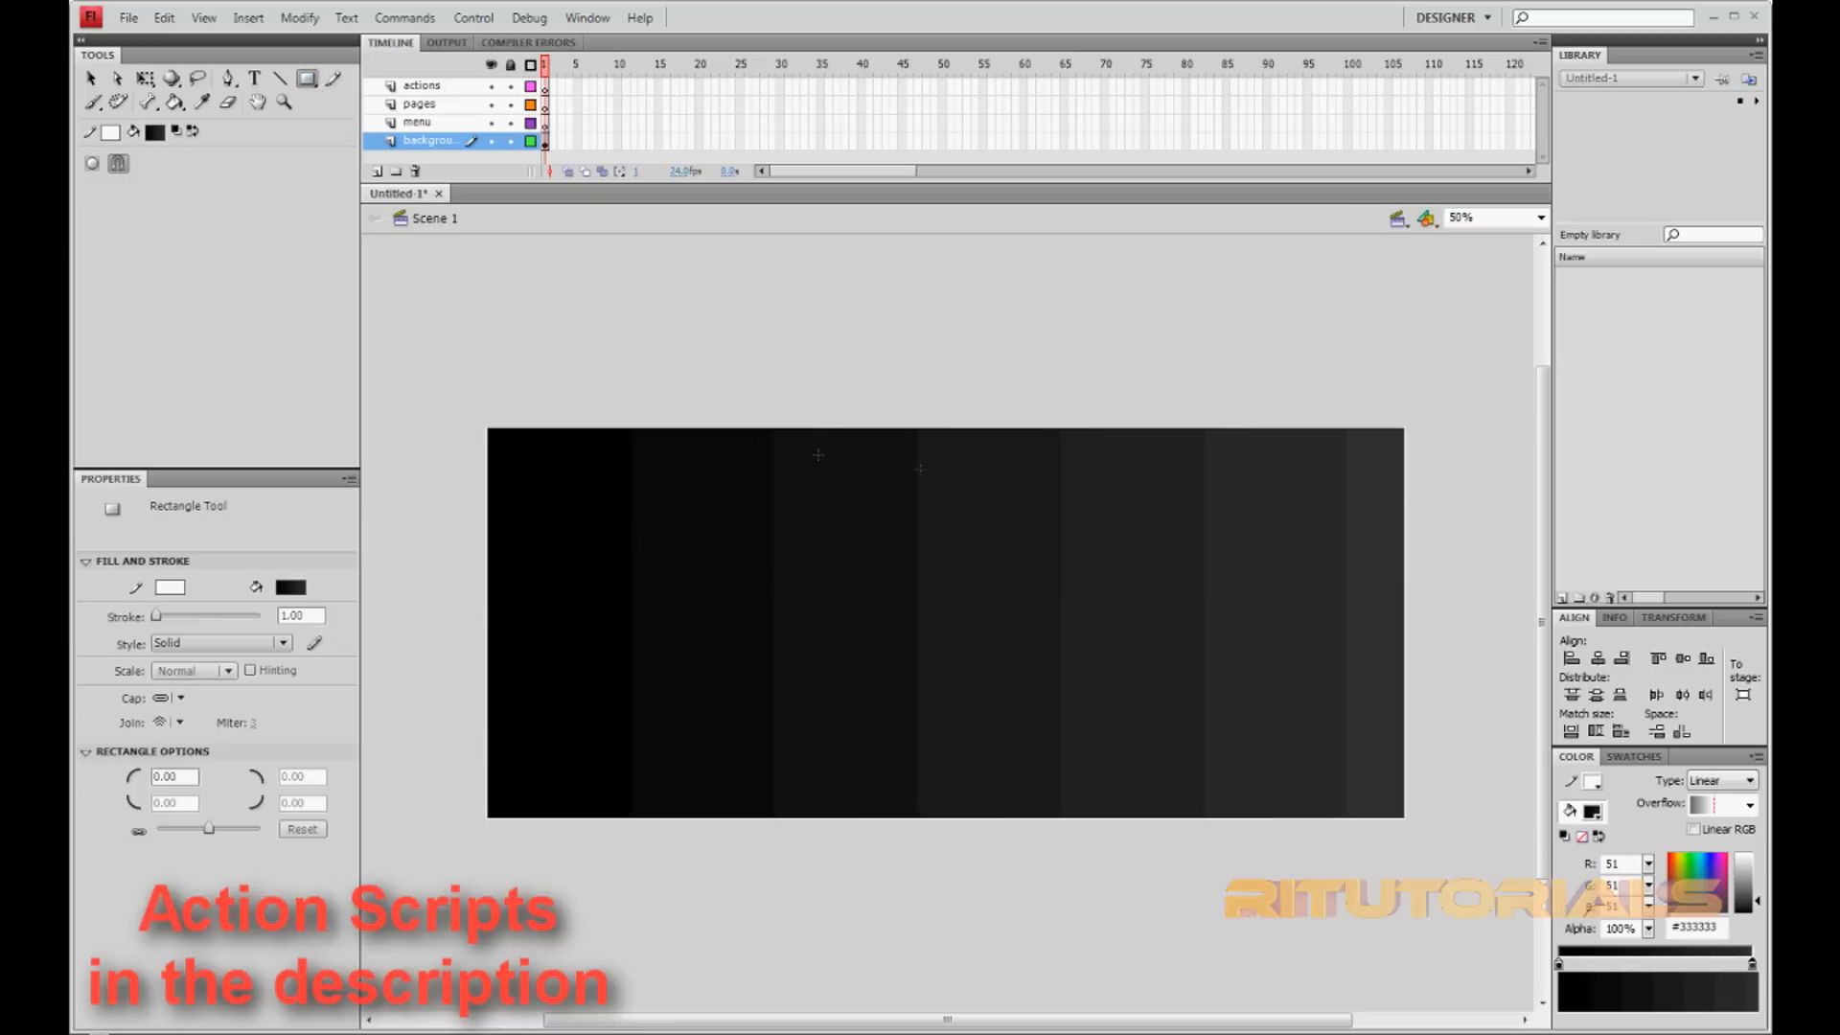
pyautogui.moveTo(1081, 461)
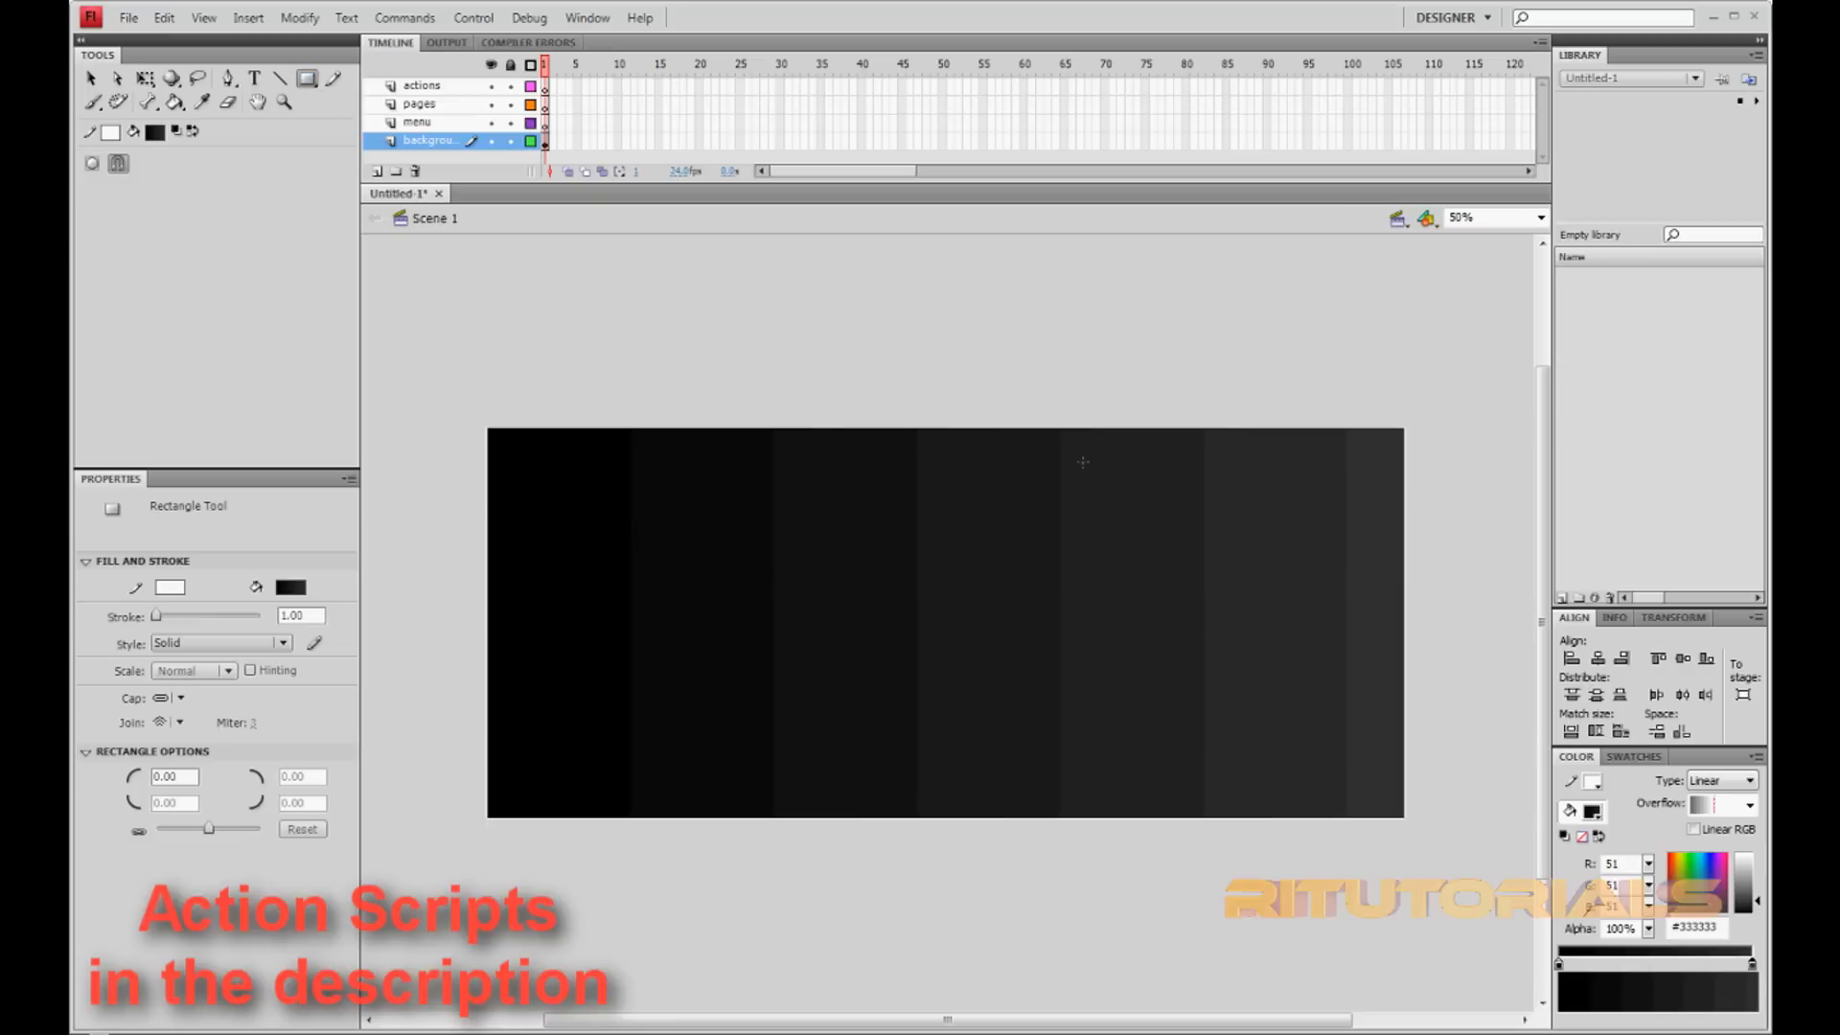
pyautogui.moveTo(511, 454)
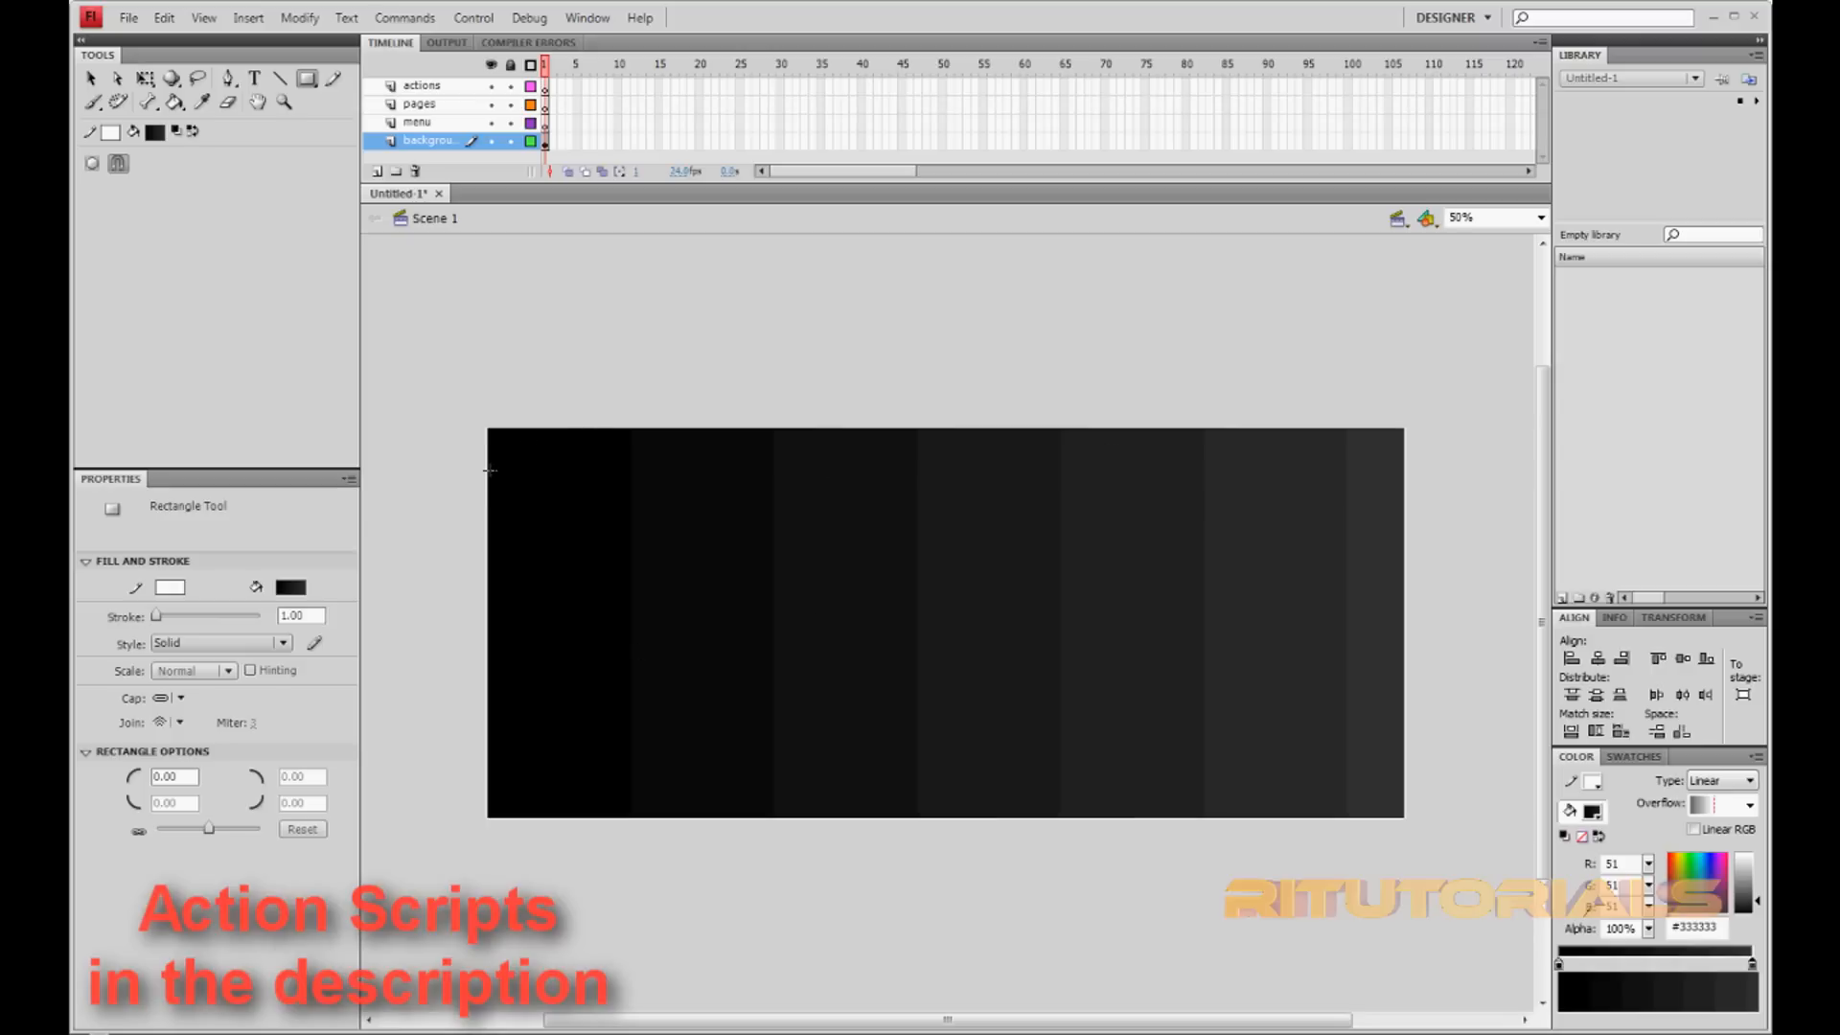
pyautogui.moveTo(487, 475); pyautogui.dragTo(645, 763)
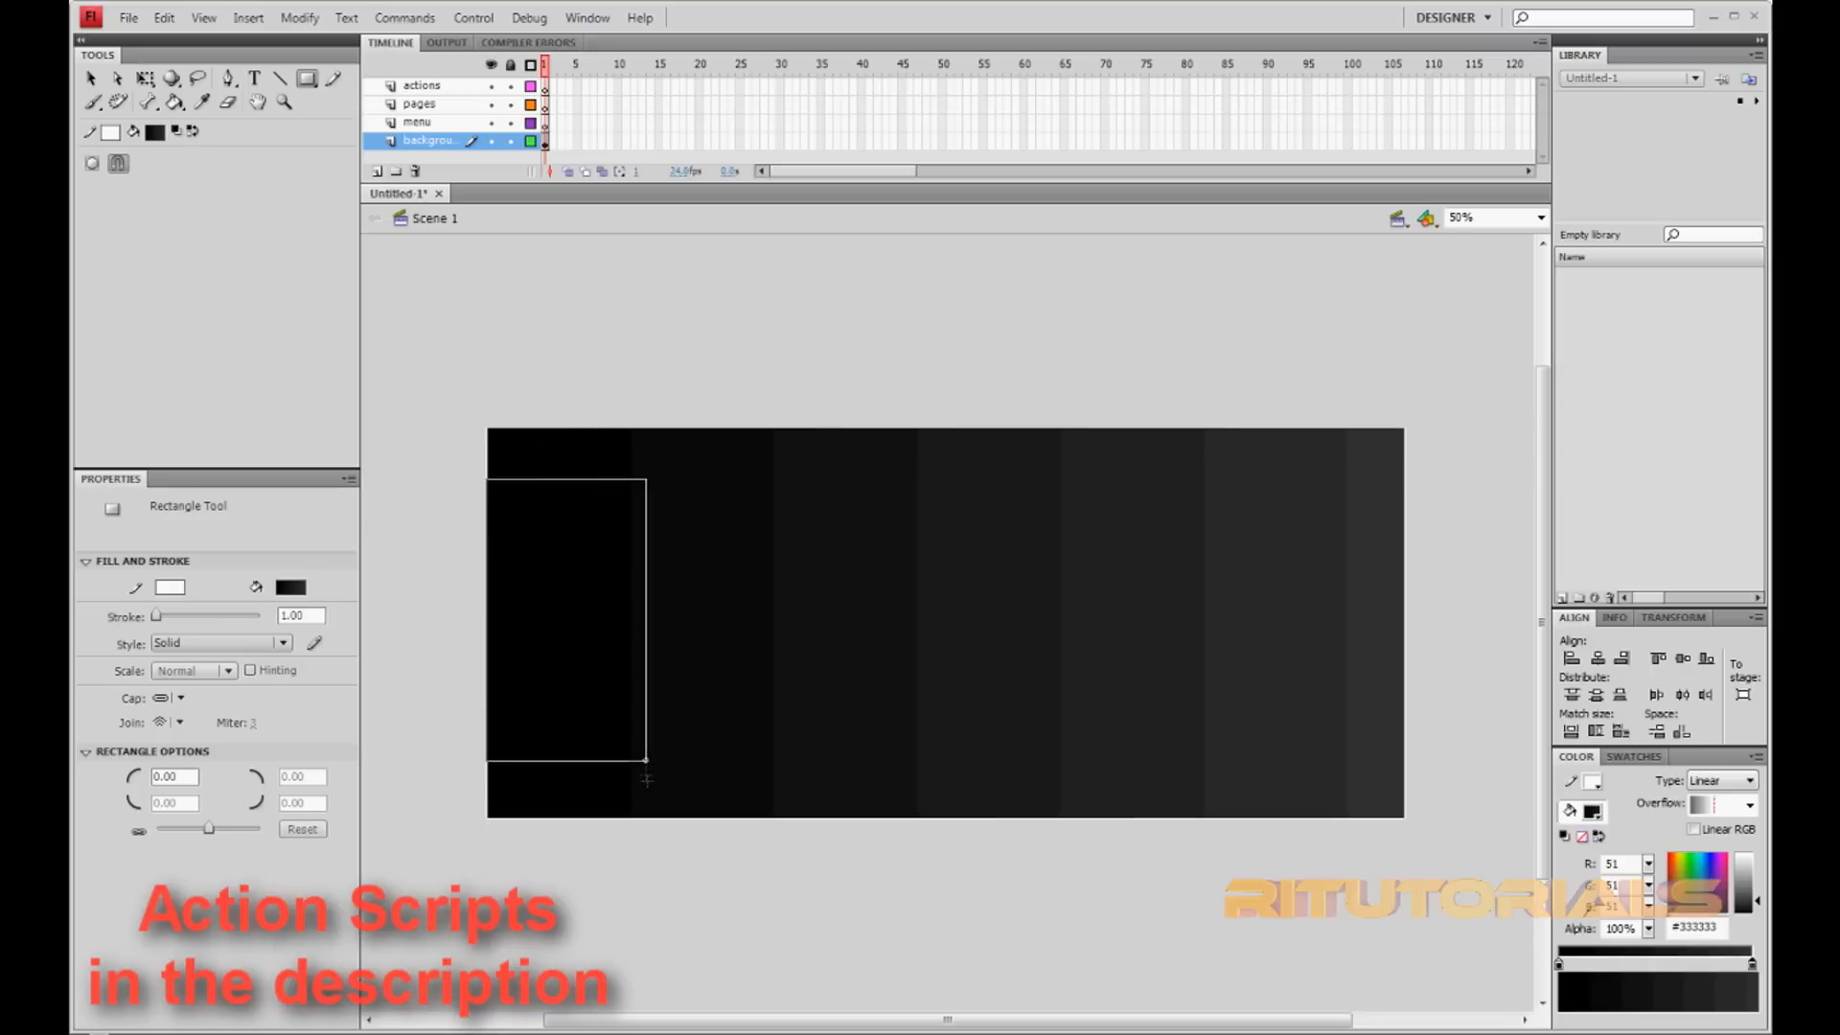
pyautogui.moveTo(644, 762); pyautogui.dragTo(757, 815)
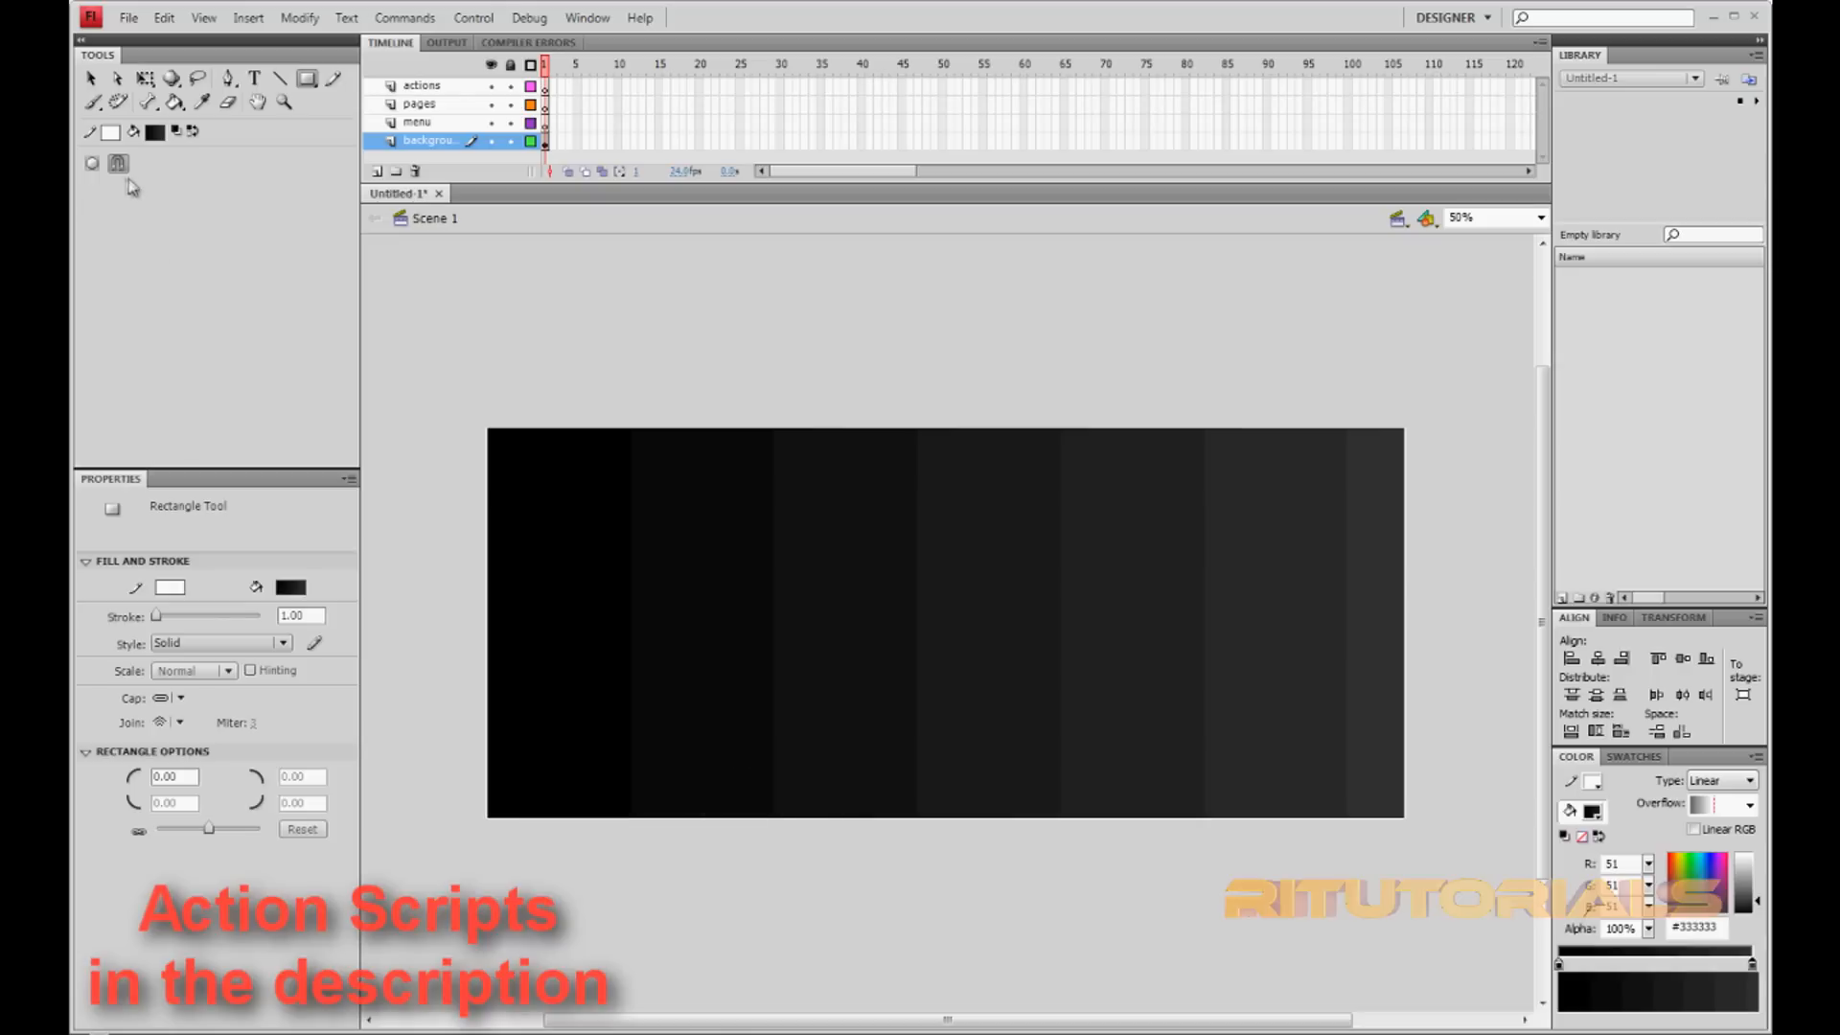
pyautogui.click(289, 587)
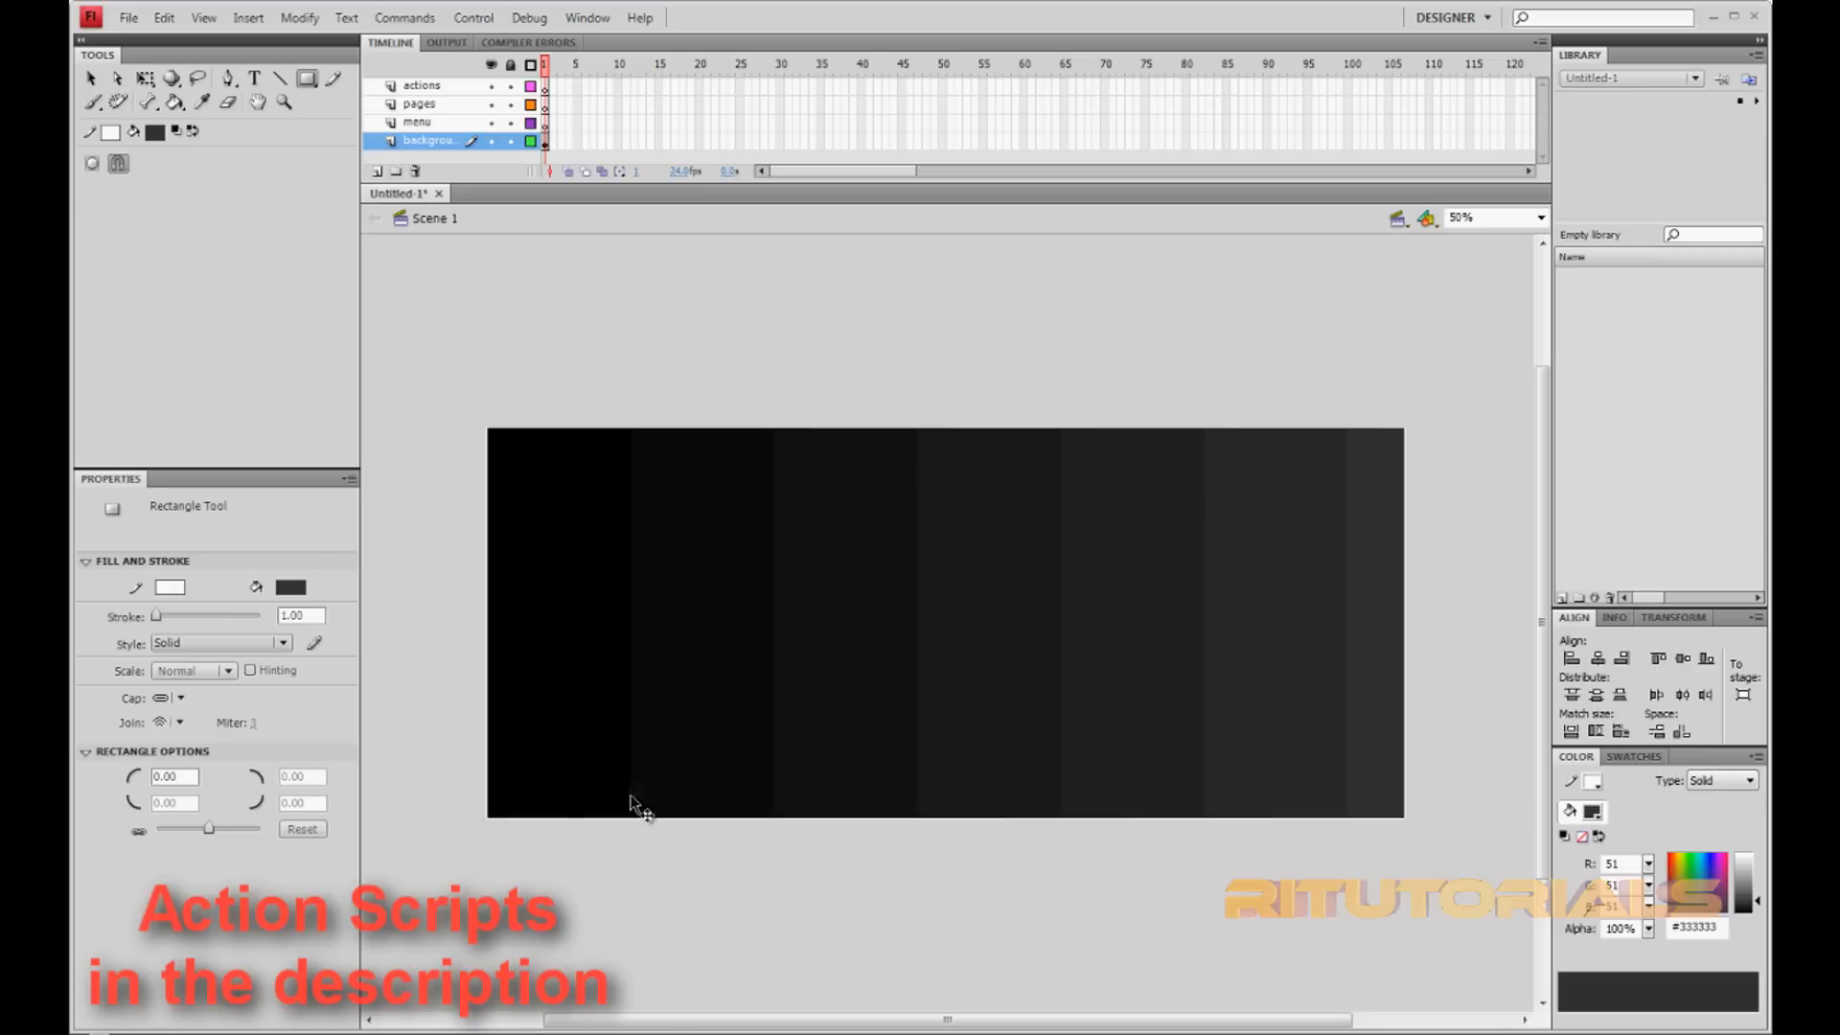
# - With a linear-gradient fill, draw the header bar across the top and the left sidebar
pyautogui.click(1719, 780)
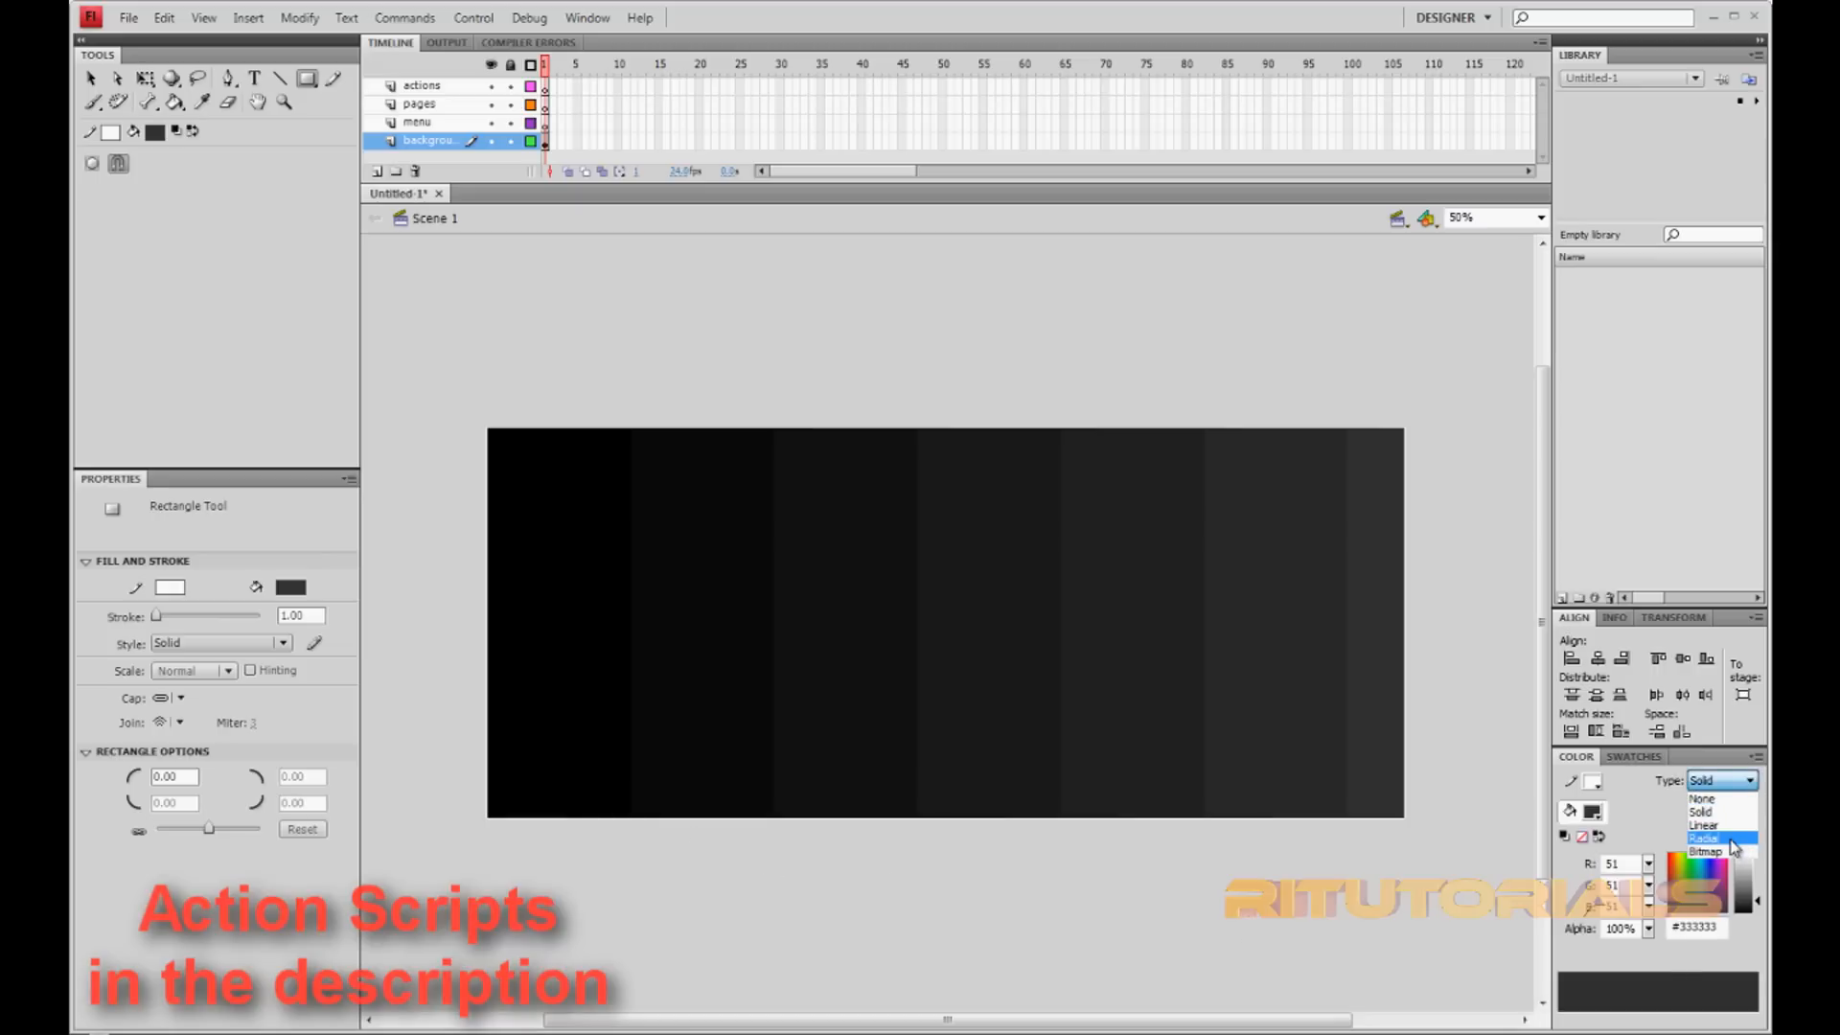
pyautogui.click(1702, 822)
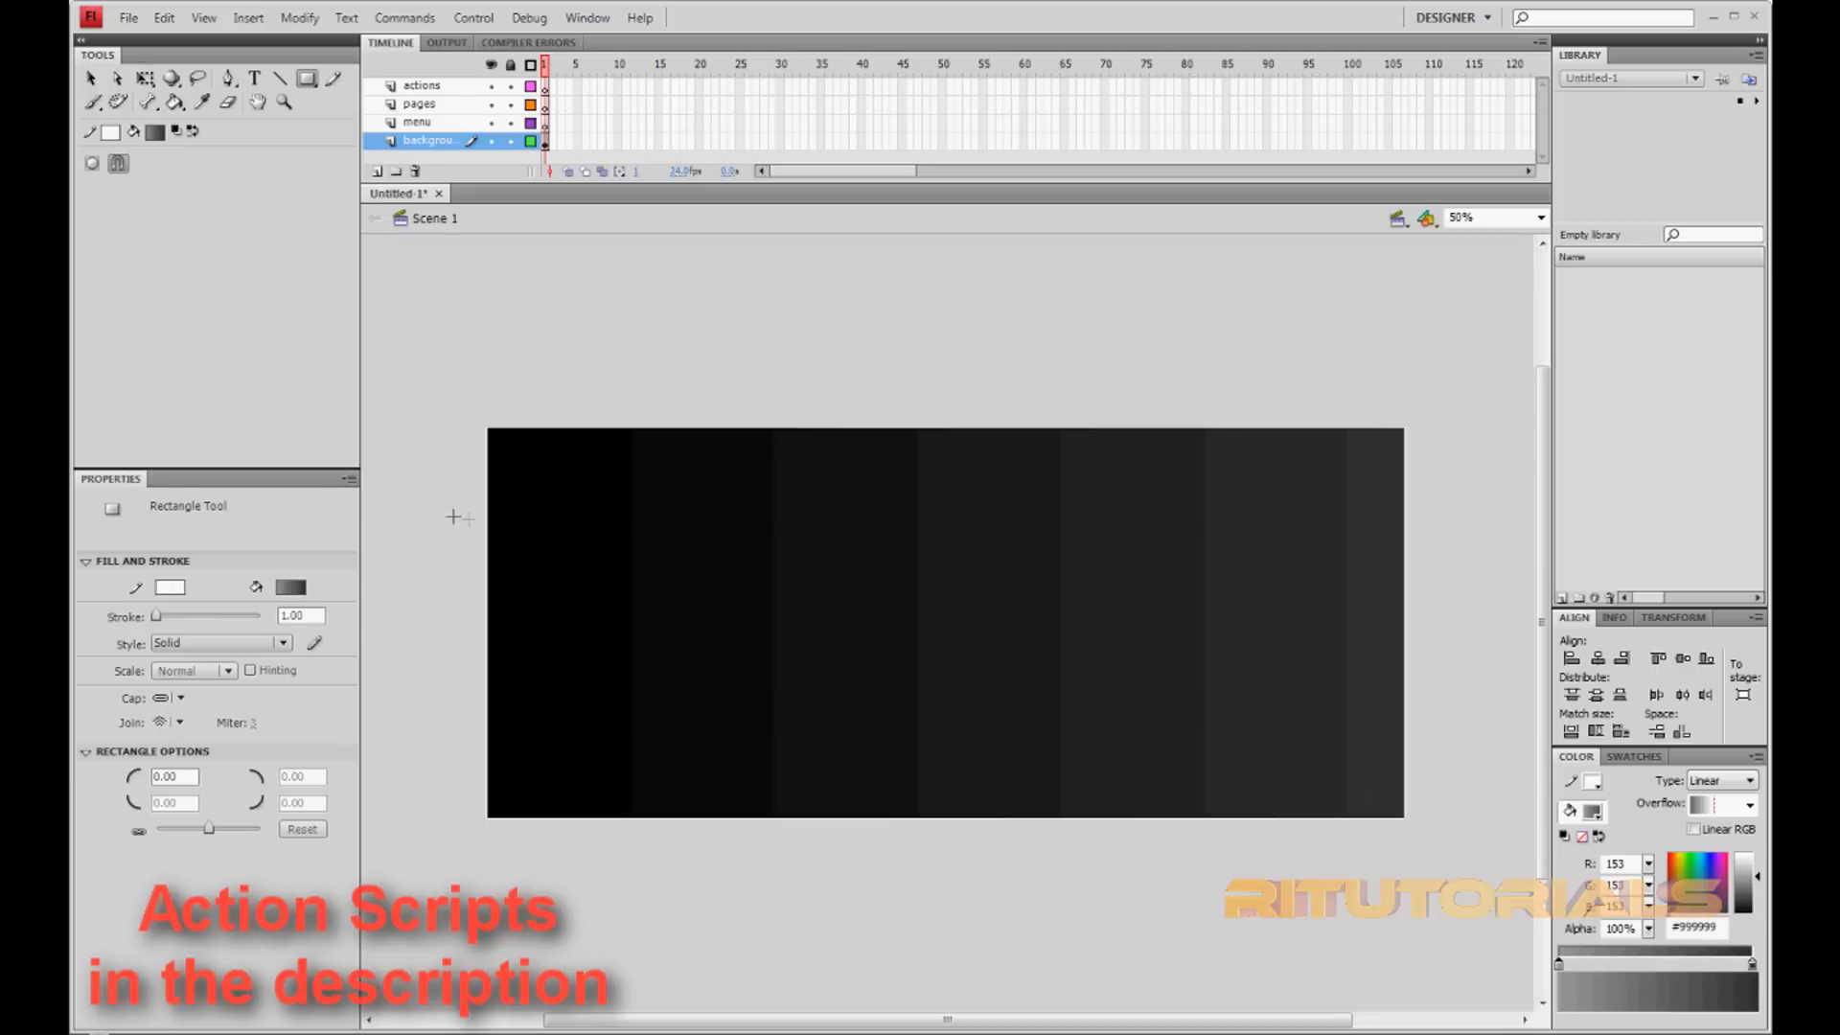
pyautogui.moveTo(488, 455)
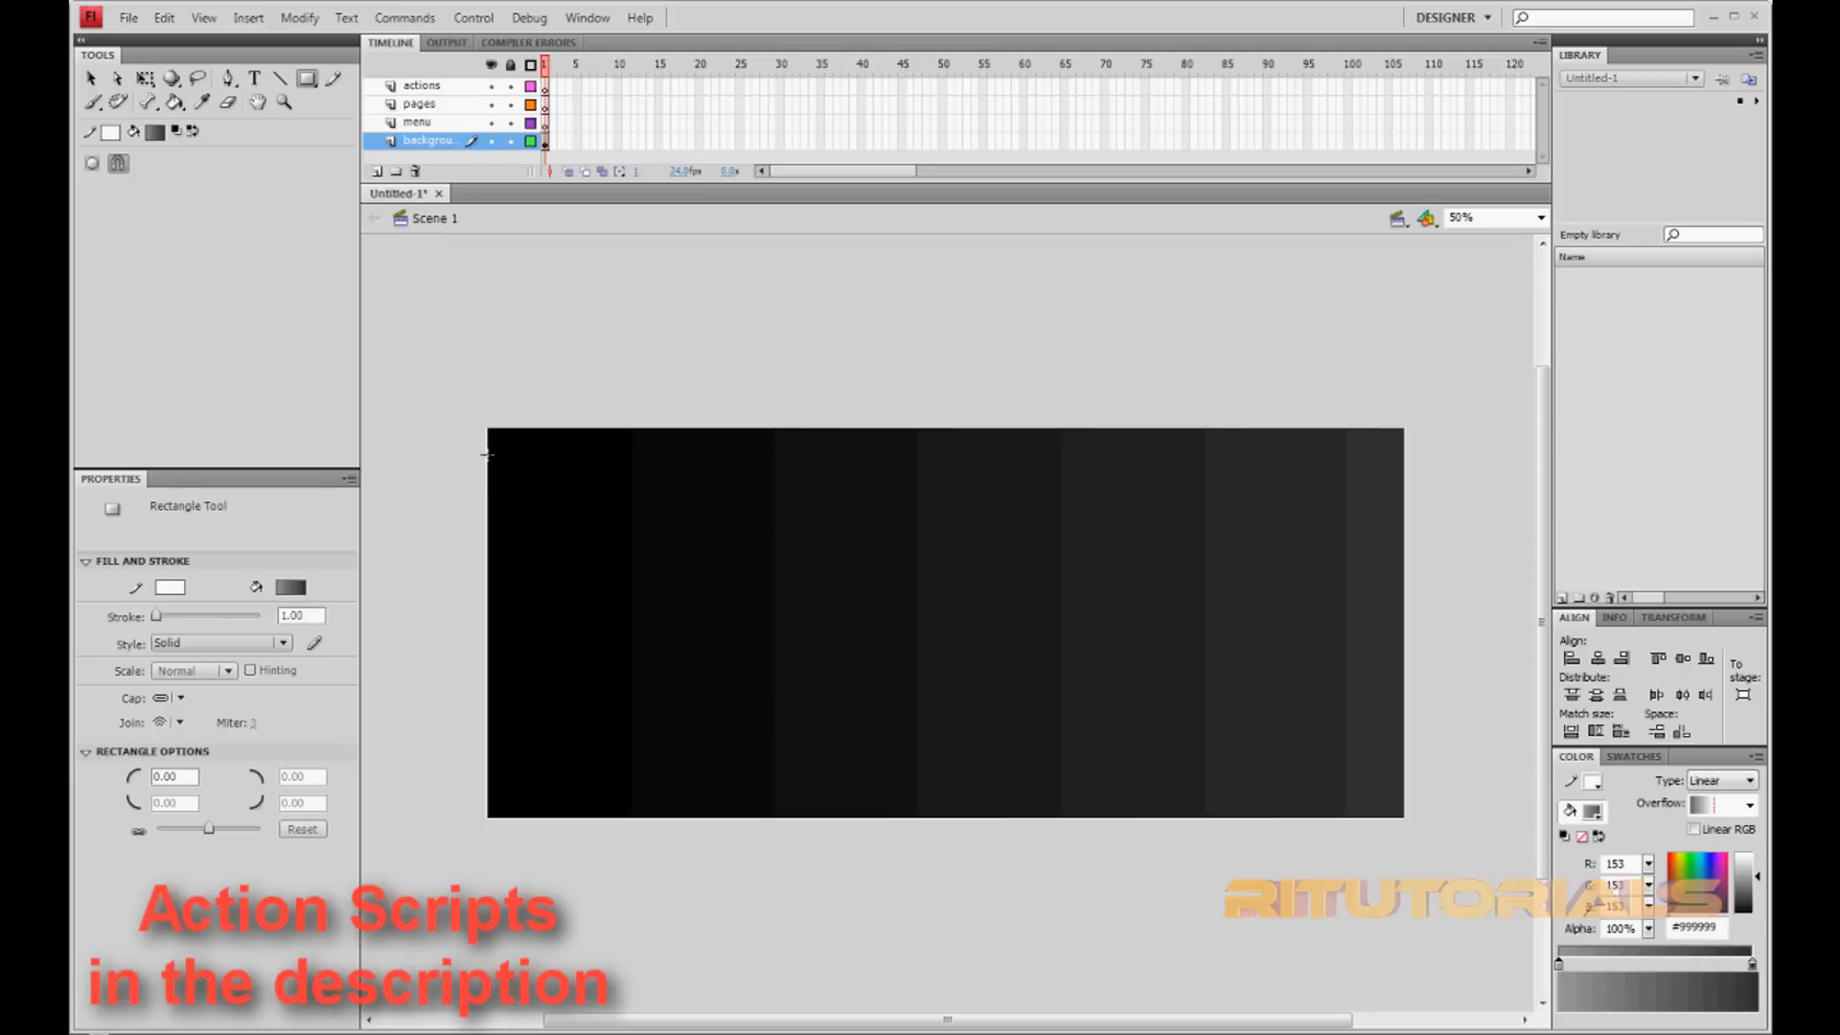
pyautogui.moveTo(487, 451); pyautogui.dragTo(1402, 530)
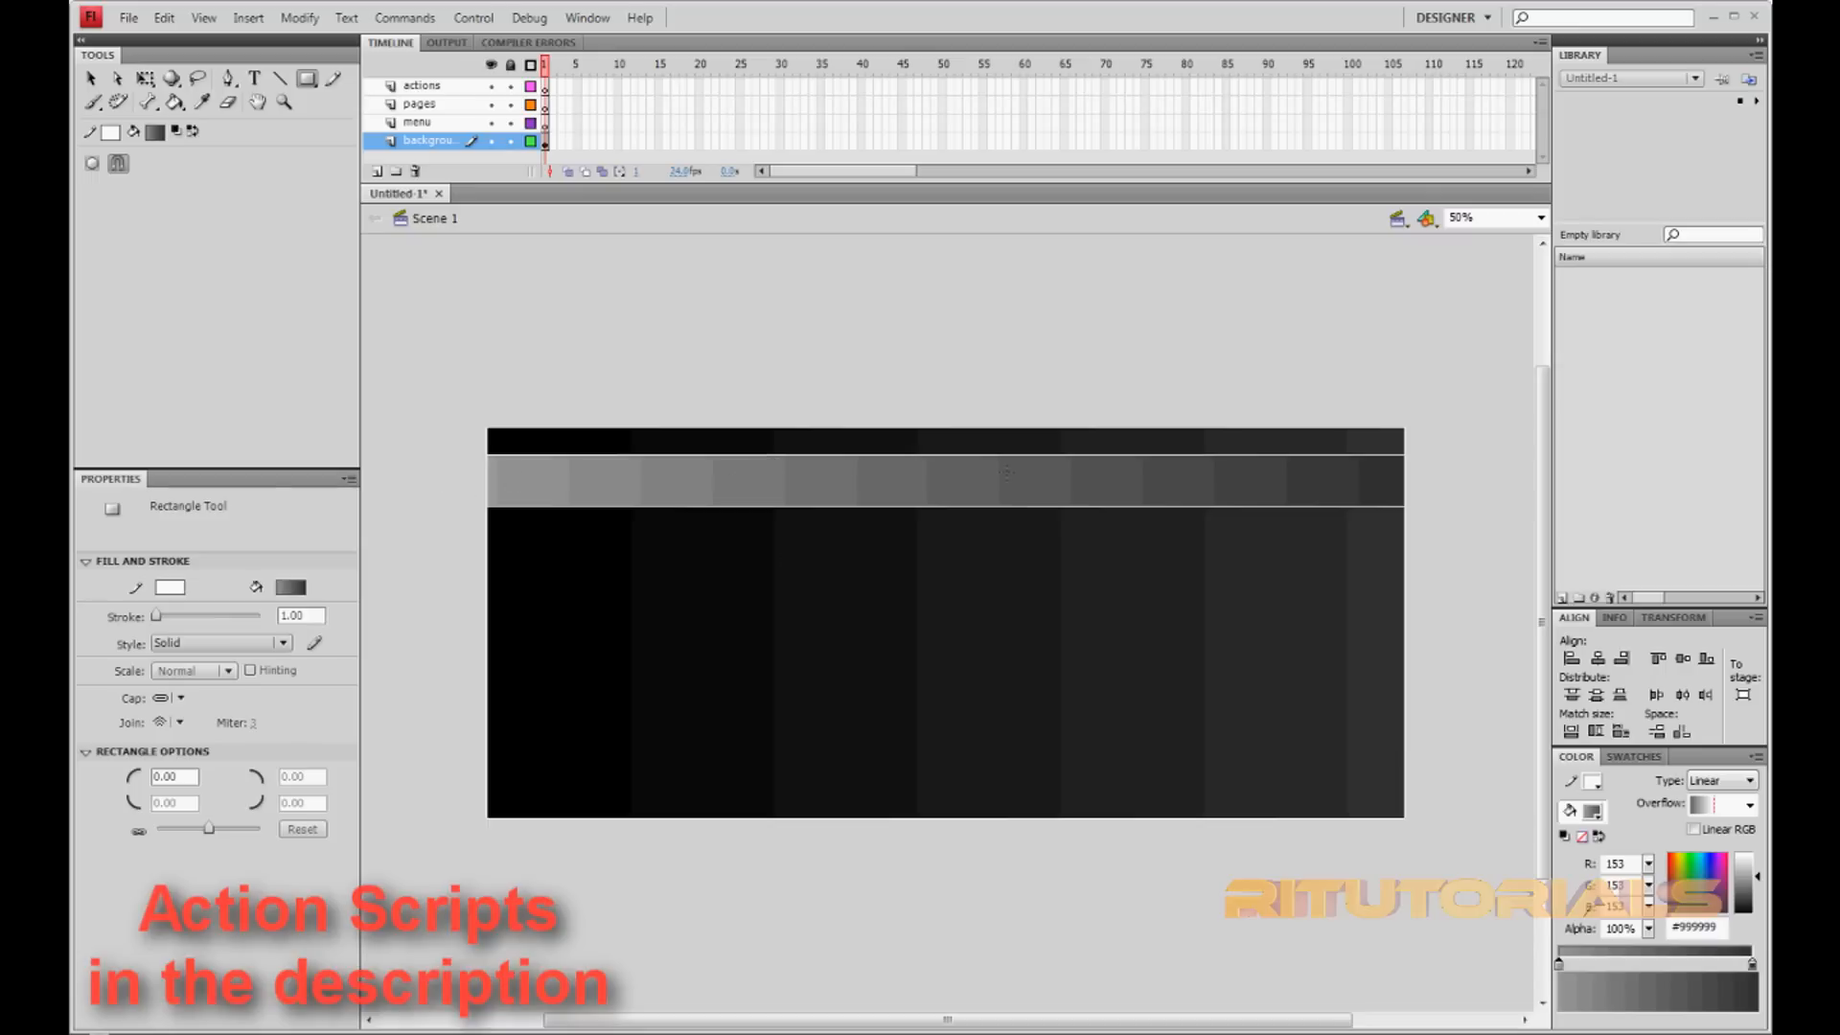
pyautogui.moveTo(642, 517)
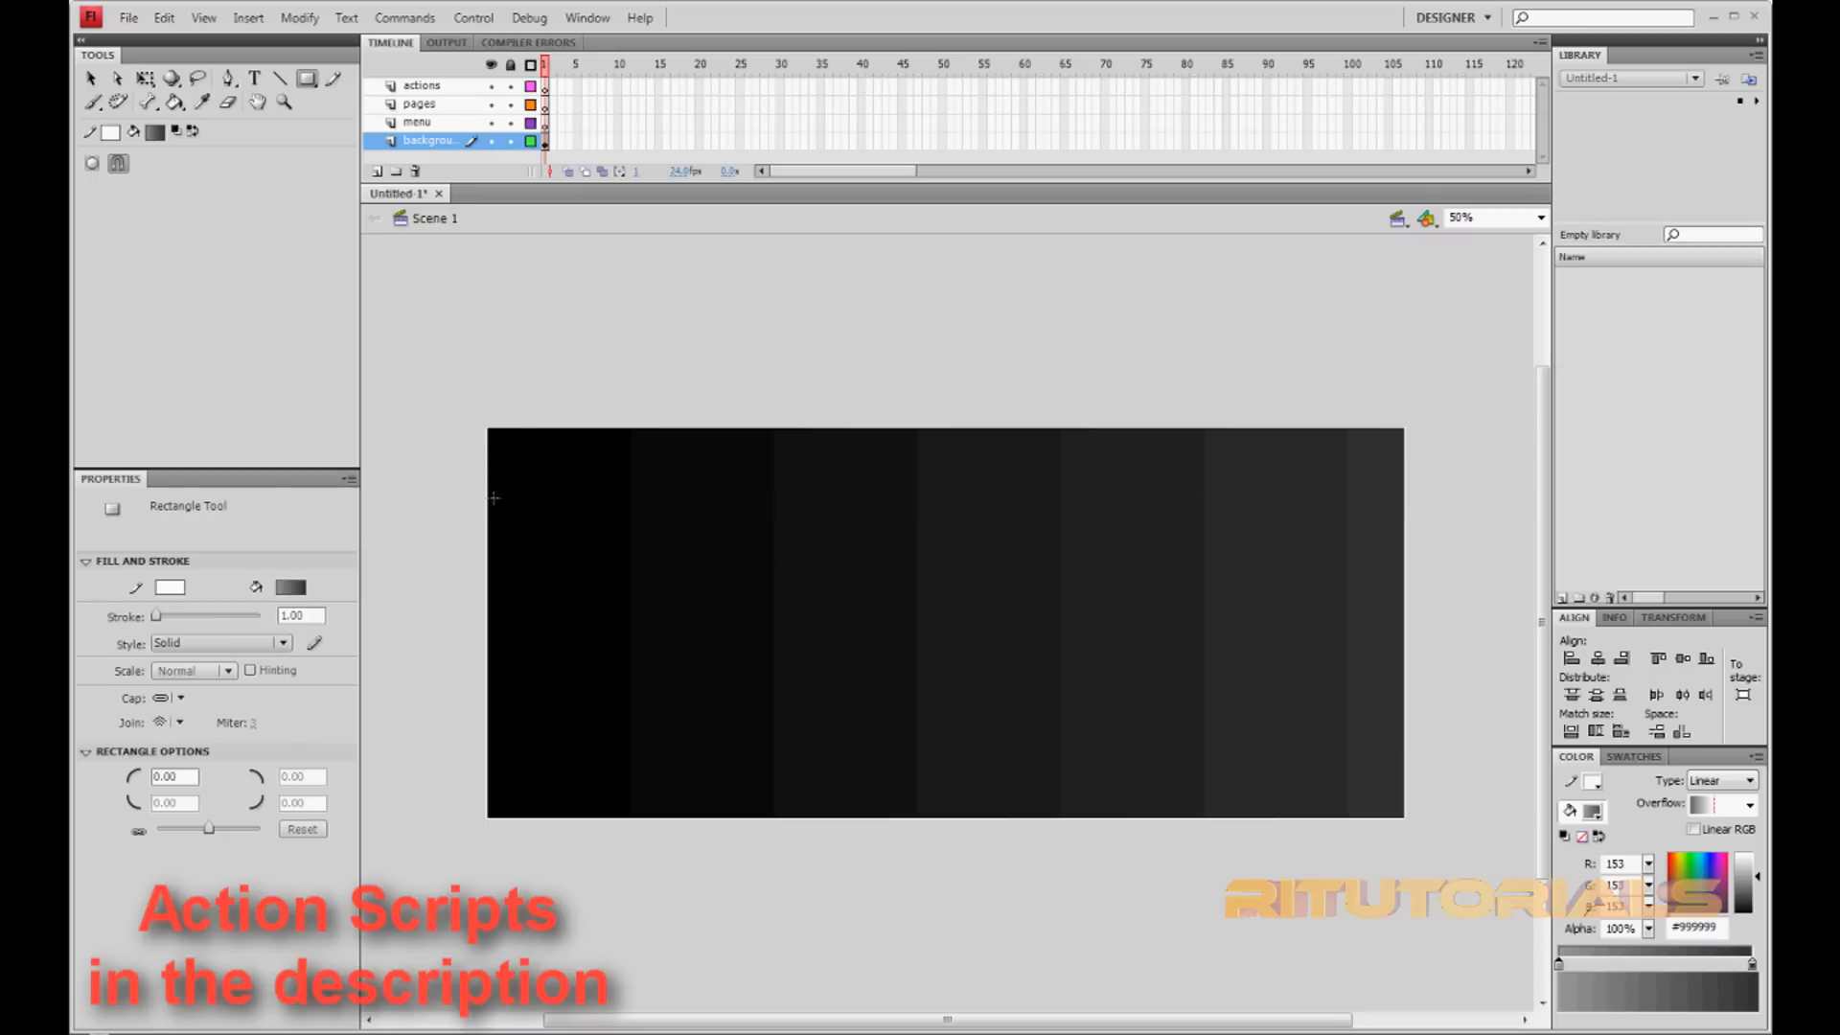
pyautogui.moveTo(488, 492); pyautogui.dragTo(686, 624)
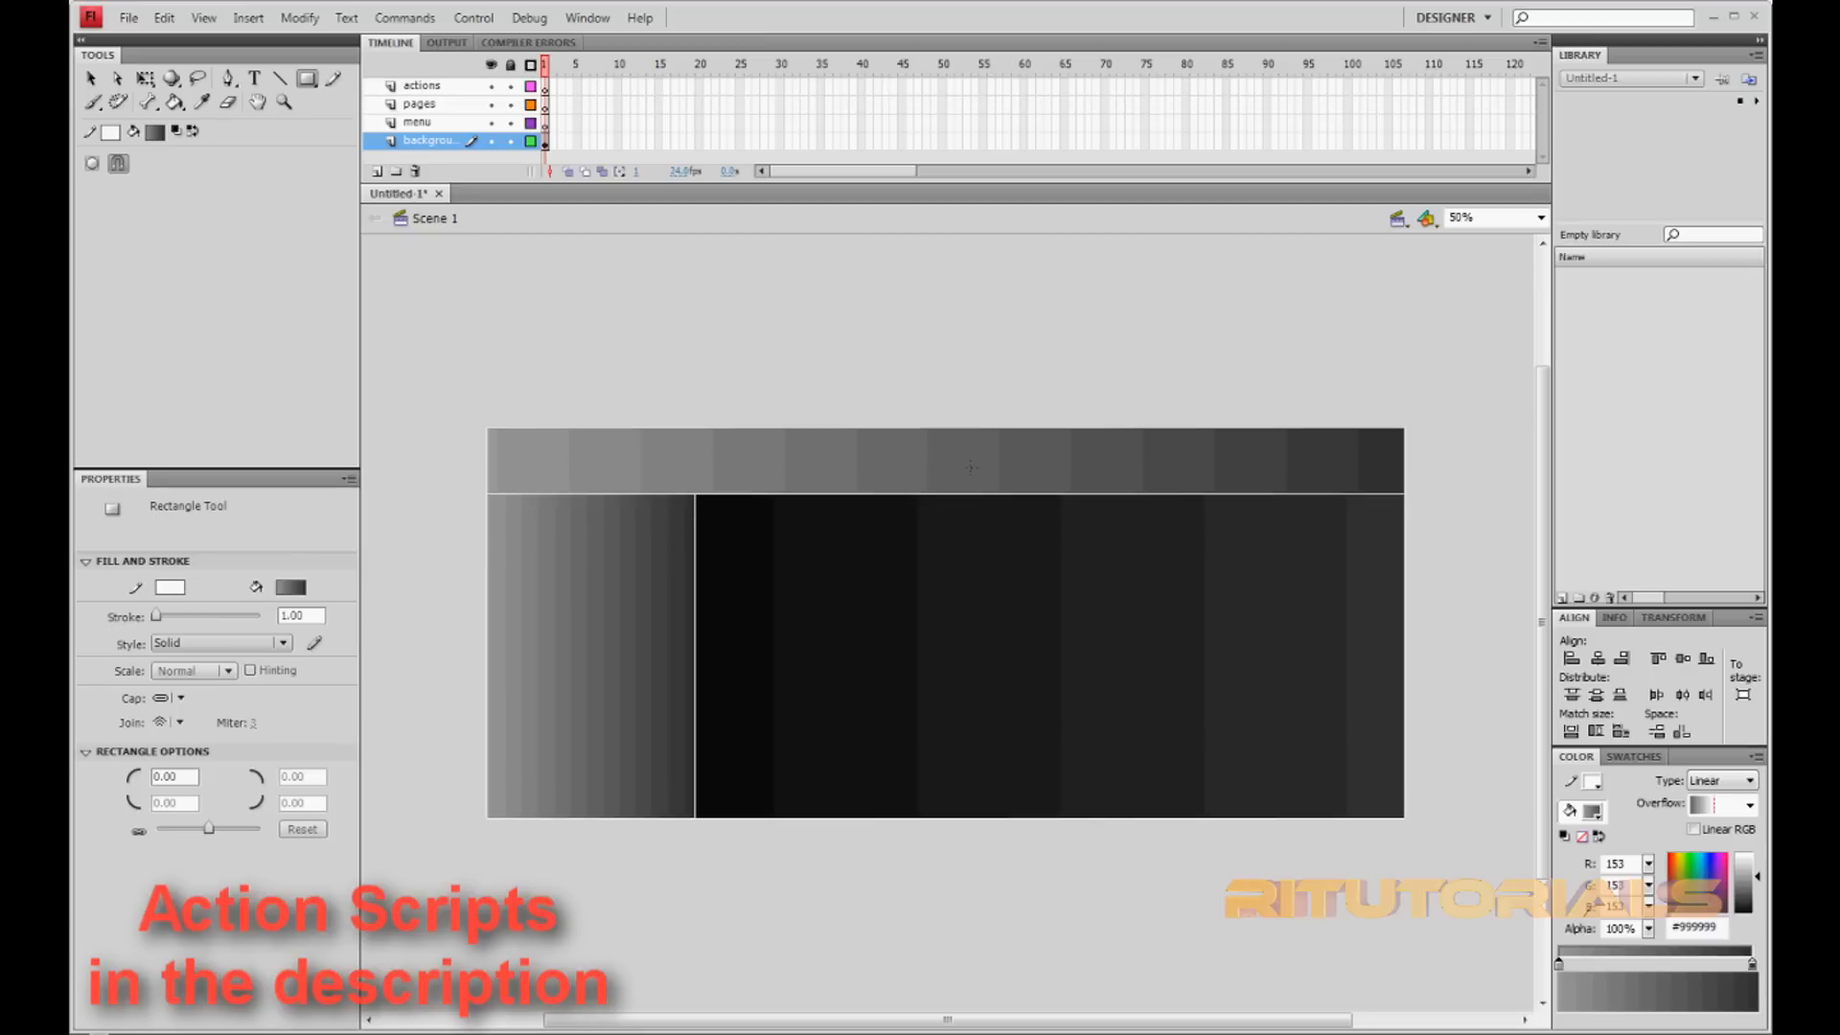
pyautogui.moveTo(407, 459)
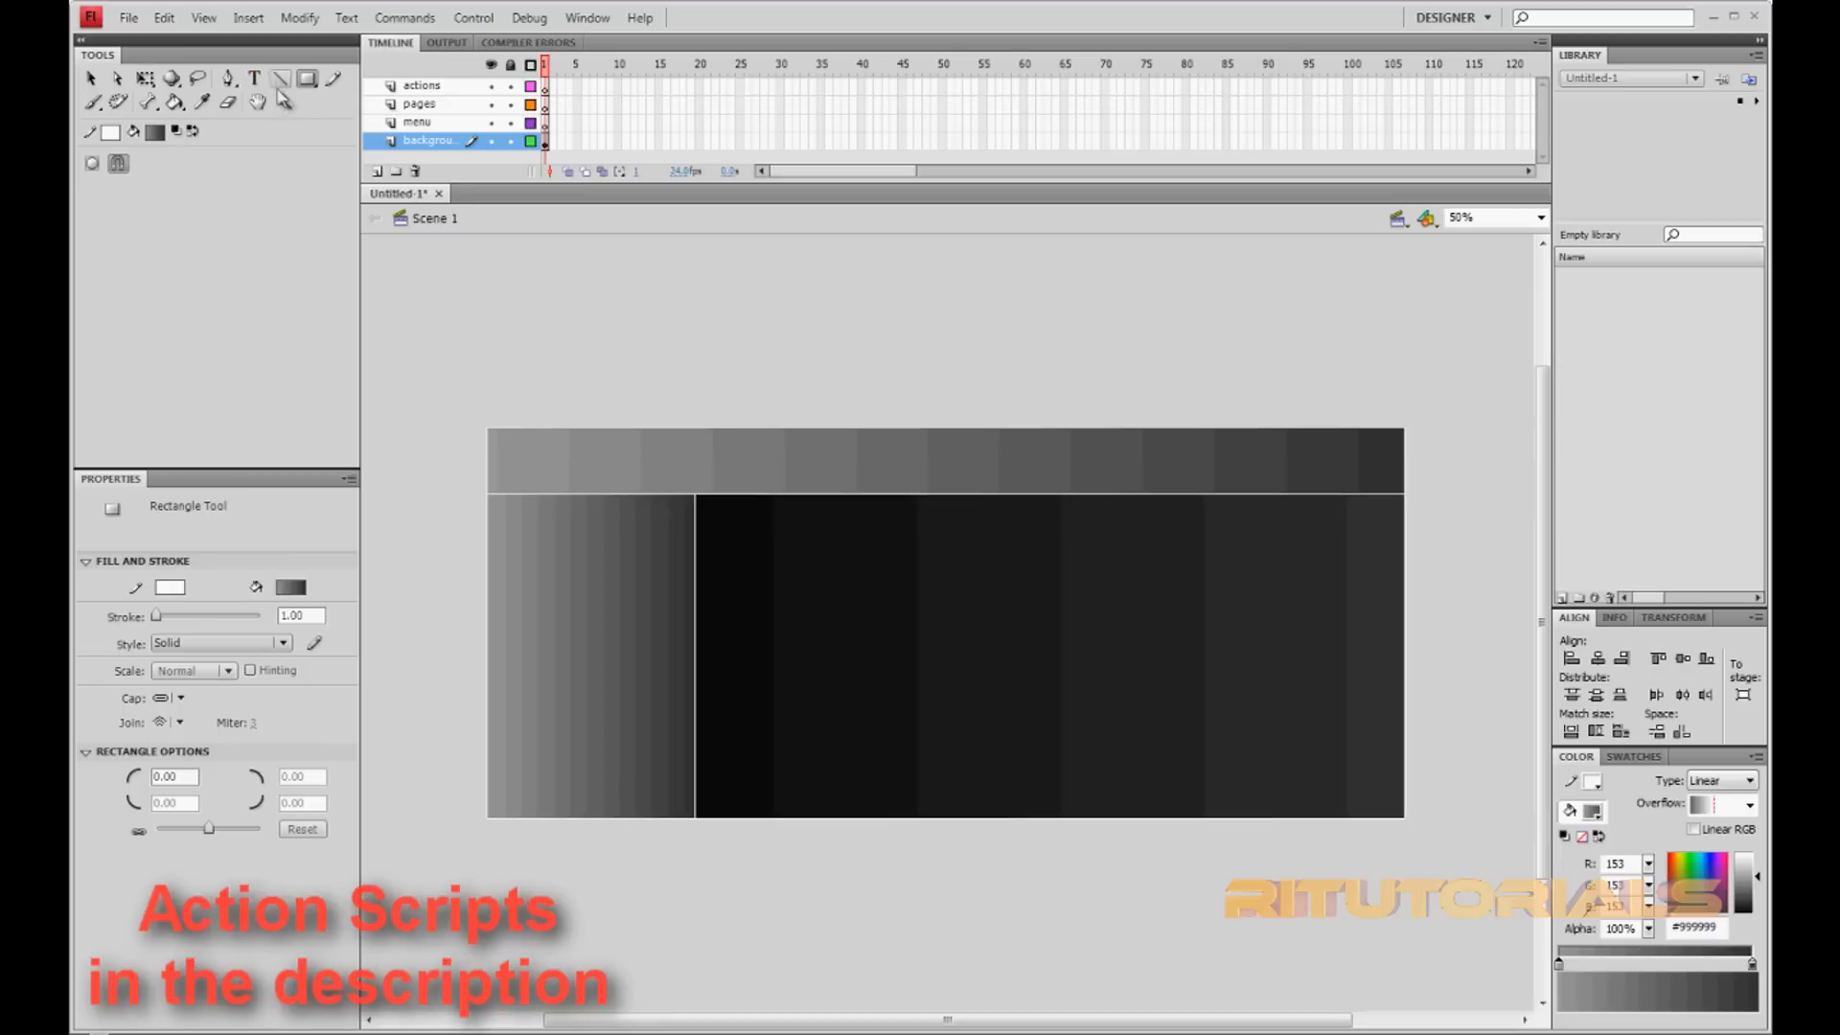
# - Add the RITUTORIALS title to the header bar and select the menu layer
pyautogui.click(253, 77)
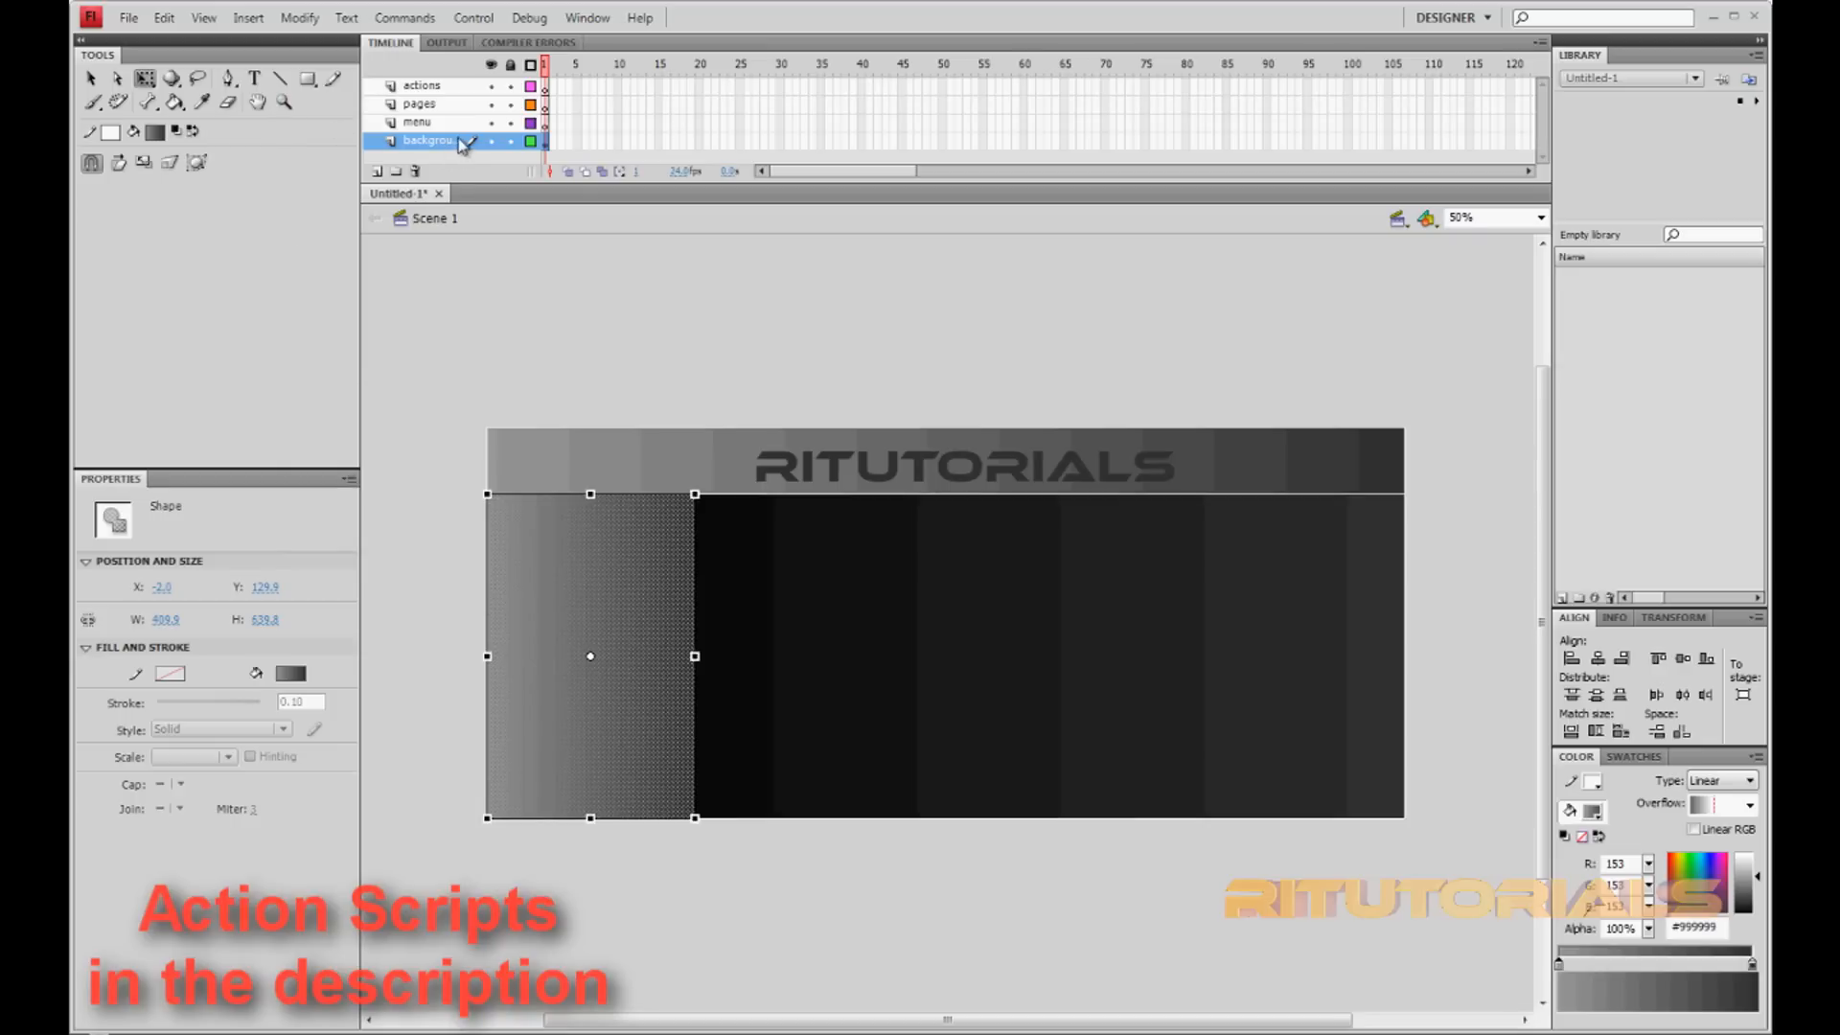
pyautogui.moveTo(440, 124)
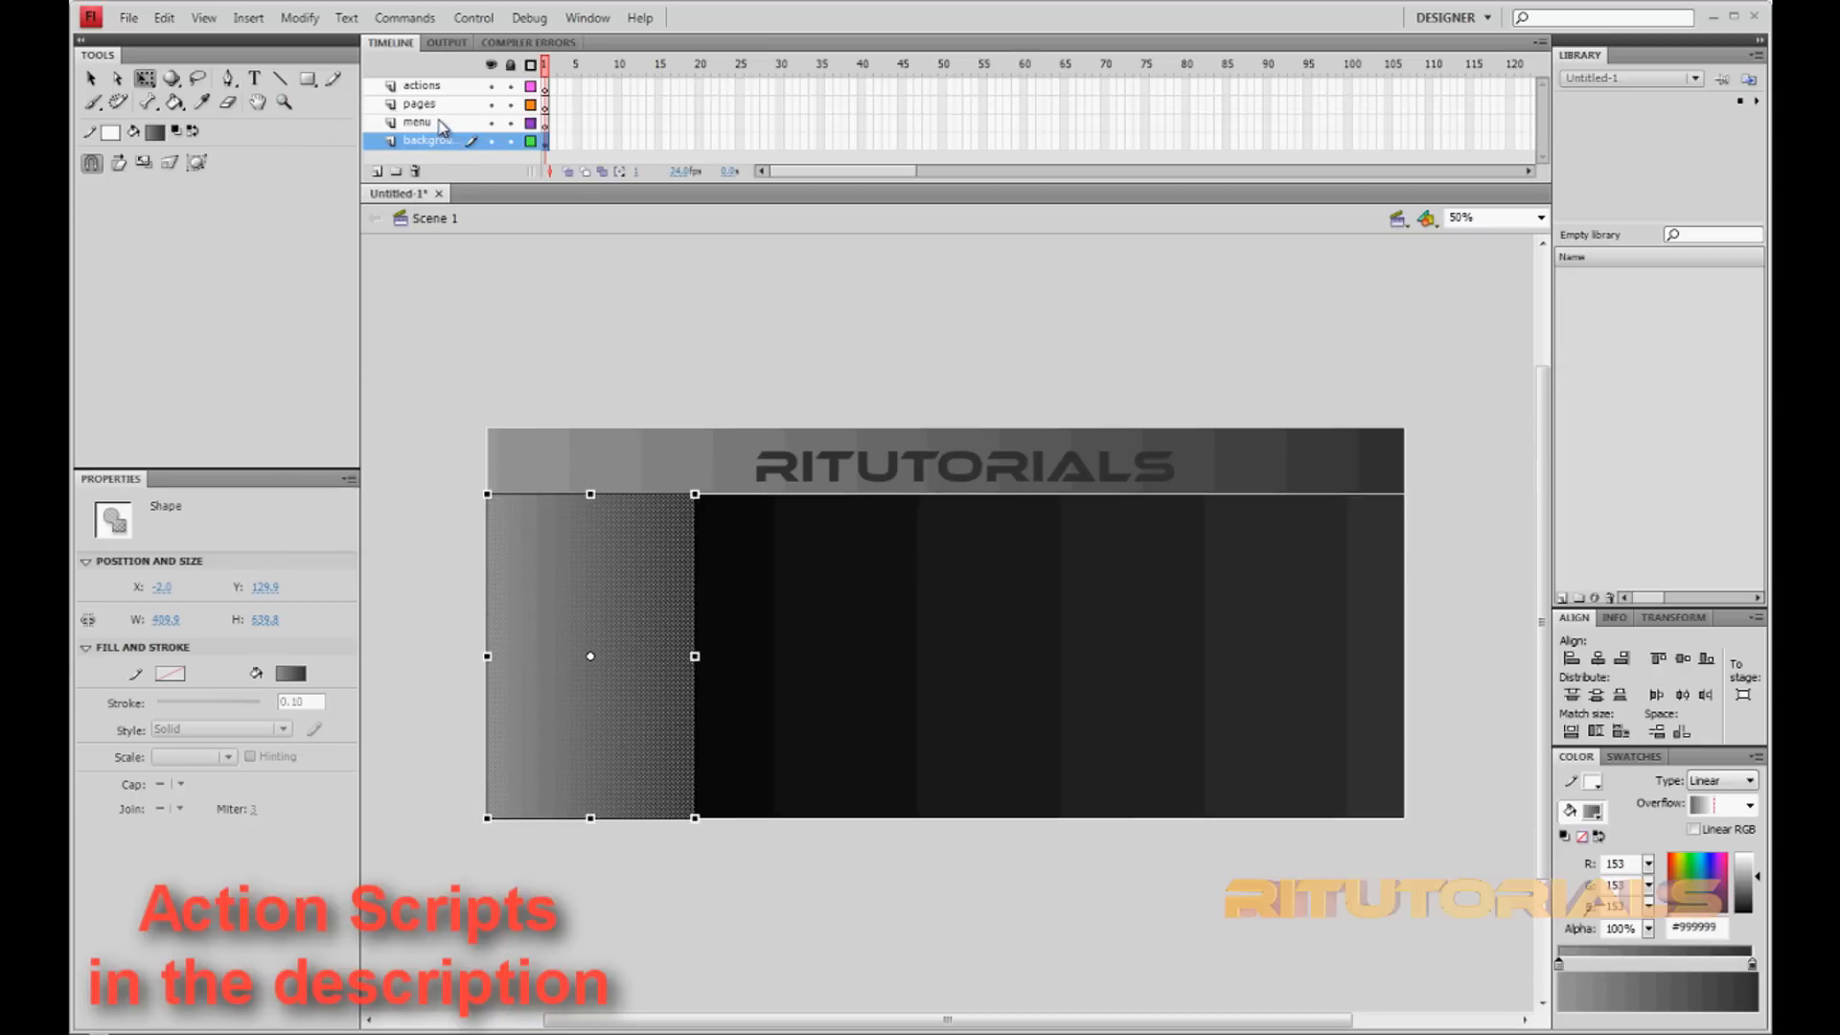
pyautogui.click(419, 122)
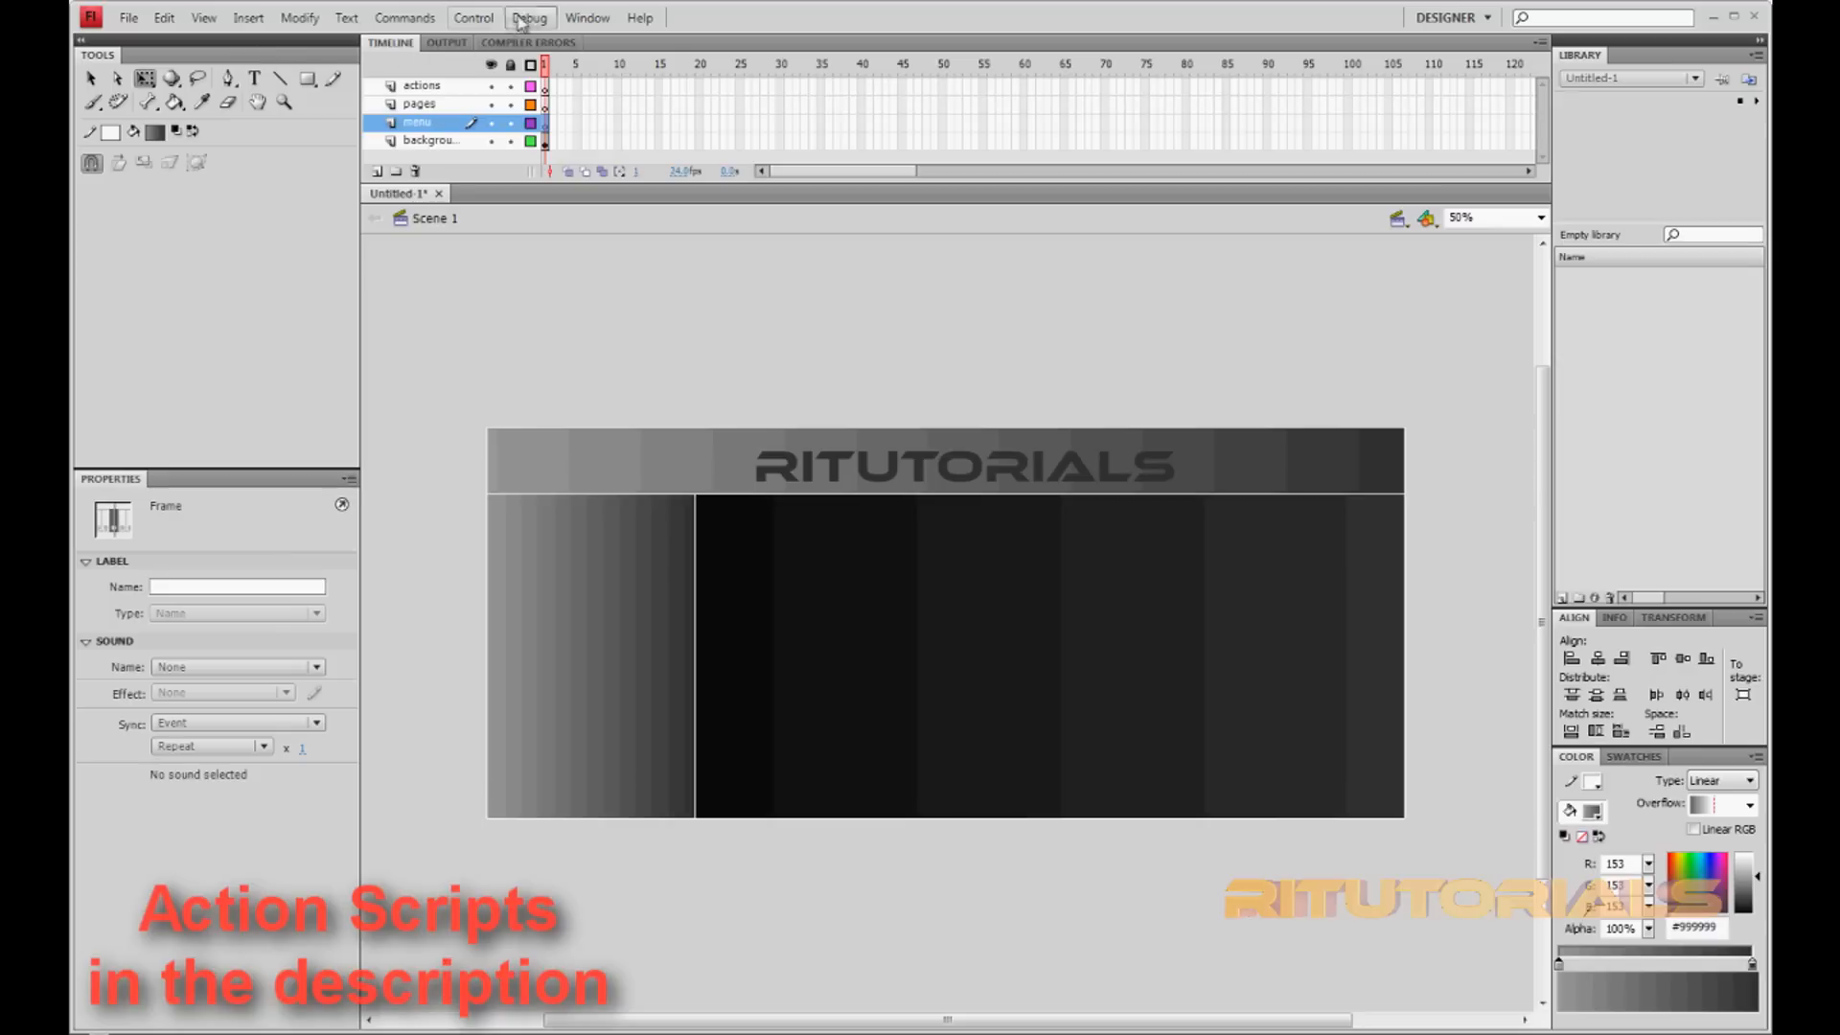
# - Drag Button components onto the sidebar, then enlarge the top button and move it up
pyautogui.click(587, 18)
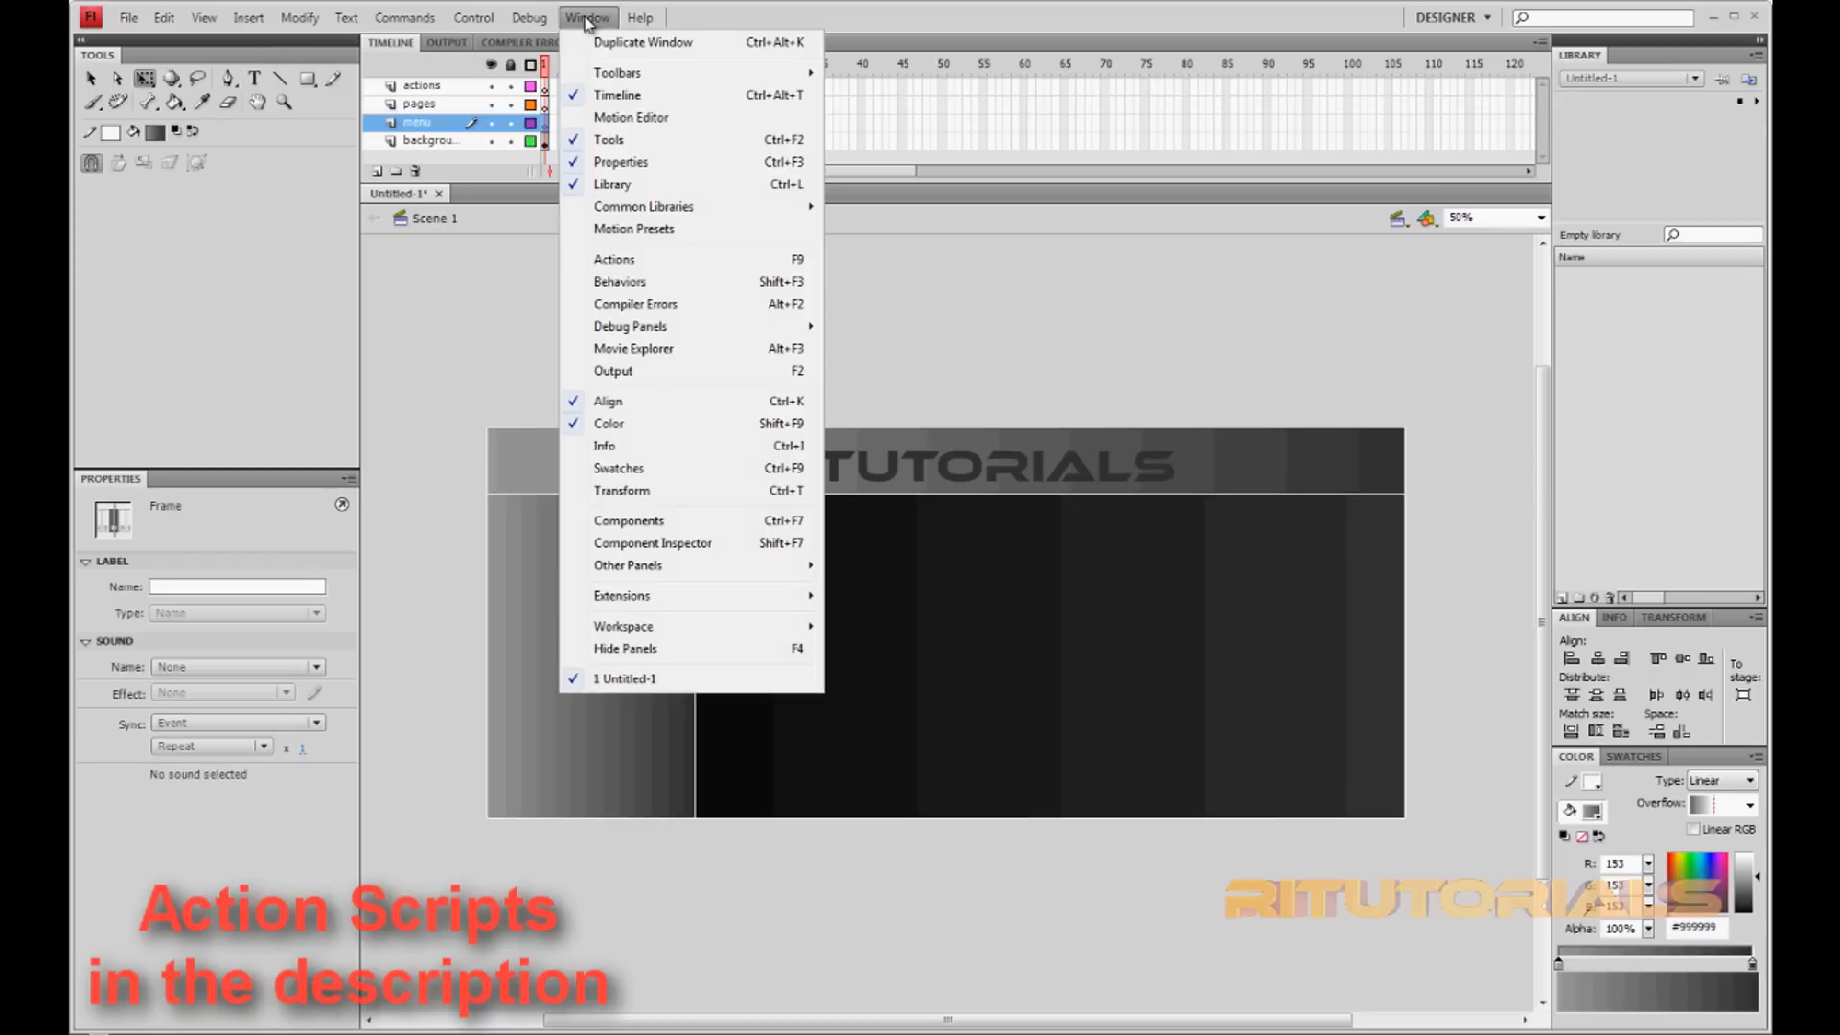
pyautogui.moveTo(654, 543)
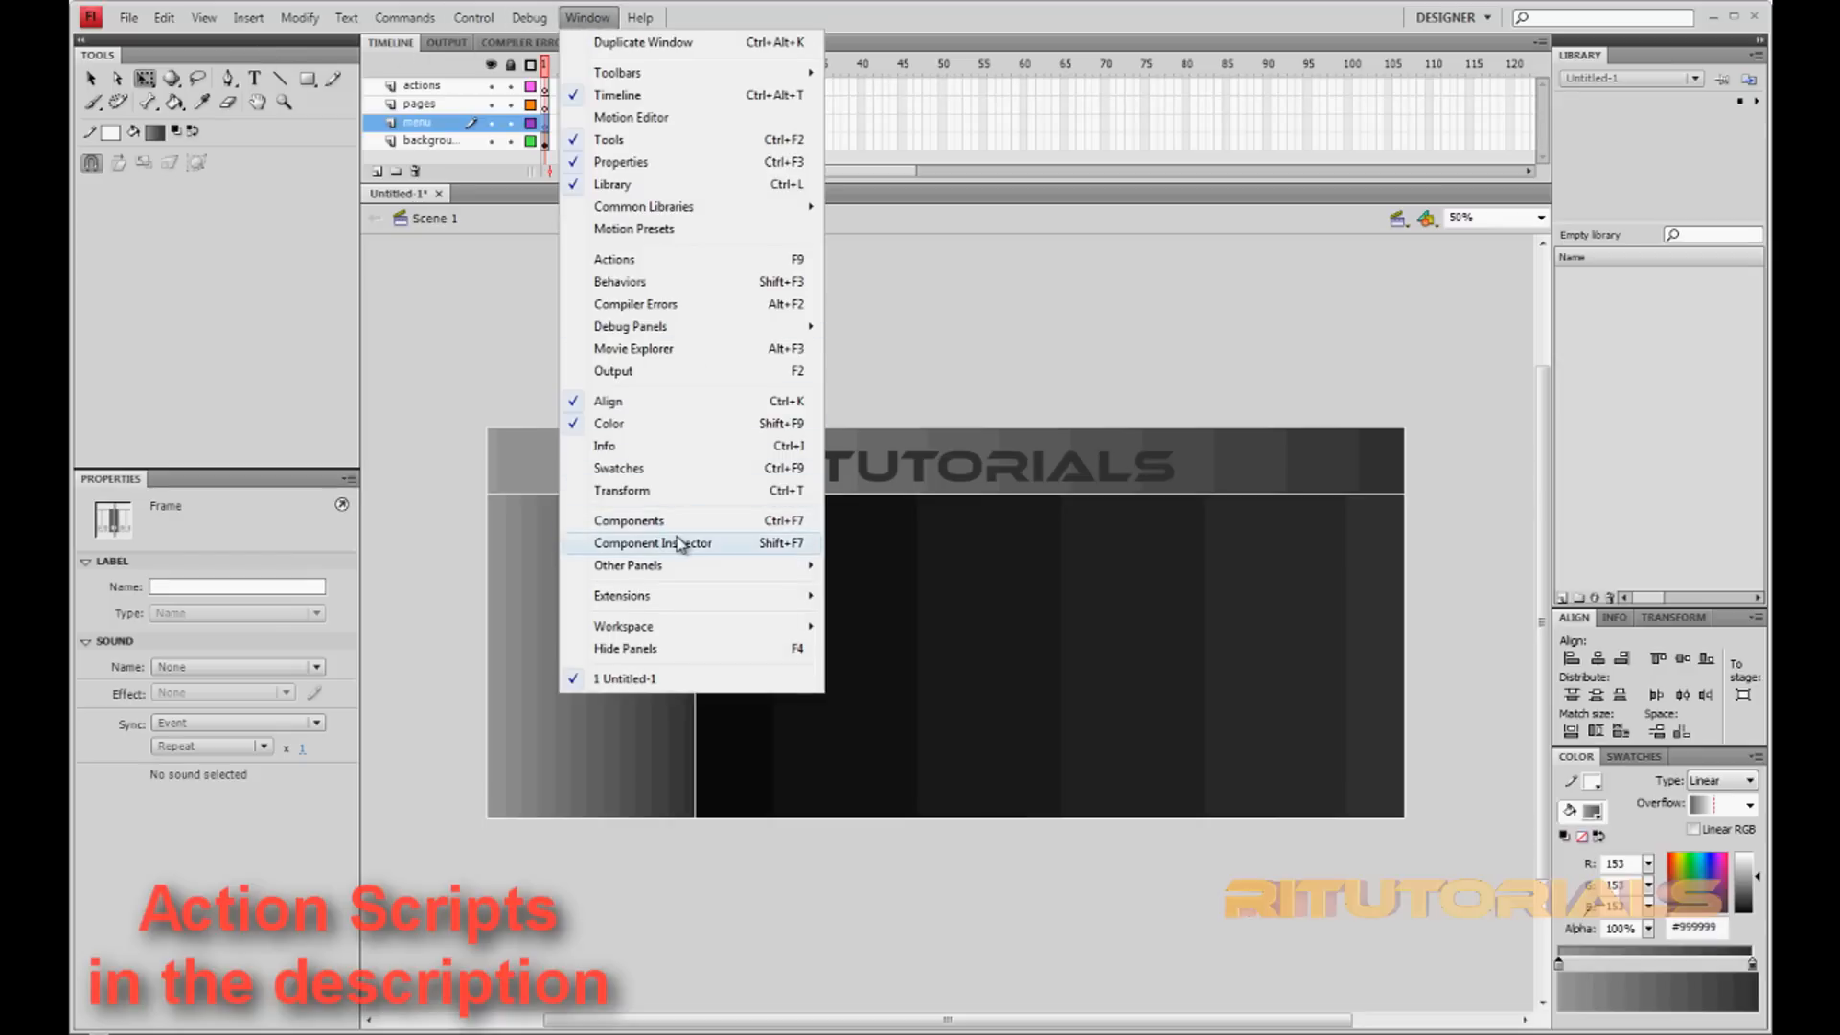
pyautogui.click(628, 519)
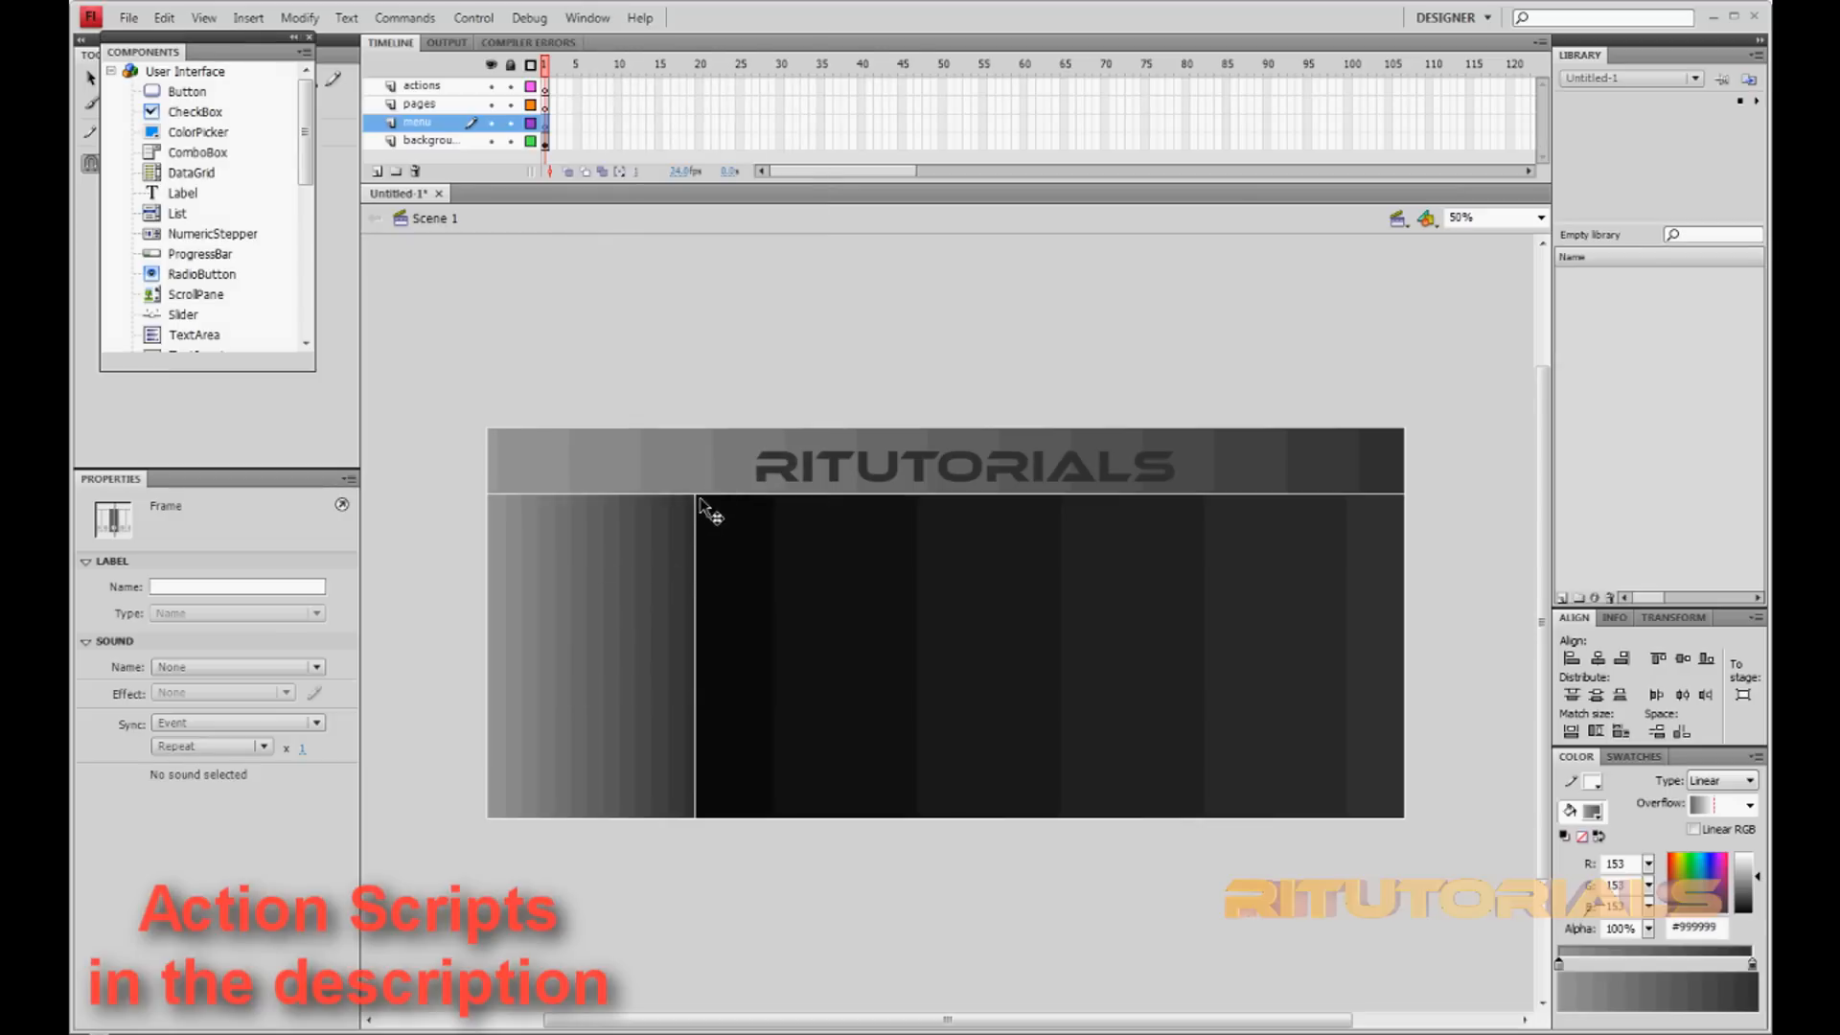
pyautogui.click(187, 92)
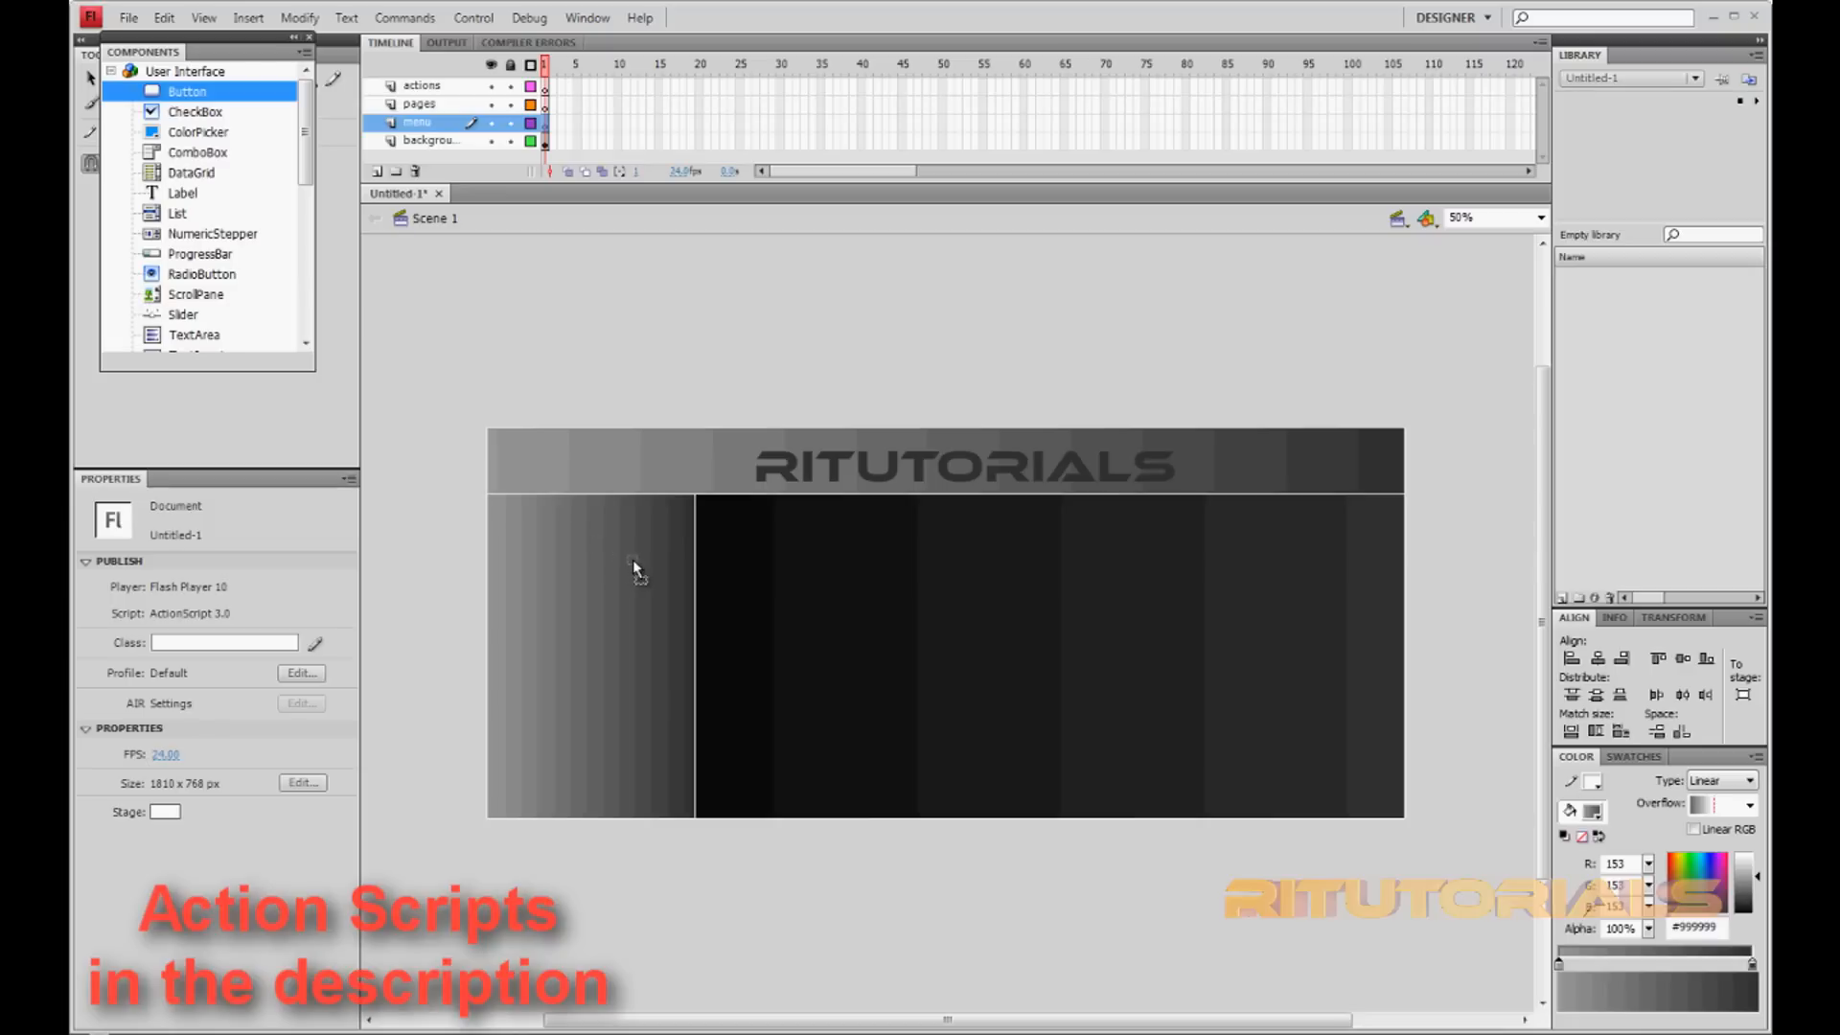
pyautogui.moveTo(188, 90); pyautogui.dragTo(633, 561)
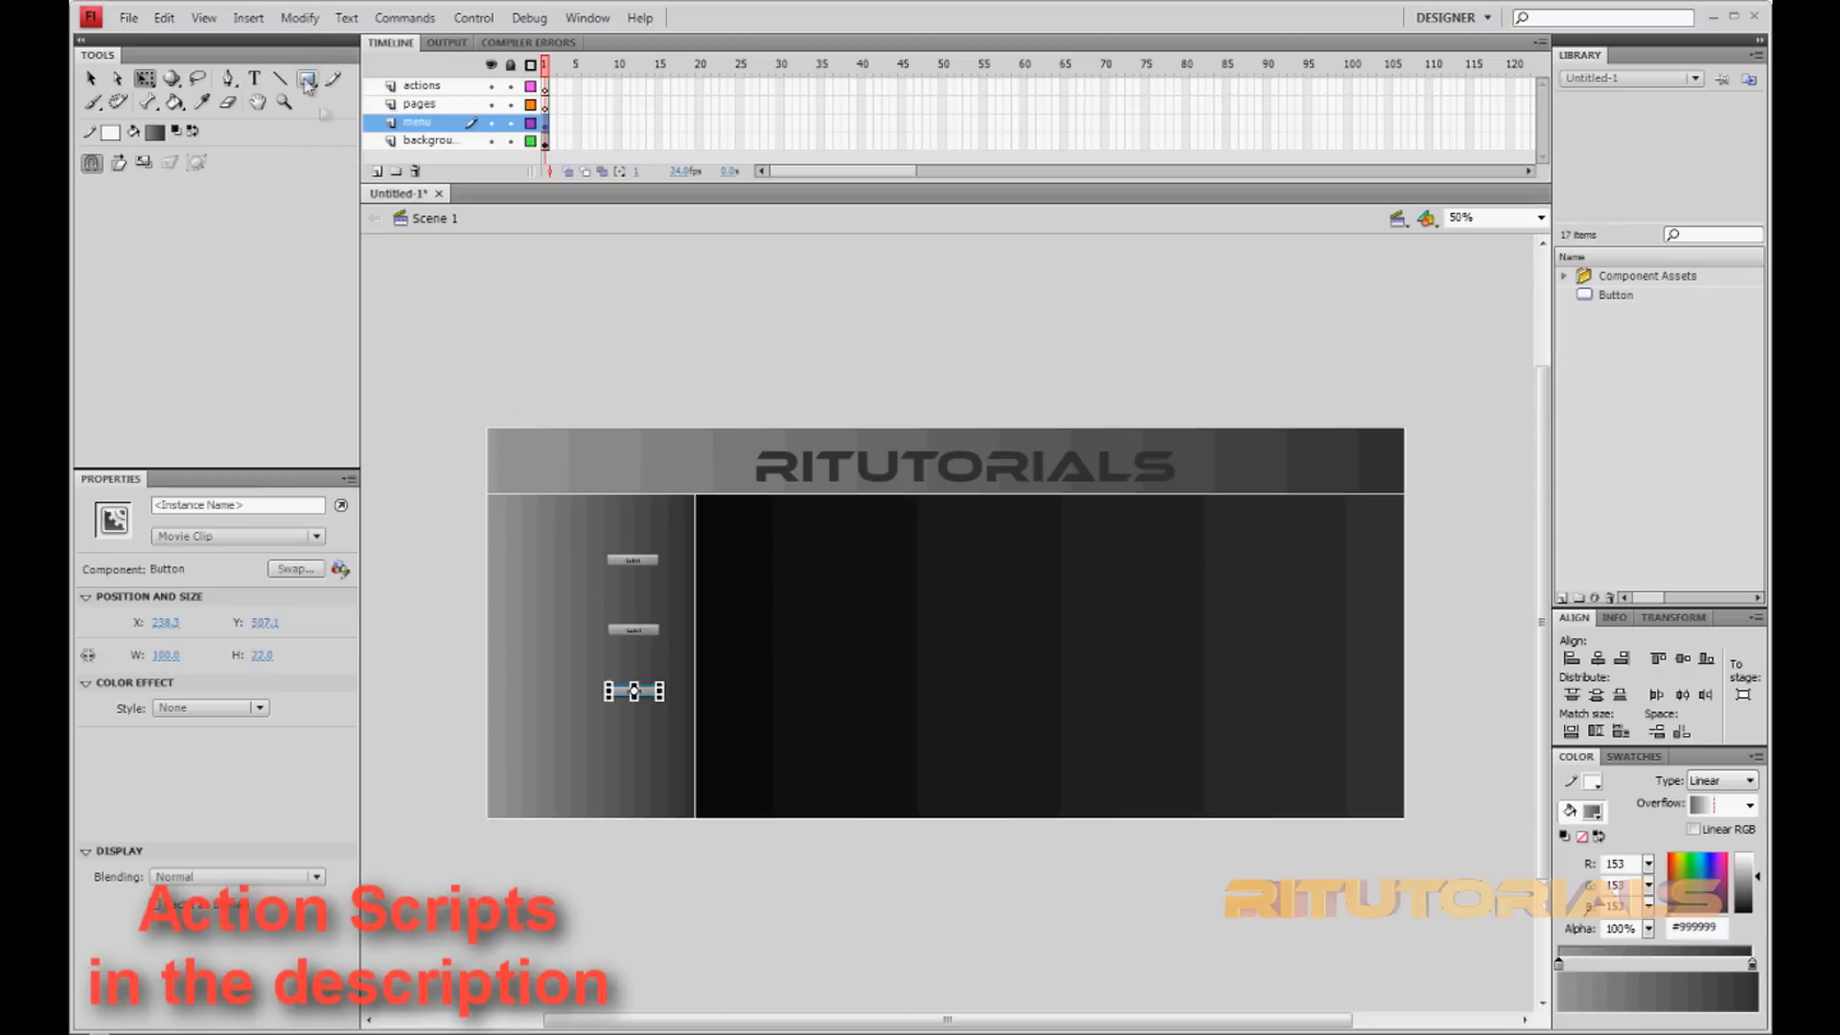
pyautogui.moveTo(632, 690); pyautogui.dragTo(633, 559)
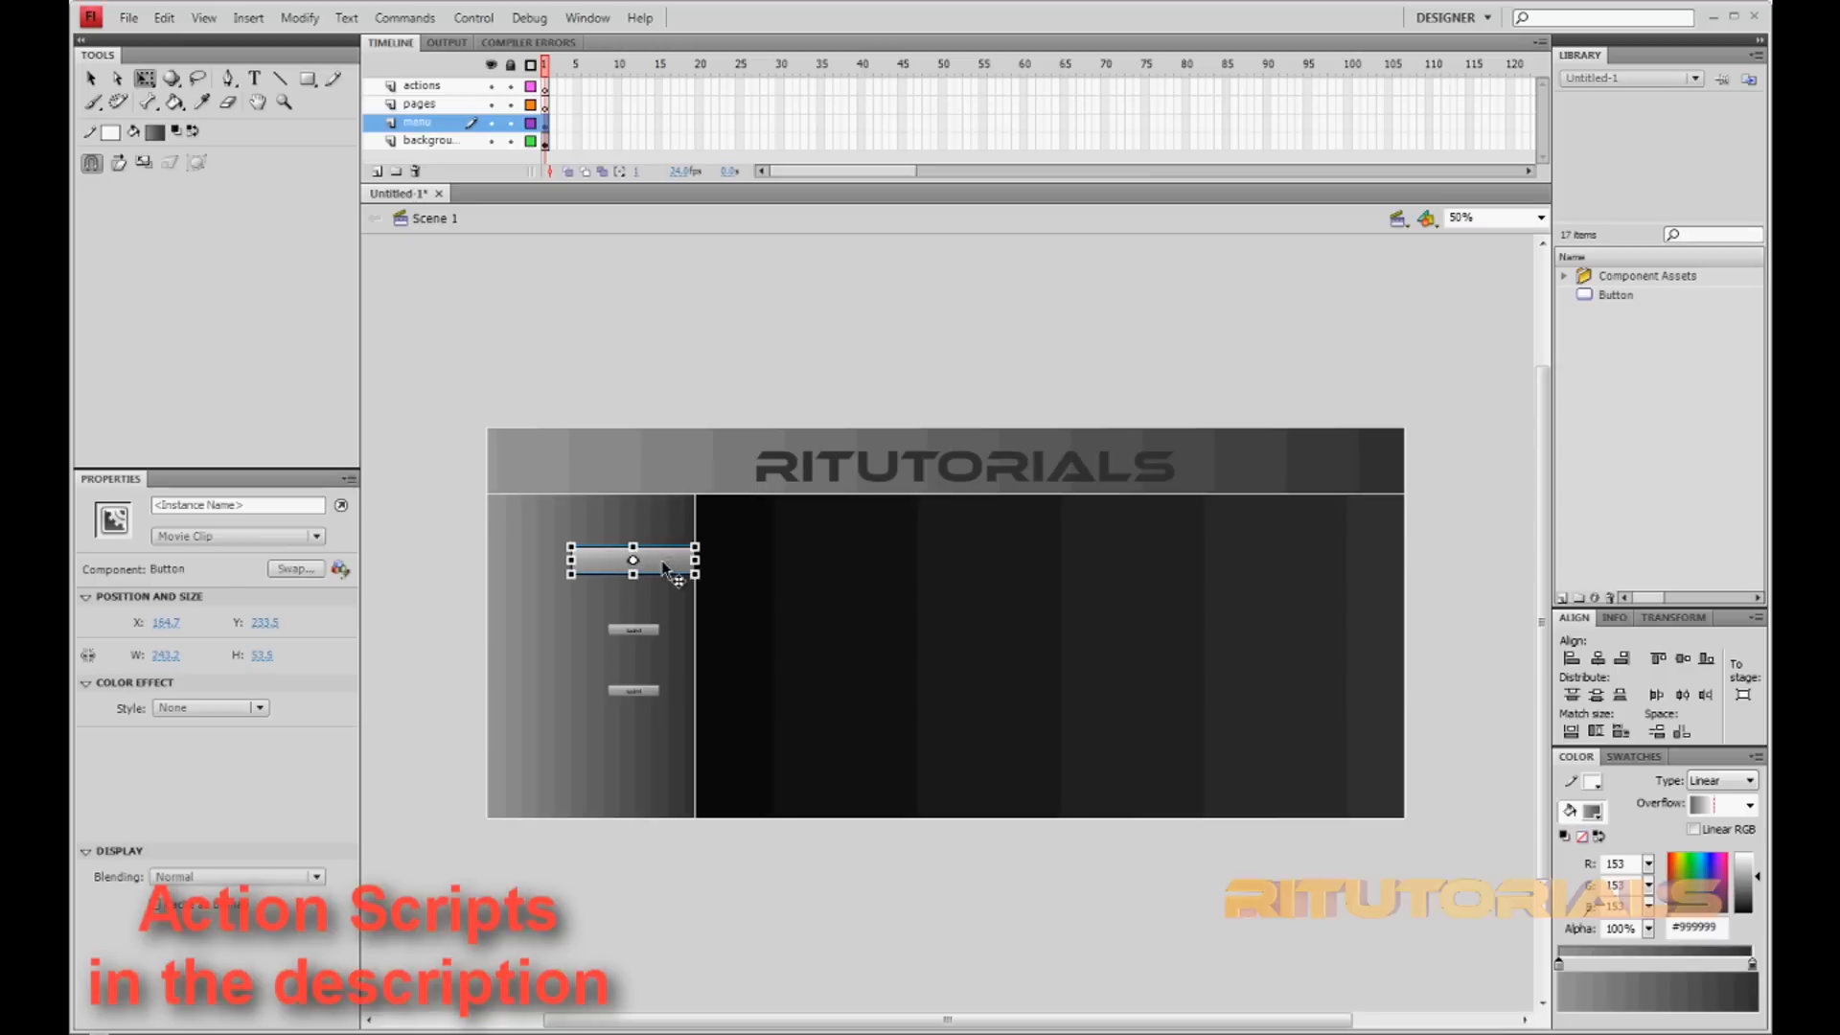
pyautogui.moveTo(631, 560); pyautogui.dragTo(612, 524)
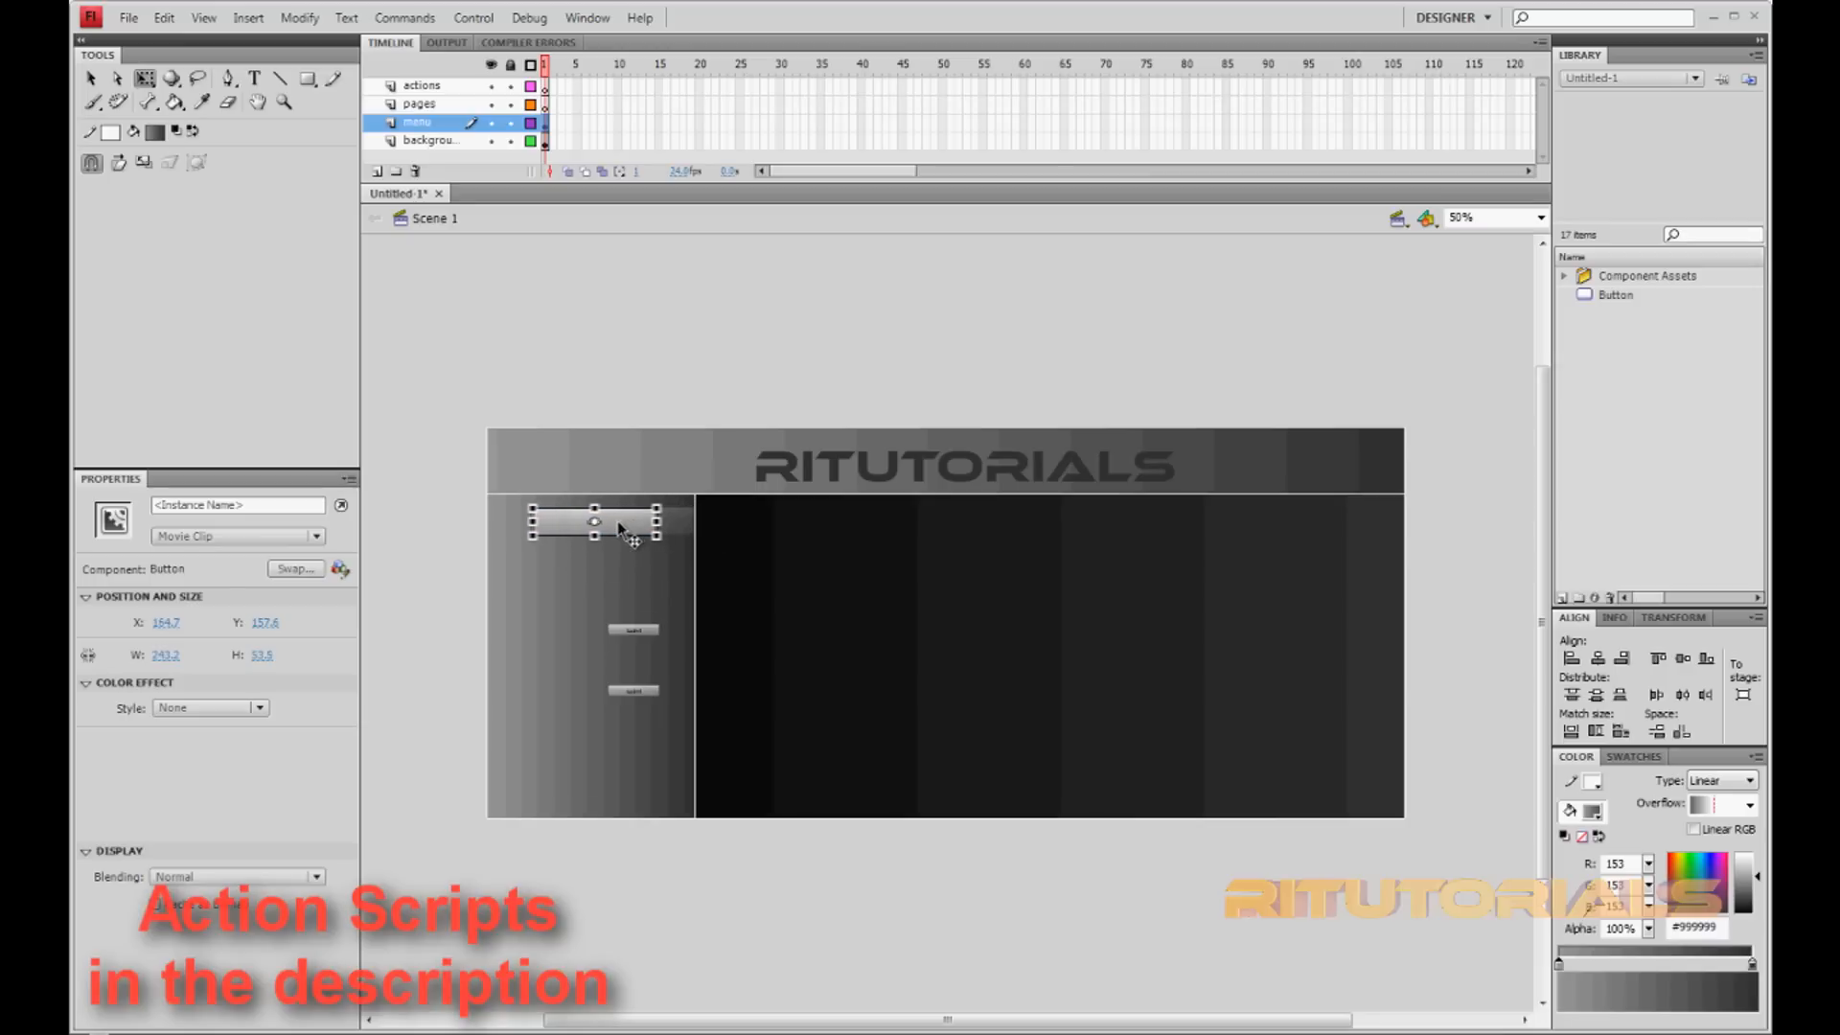
pyautogui.moveTo(622, 522); pyautogui.dragTo(592, 523)
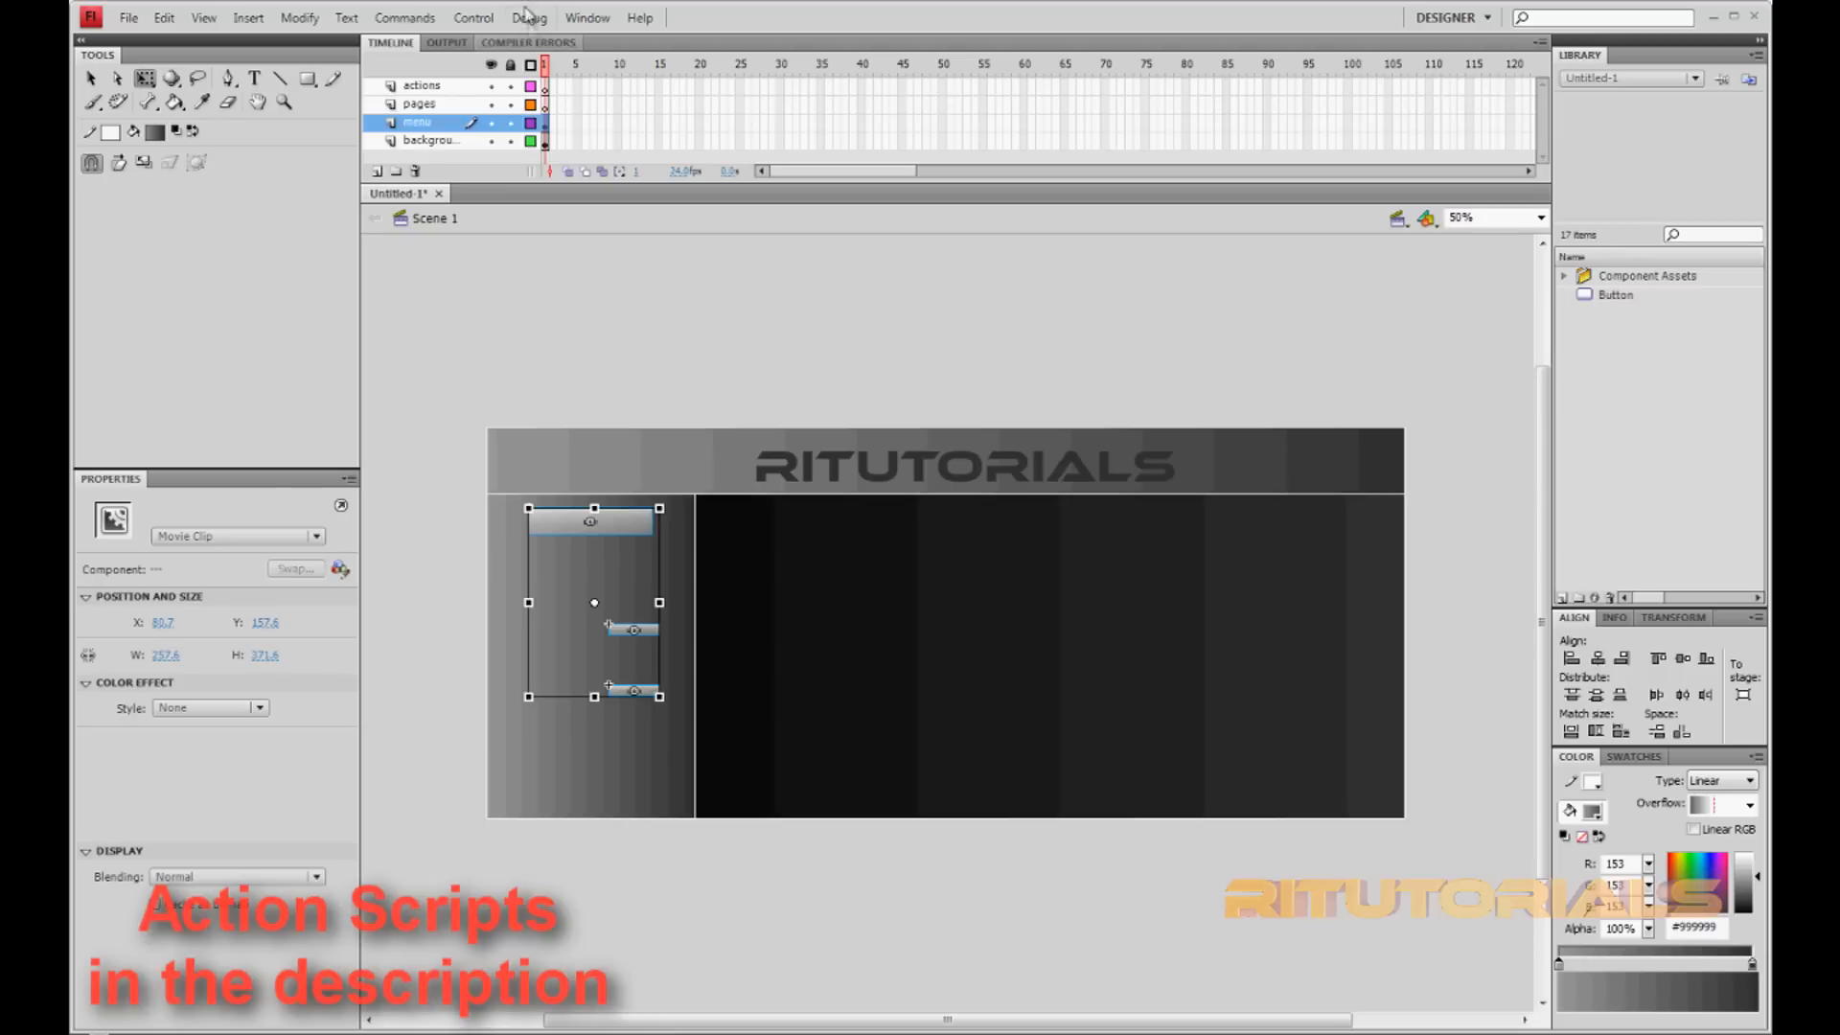
# - Centre the three buttons on one vertical line and match their width and height
pyautogui.click(586, 16)
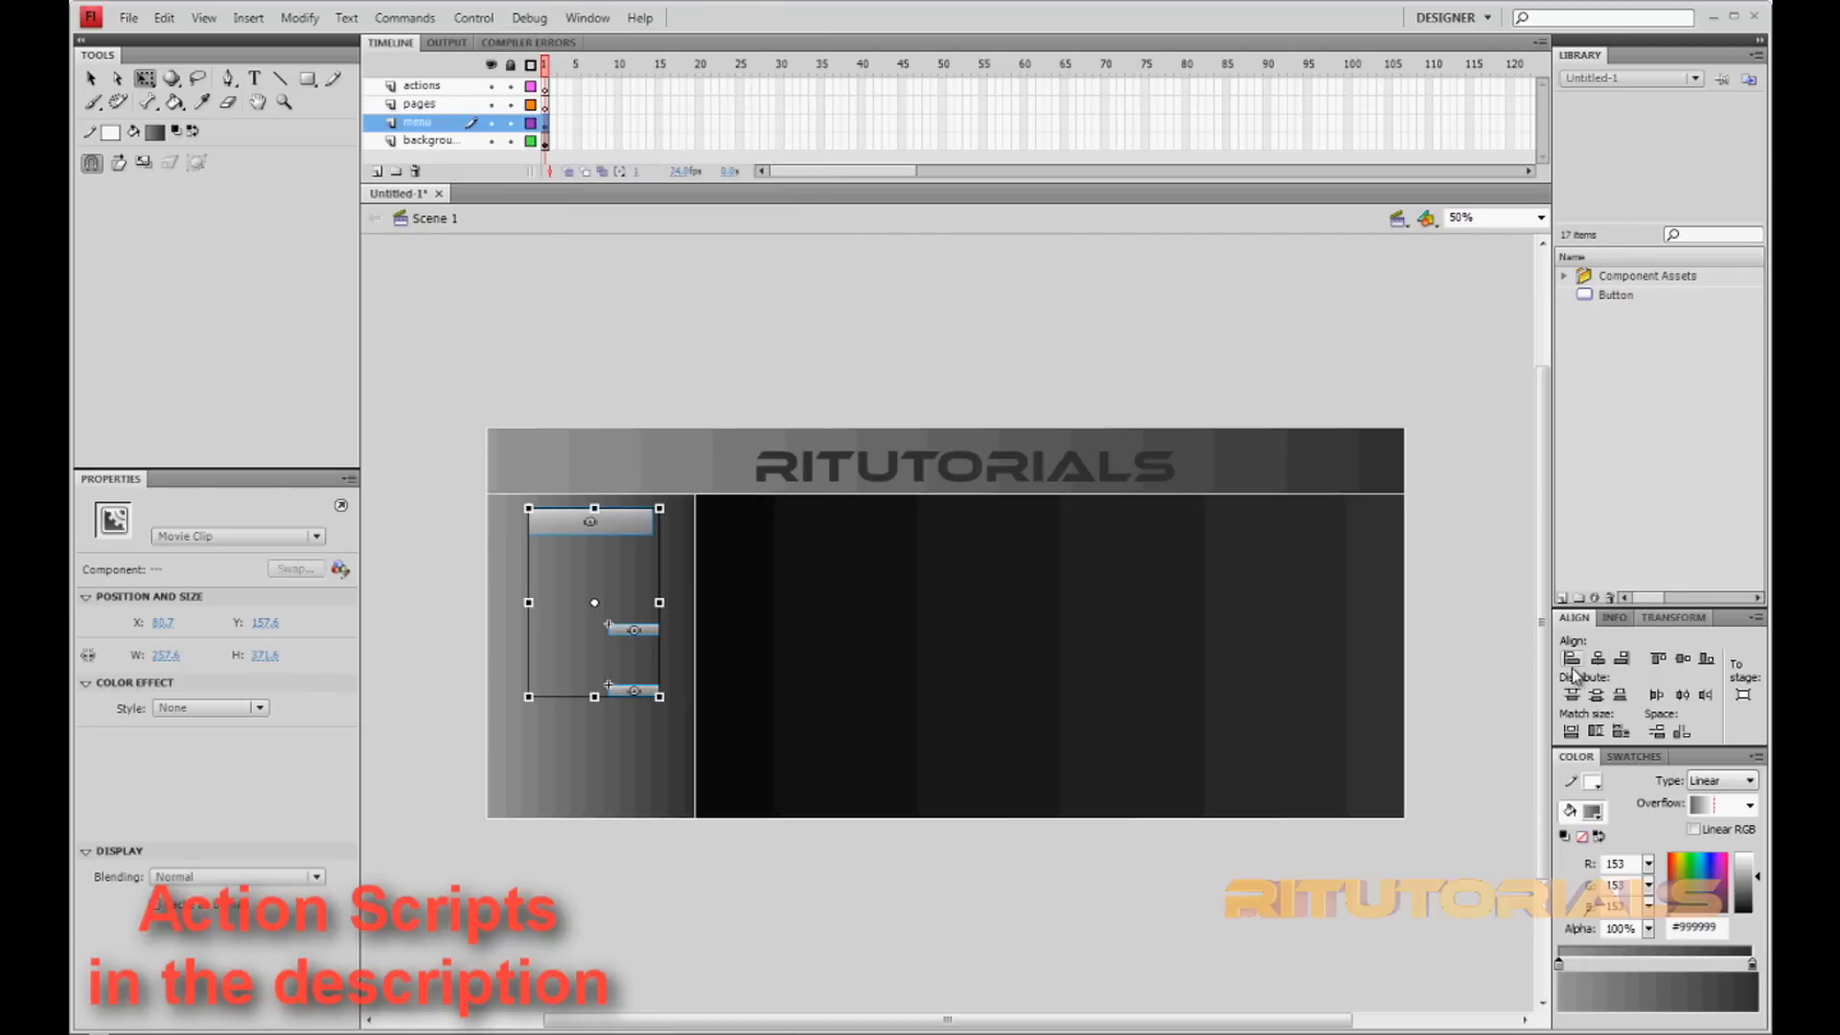
pyautogui.click(1596, 658)
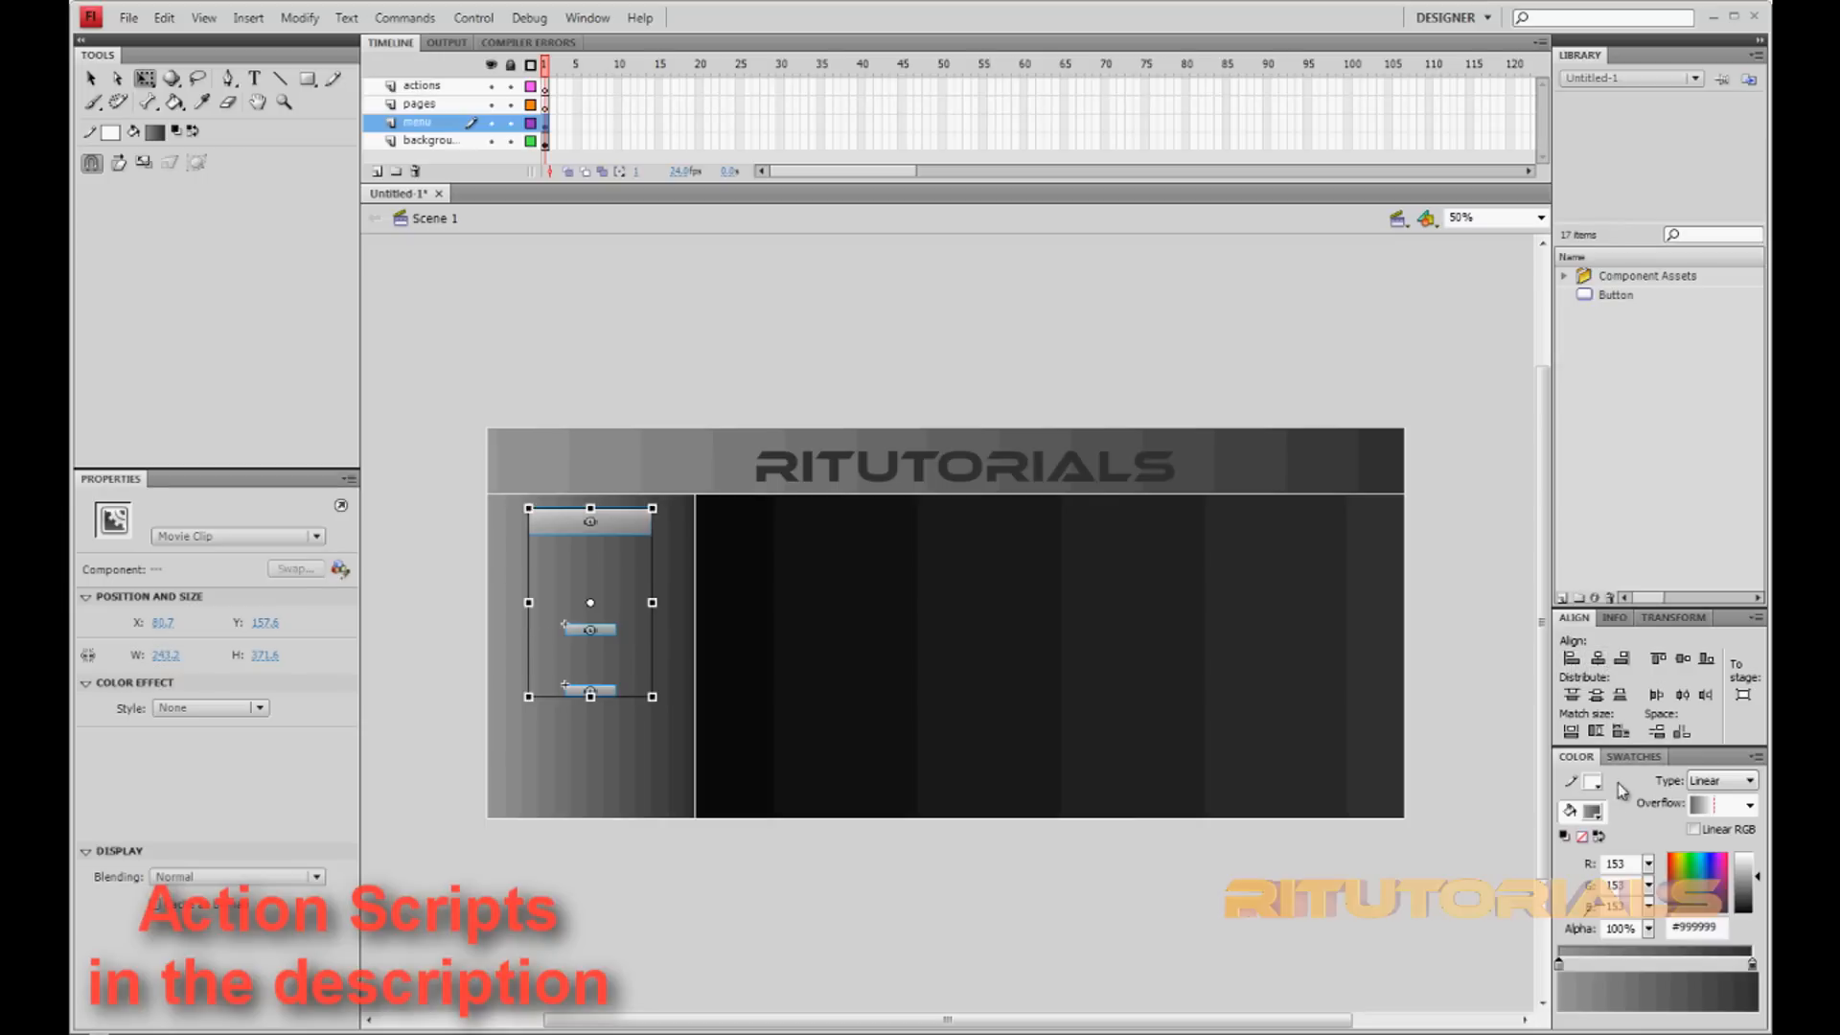
pyautogui.click(1572, 731)
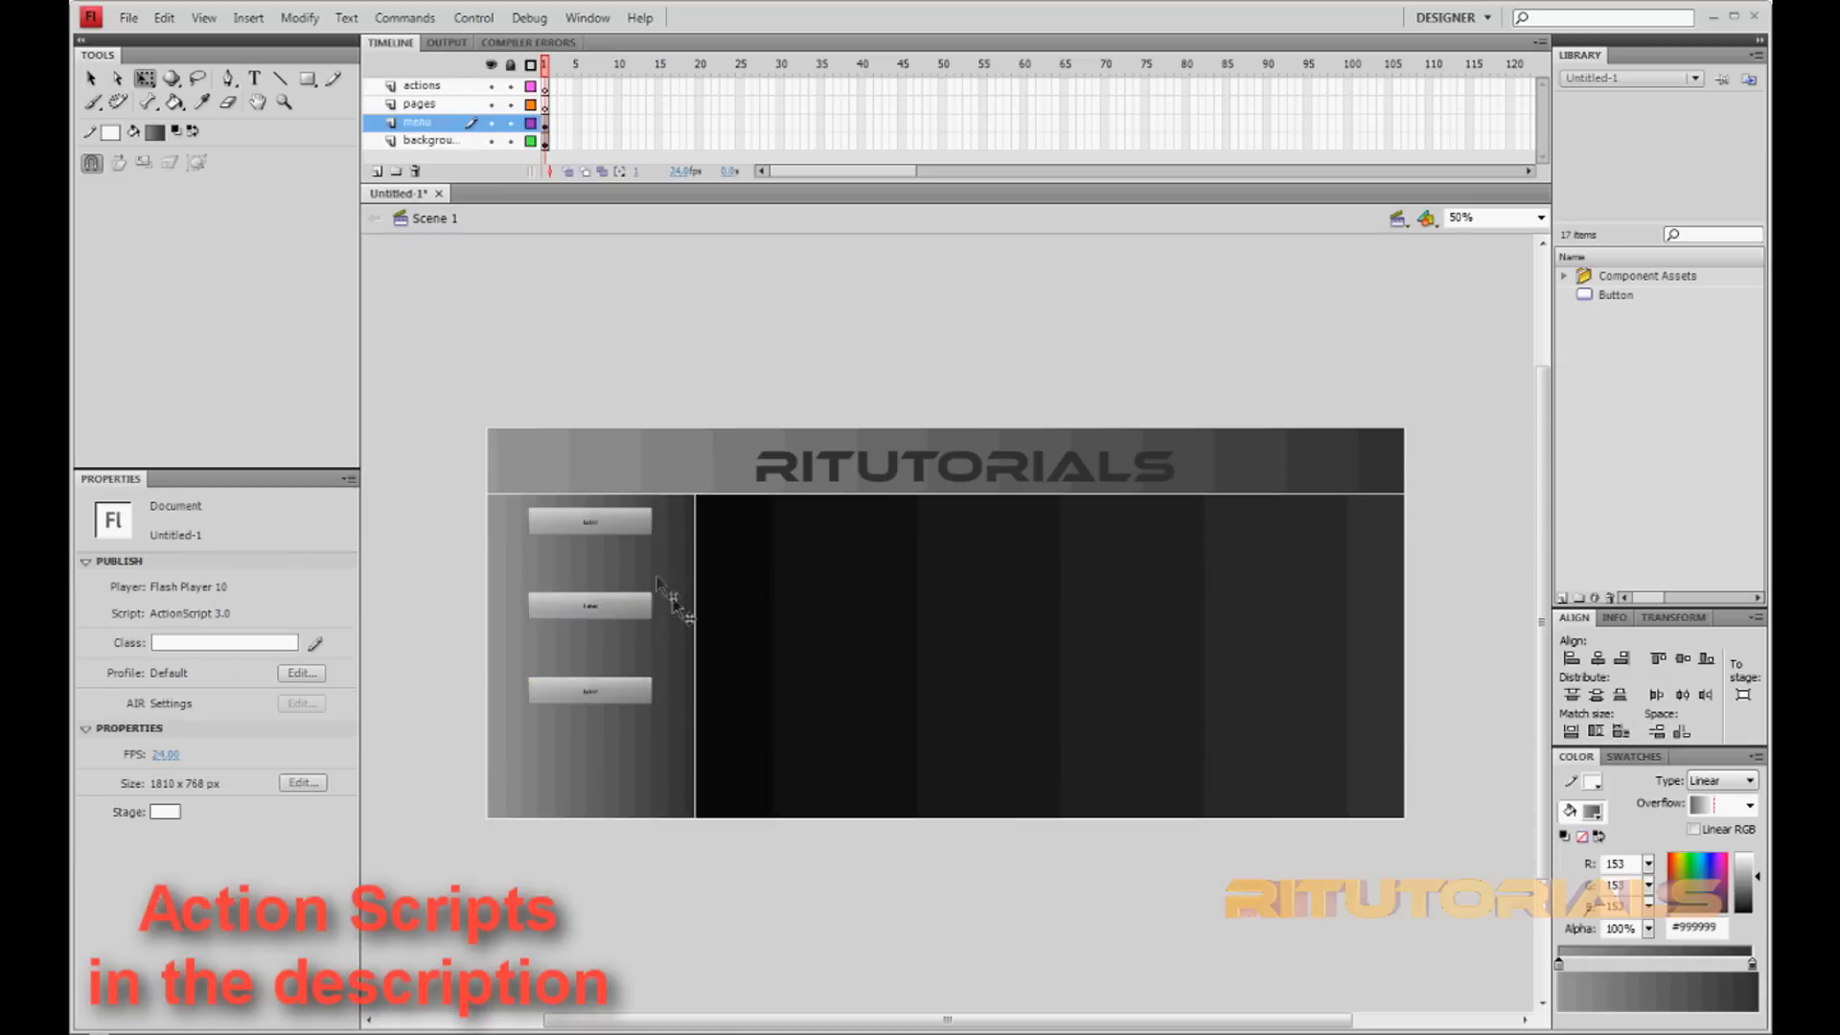
pyautogui.click(590, 520)
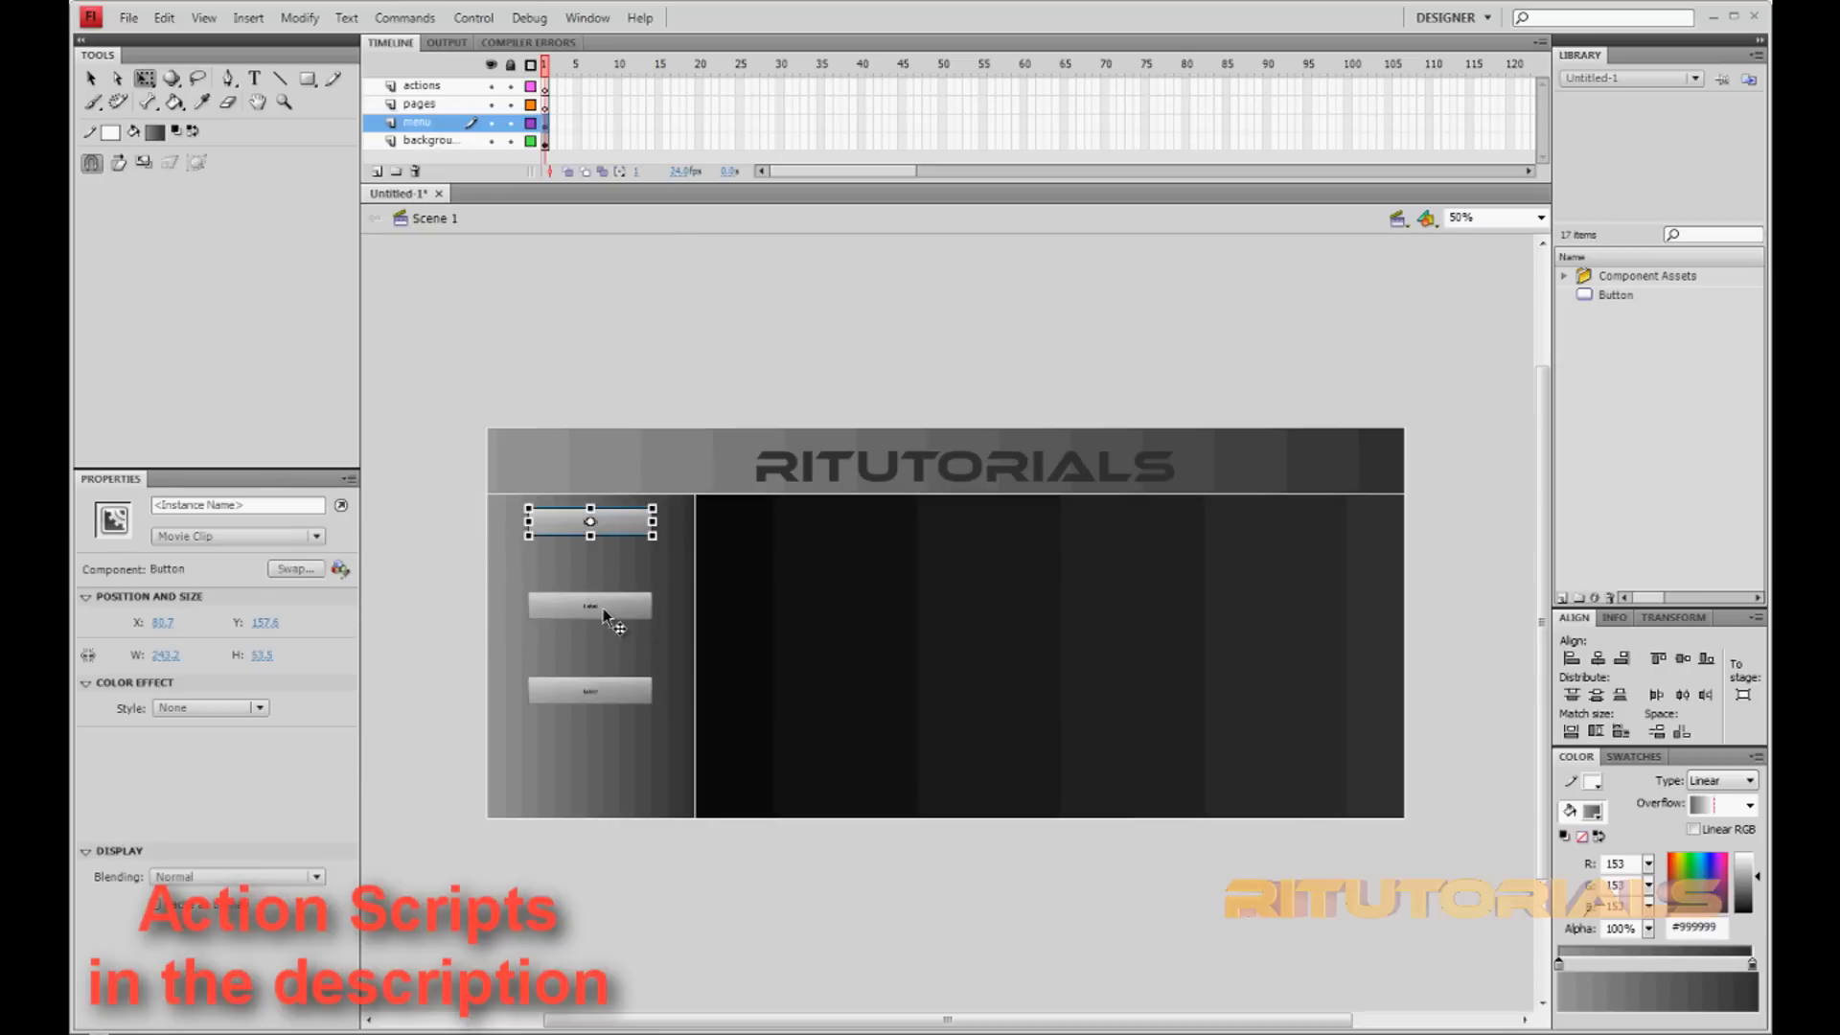
pyautogui.moveTo(617, 586)
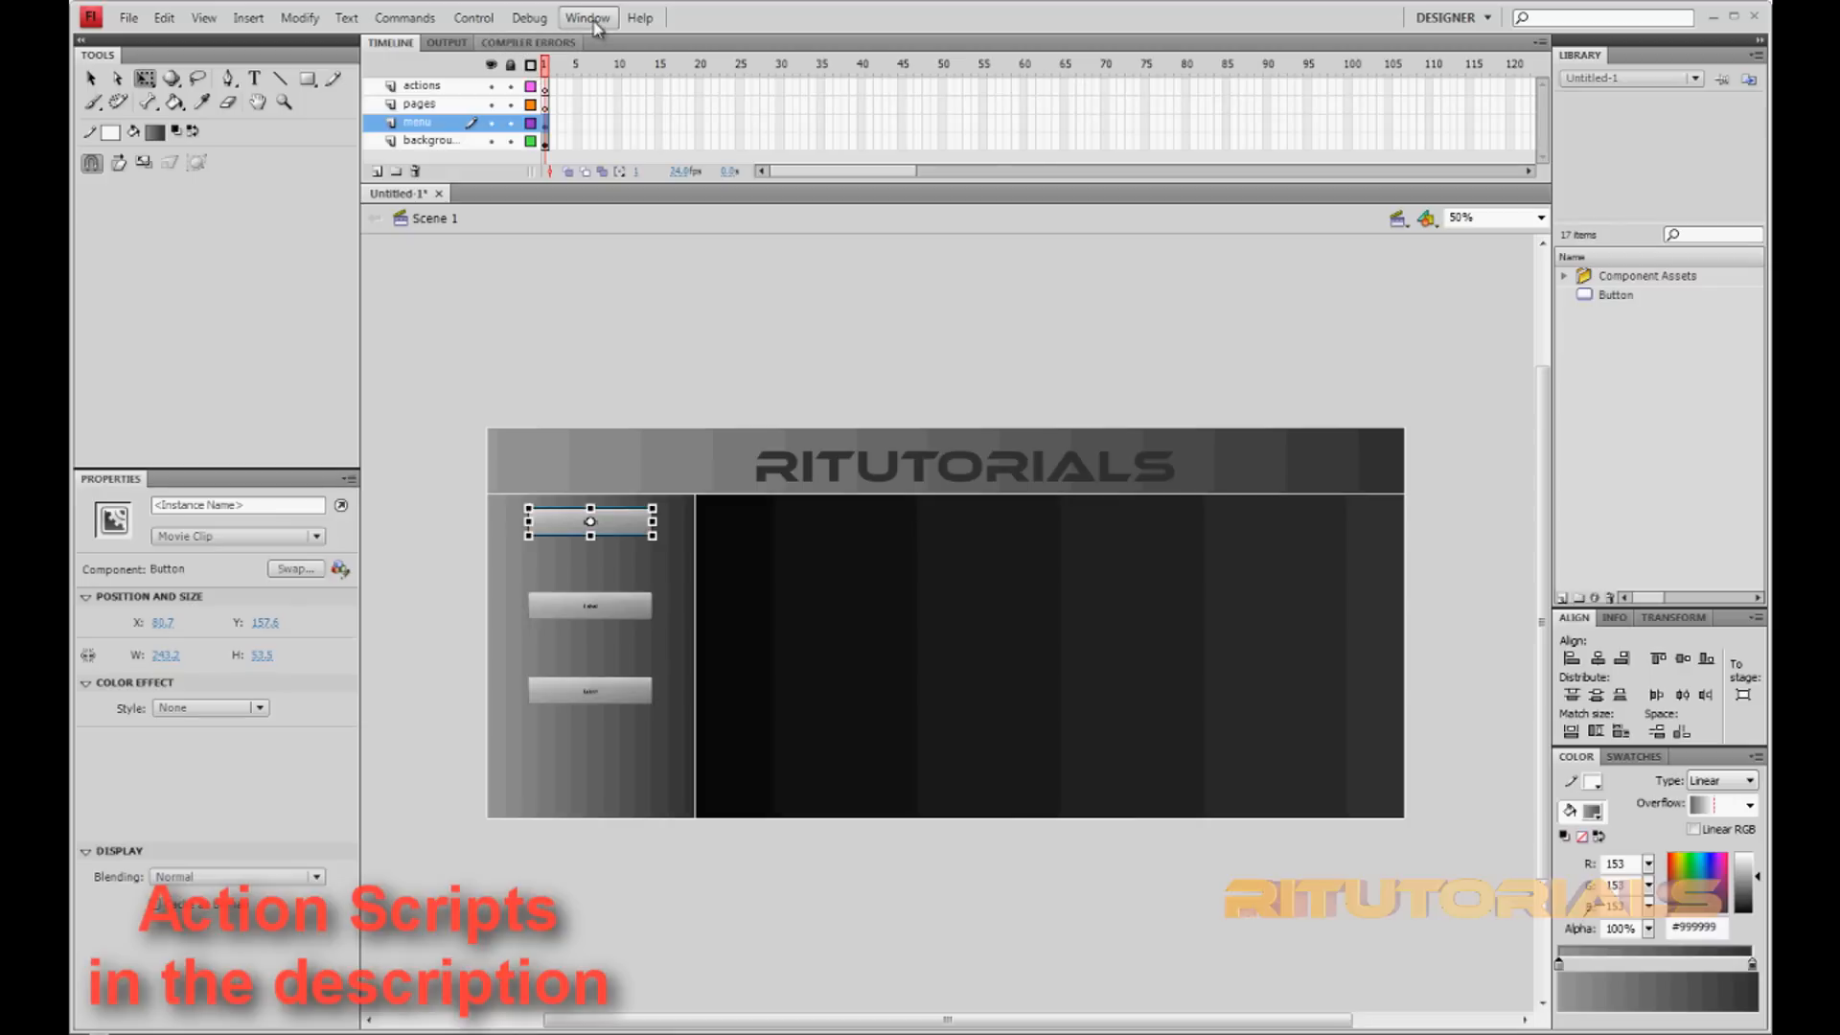
# - Set the first button's label to home in the Component Inspector
pyautogui.click(588, 16)
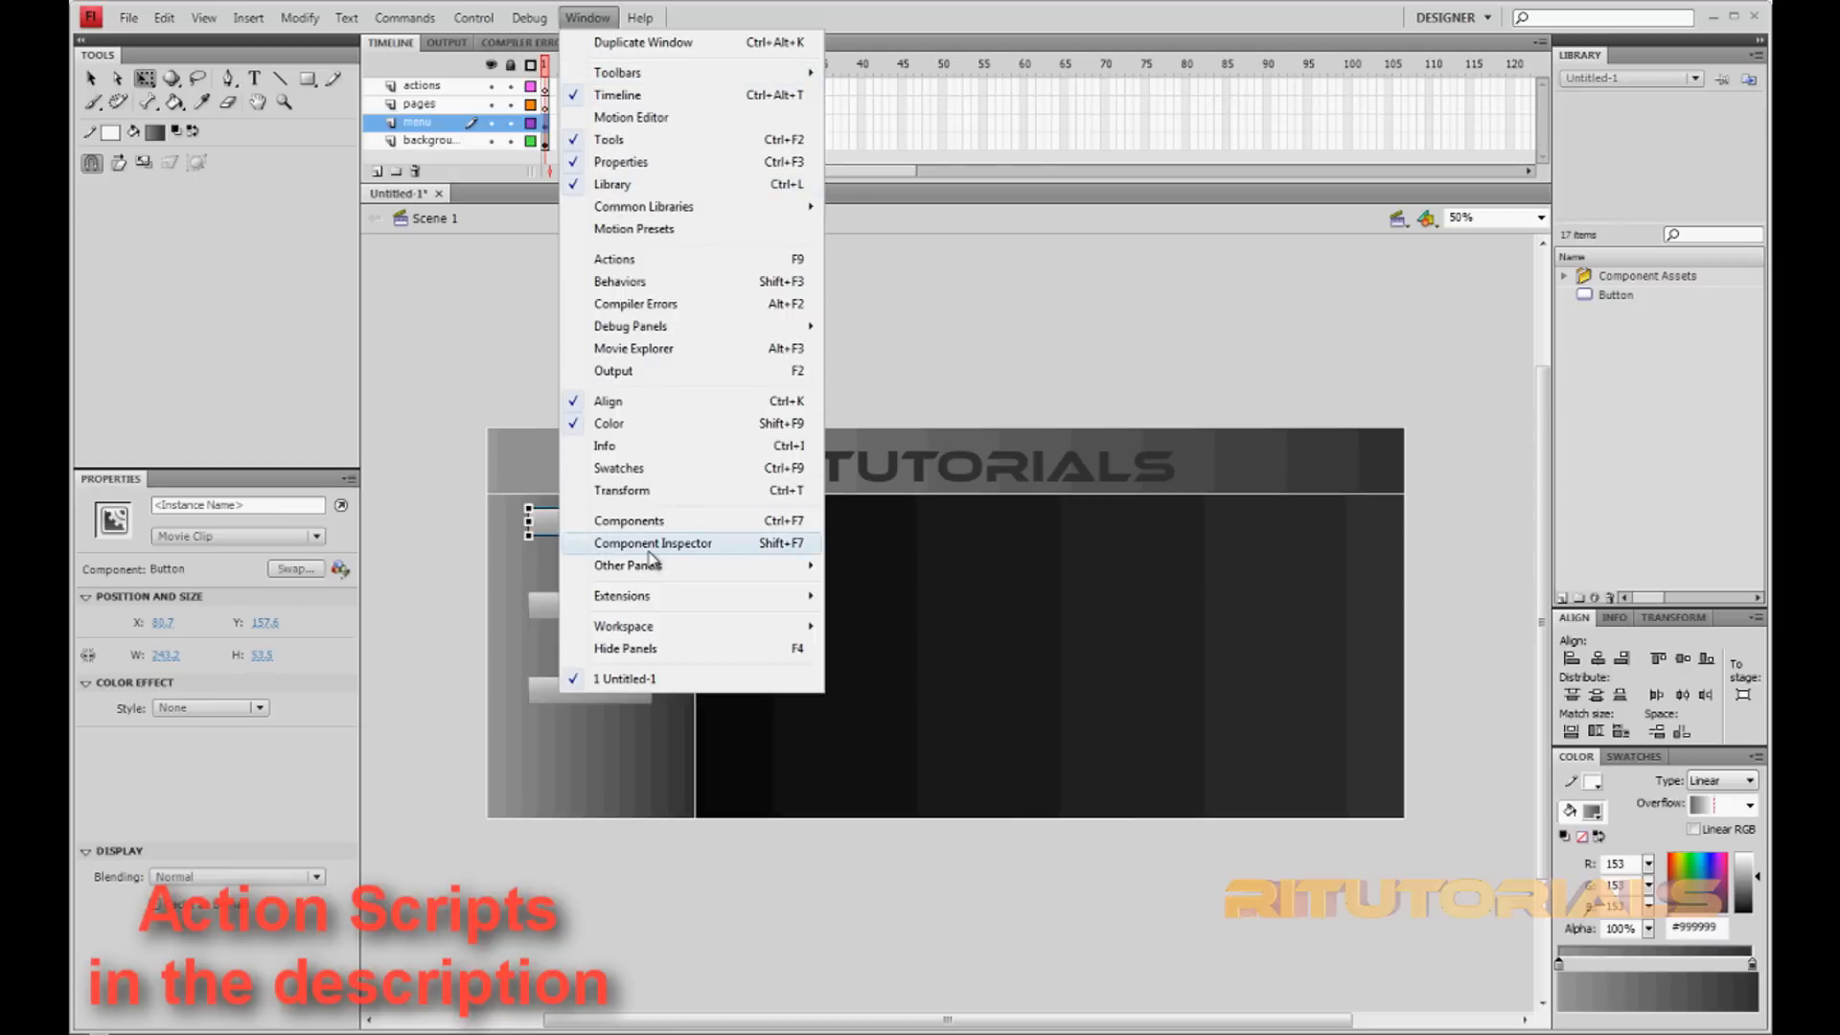
pyautogui.click(653, 542)
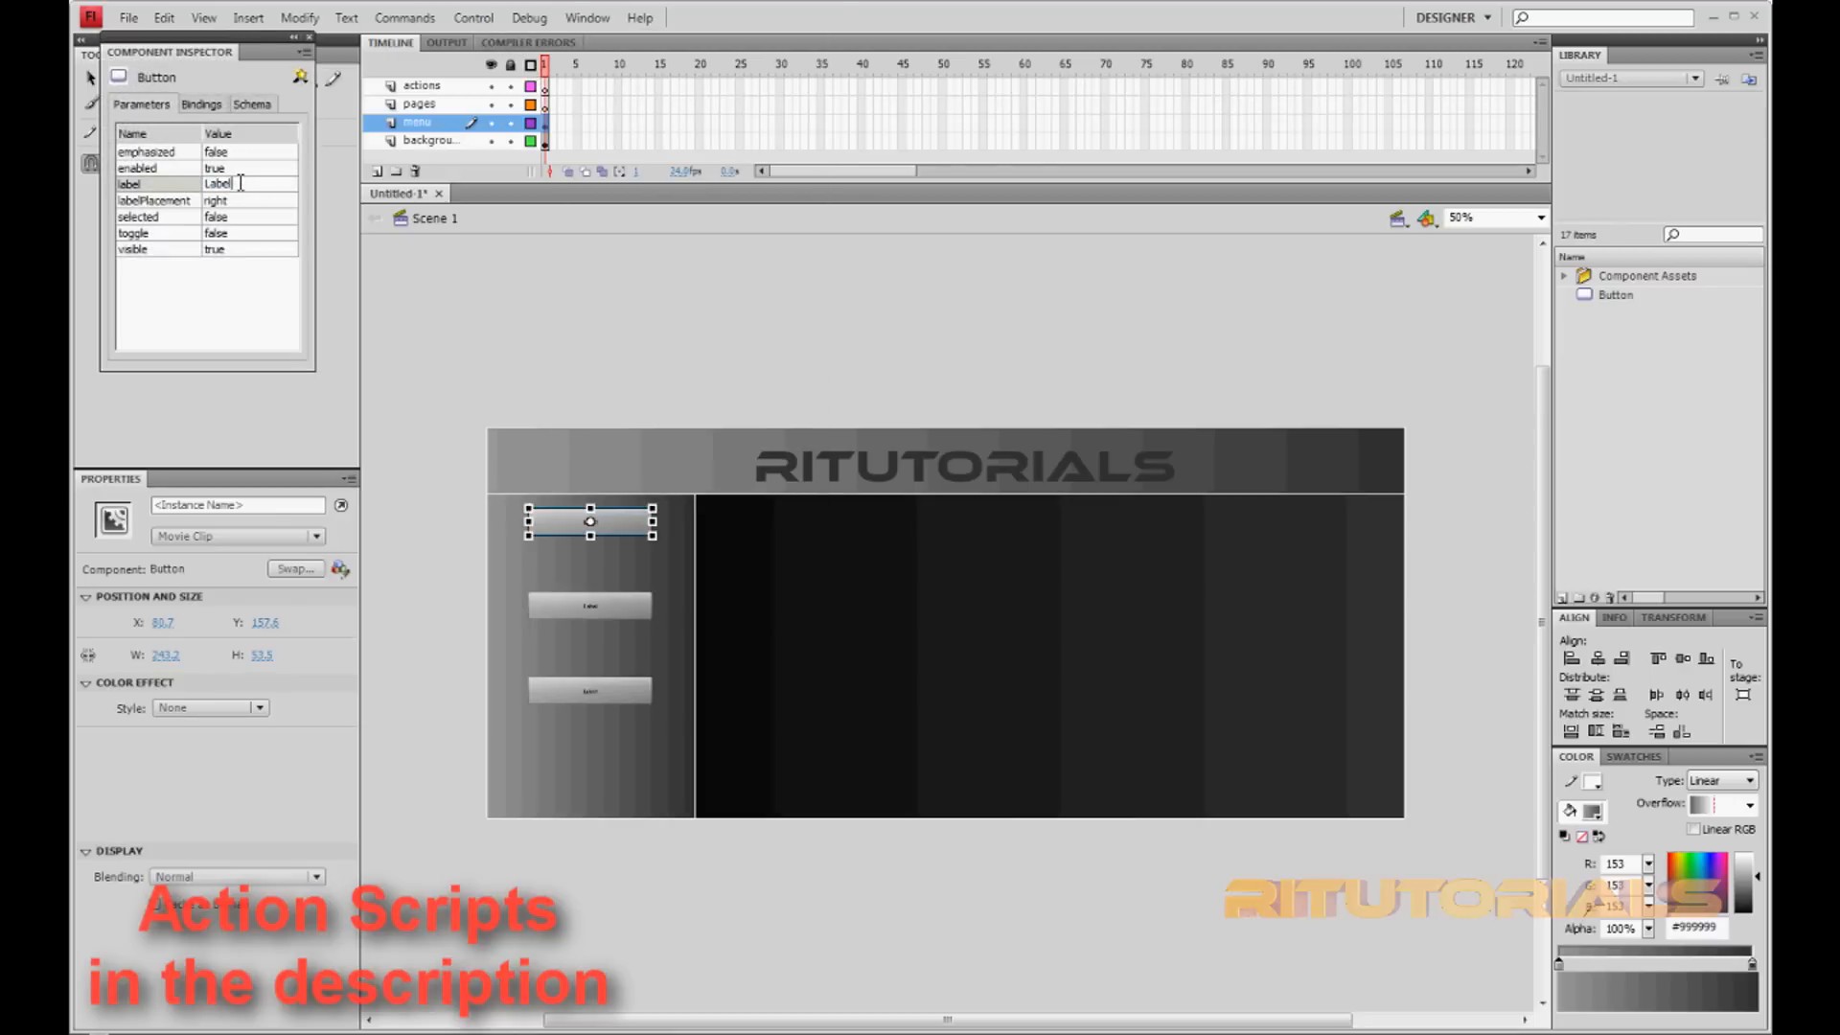
pyautogui.doubleClick(218, 184)
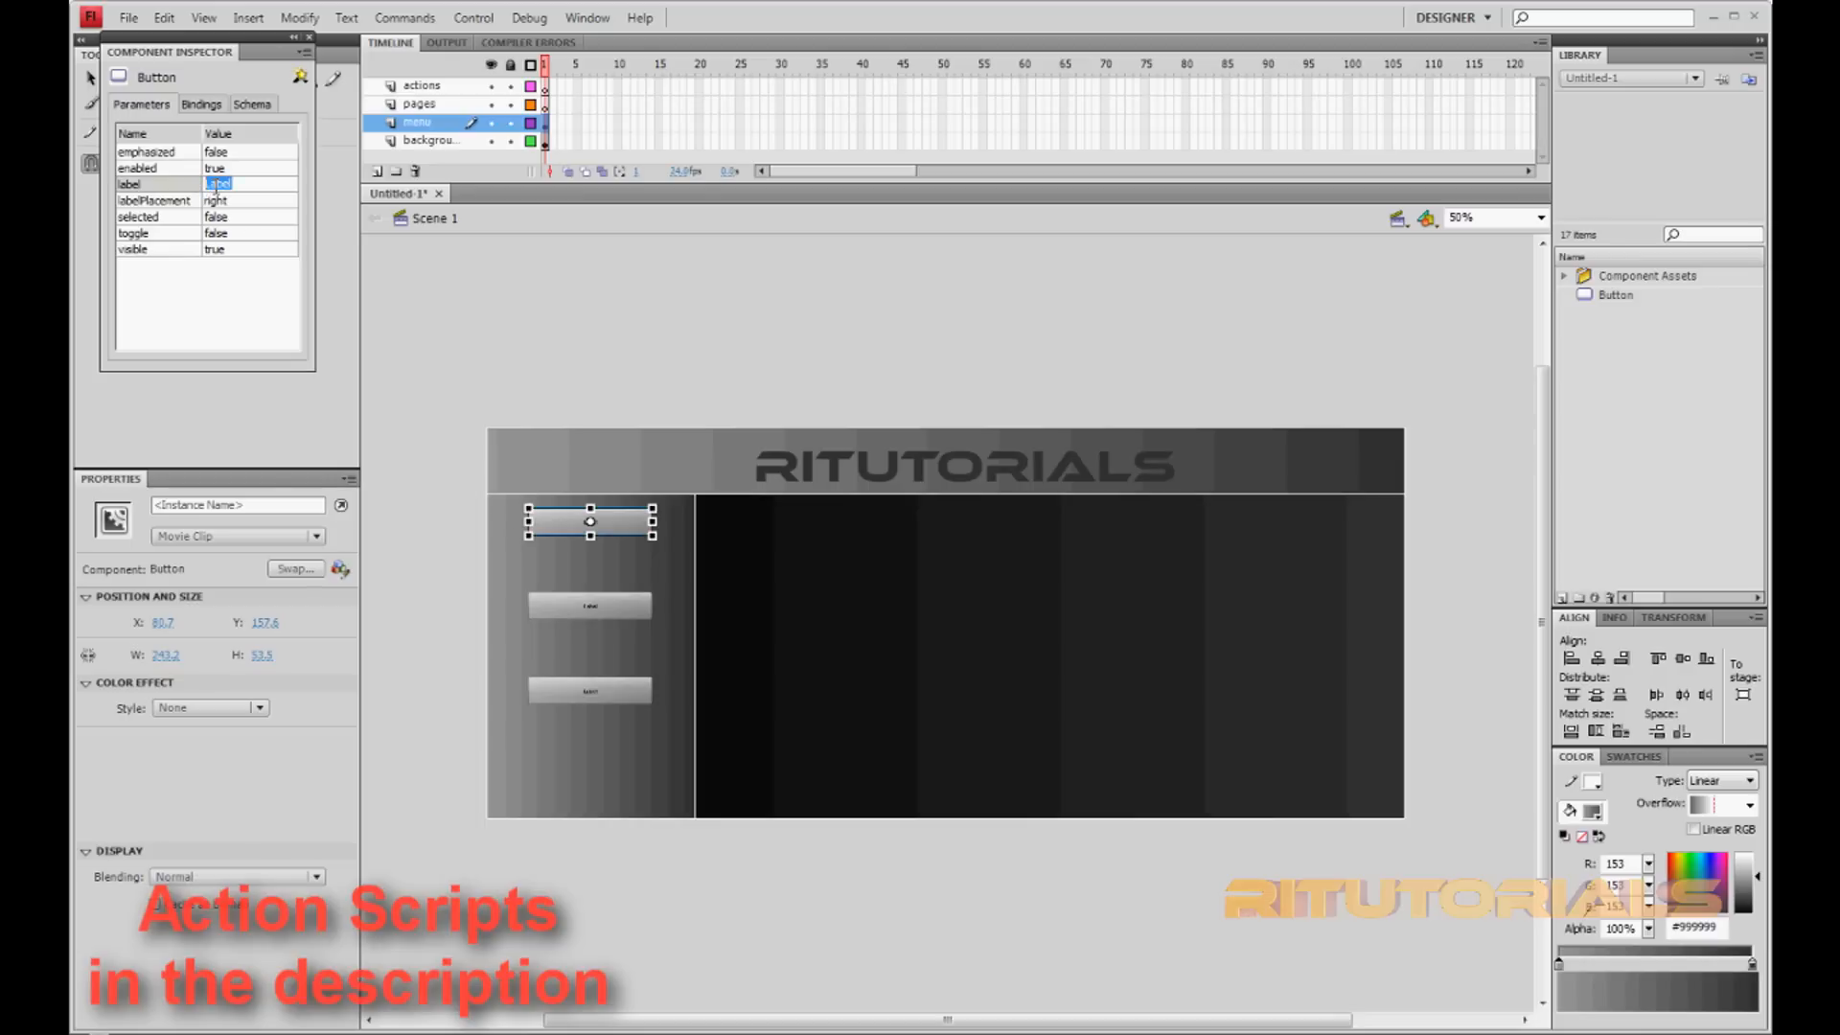
pyautogui.click(247, 184)
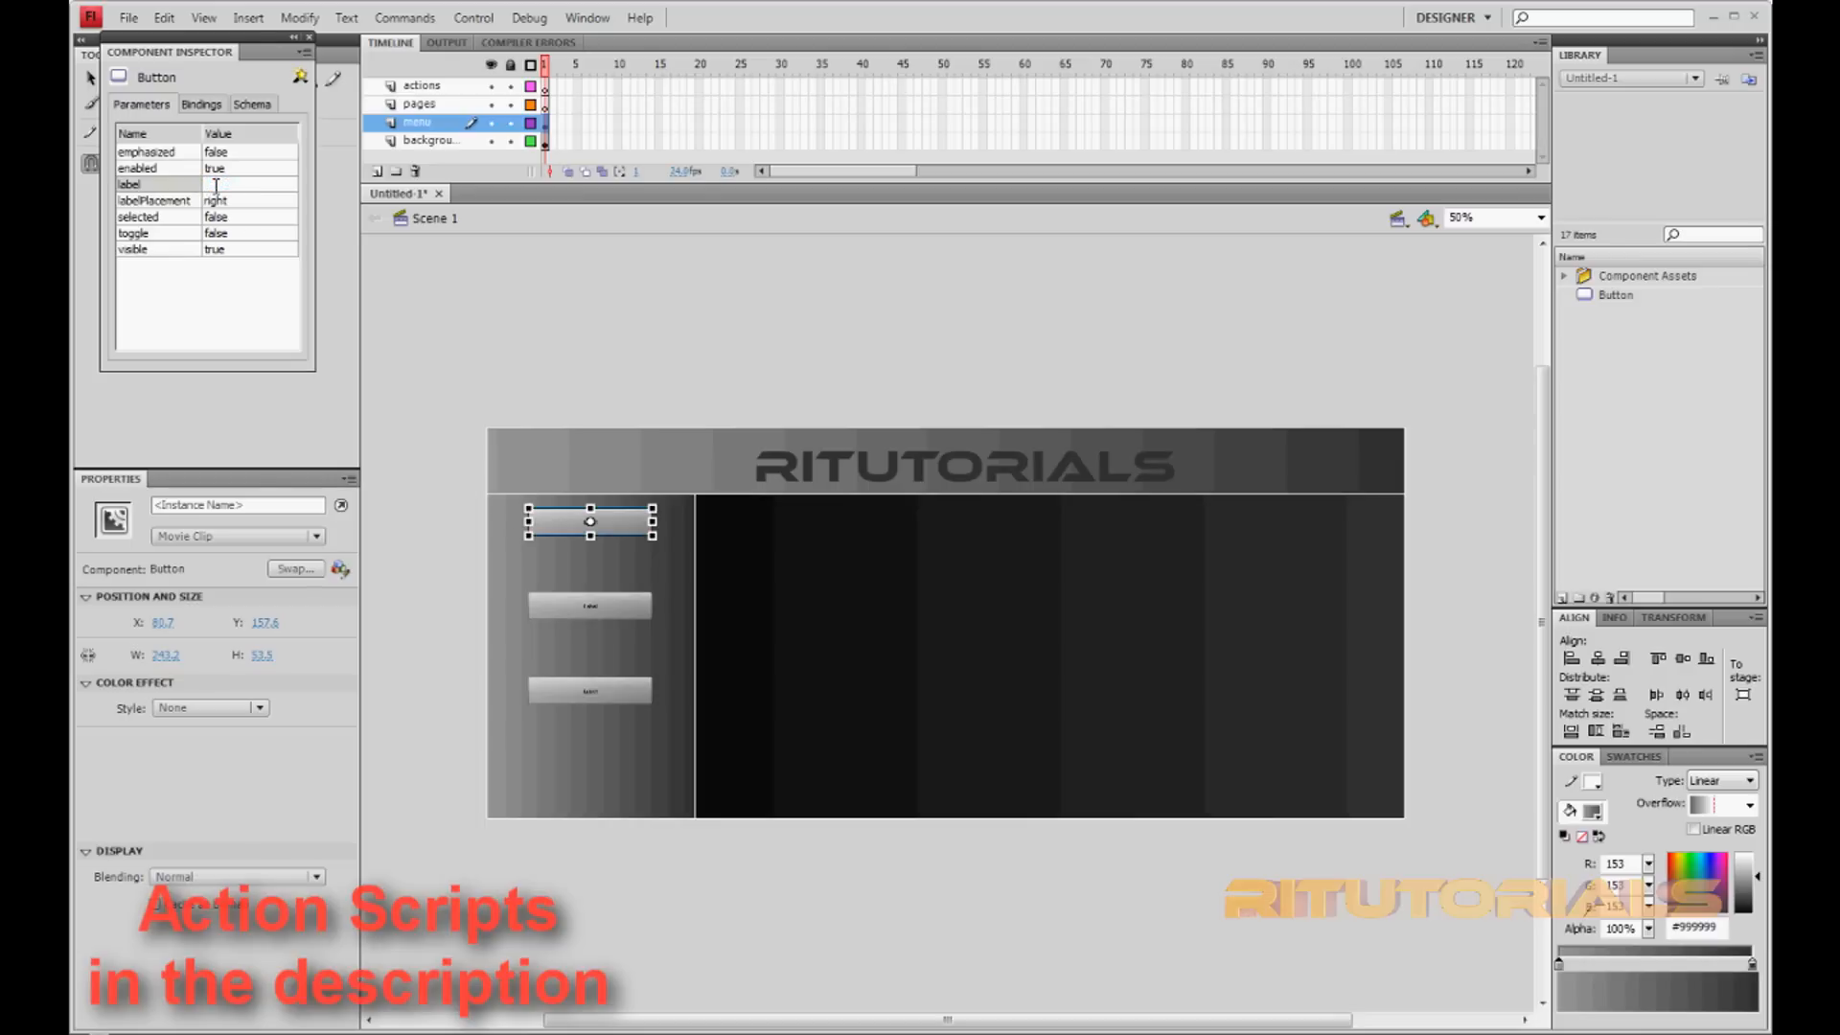
pyautogui.write('home')
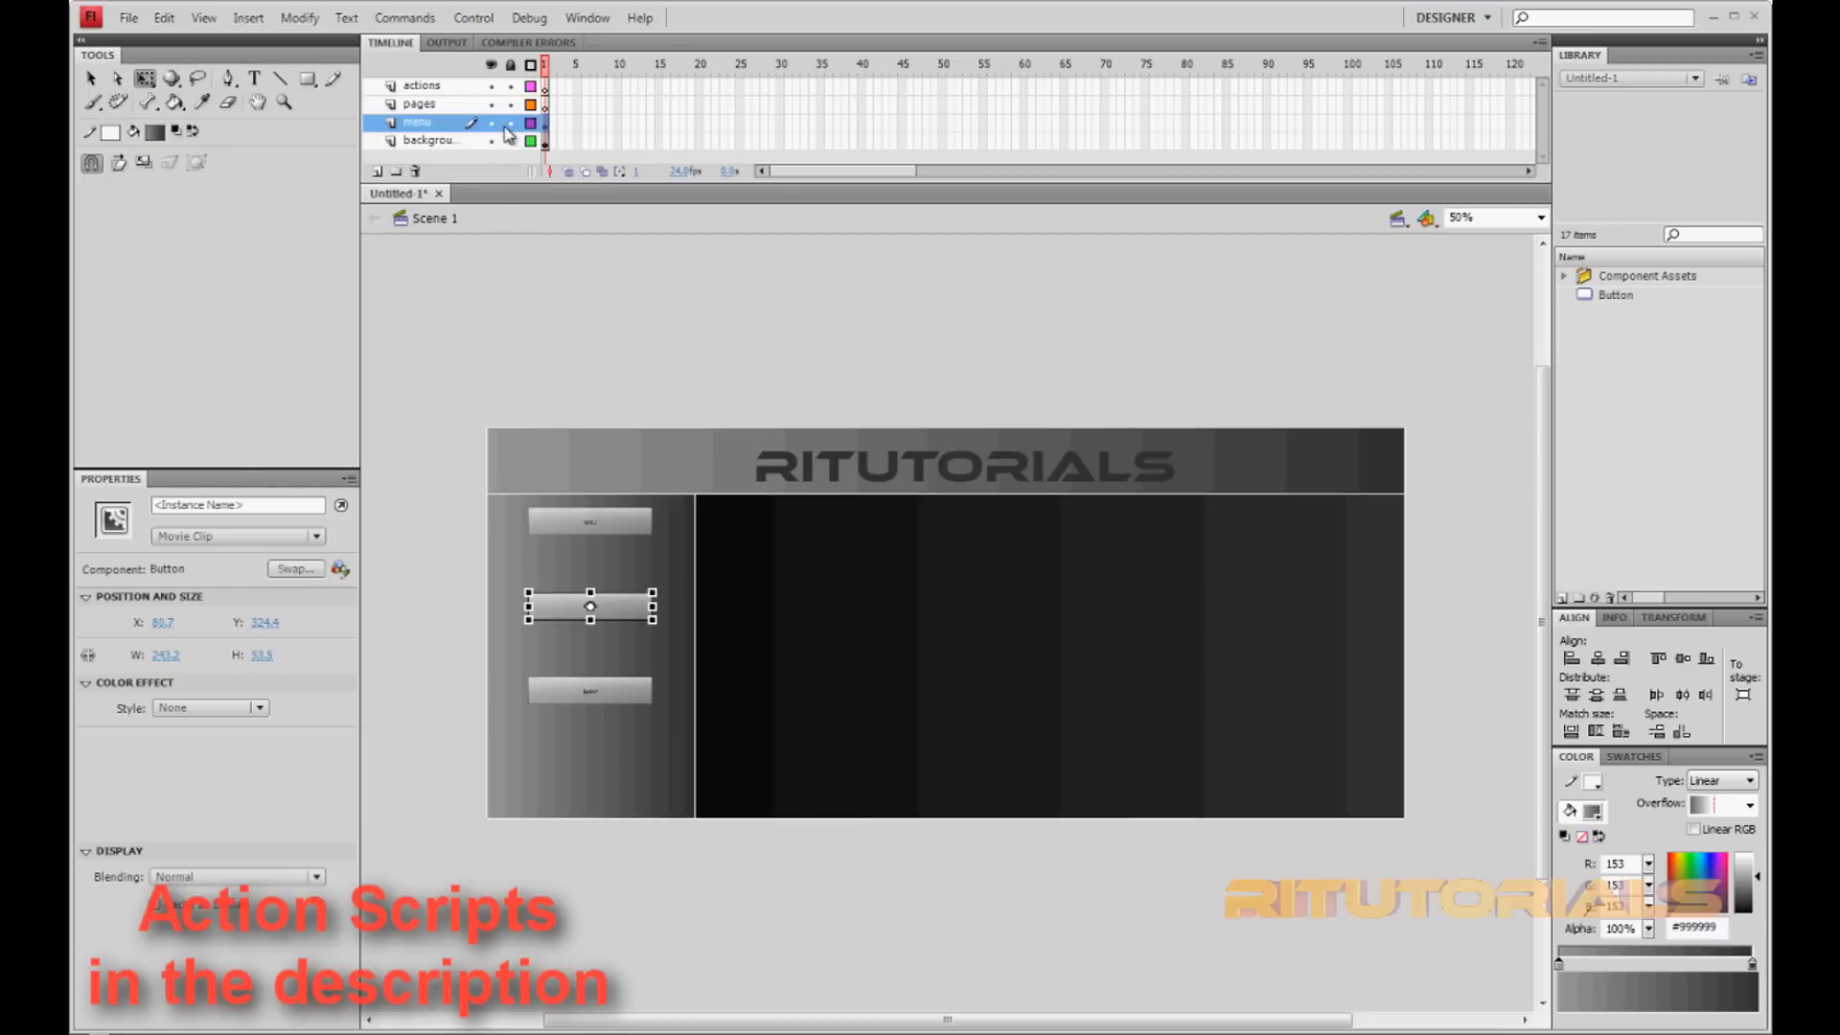
# - Label the second button intros
pyautogui.click(586, 16)
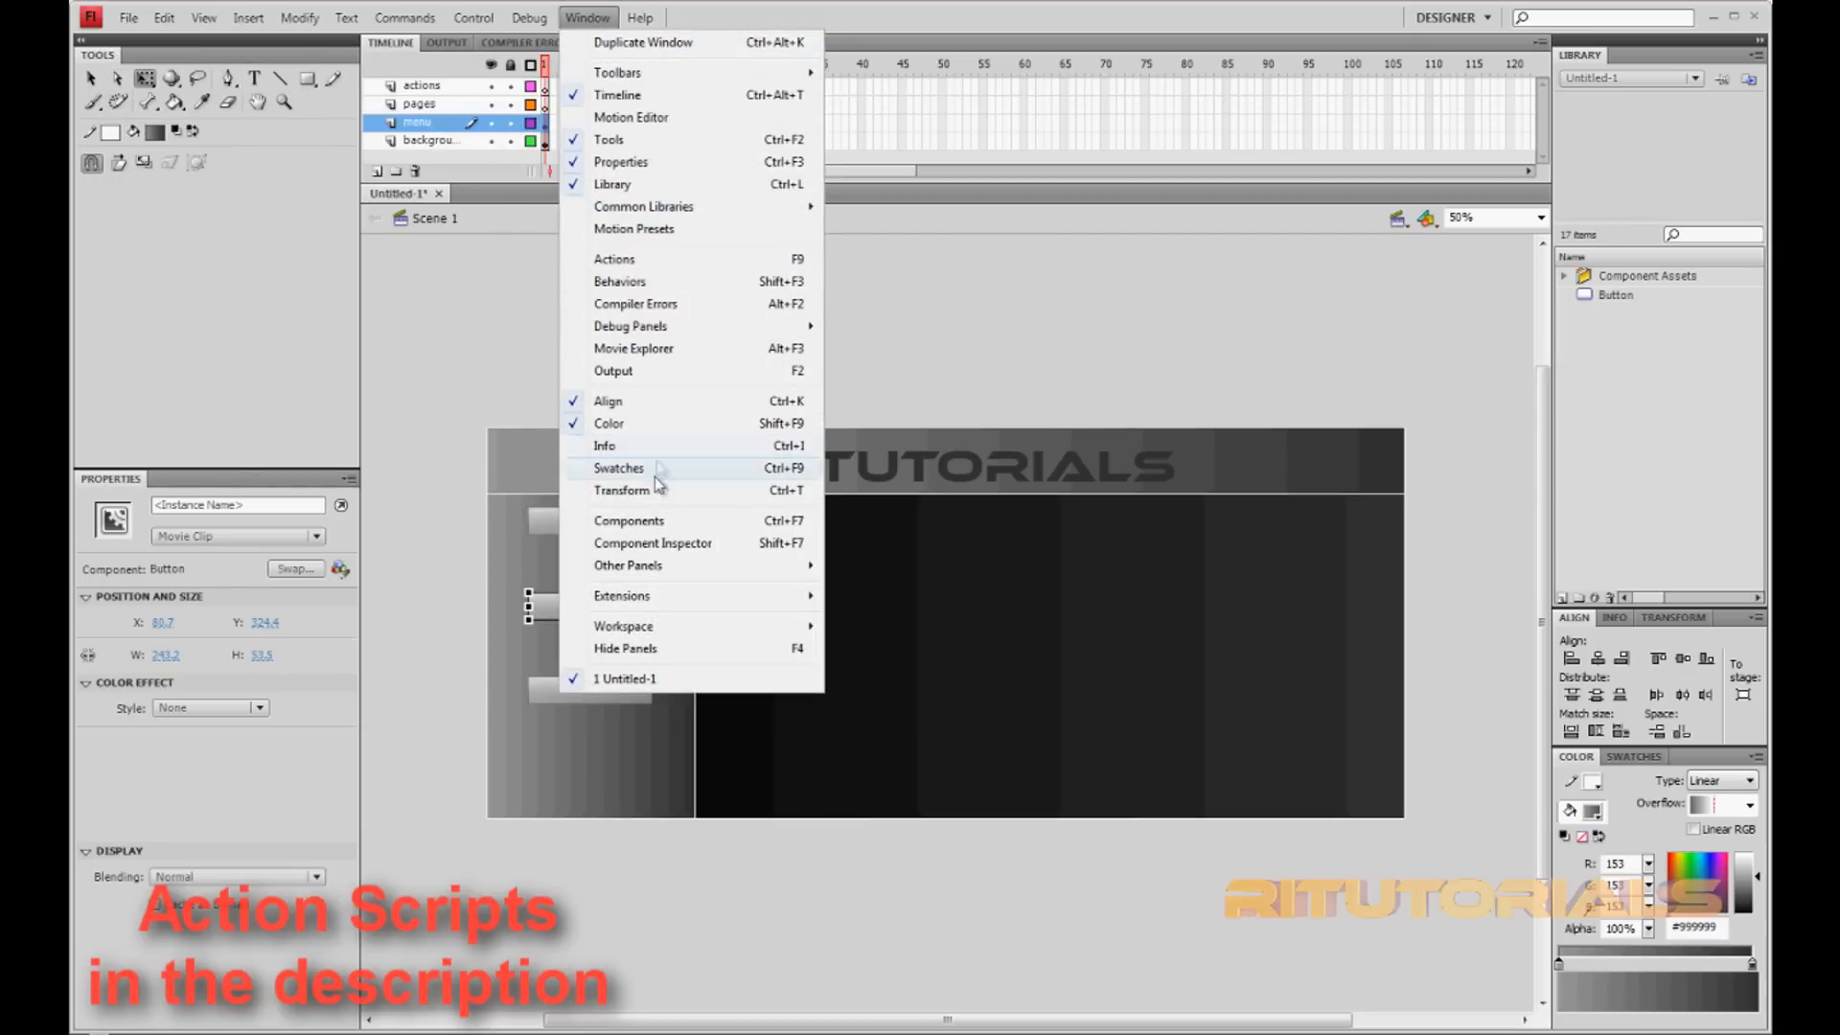
pyautogui.click(653, 542)
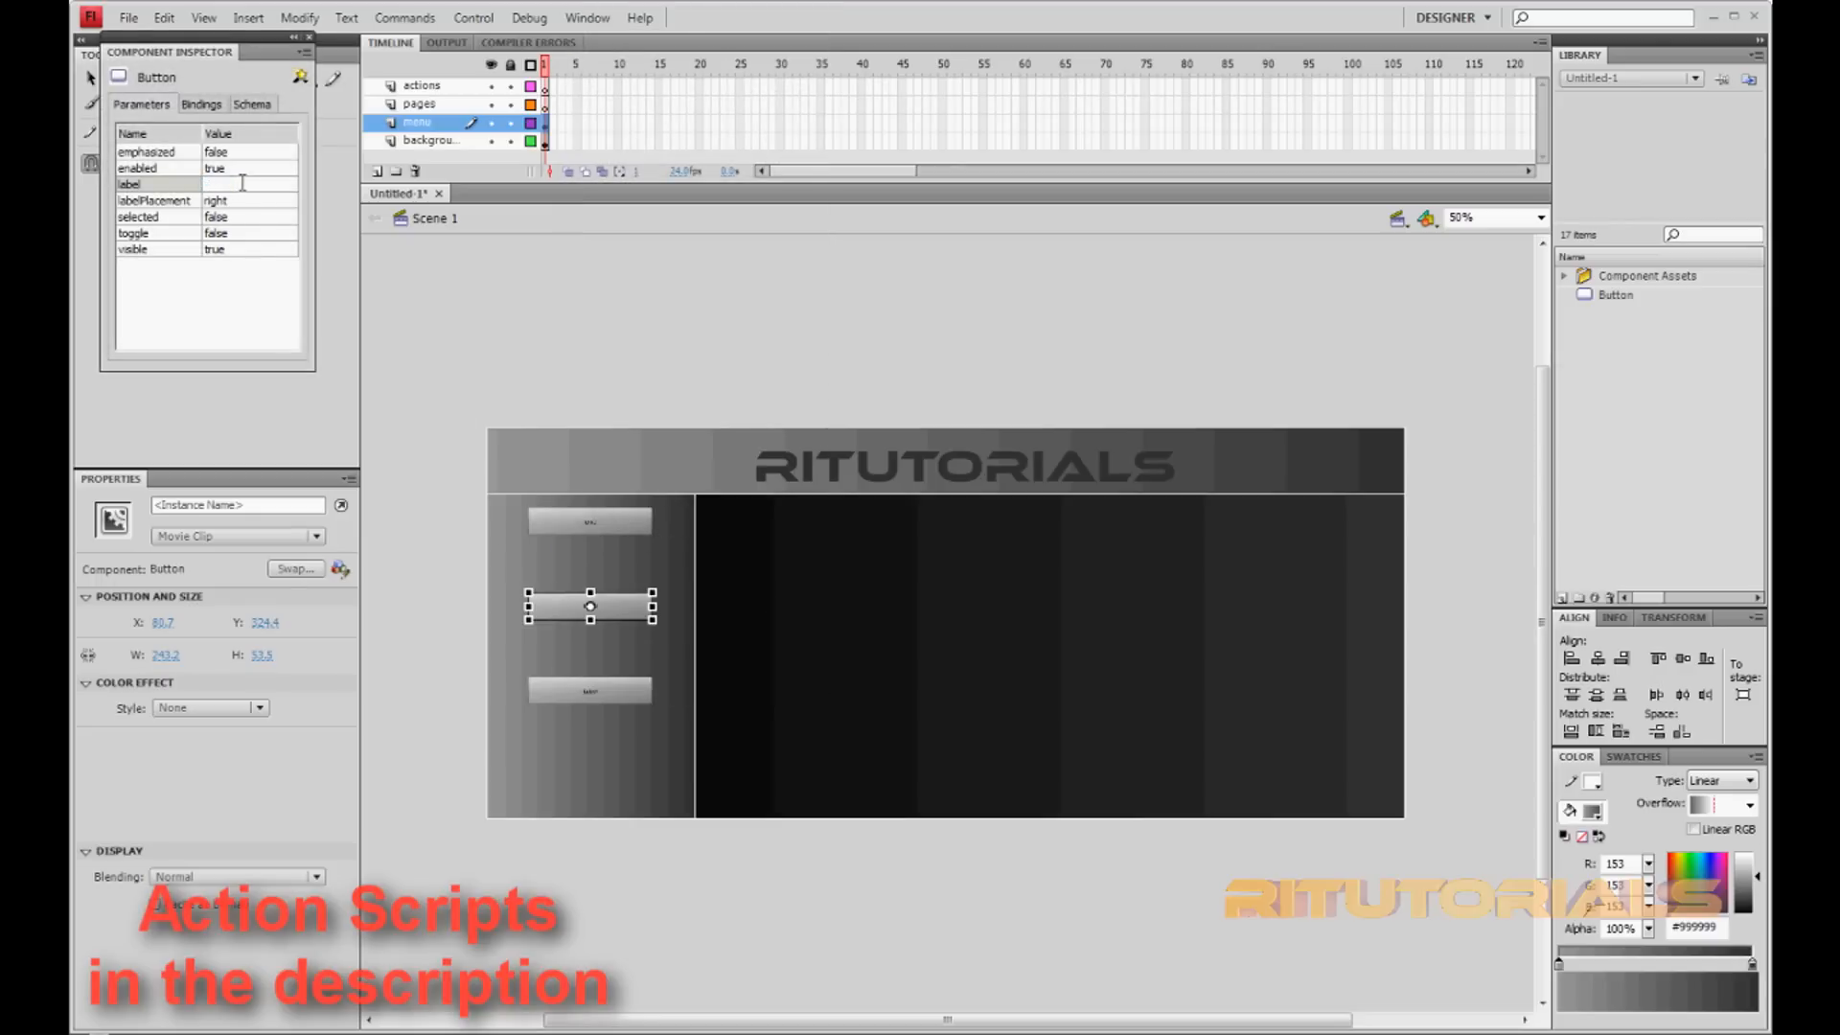
pyautogui.click(247, 184)
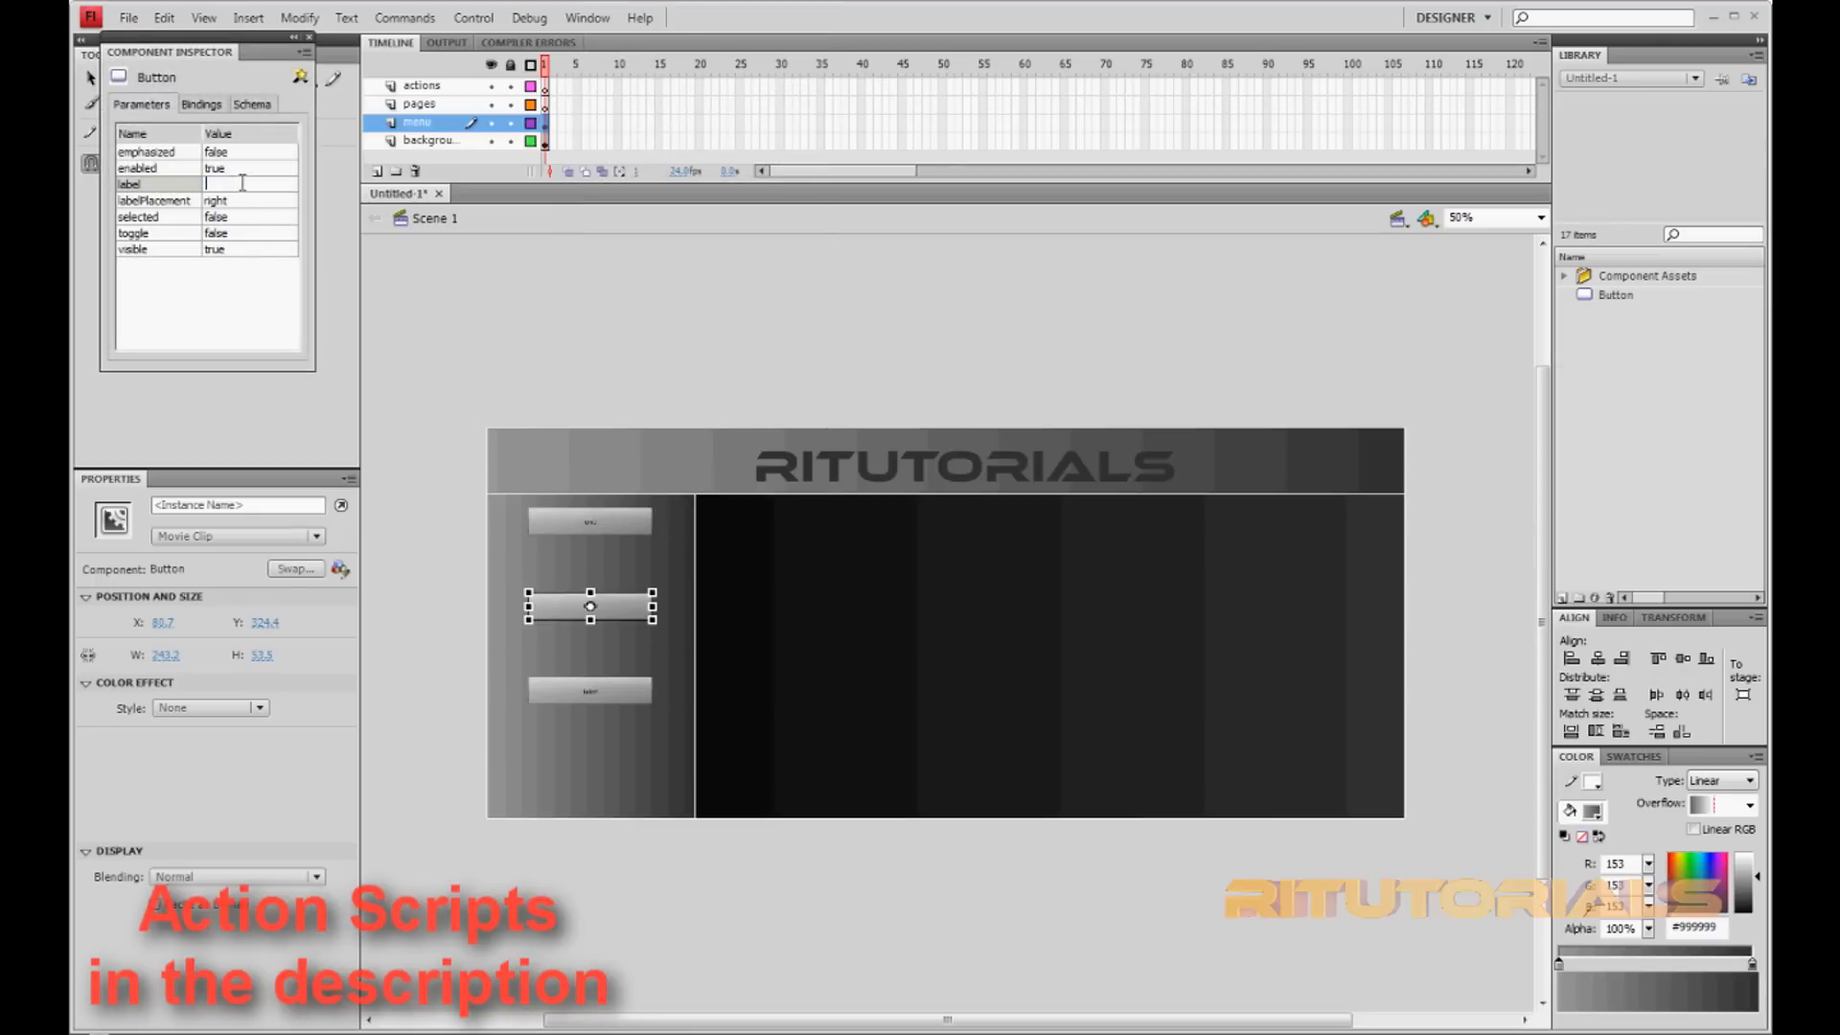
pyautogui.write('in')
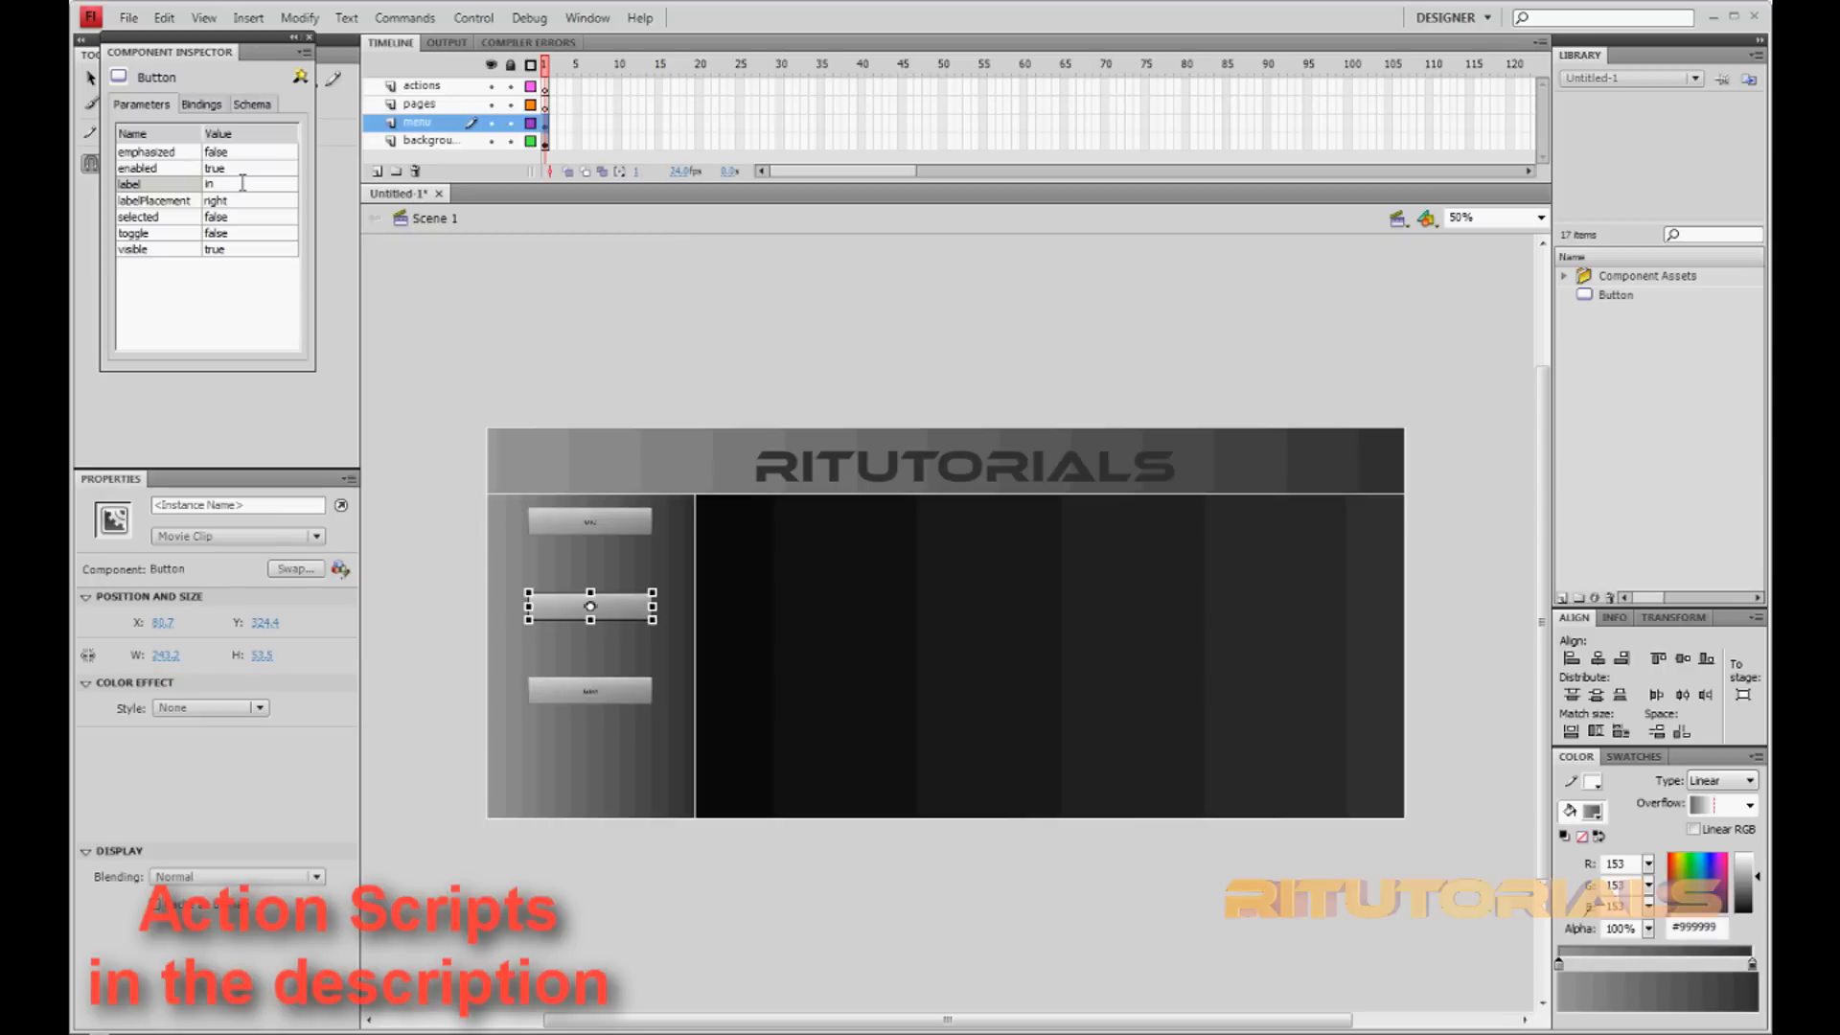
pyautogui.write('intros')
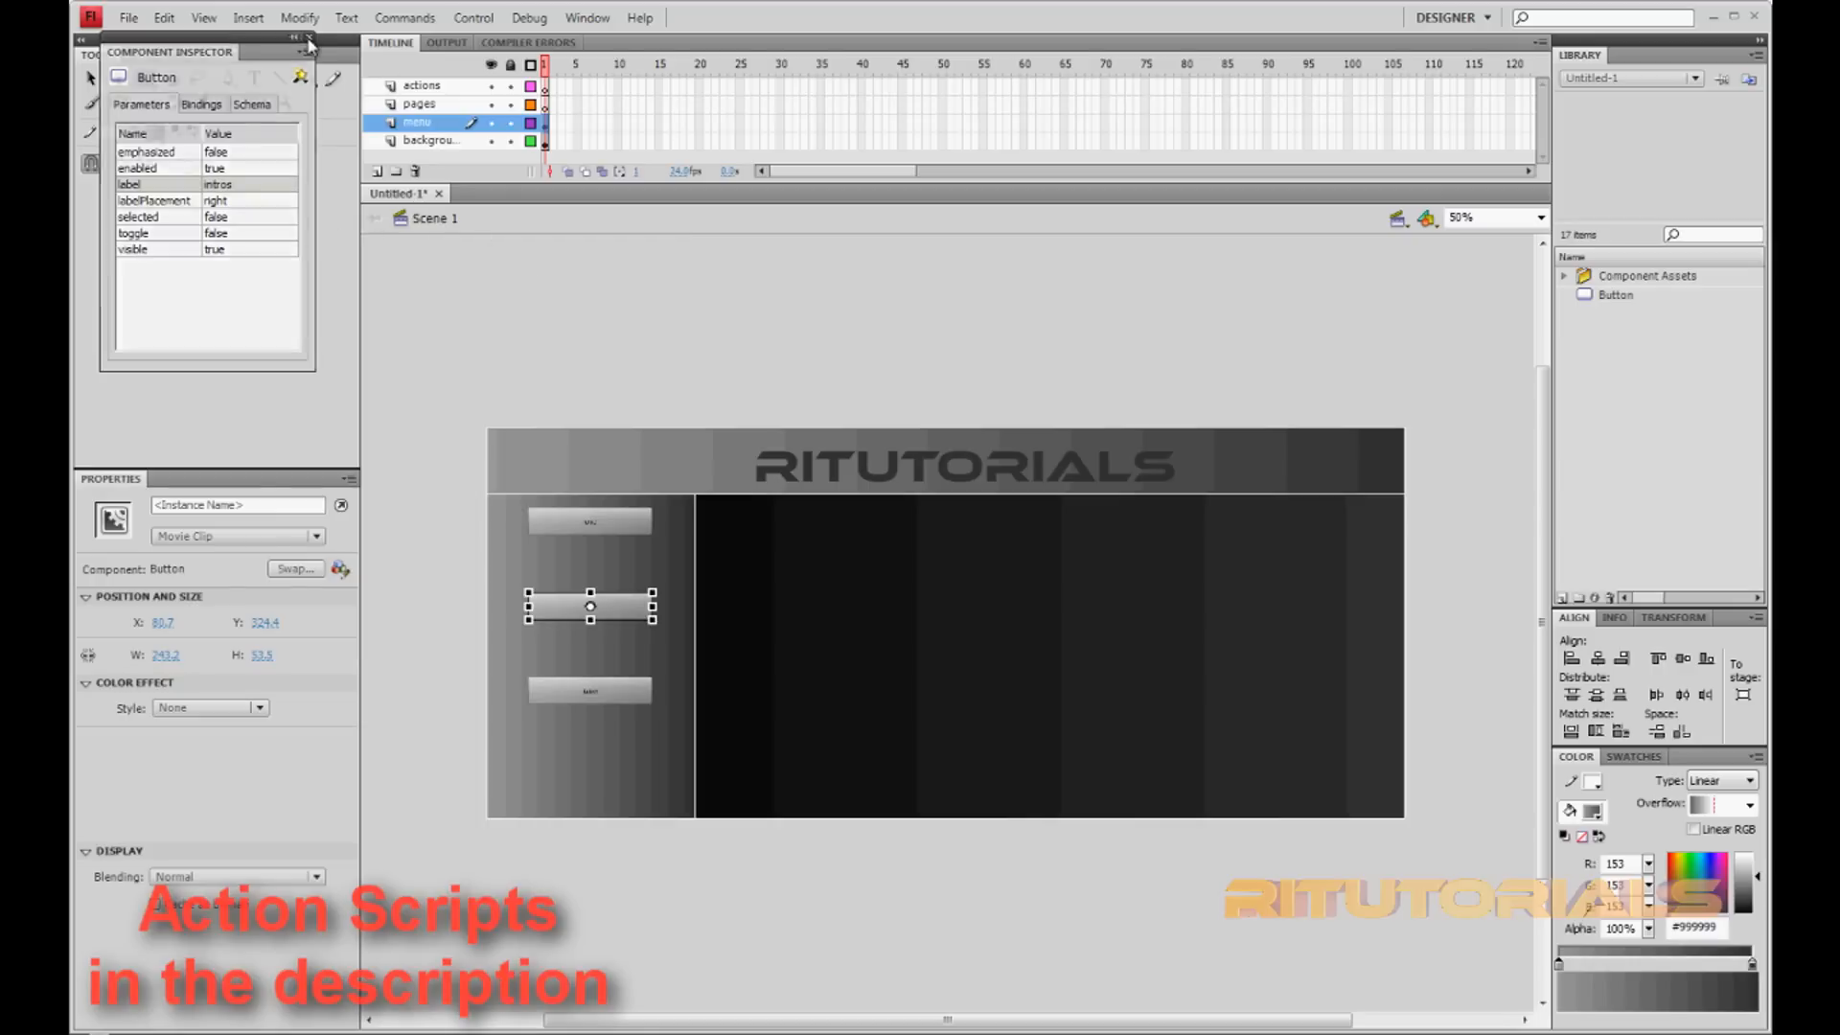
# - Label the third button downloads and close the Component Inspector
pyautogui.click(586, 17)
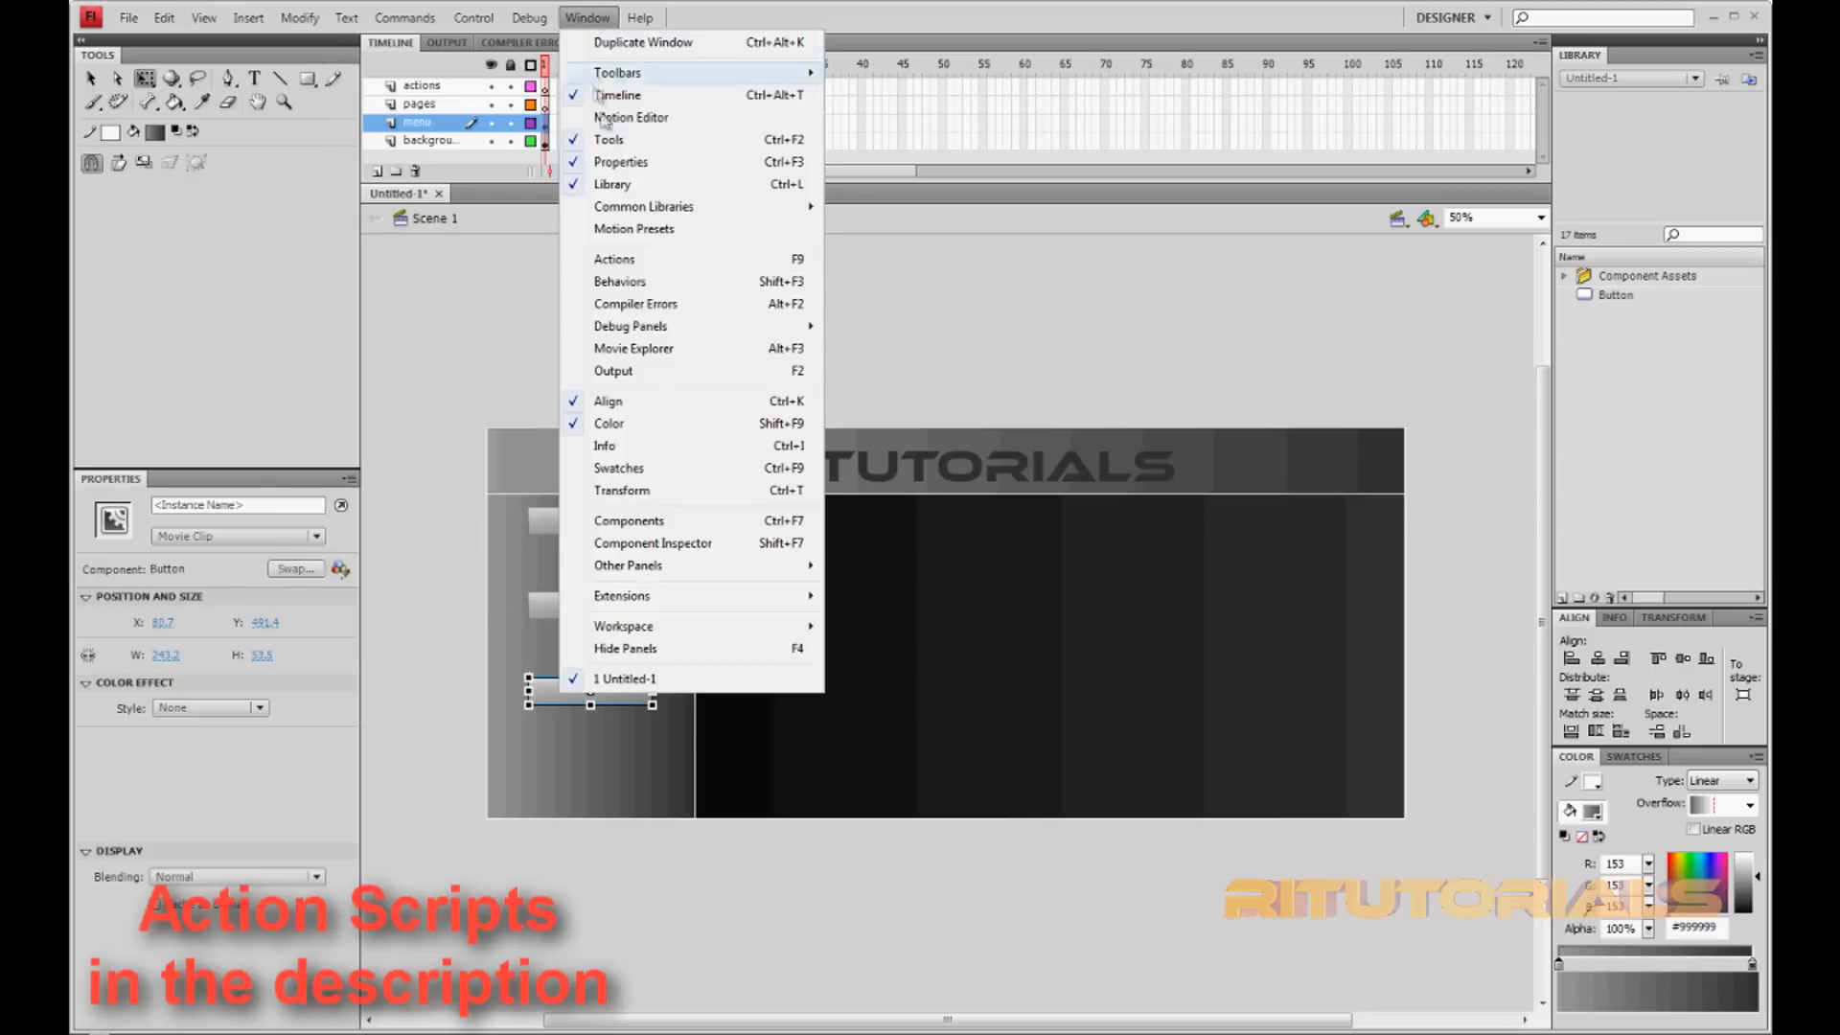
pyautogui.click(654, 542)
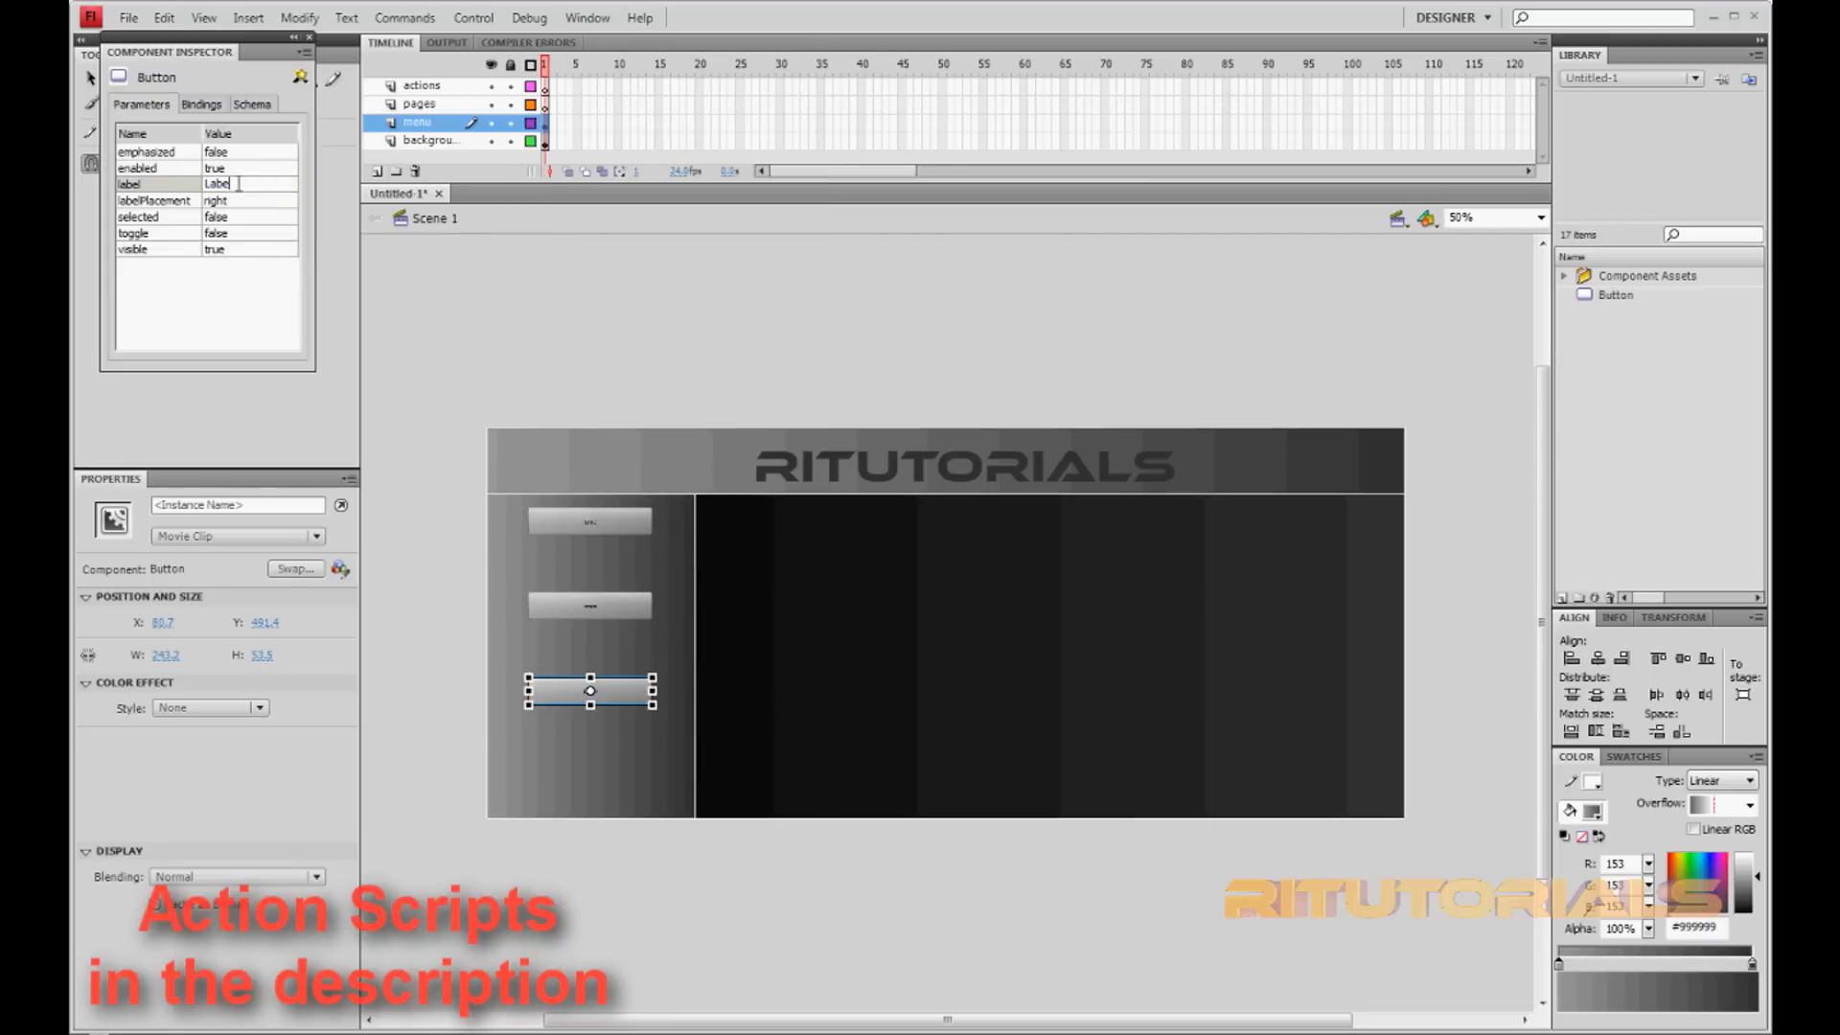
pyautogui.write('downloads')
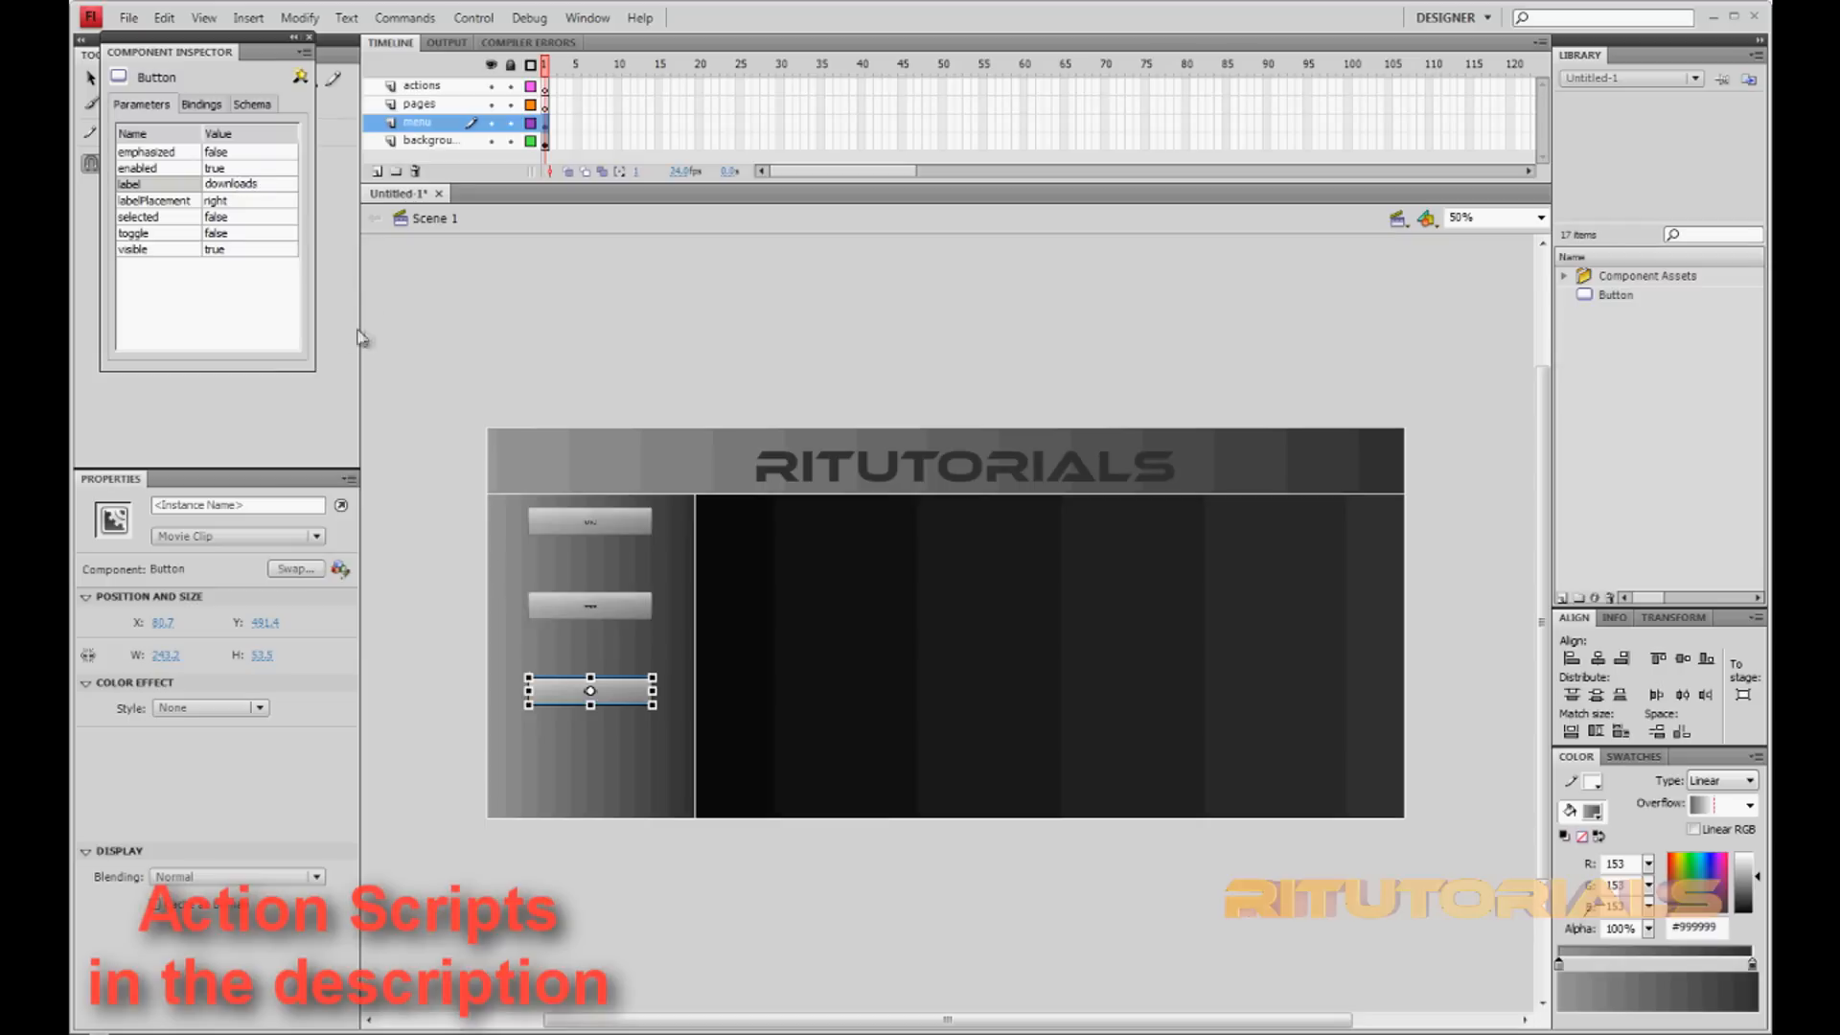
pyautogui.click(309, 37)
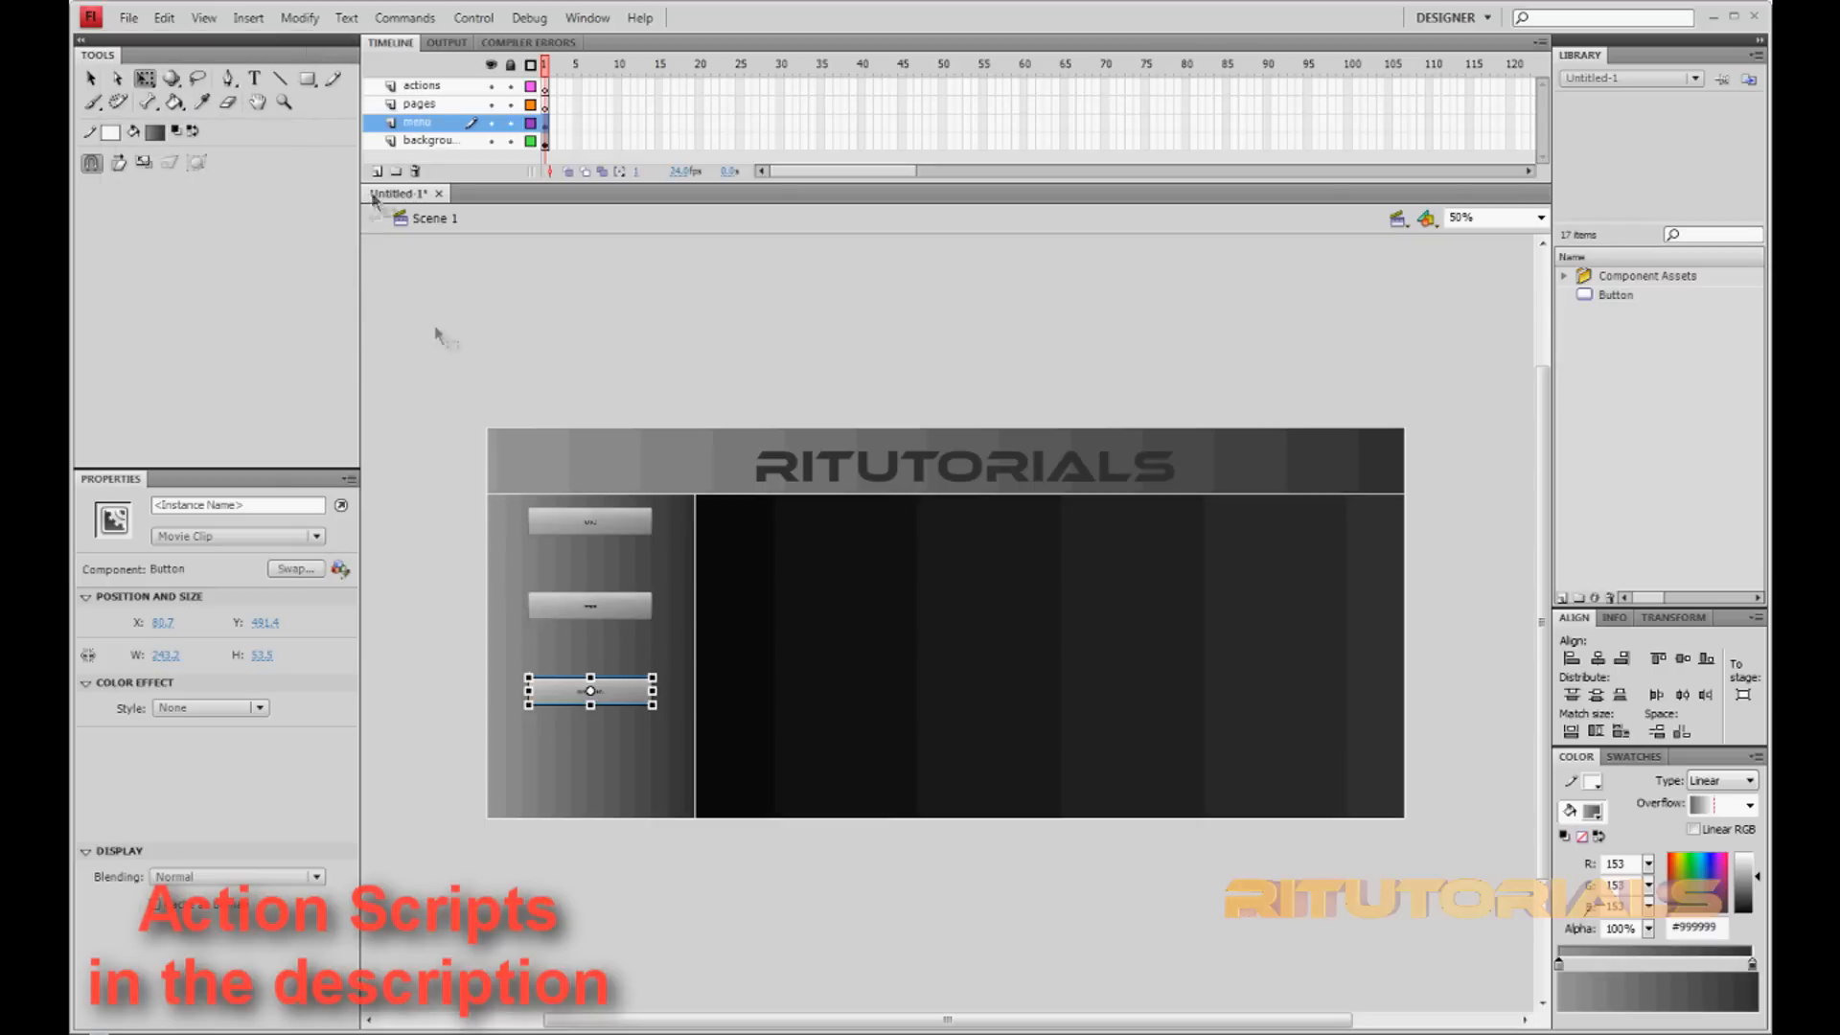
# - Try 100% zoom, then Show All to fit the stage, and select the pages layer
pyautogui.click(1538, 217)
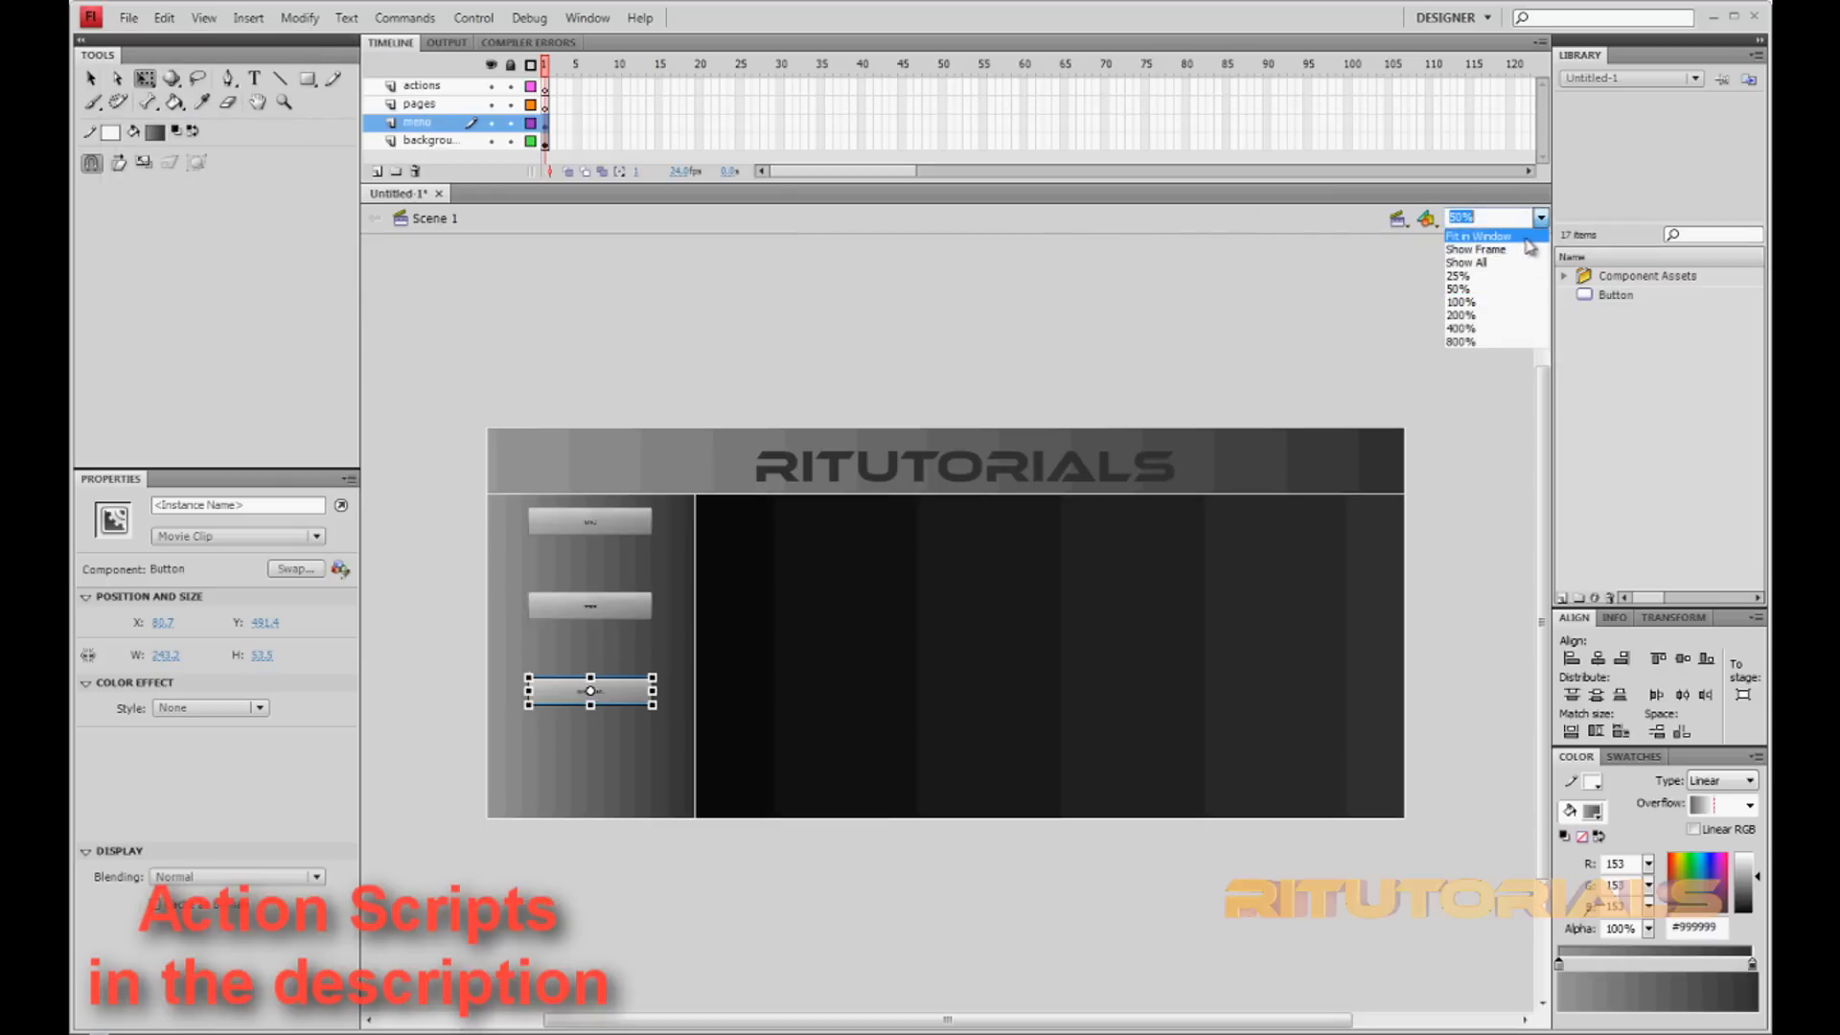
pyautogui.click(1467, 261)
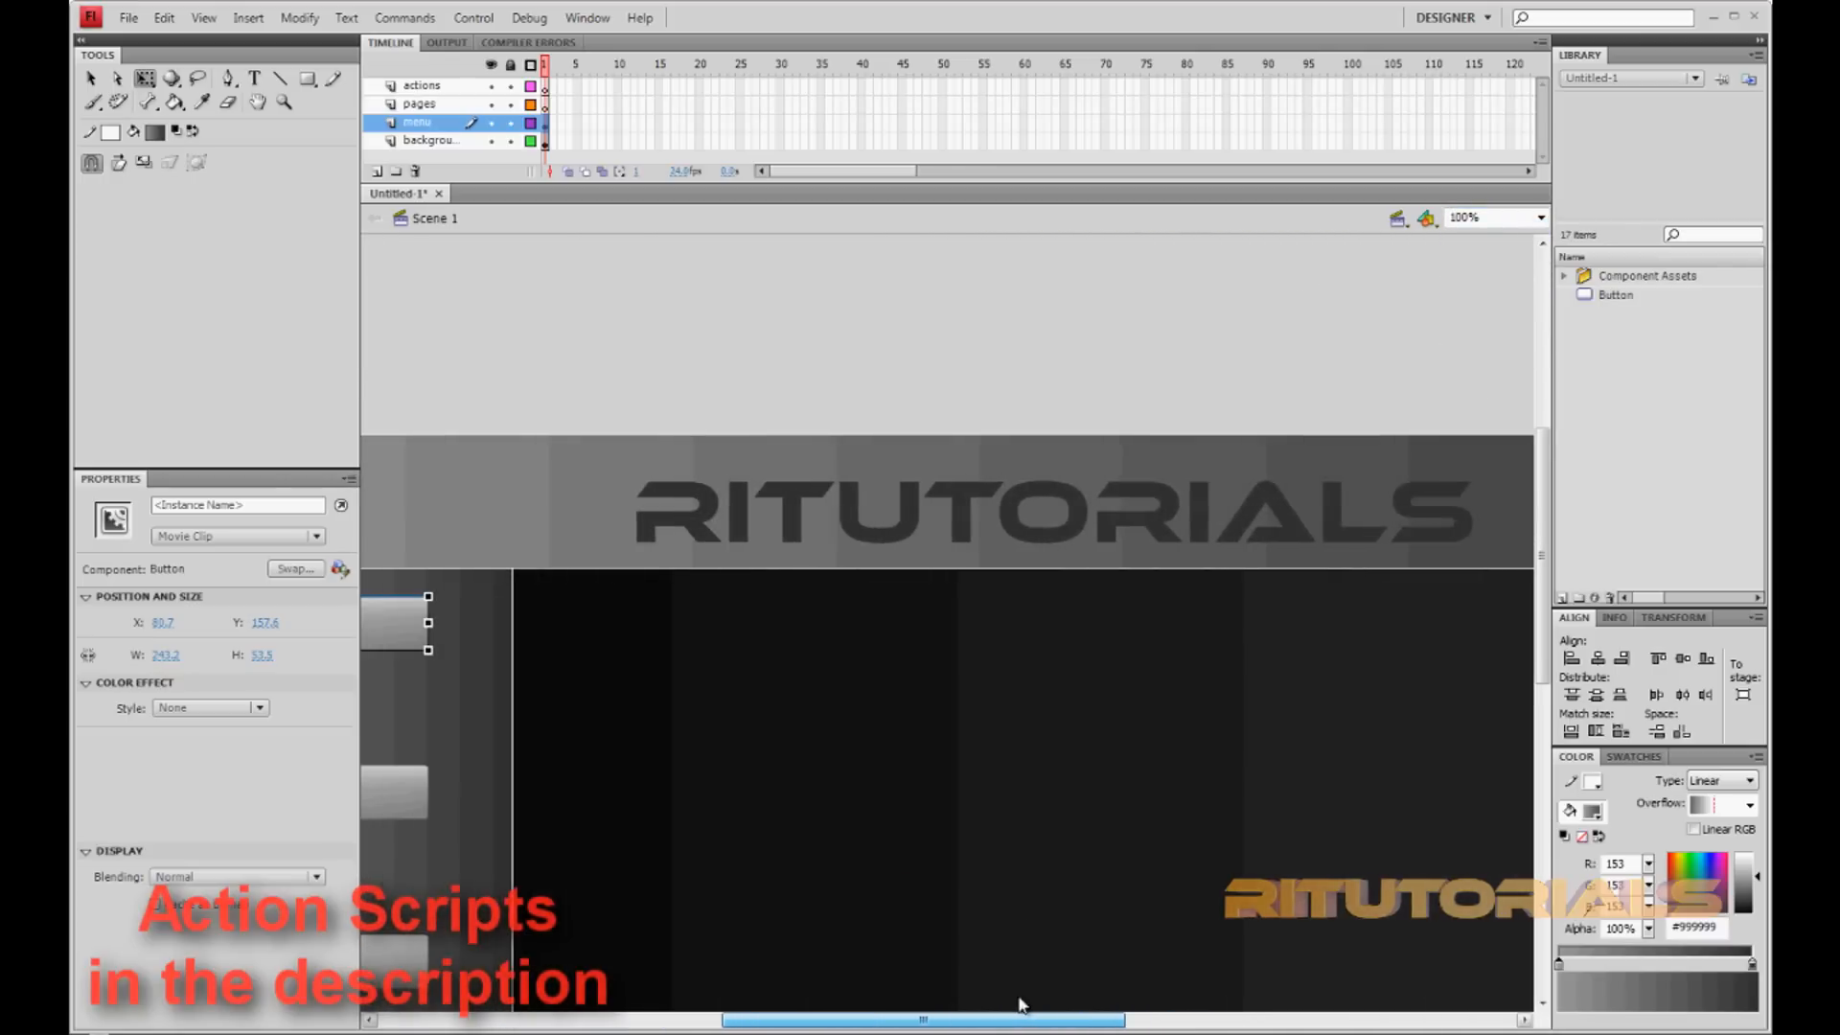
pyautogui.click(1540, 217)
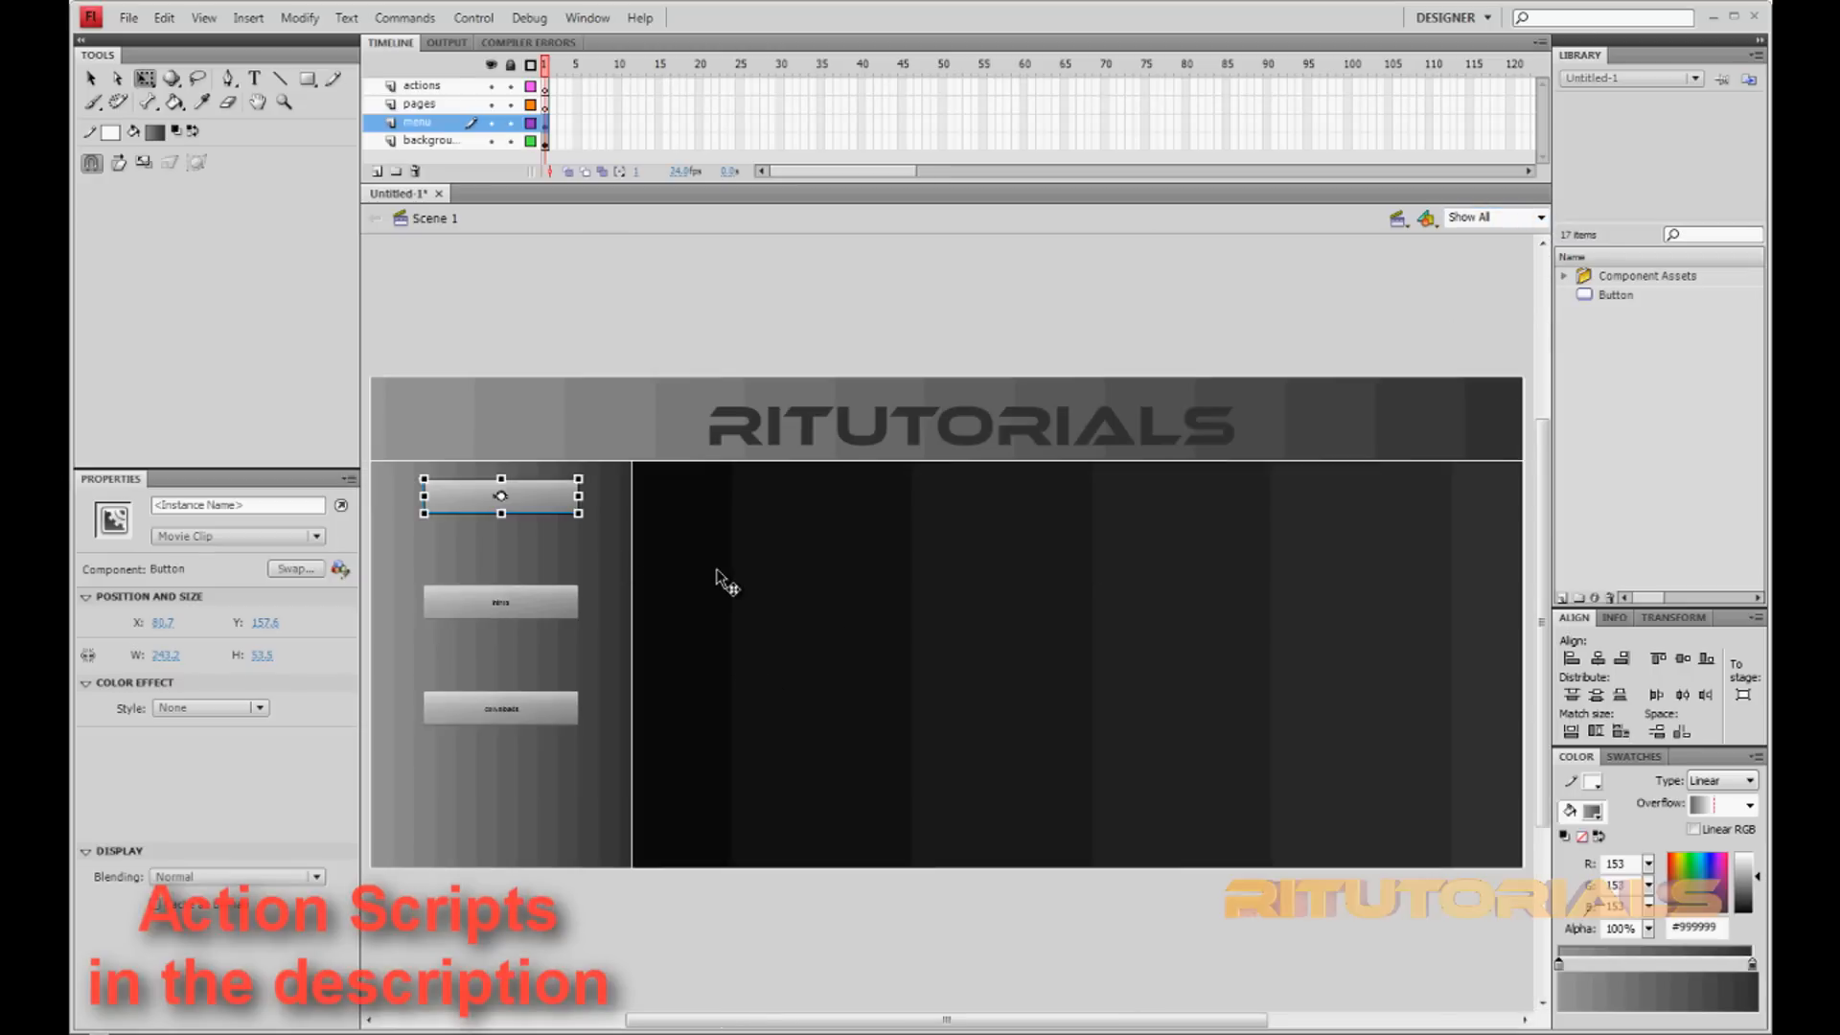
pyautogui.click(419, 104)
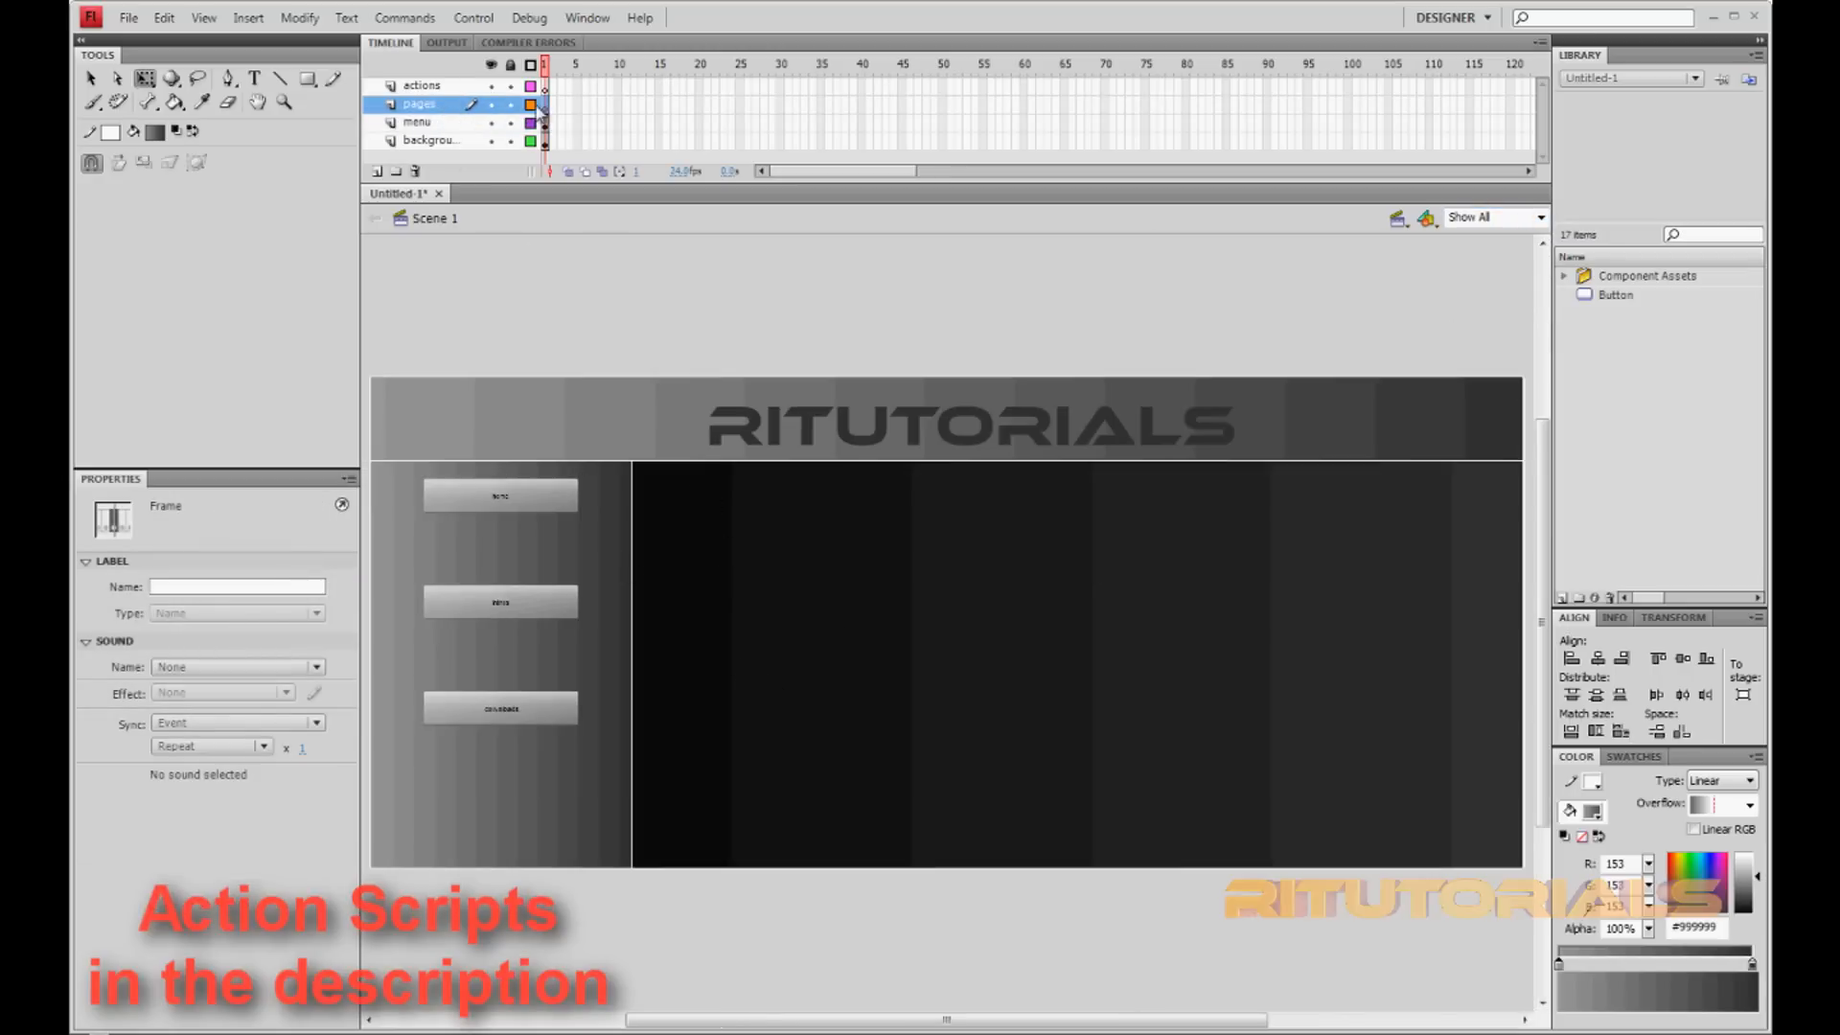
# - Type 'HI THIS IS MY WEBSITE' in the dark content area and colour it white
pyautogui.click(253, 79)
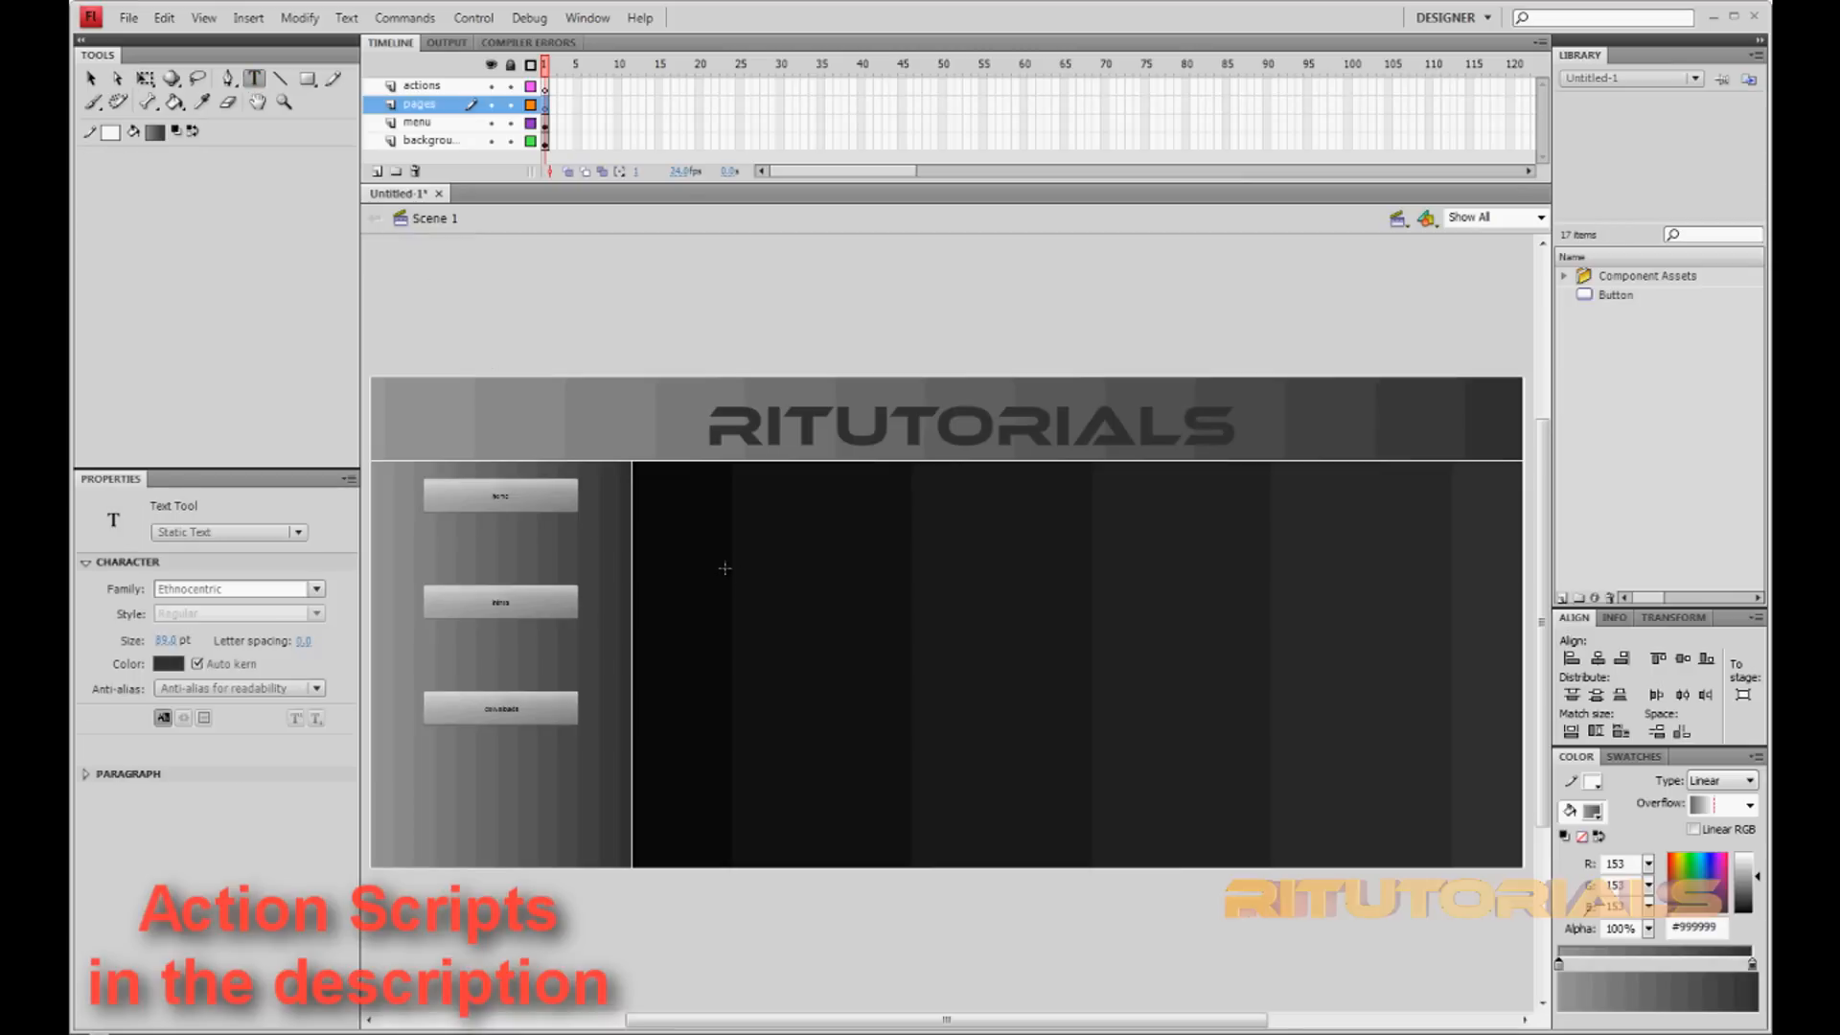
pyautogui.click(728, 552)
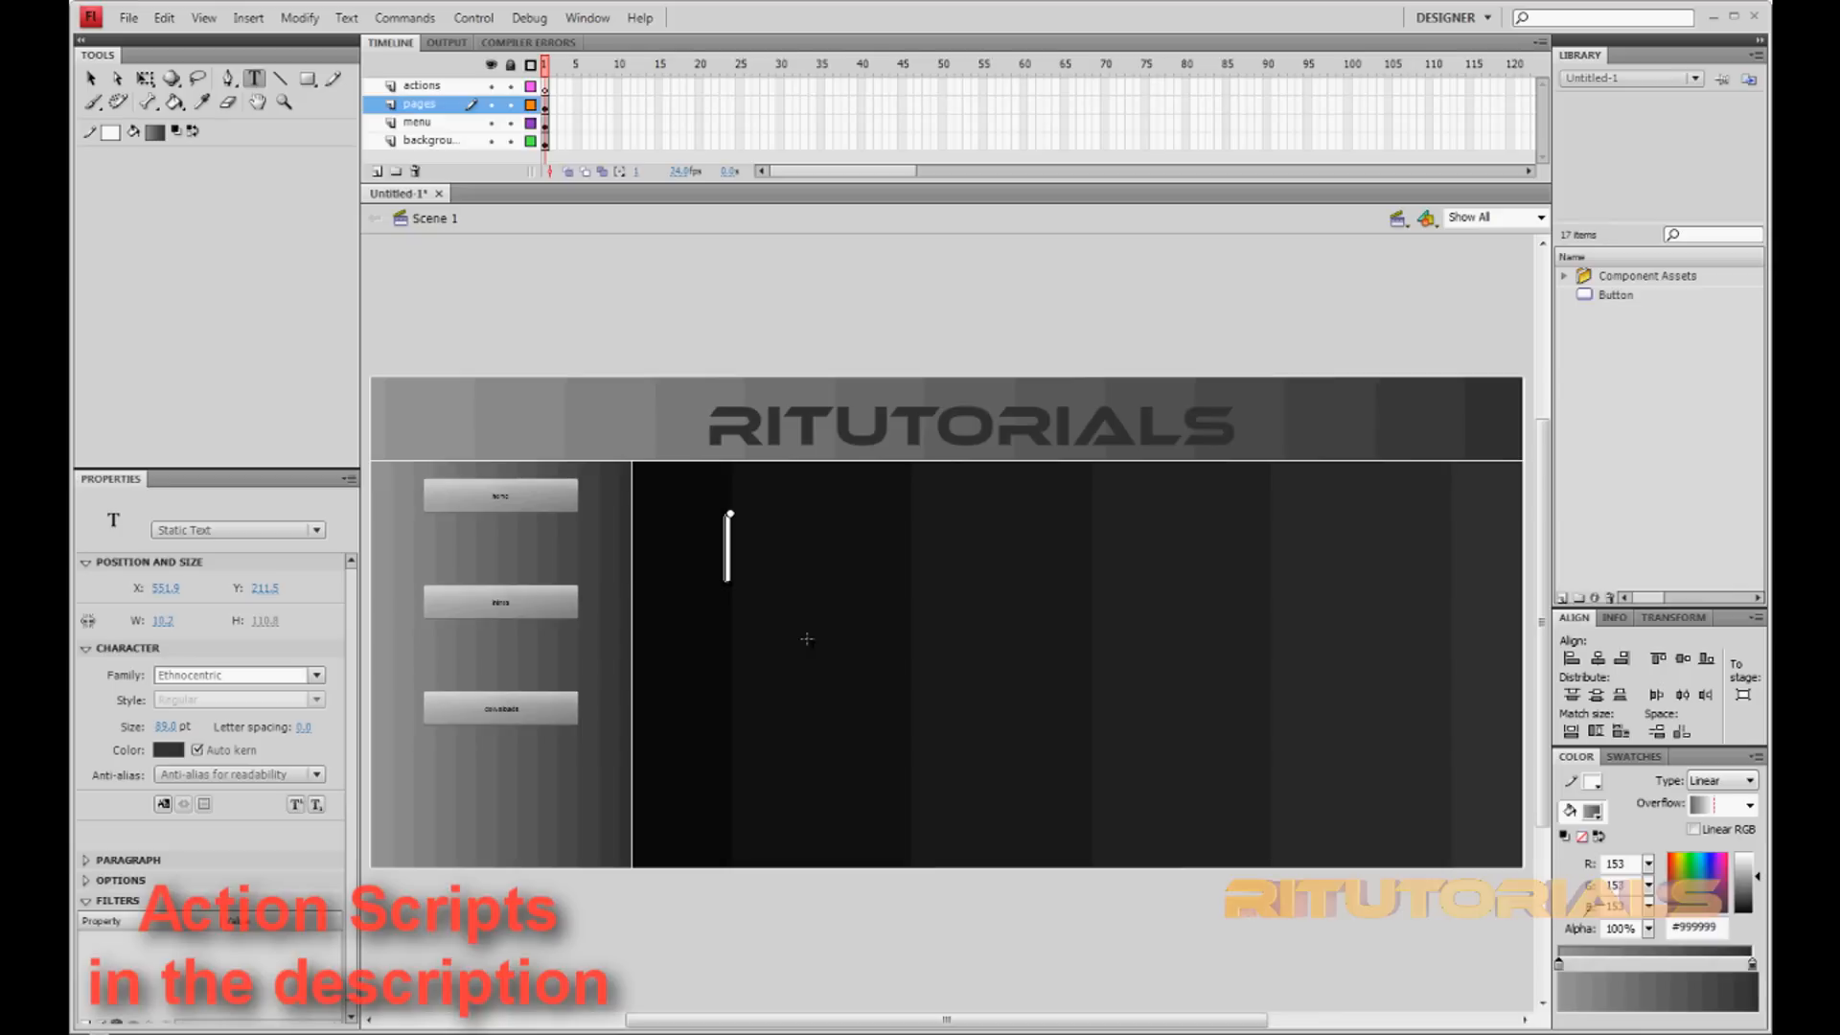
pyautogui.write('H')
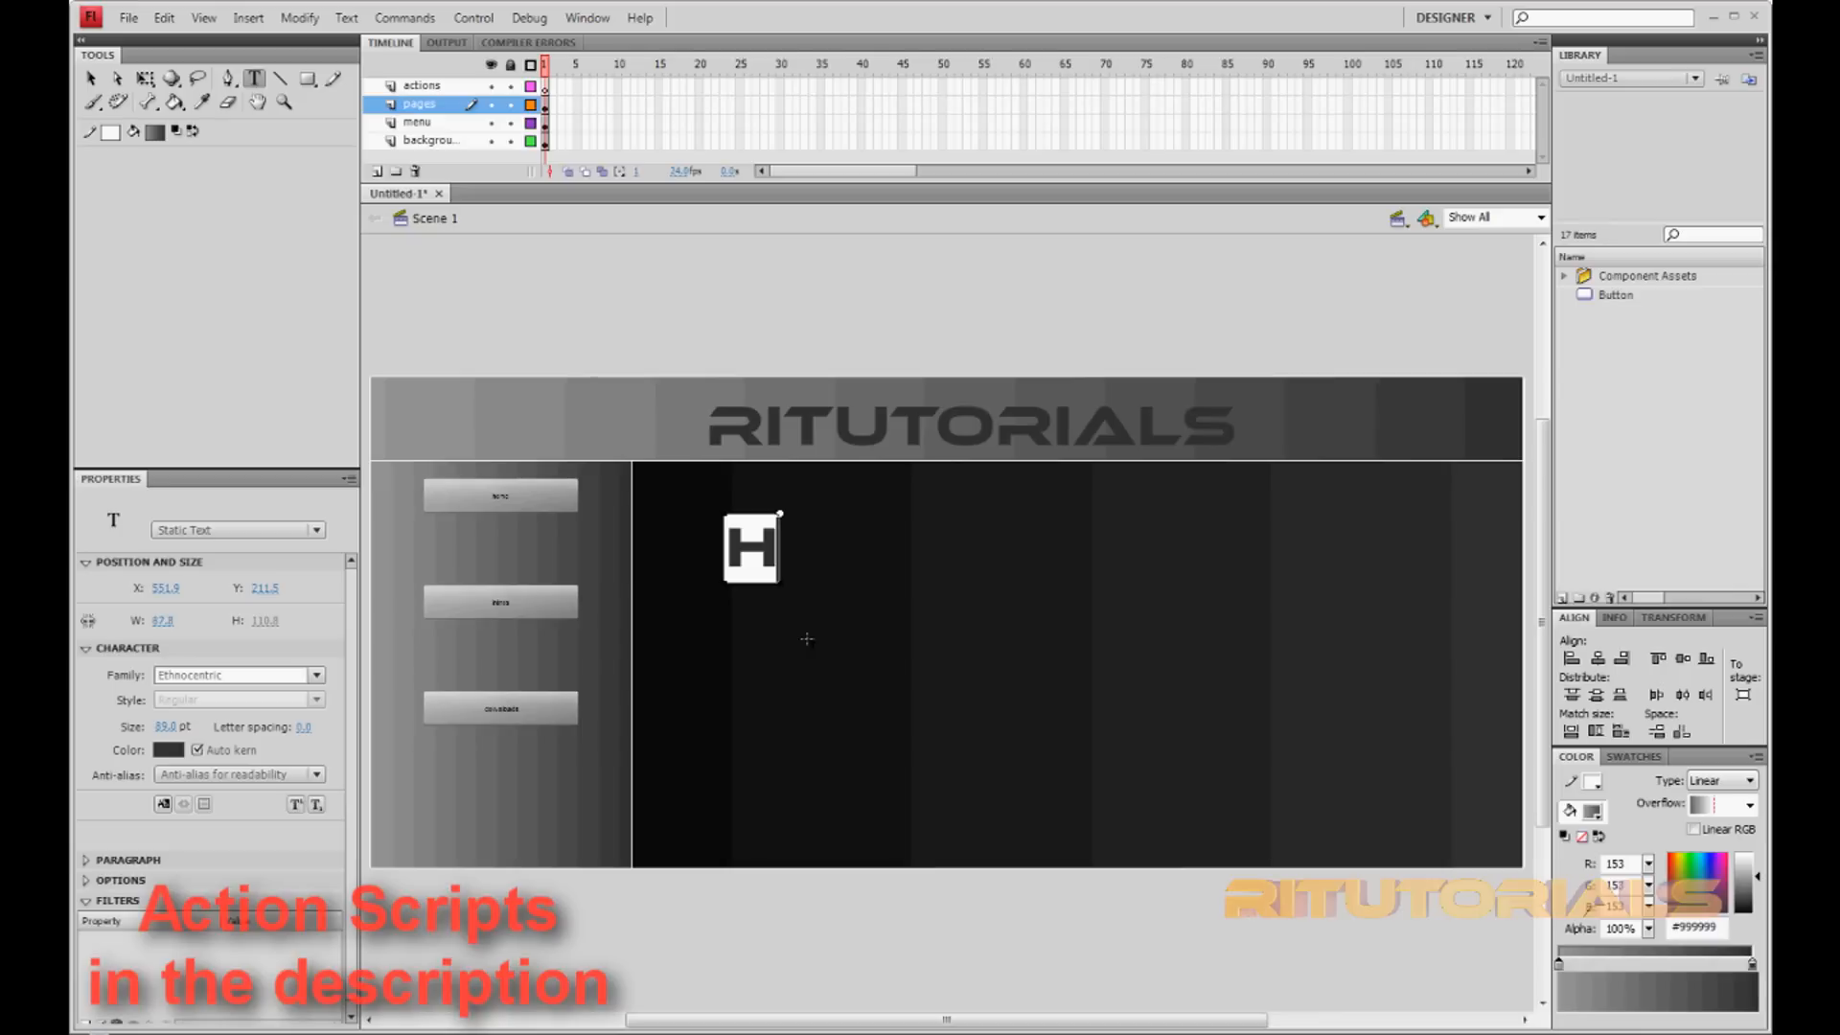
pyautogui.write('I THIS IS MY WEBSITE')
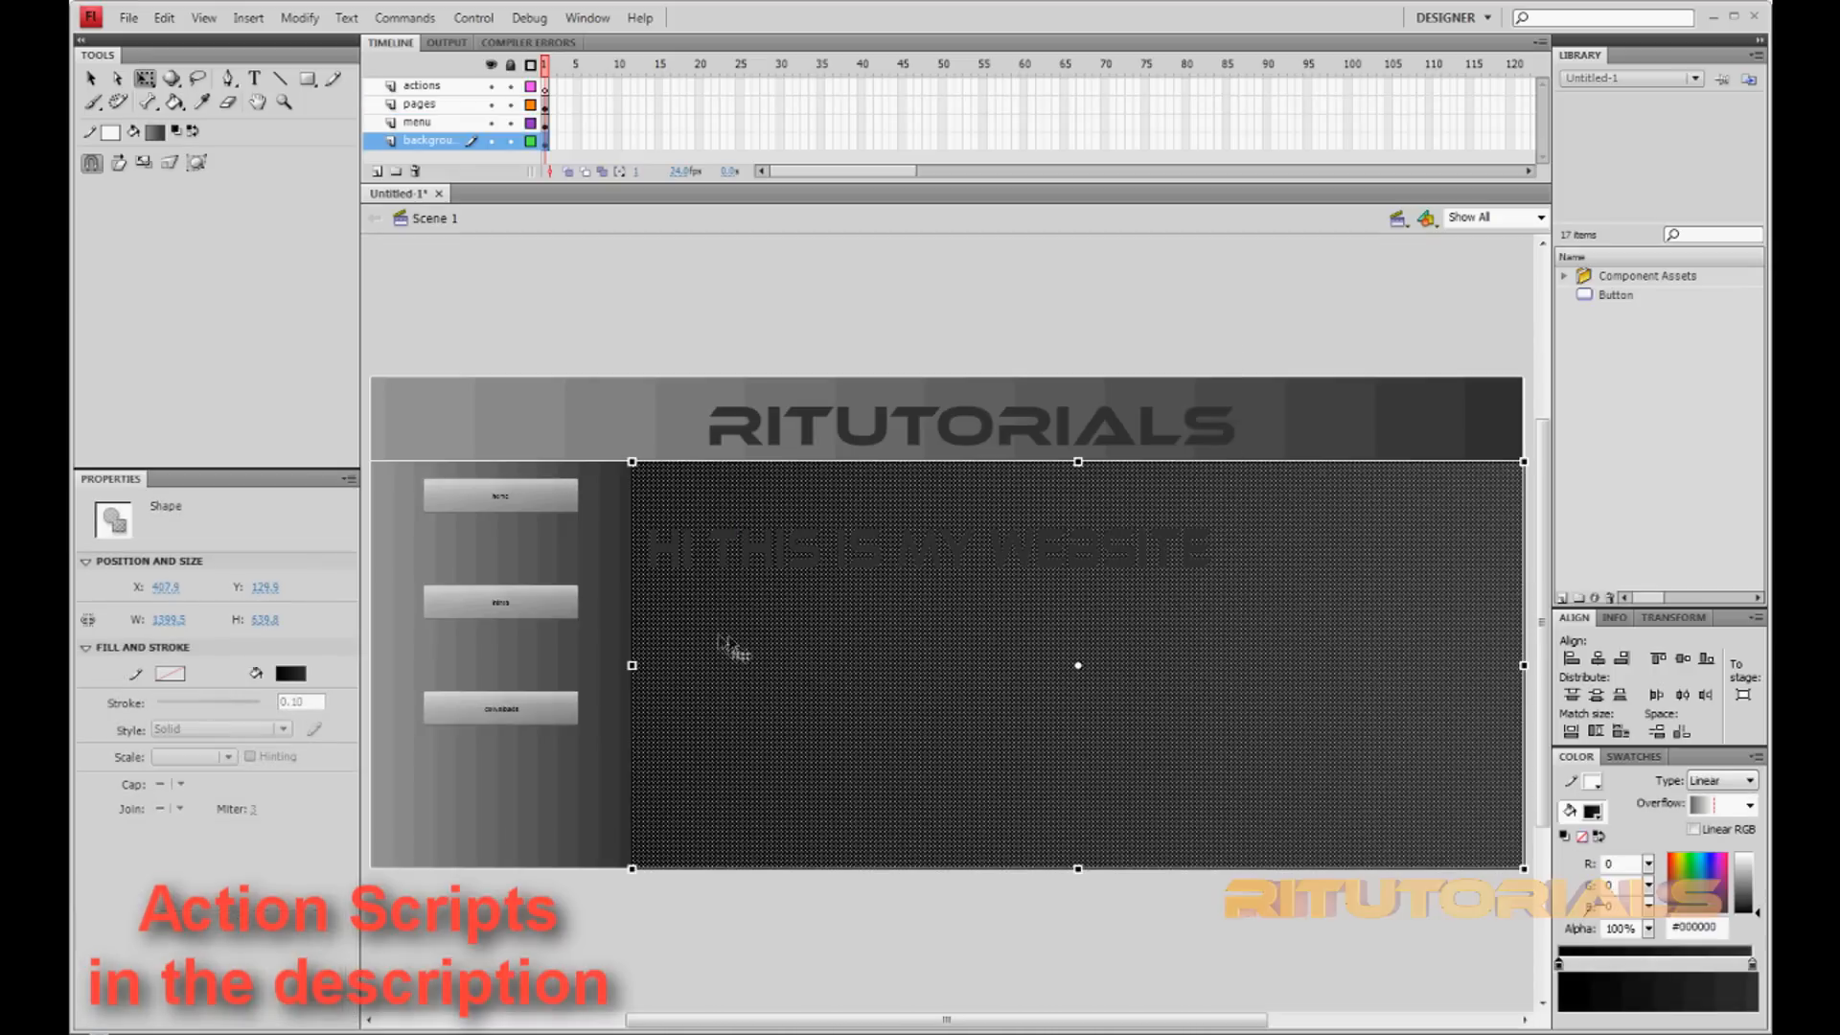
pyautogui.moveTo(840, 554)
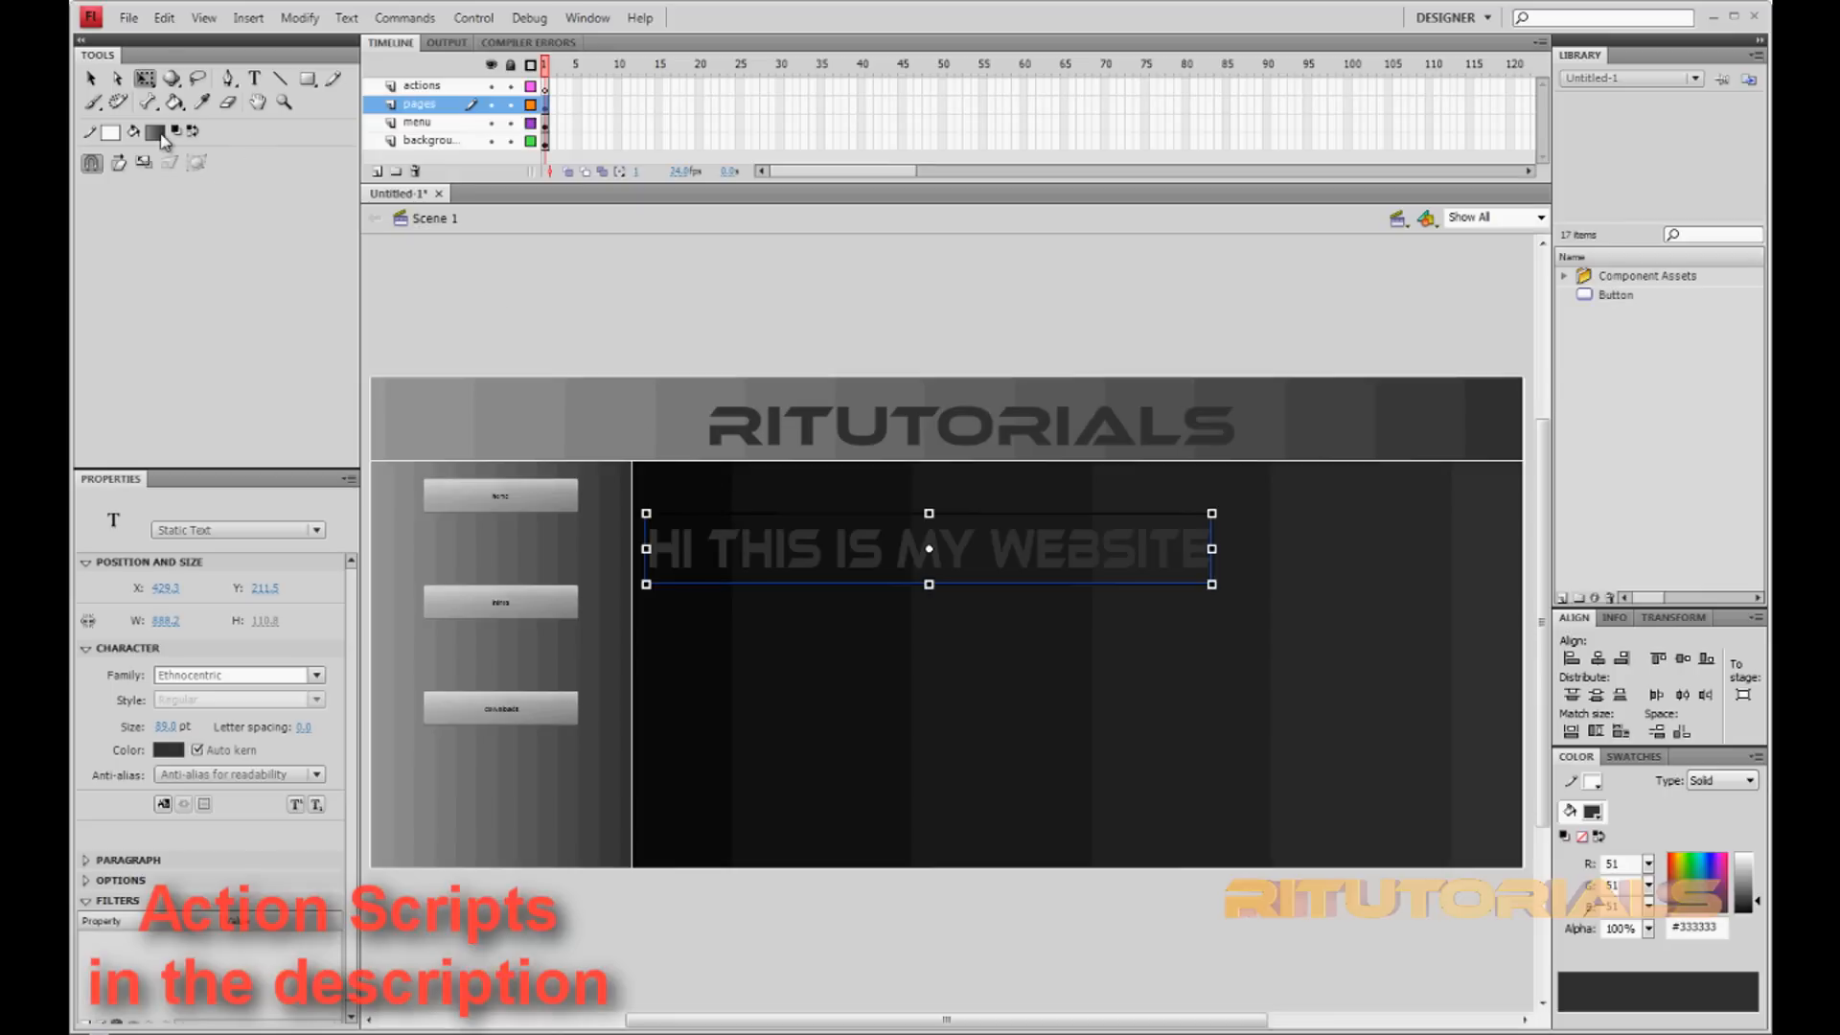
pyautogui.click(132, 131)
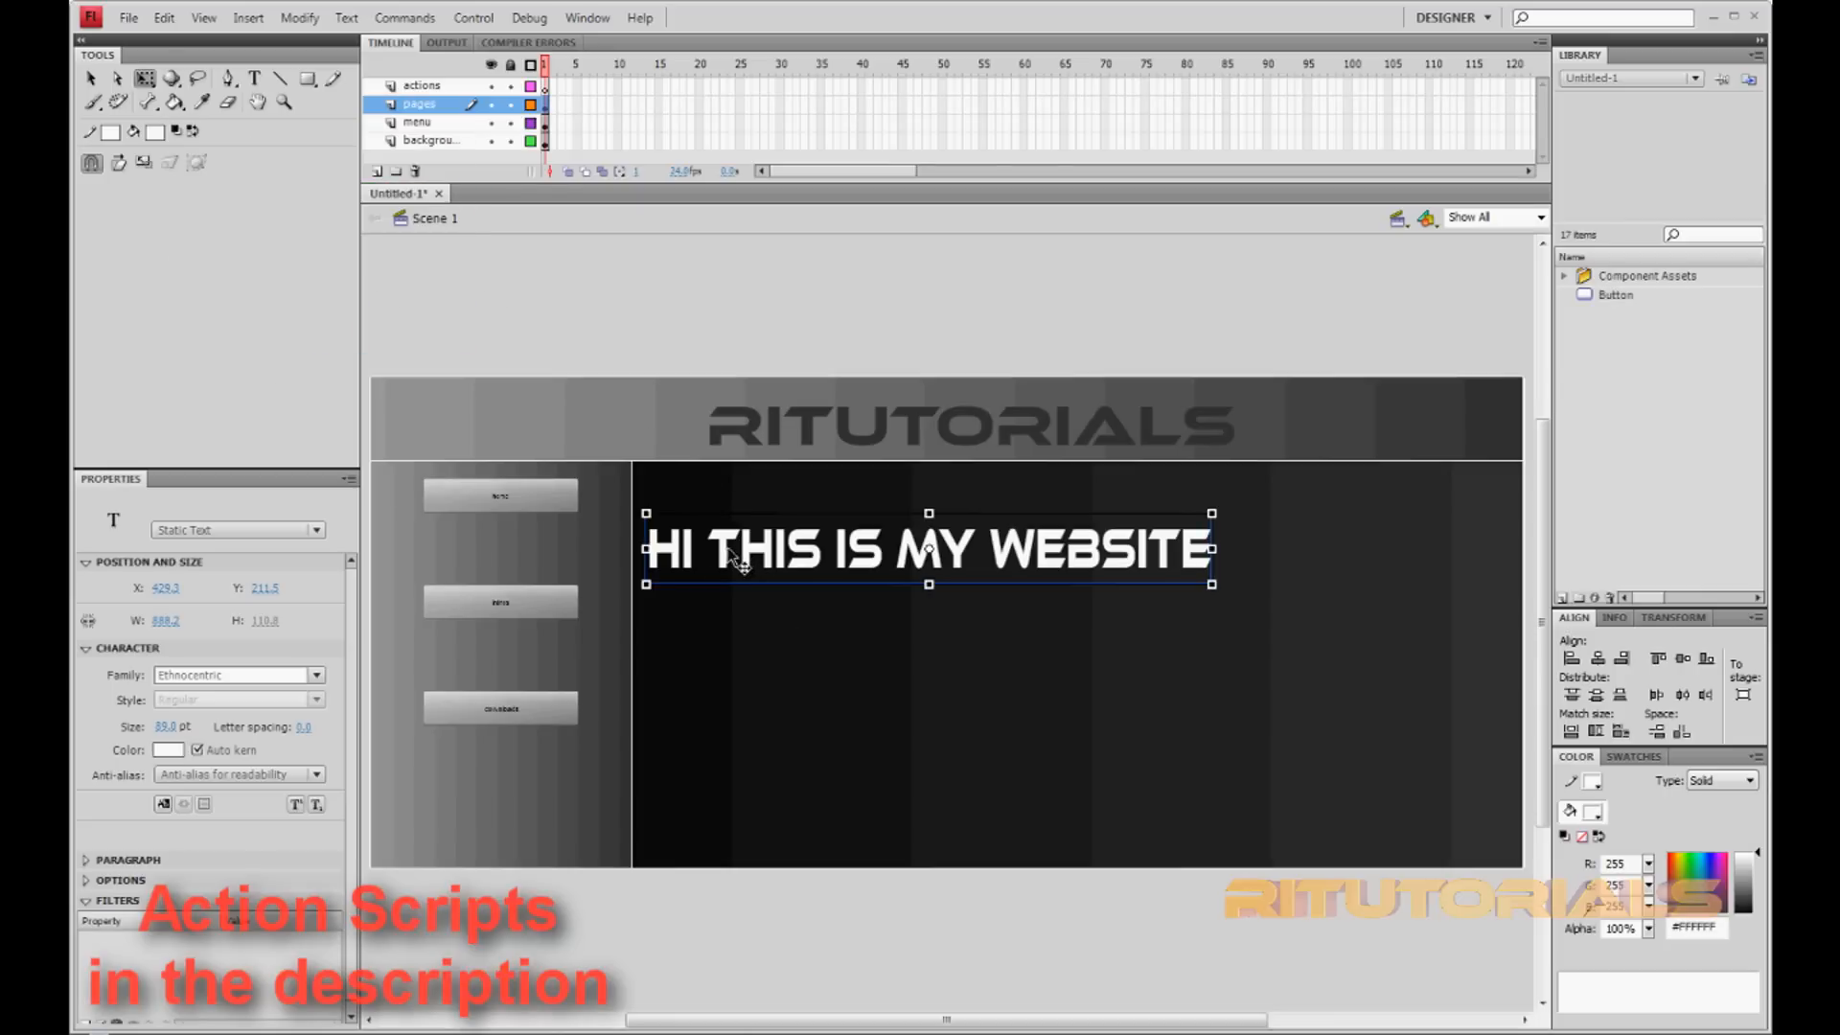
pyautogui.click(433, 140)
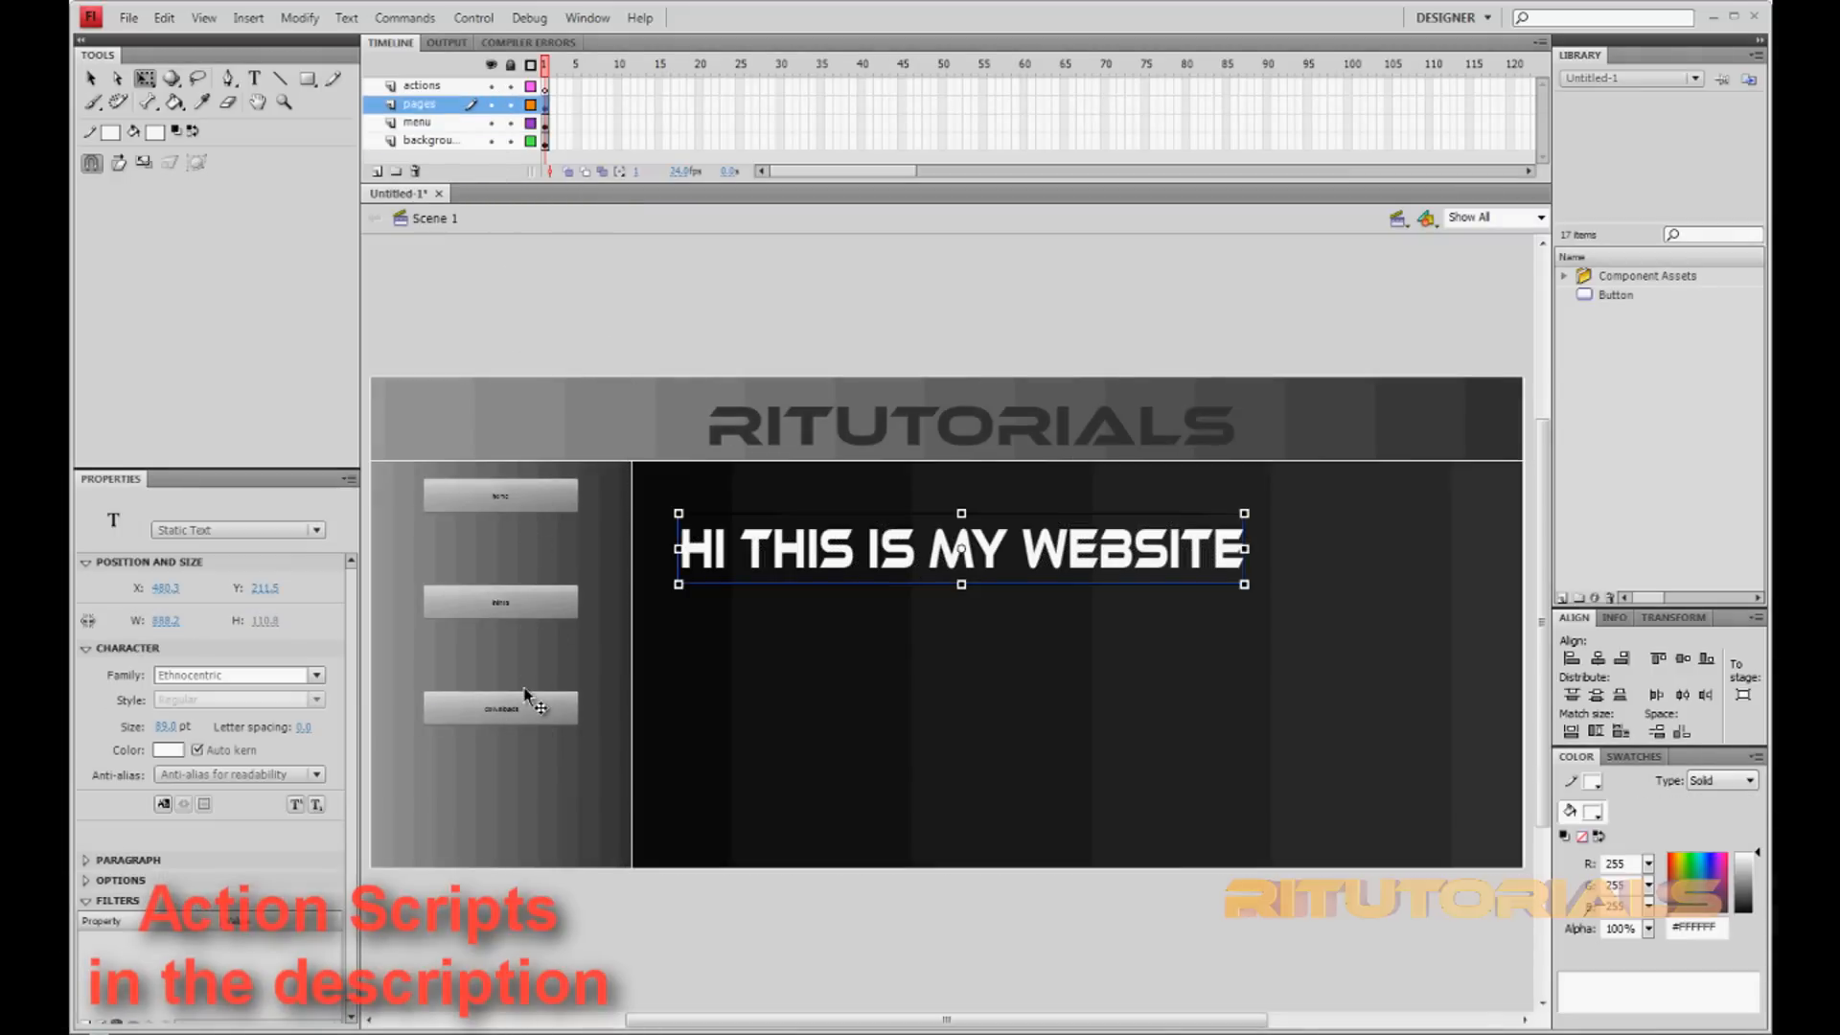
pyautogui.moveTo(452, 144)
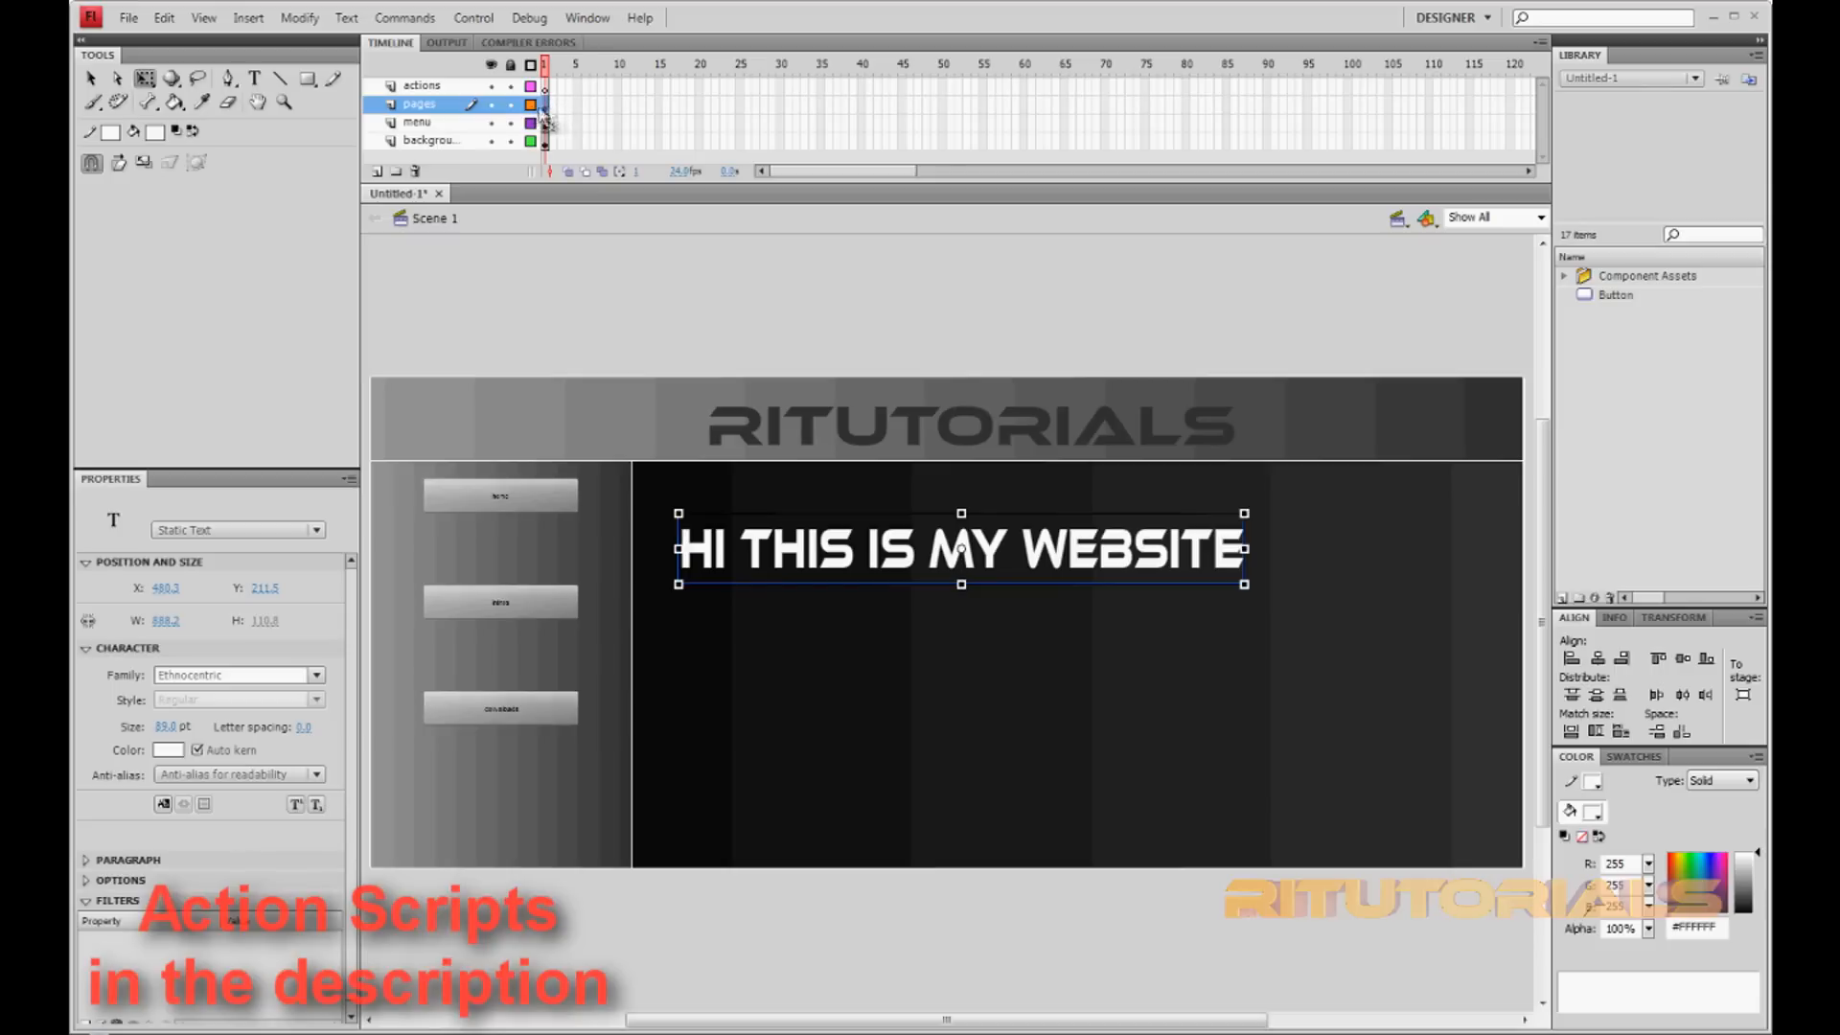
# - Insert keyframes at frames 2 and 3 of the pages layer, then recheck frame 1
pyautogui.click(547, 104)
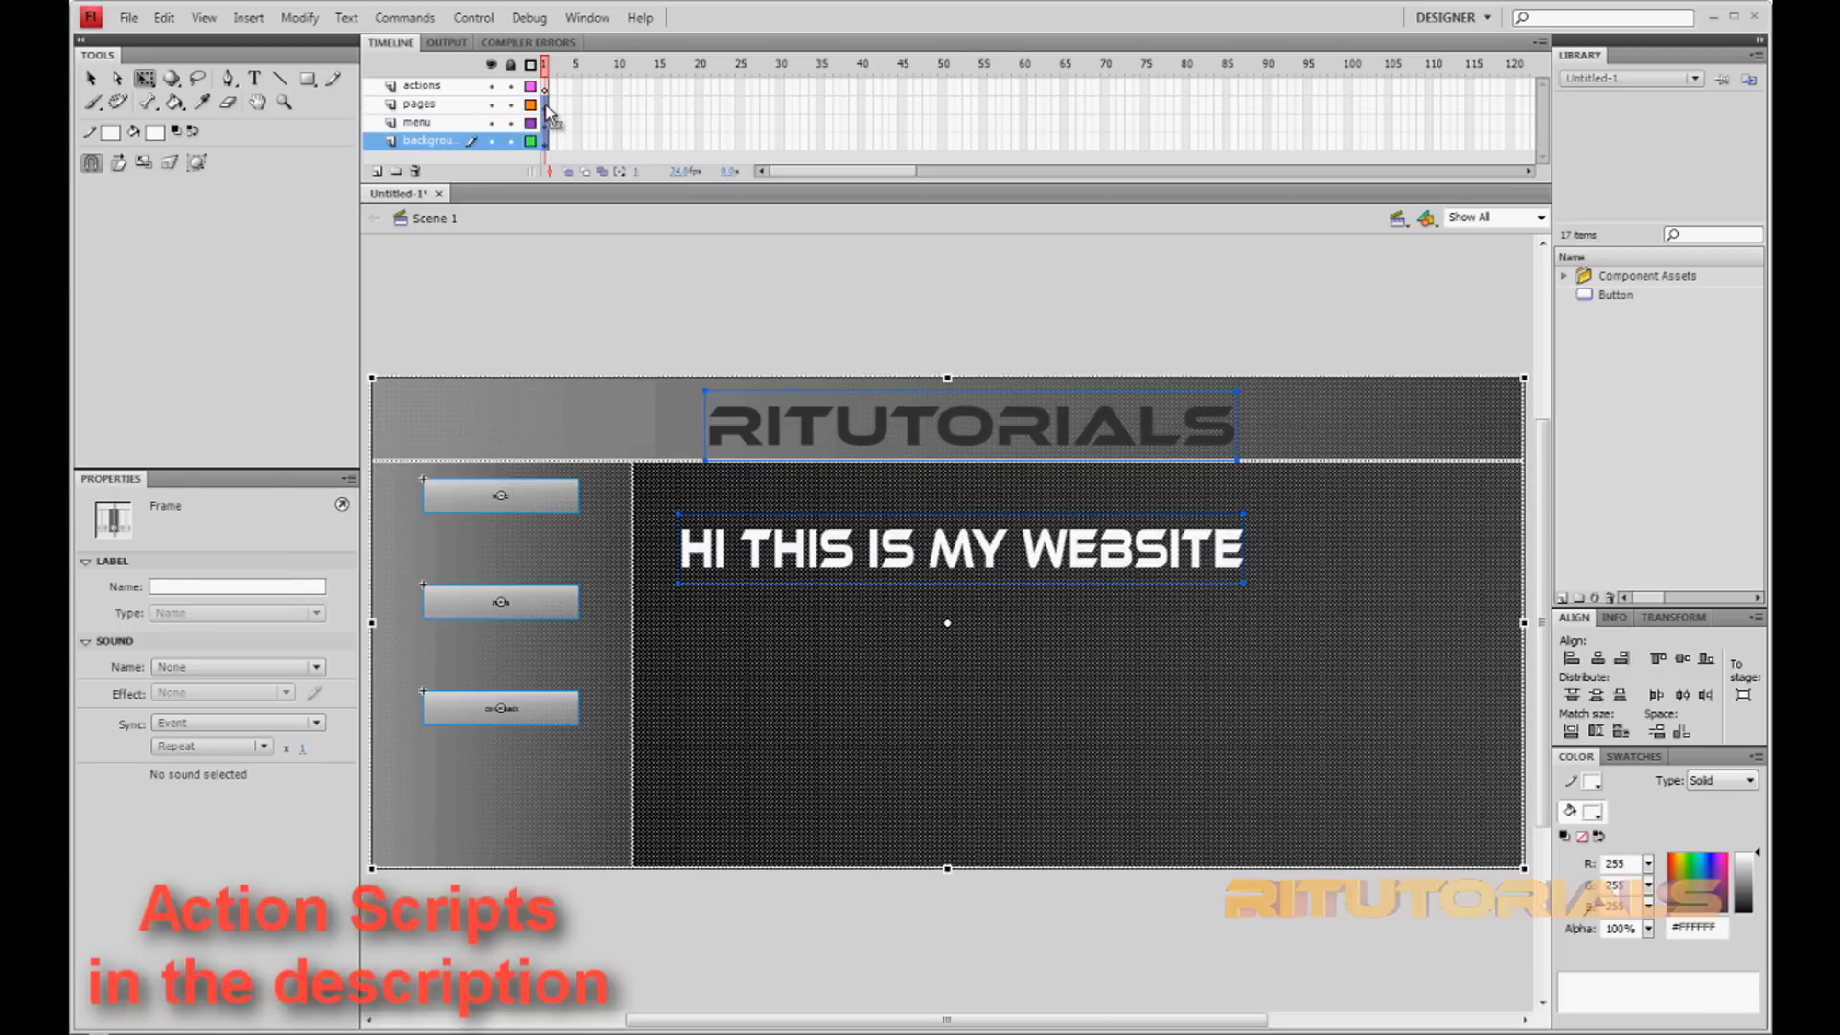
pyautogui.rightClick(543, 111)
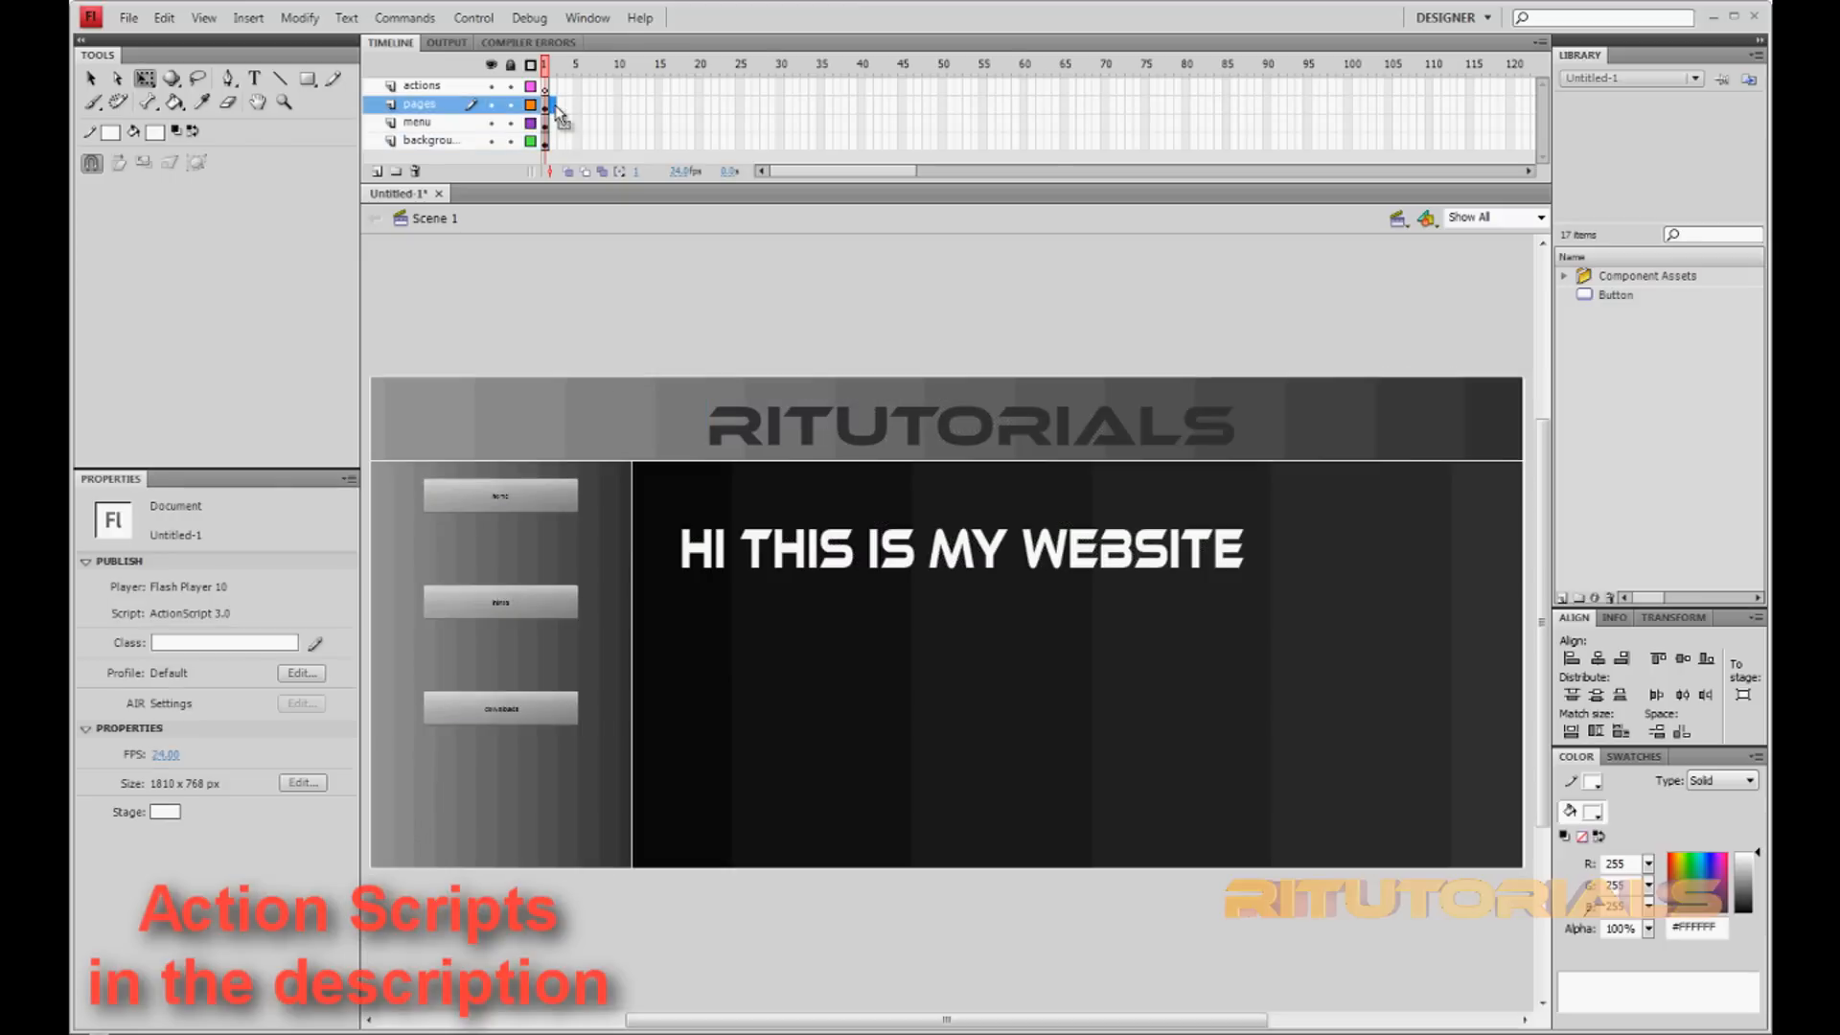
pyautogui.moveTo(557, 152)
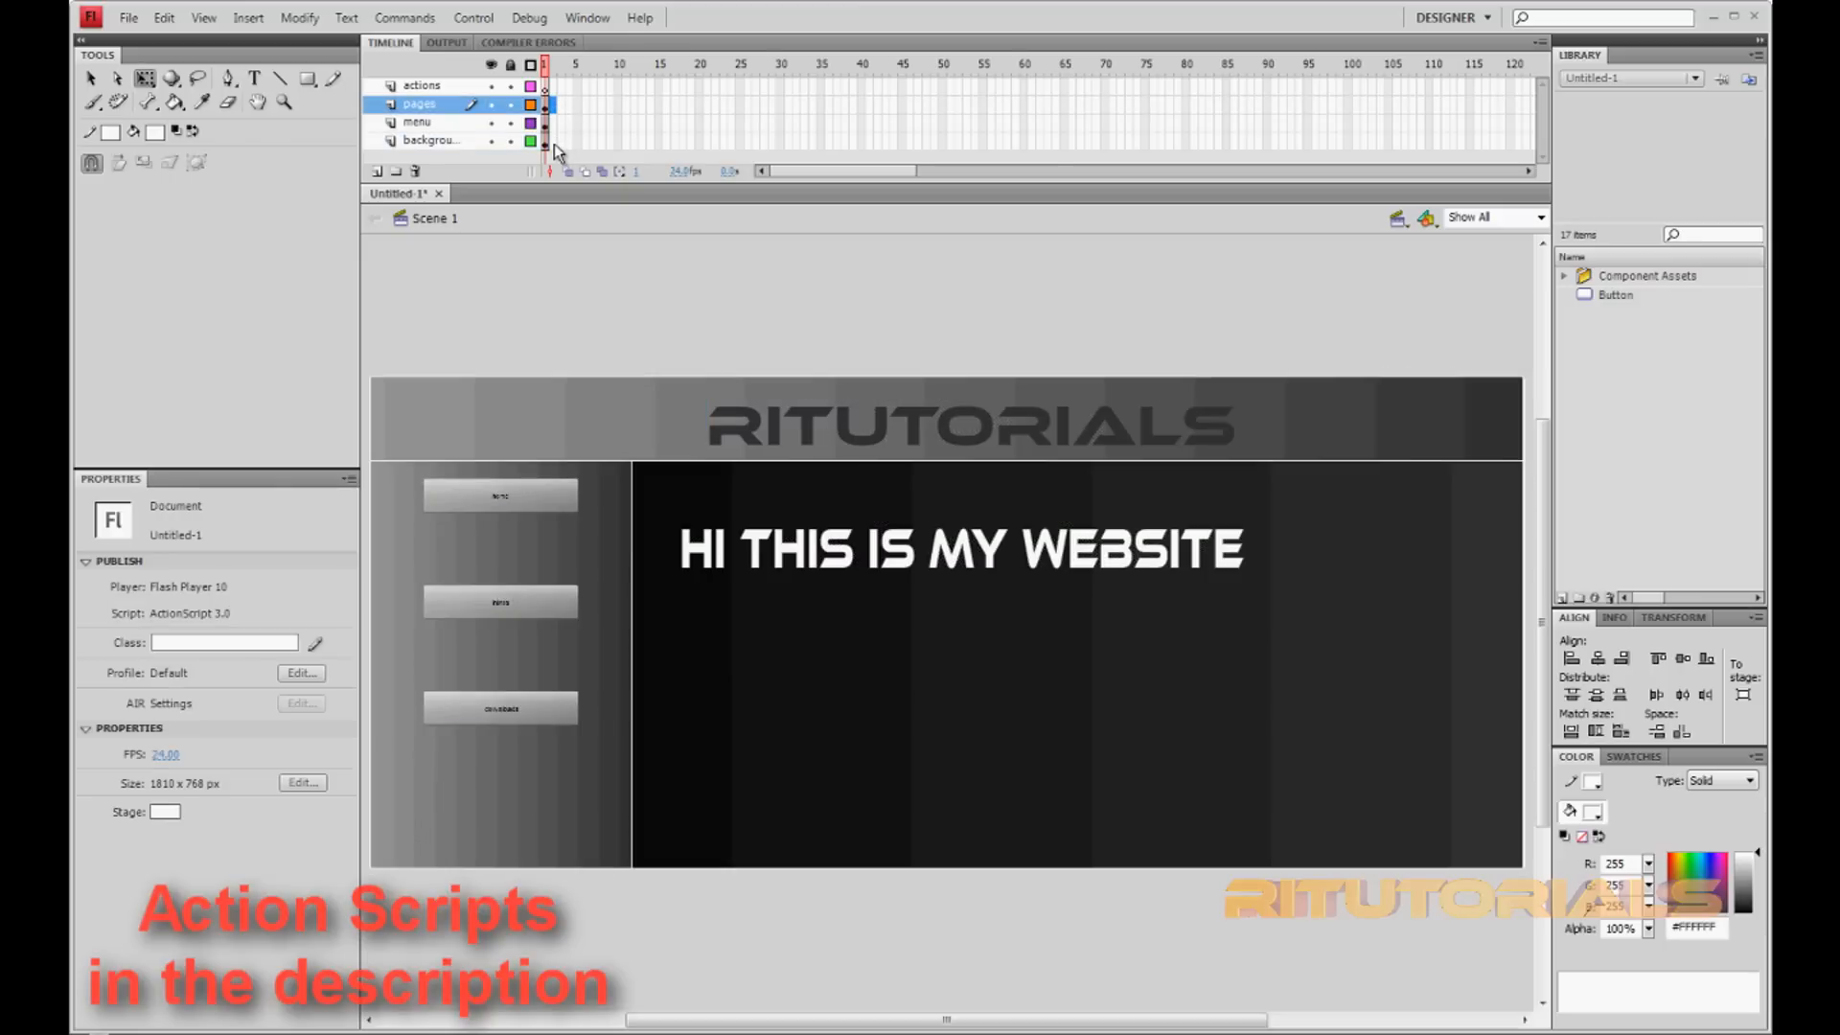
pyautogui.rightClick(548, 141)
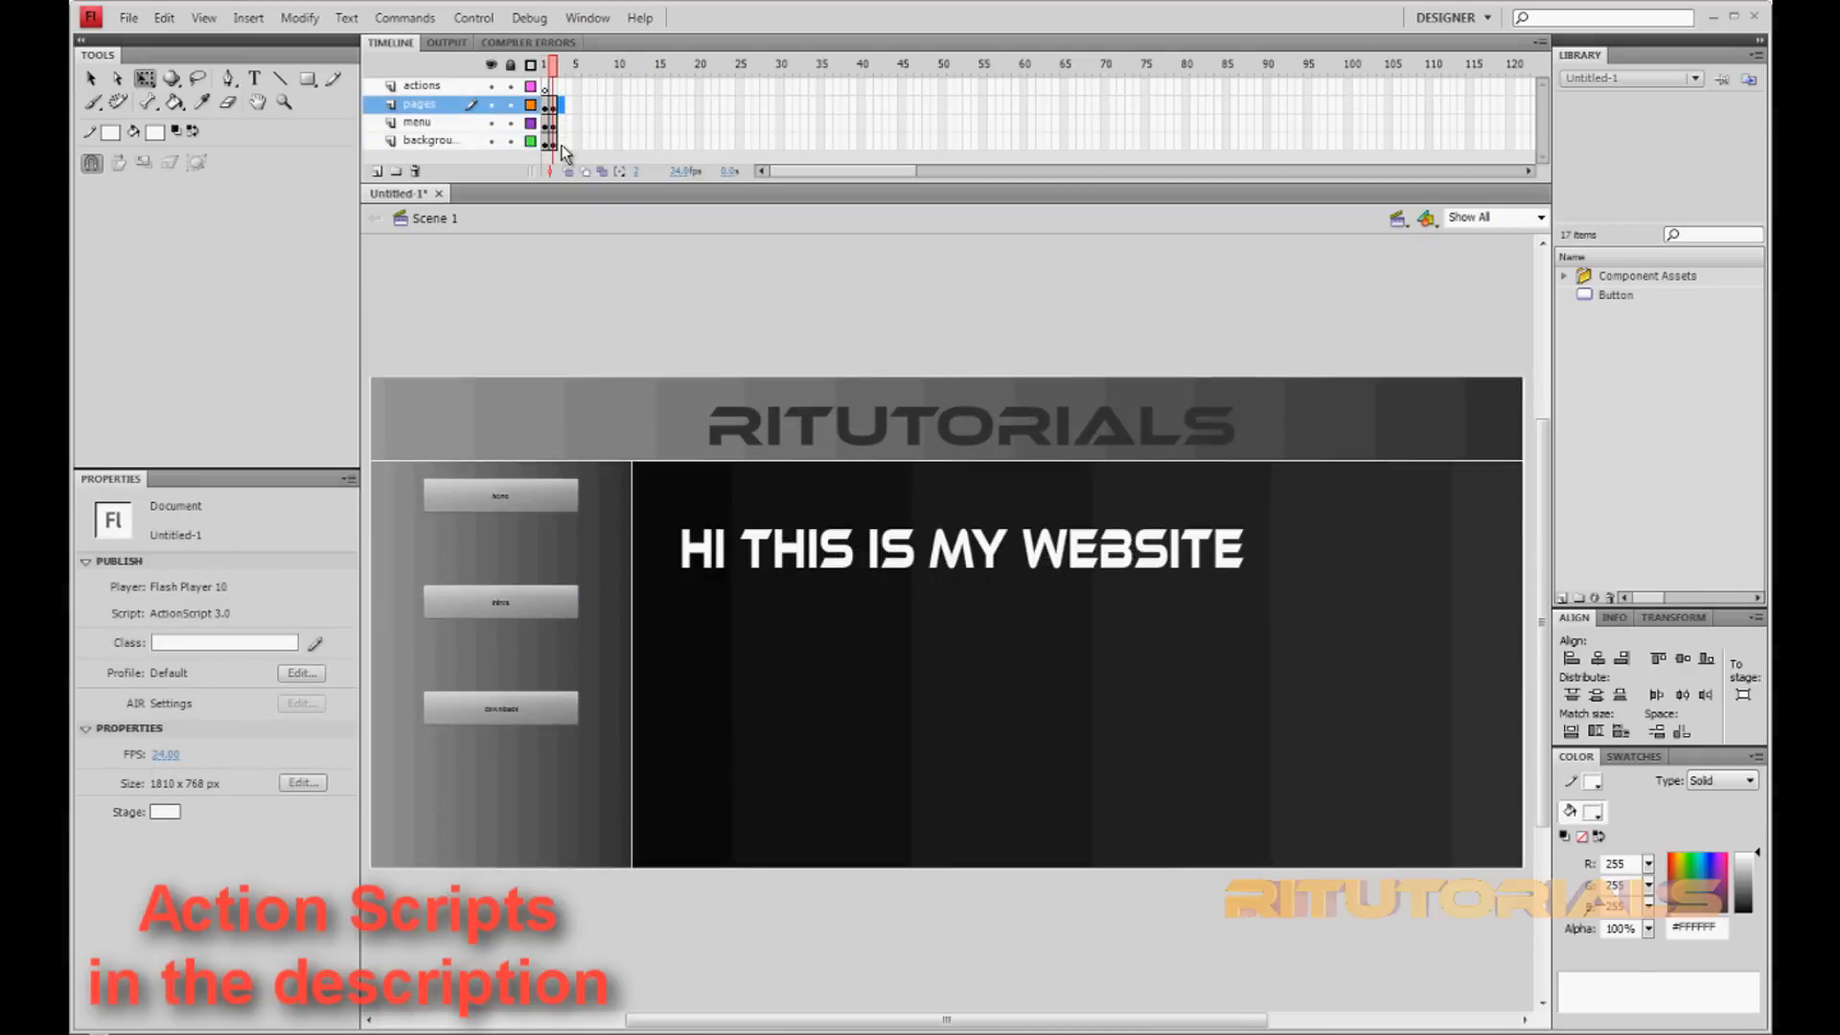
pyautogui.rightClick(552, 152)
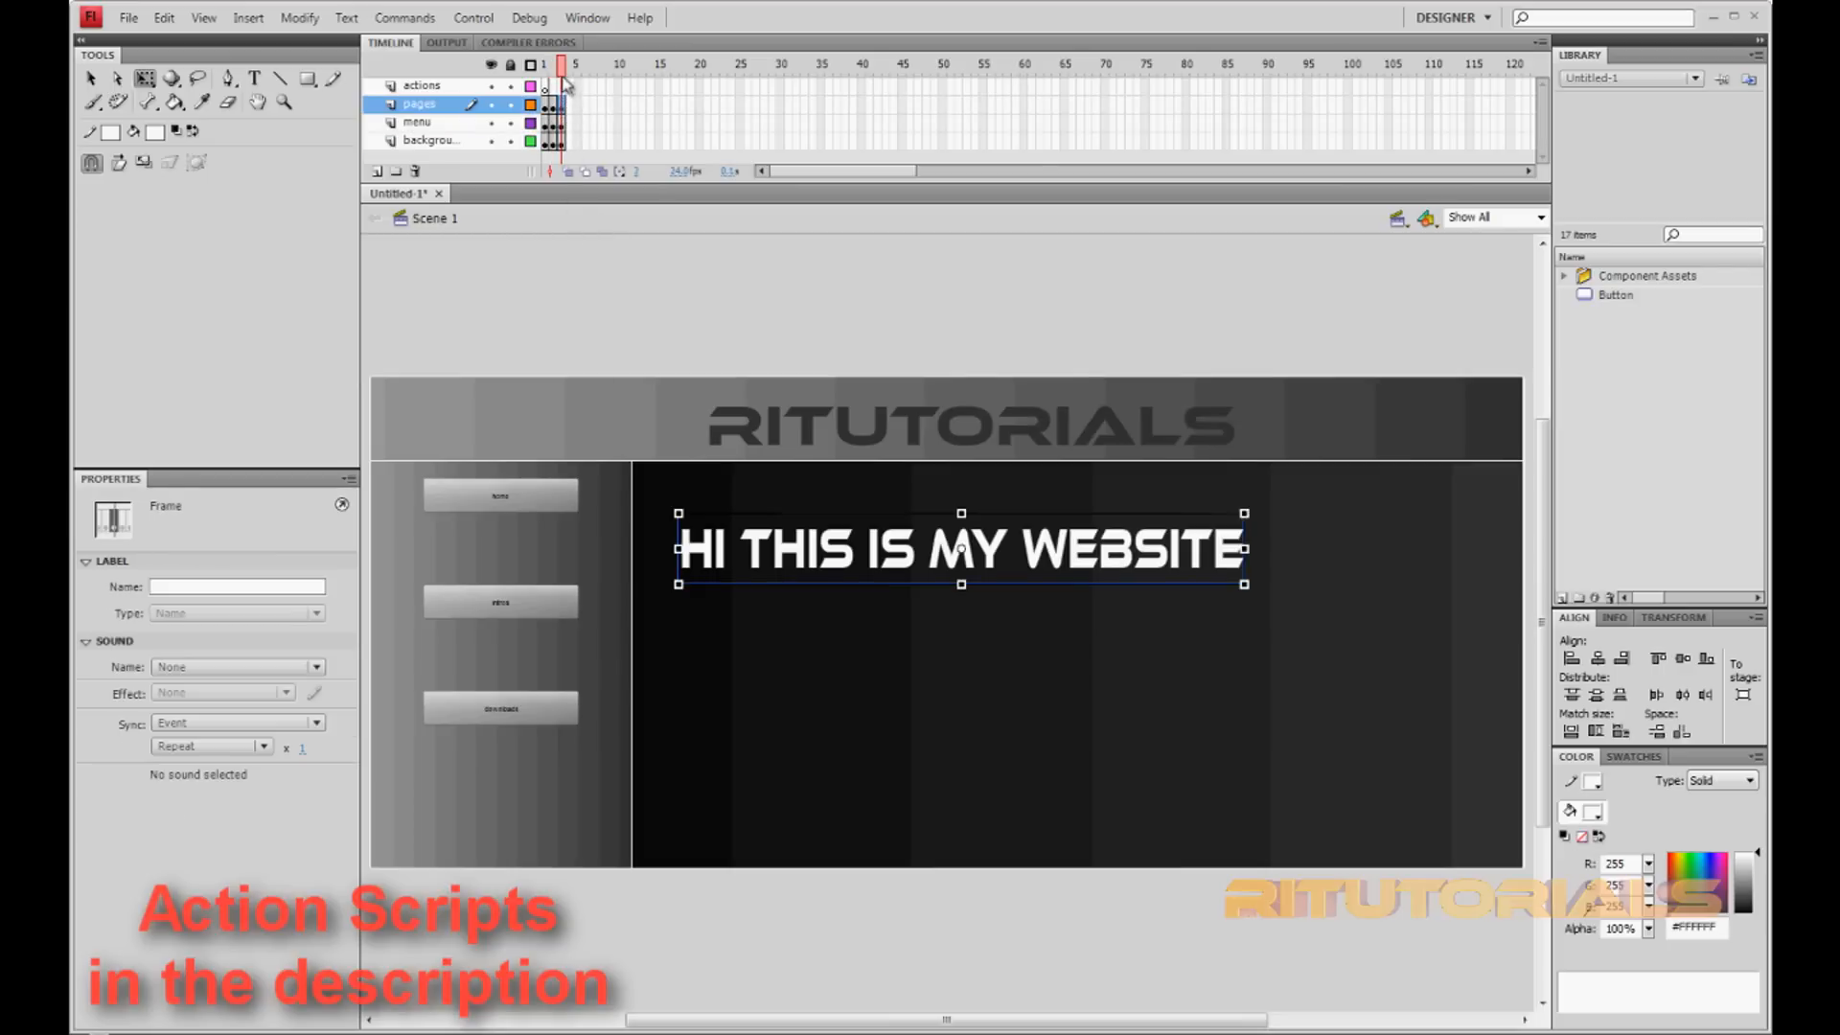
pyautogui.click(550, 65)
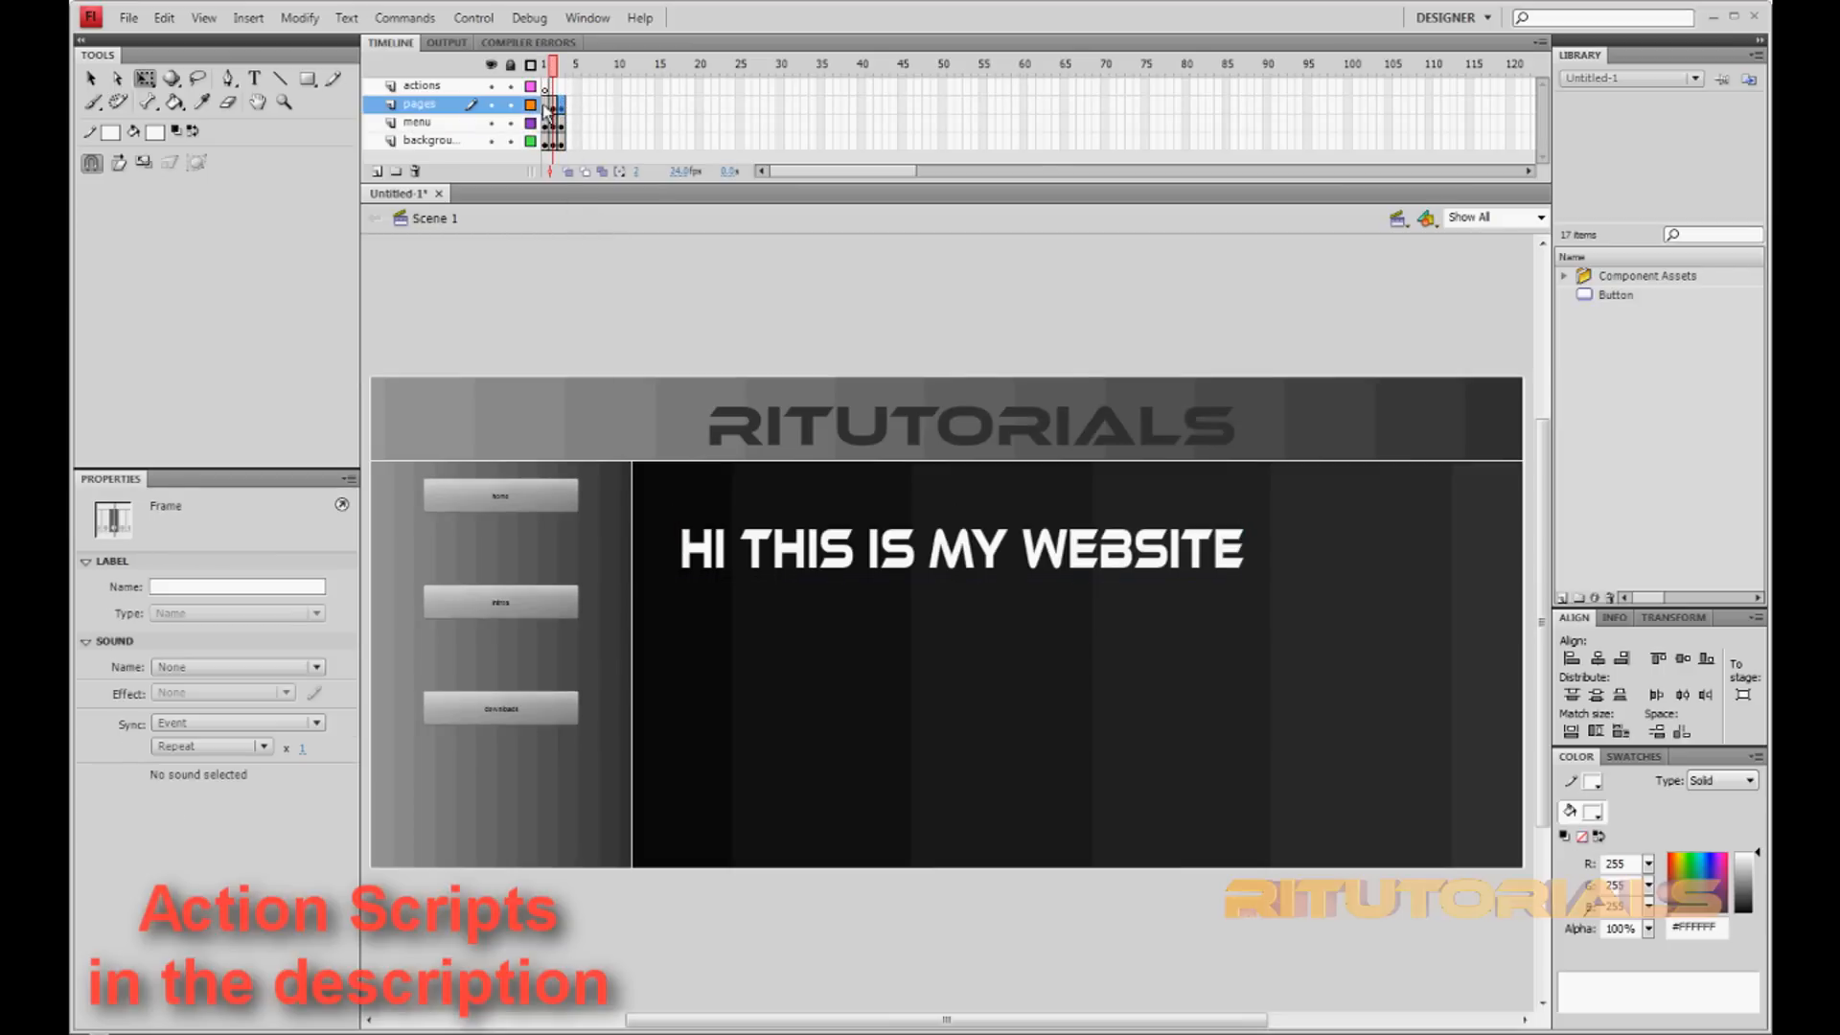
pyautogui.click(960, 549)
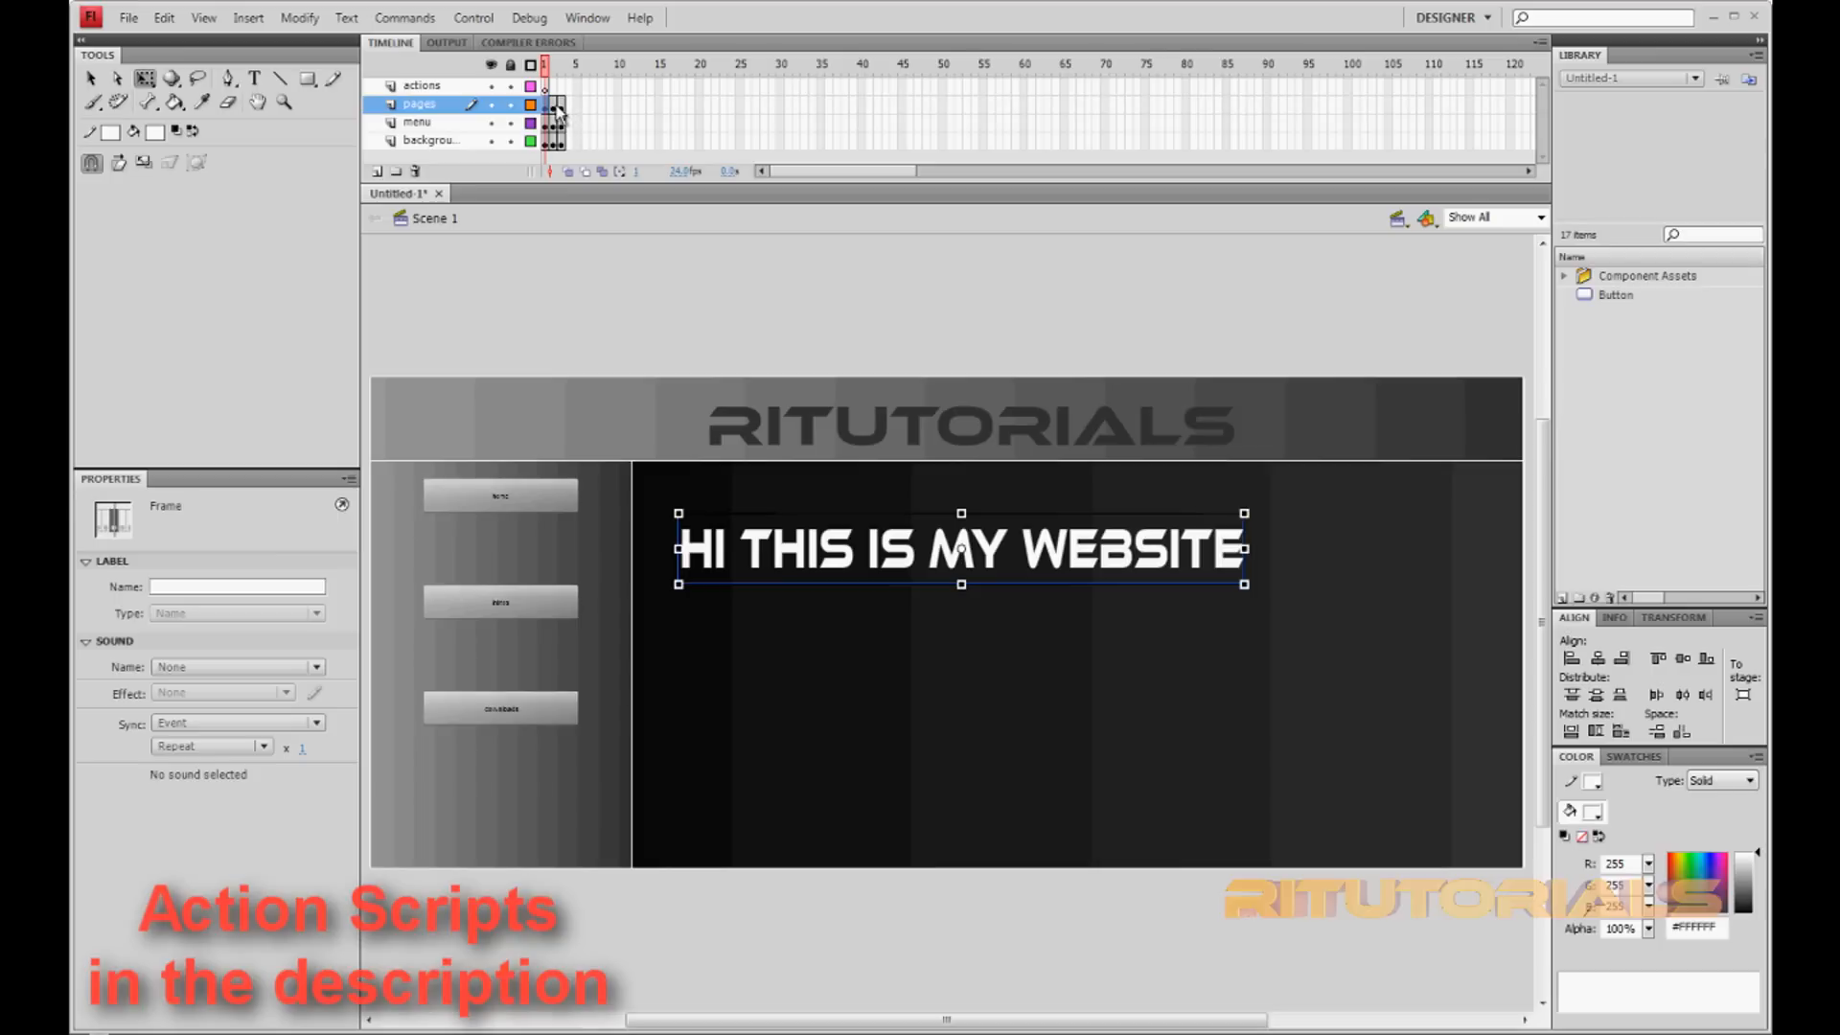
pyautogui.moveTo(757, 586)
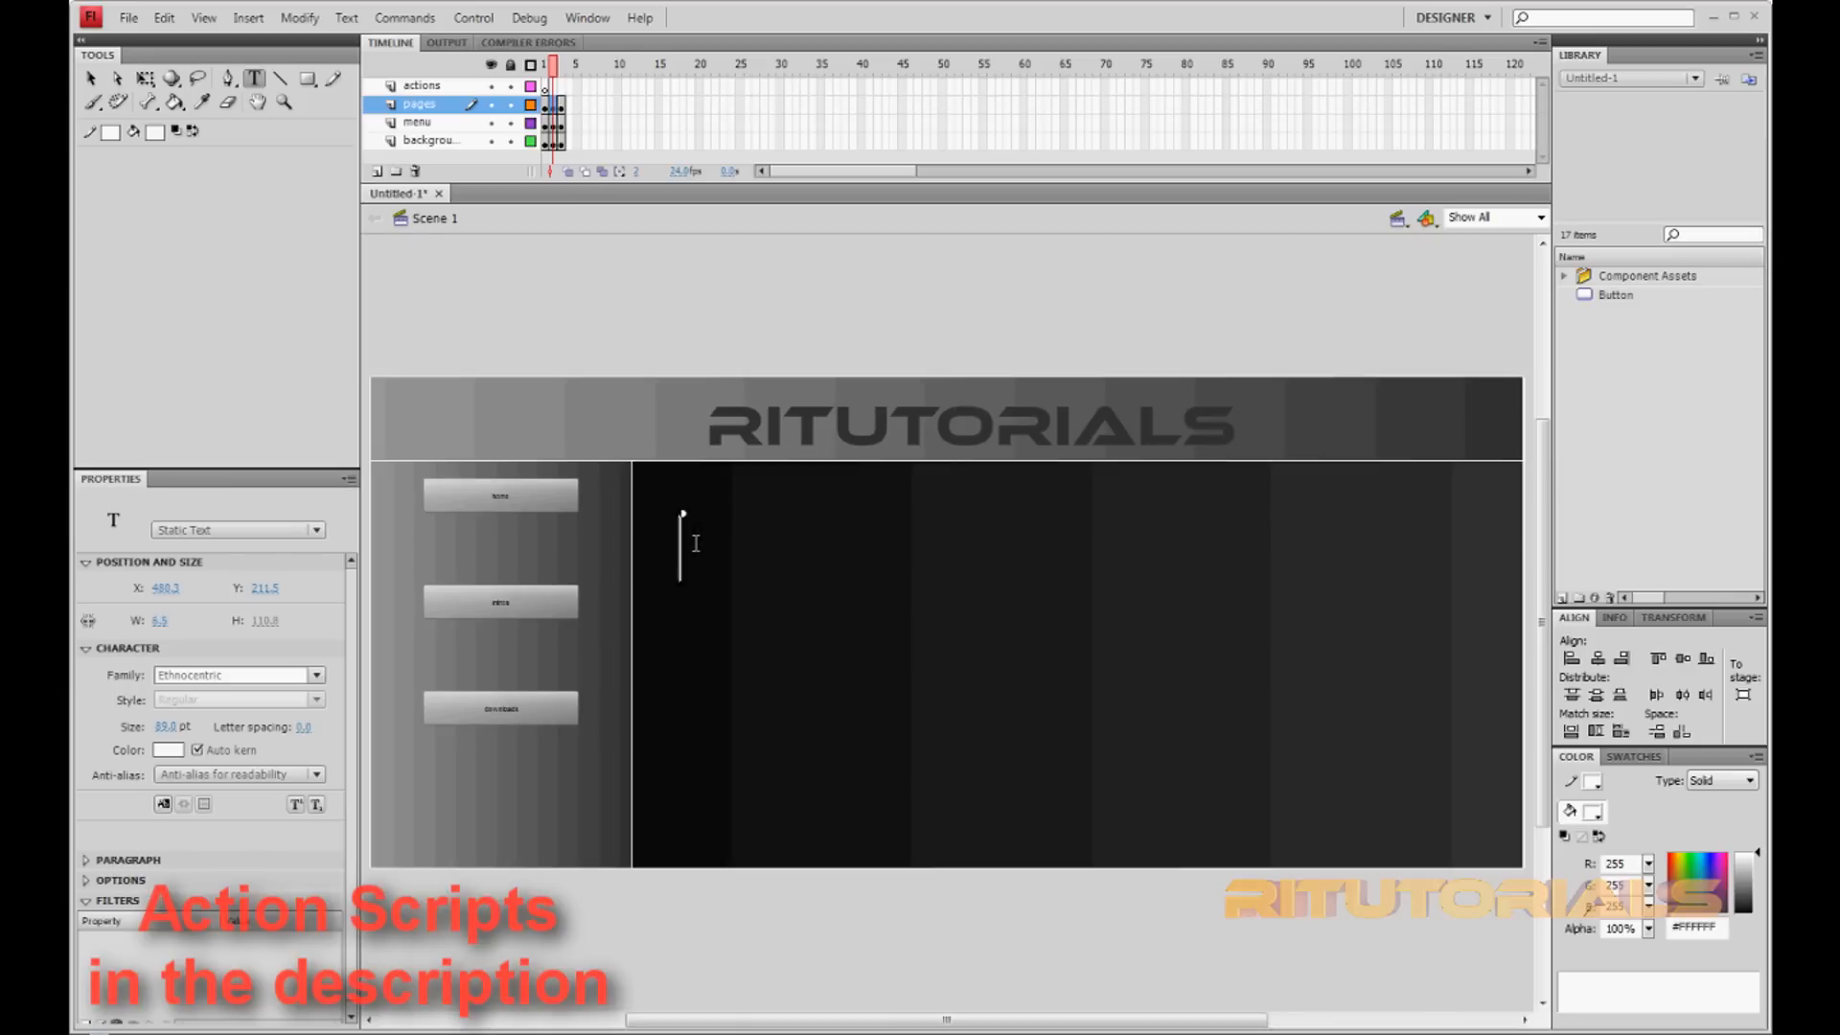
# - Retype the heading as INTROS on frame 2 and DOWNLOADS on frame 3
pyautogui.write('INTROS')
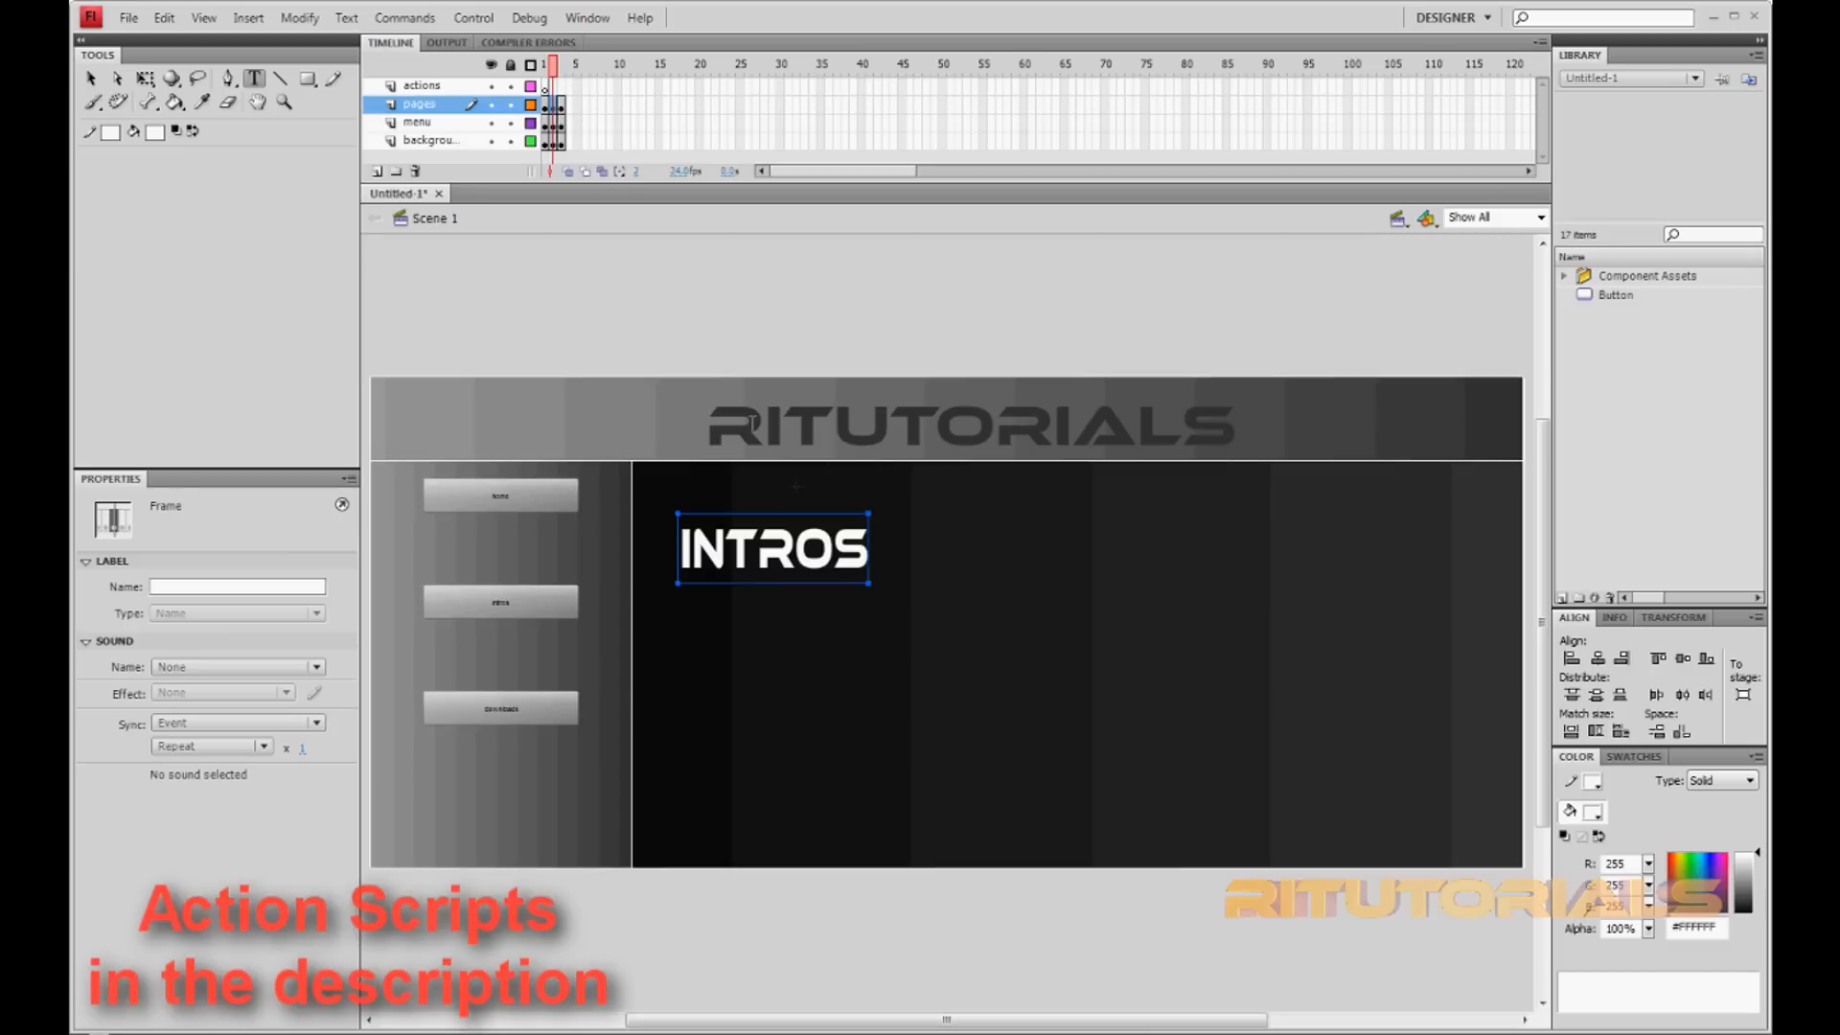
pyautogui.write('HI THIS IS MY WEBSITE')
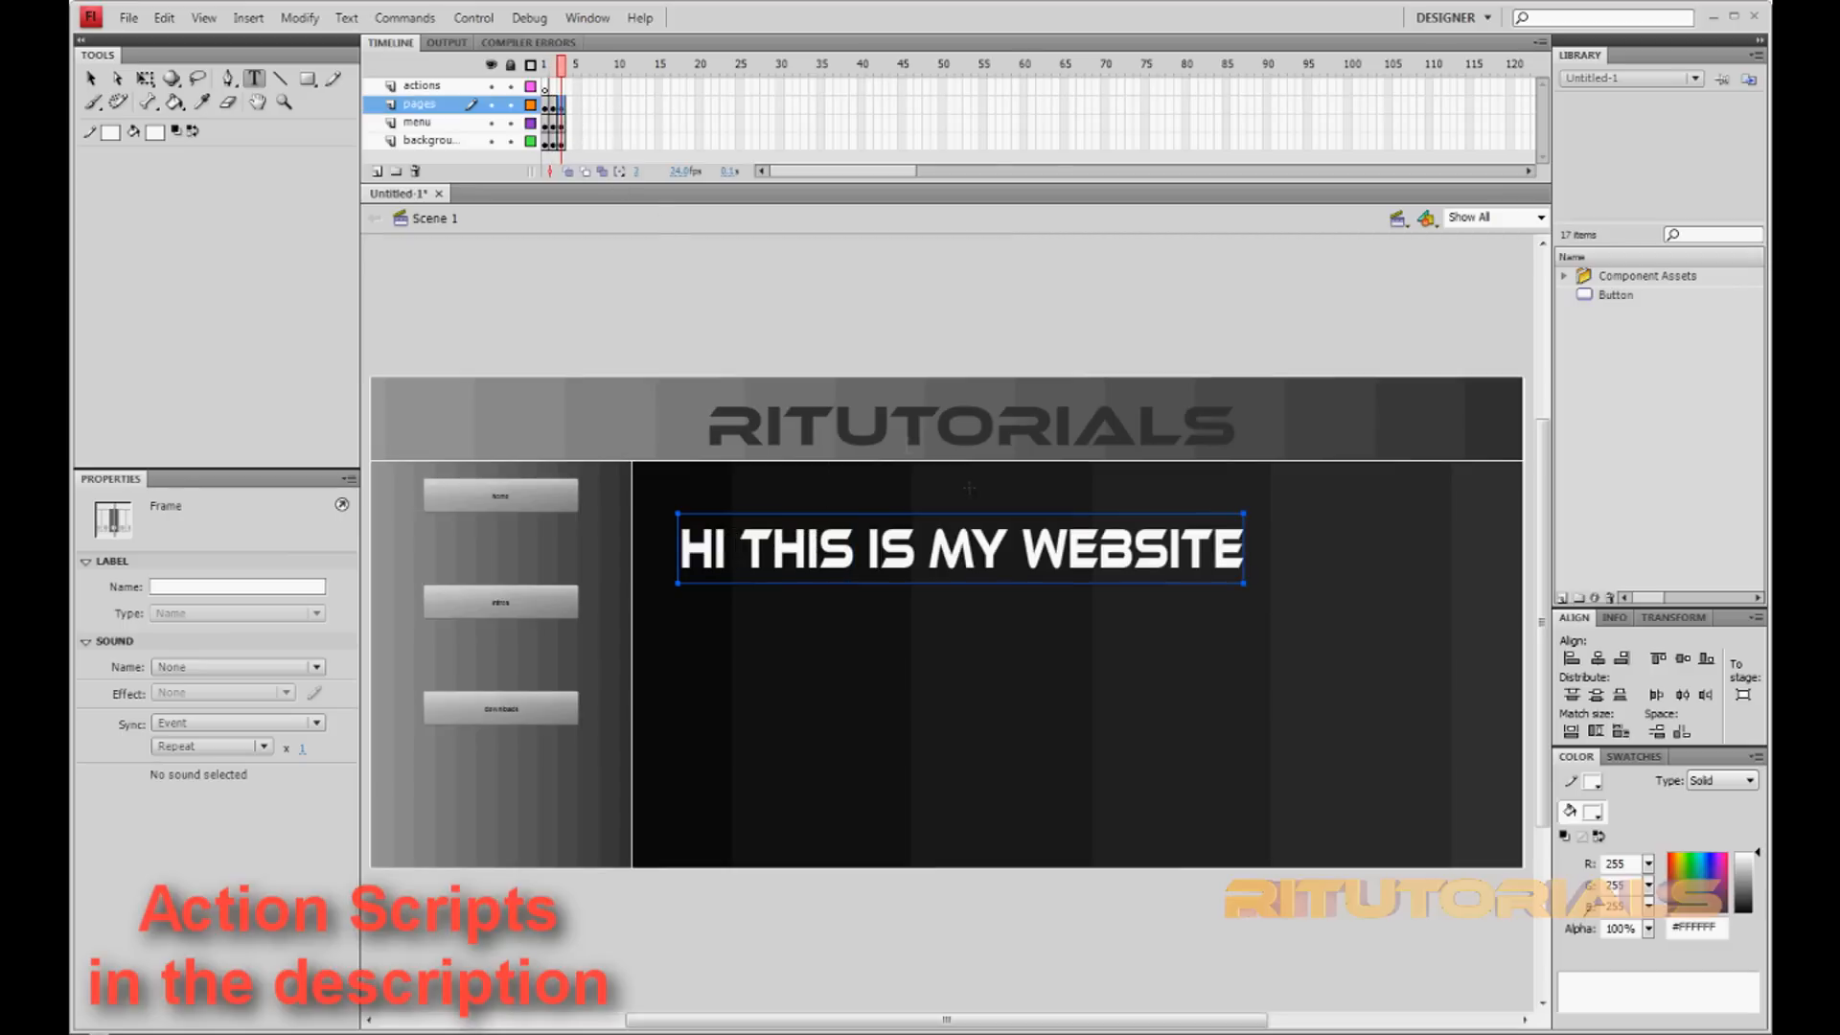
pyautogui.click(960, 548)
pyautogui.write('DOWNLOADS')
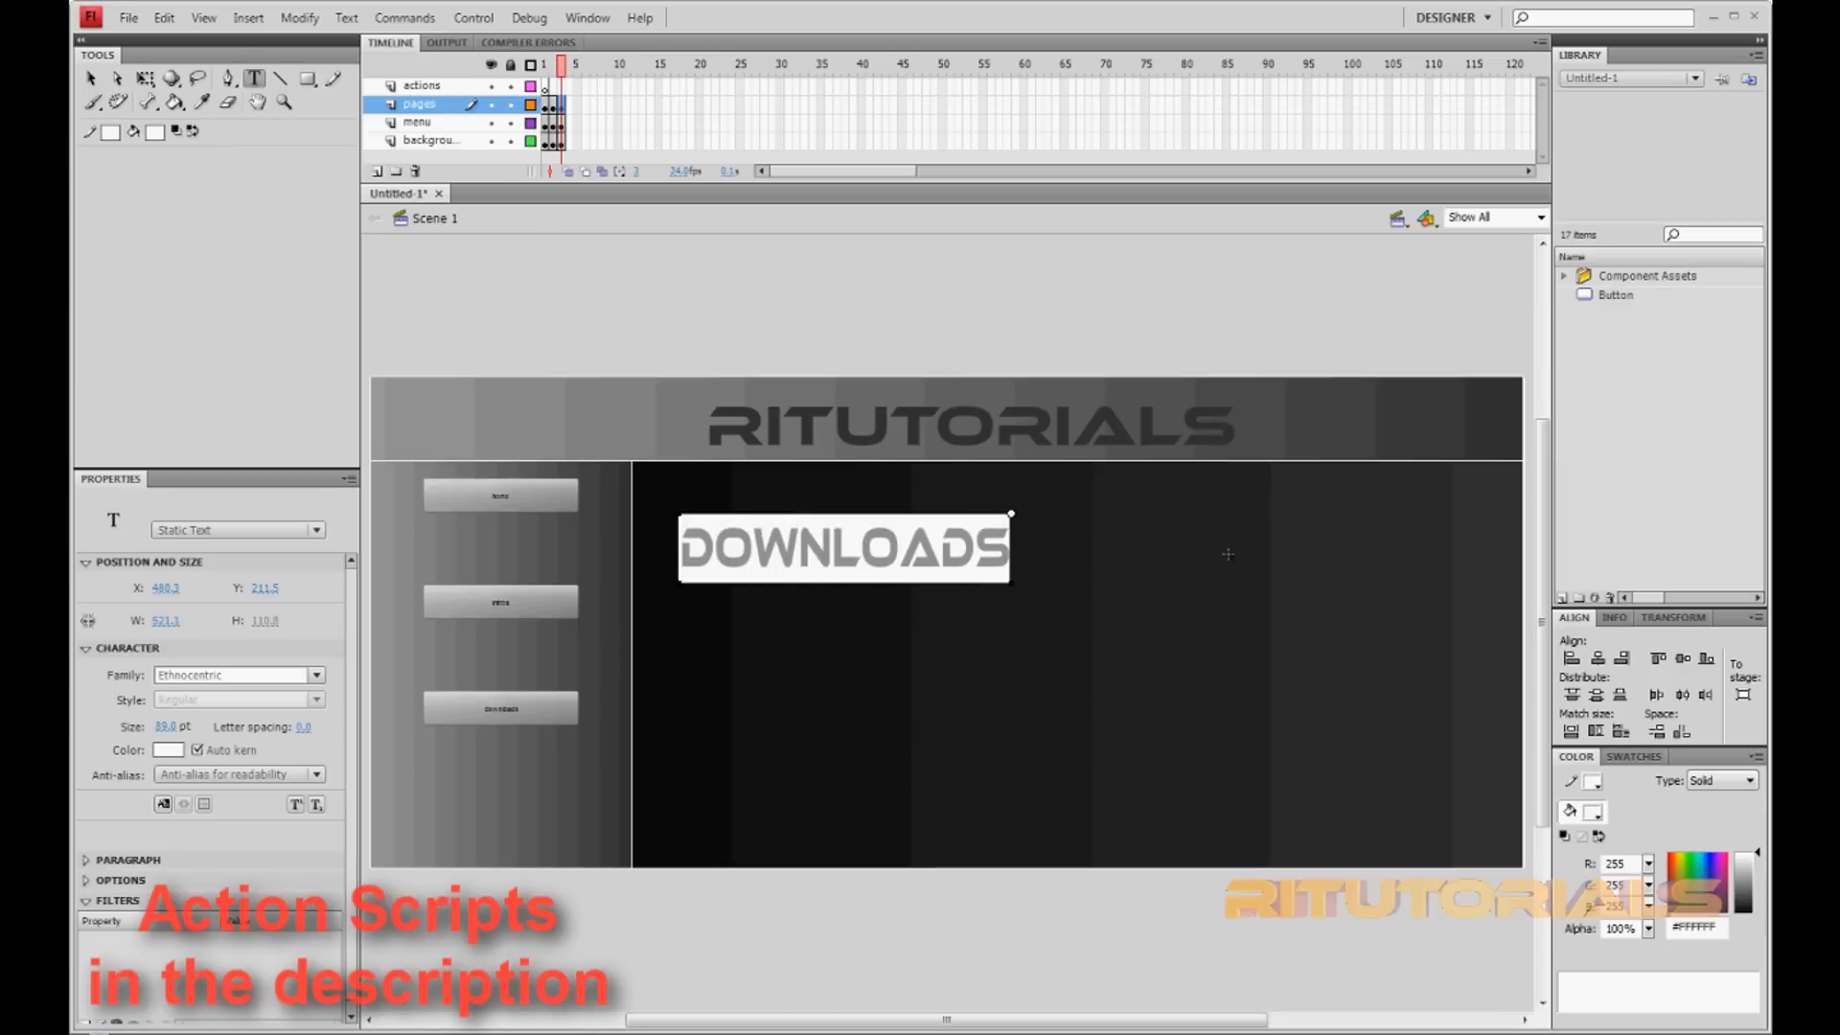
pyautogui.click(560, 104)
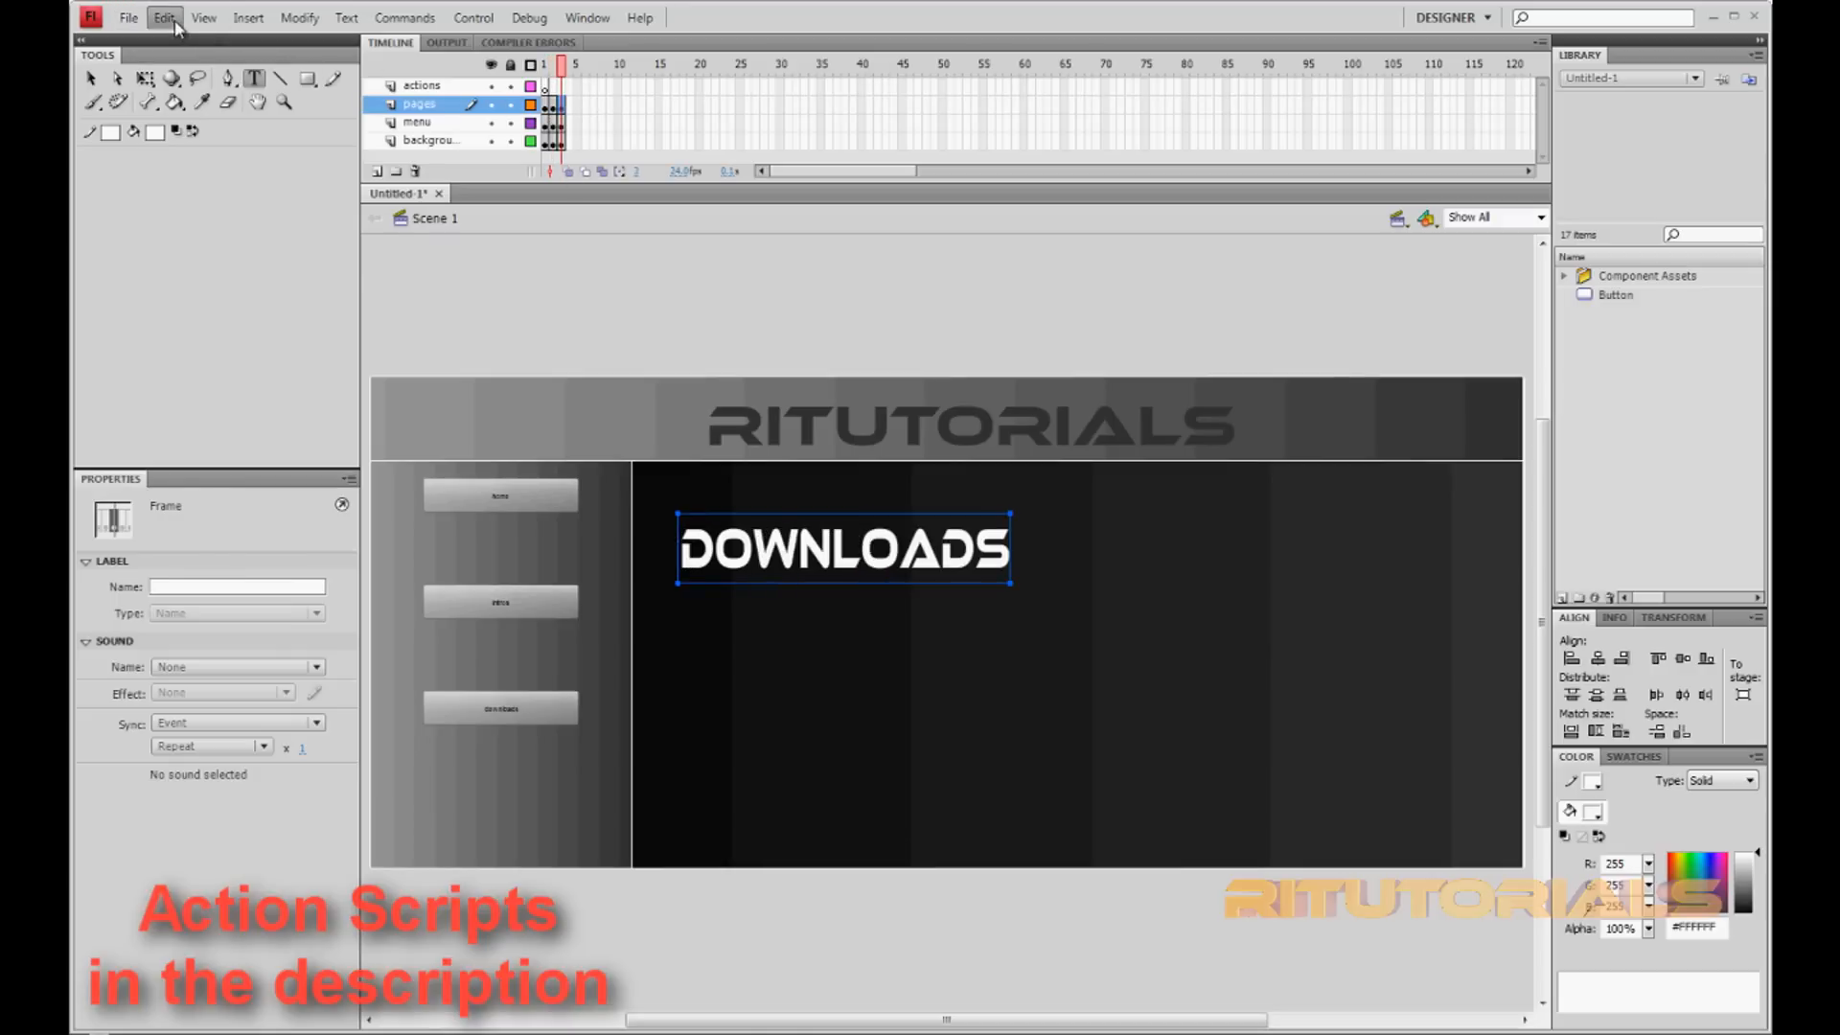
pyautogui.click(164, 17)
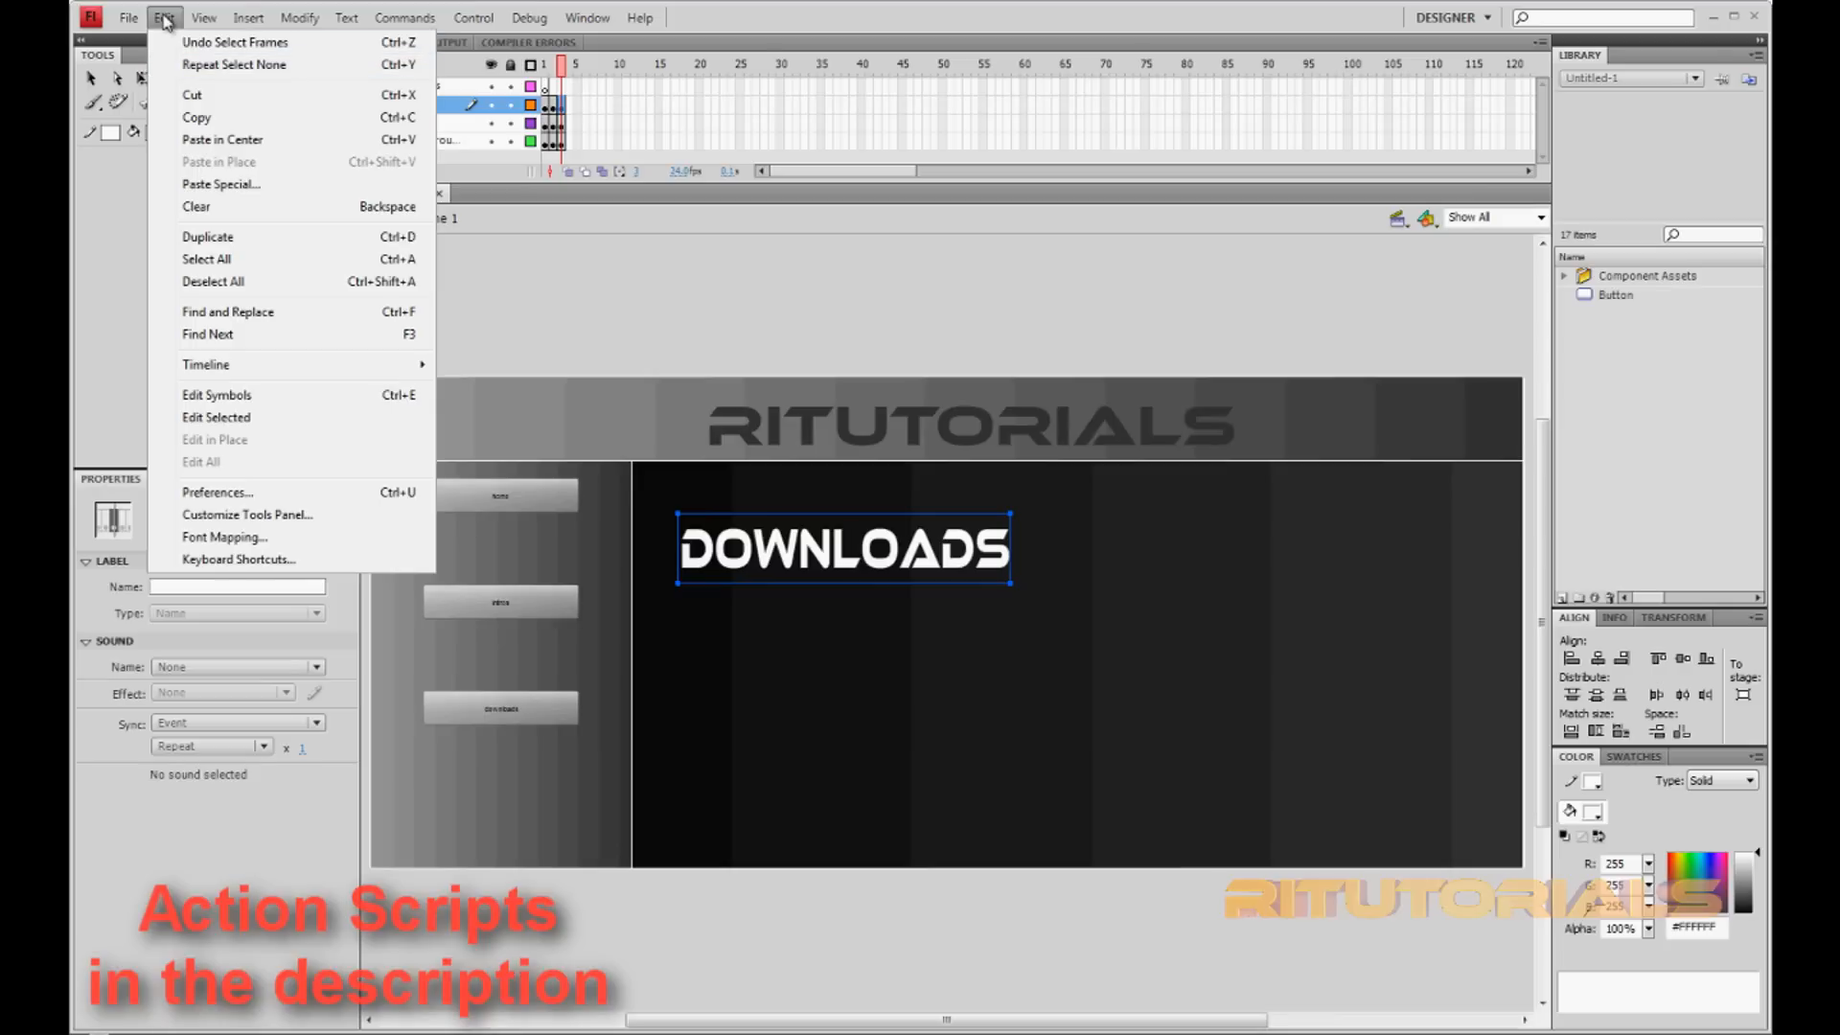
# - Import the Desktop image 'm' to the stage on the DOWNLOADS frame
pyautogui.click(127, 17)
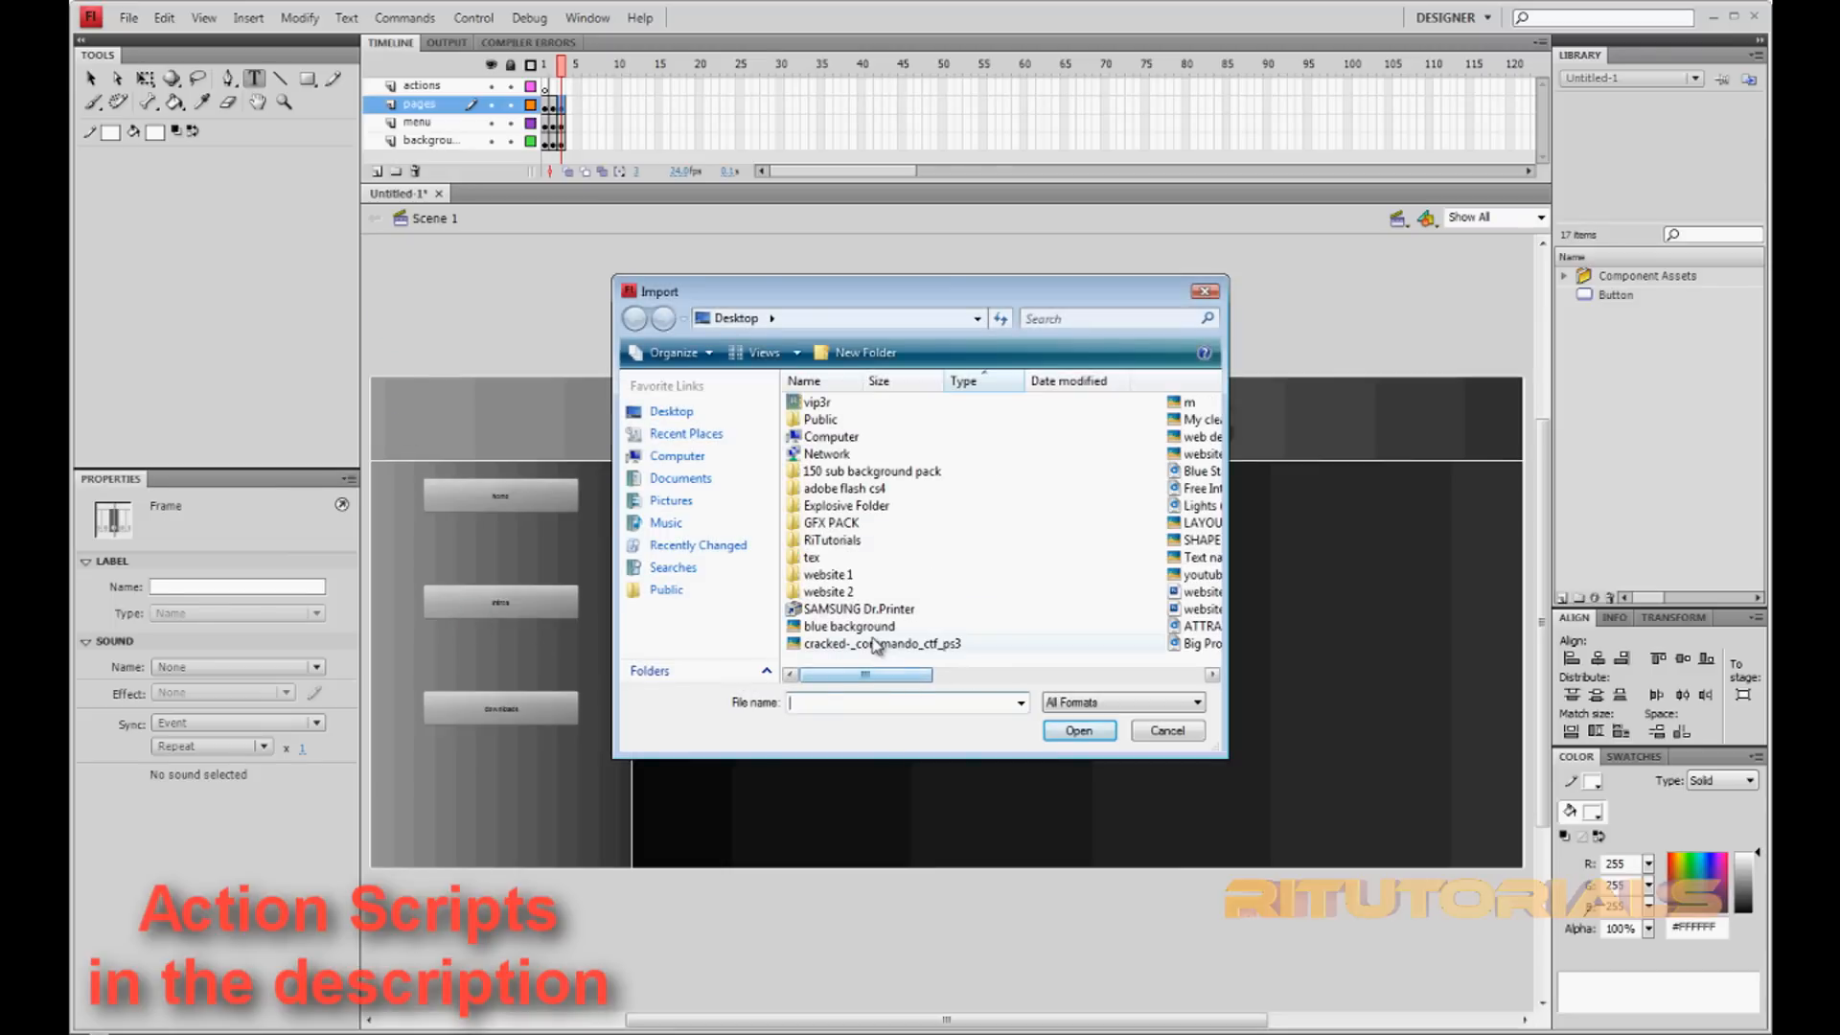
pyautogui.click(847, 626)
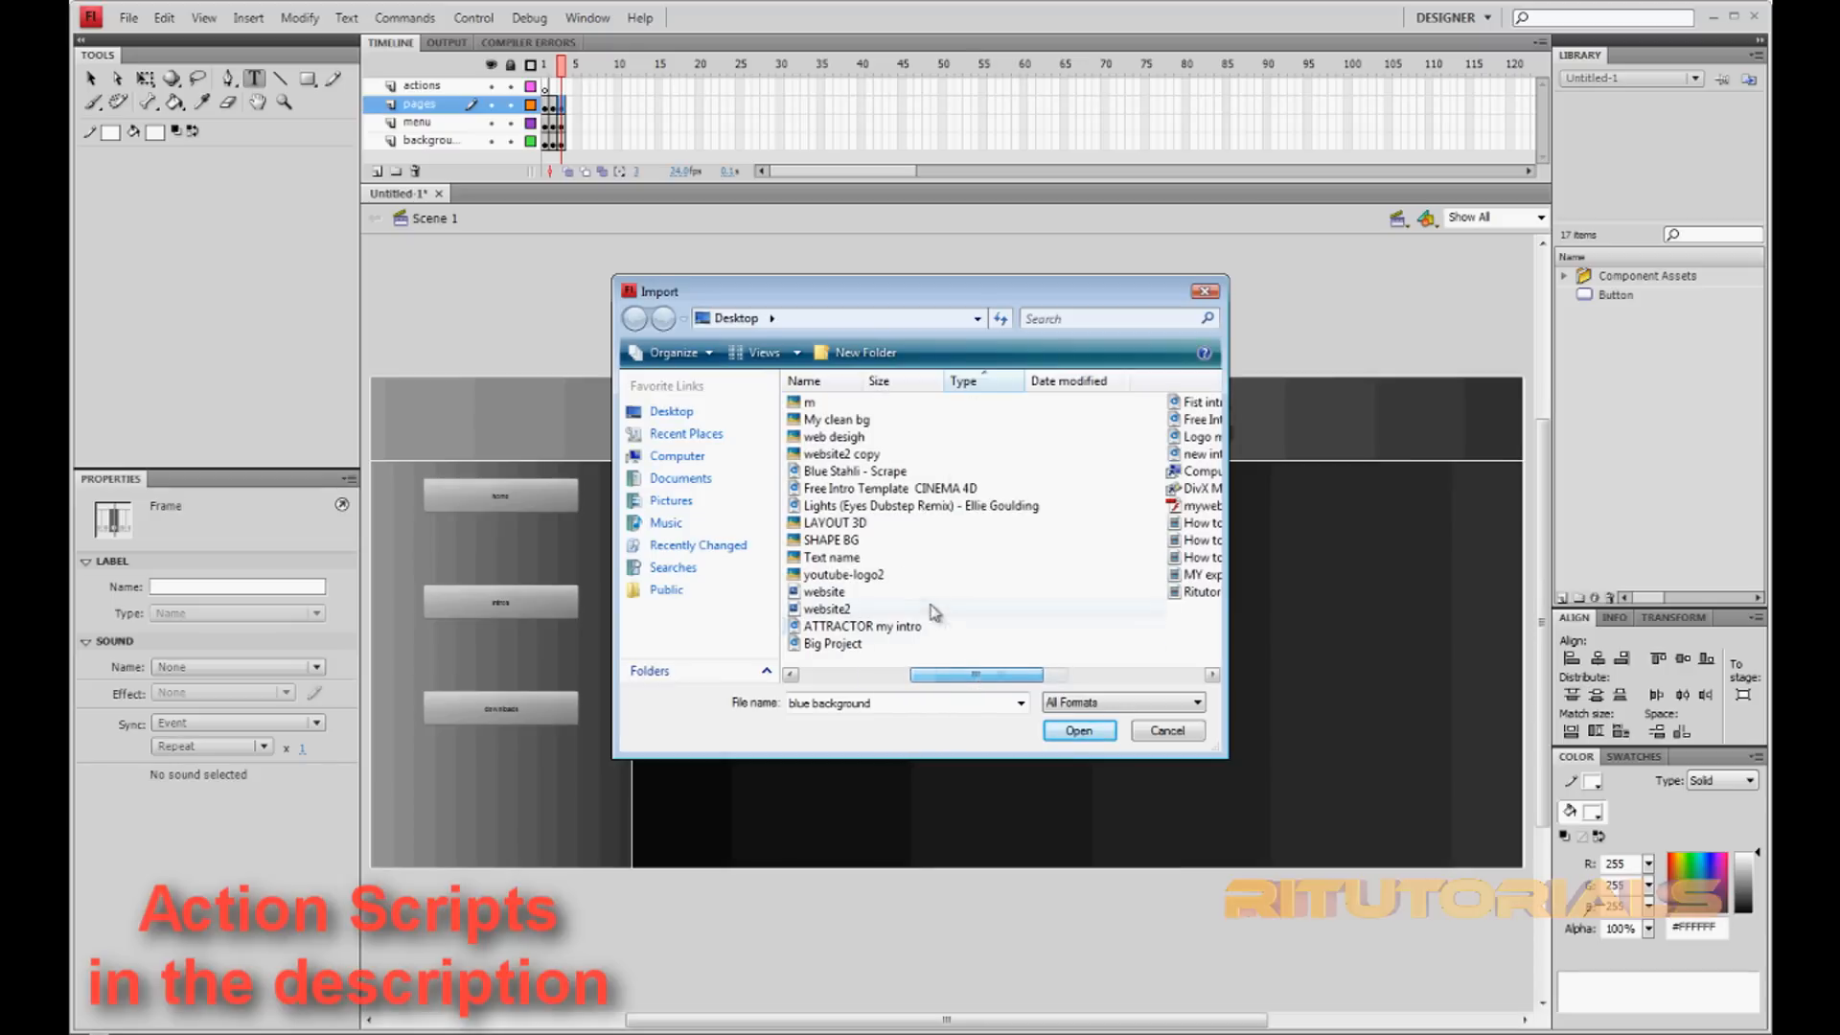
pyautogui.click(832, 435)
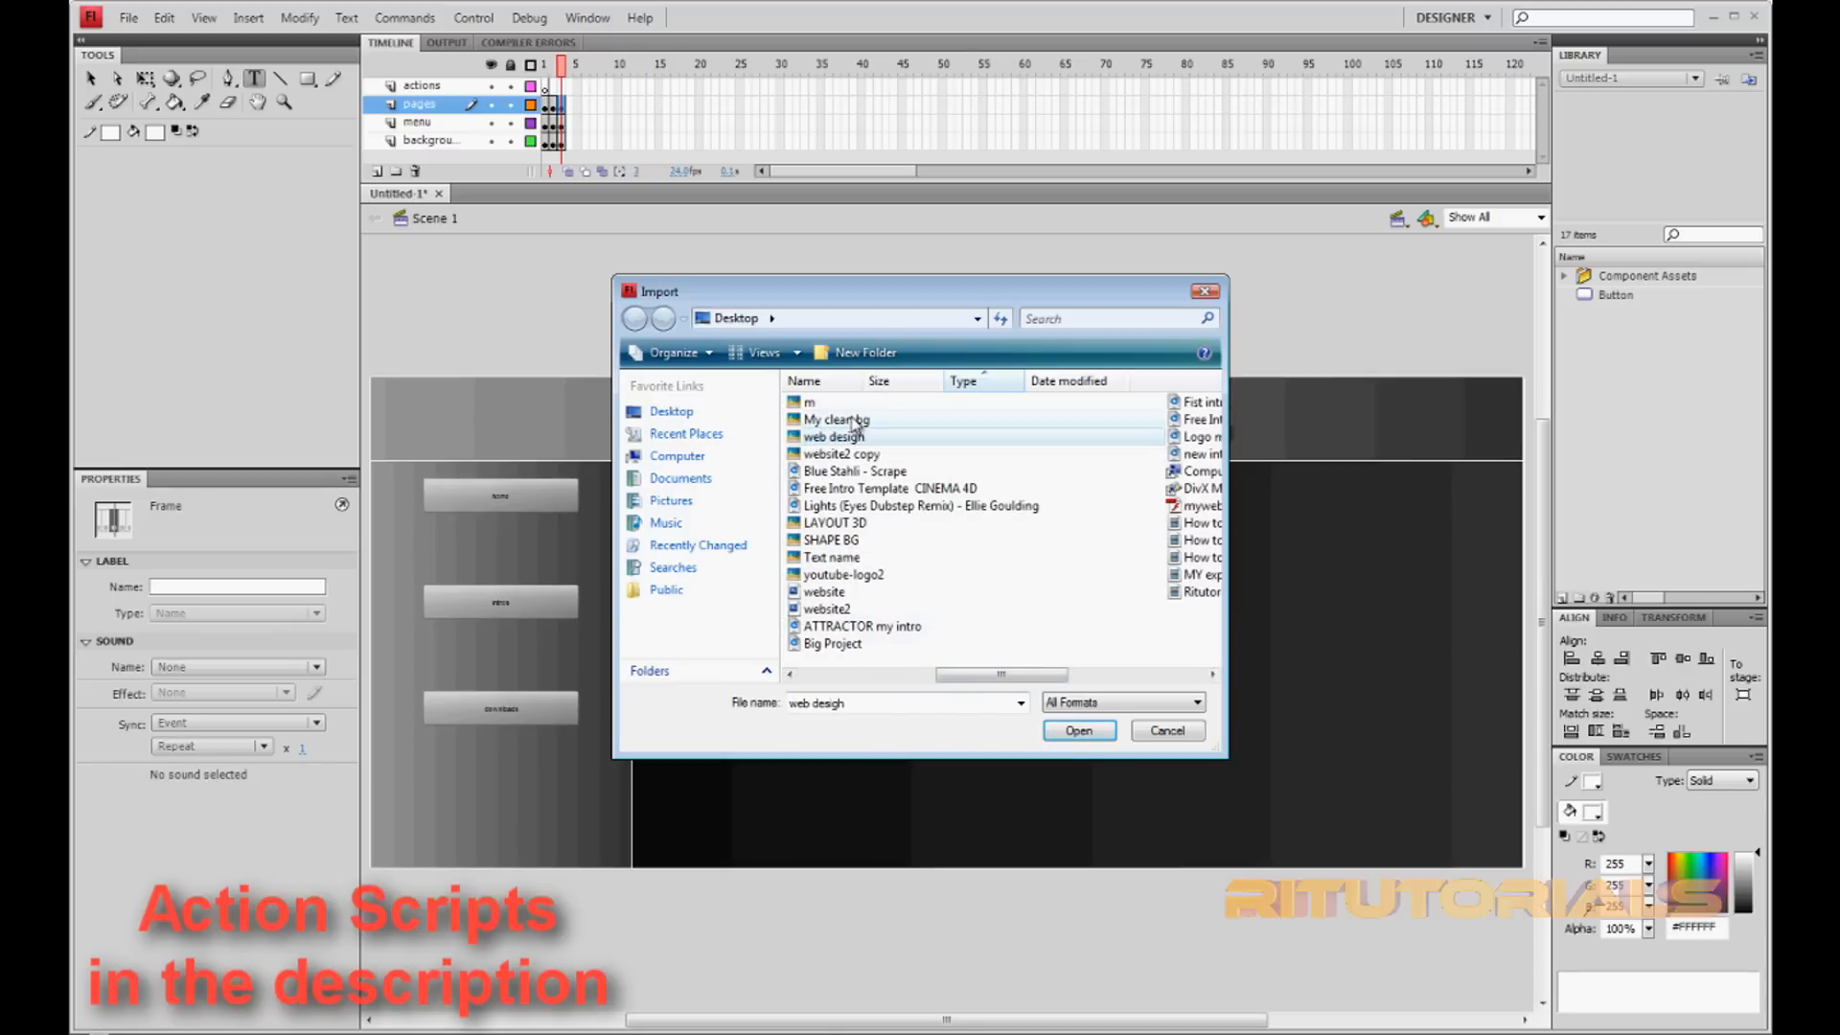
pyautogui.click(837, 418)
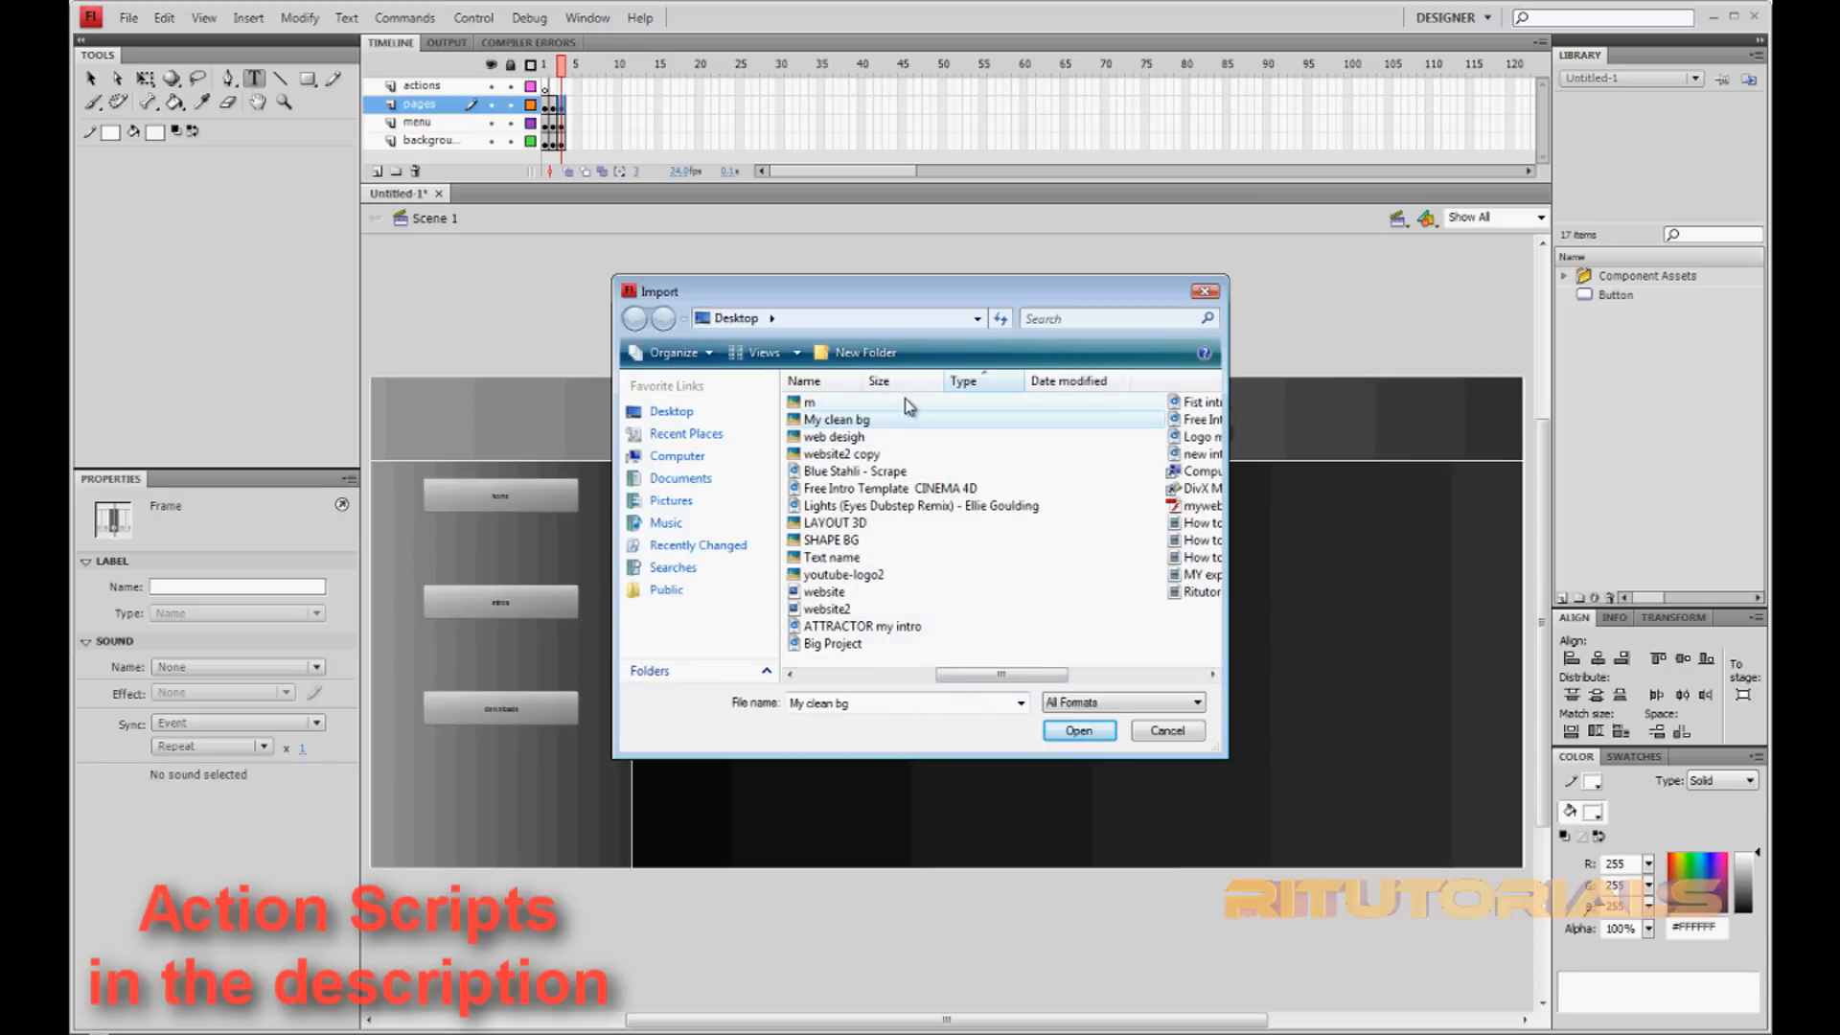
pyautogui.click(809, 402)
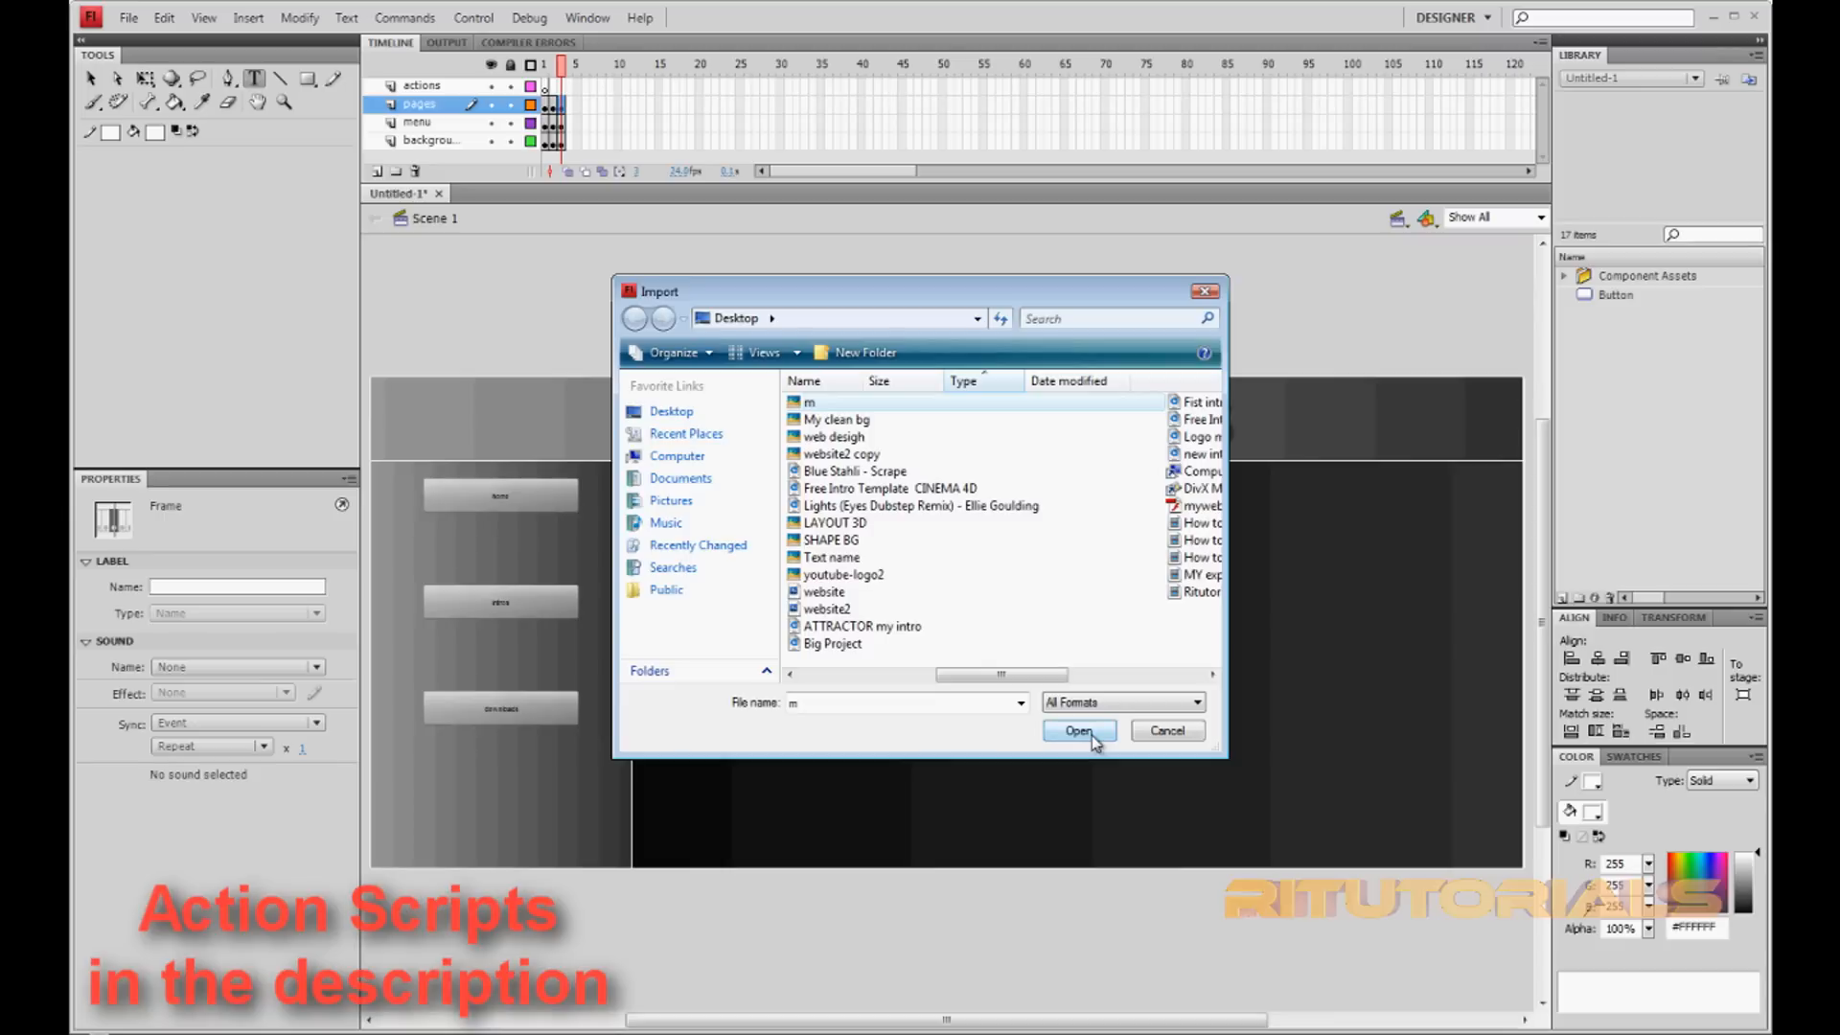
pyautogui.click(1078, 730)
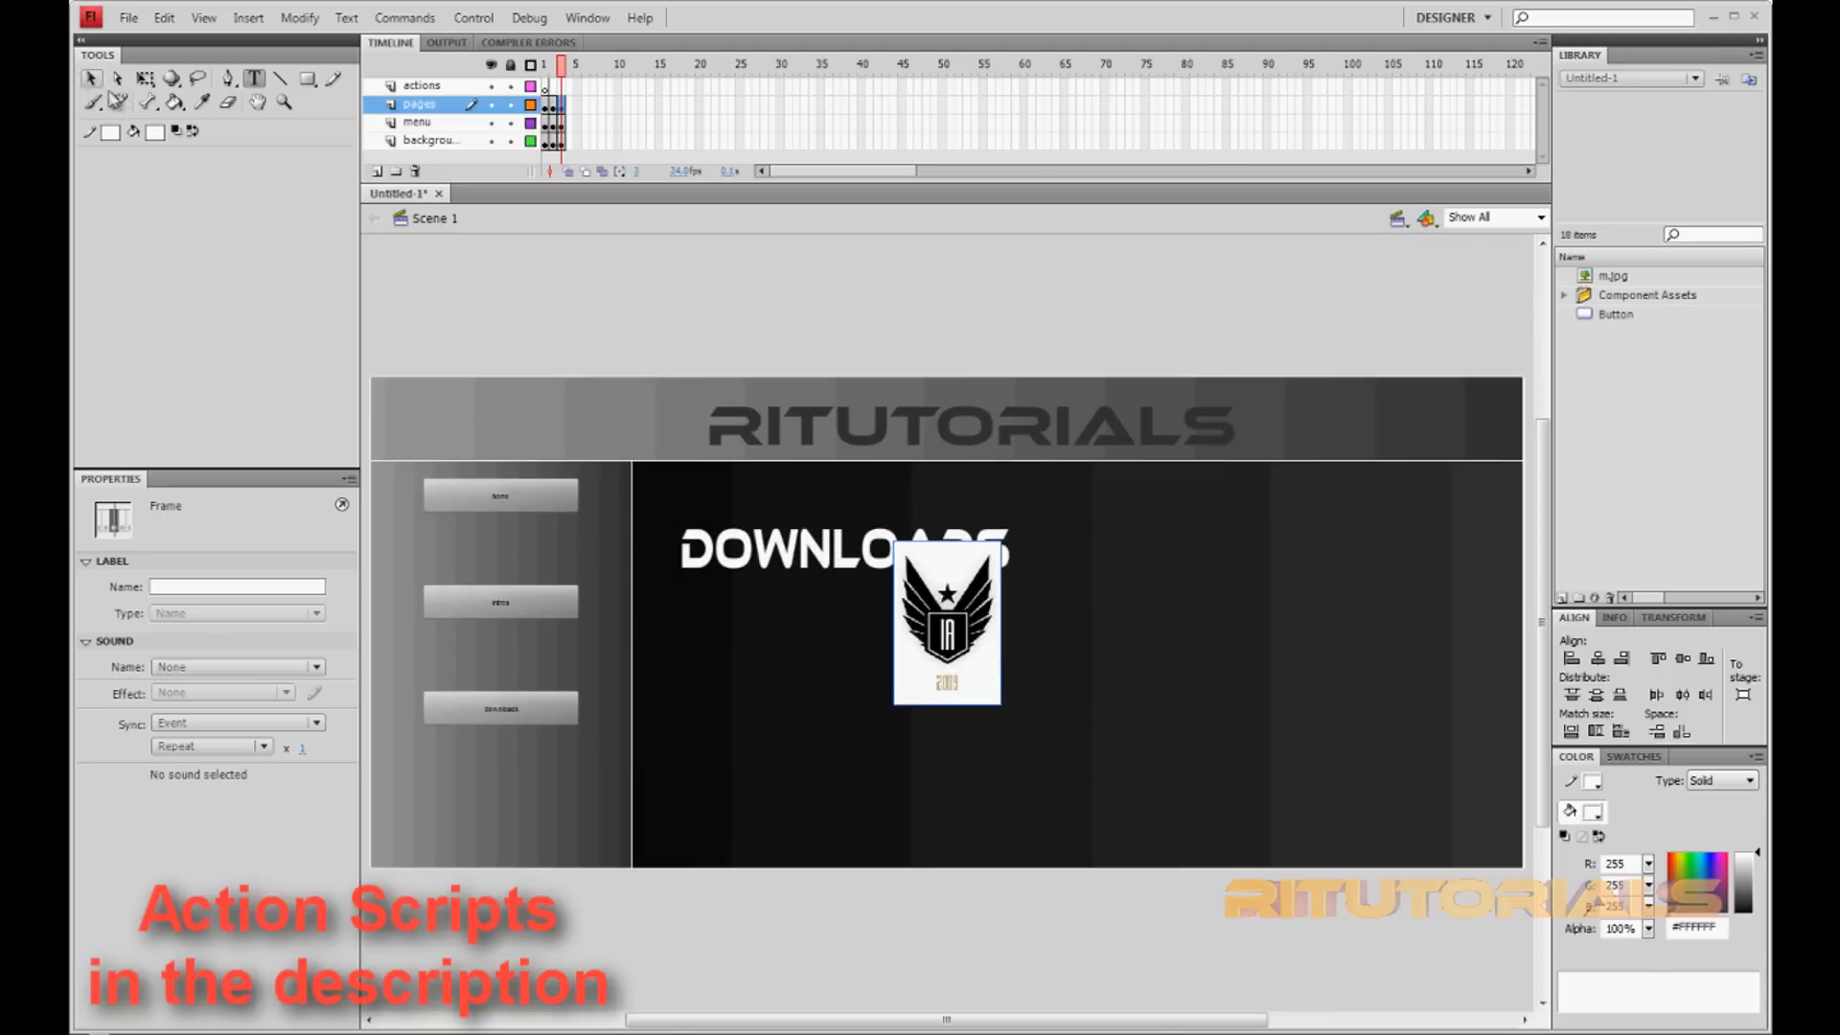
# - Drag the logo below the DOWNLOADS heading and return to frame 1
pyautogui.moveTo(945, 622); pyautogui.dragTo(799, 691)
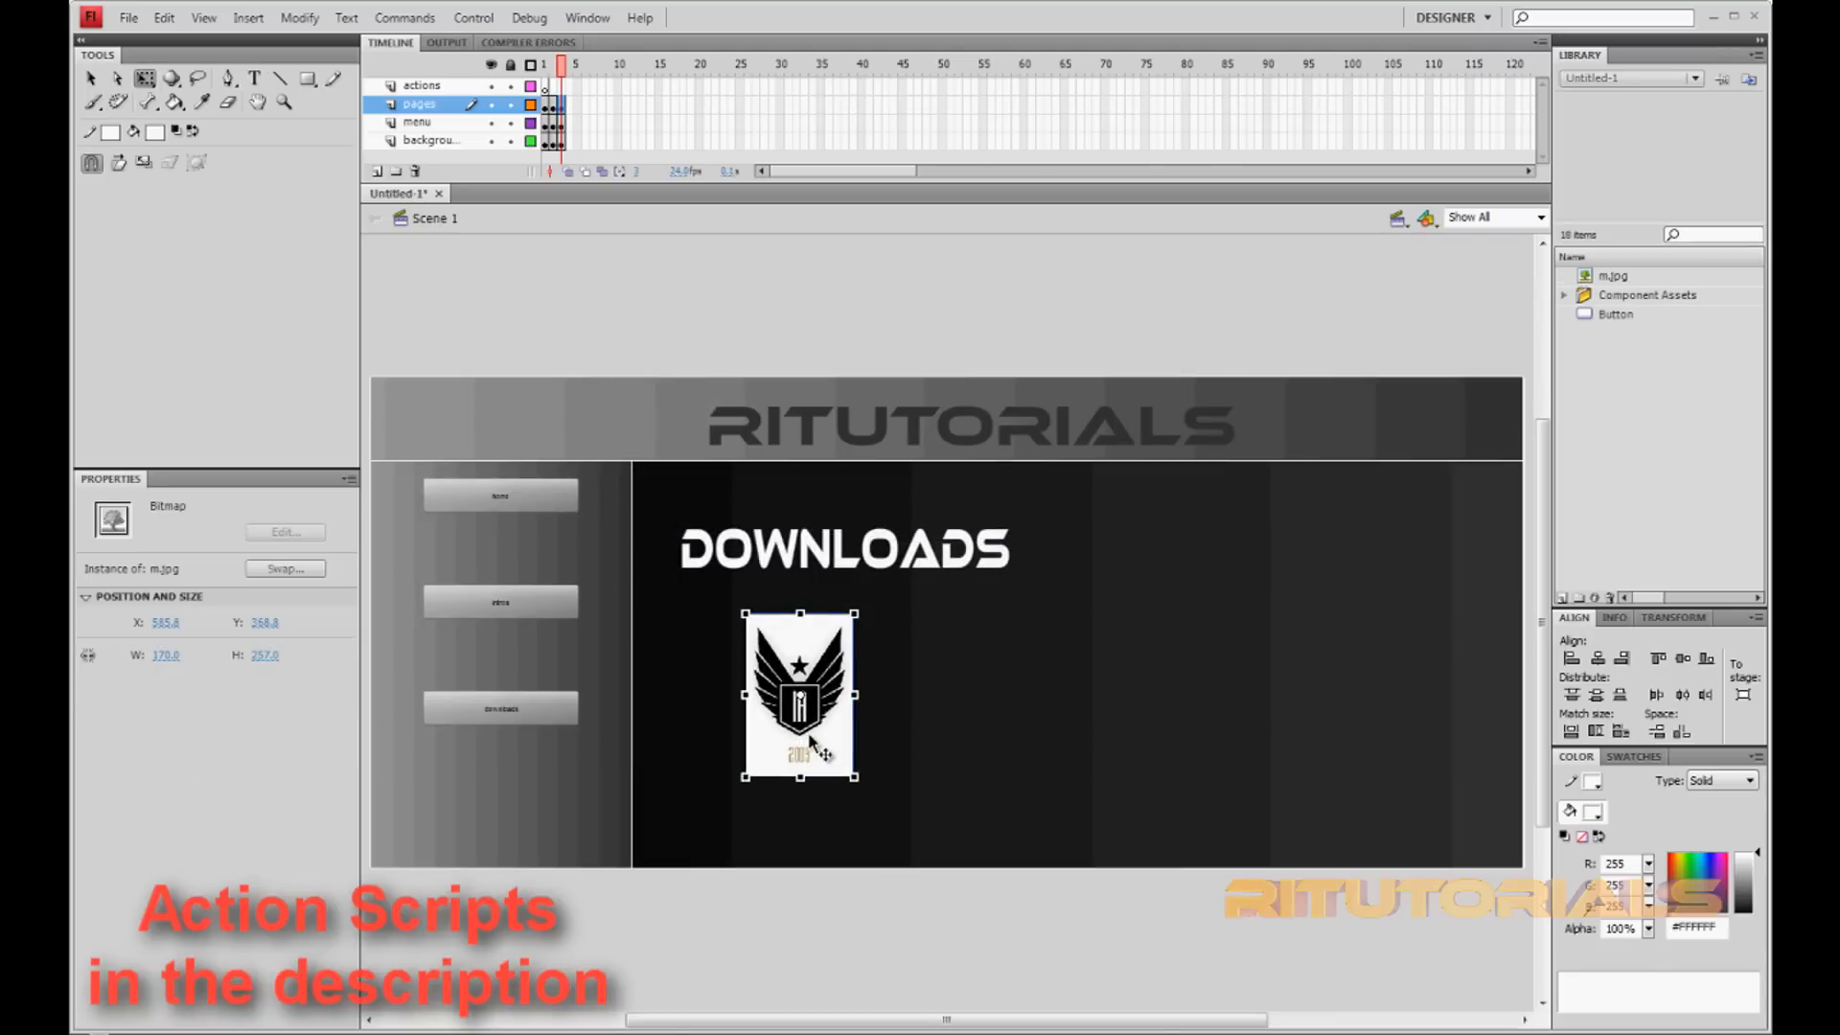
pyautogui.click(431, 140)
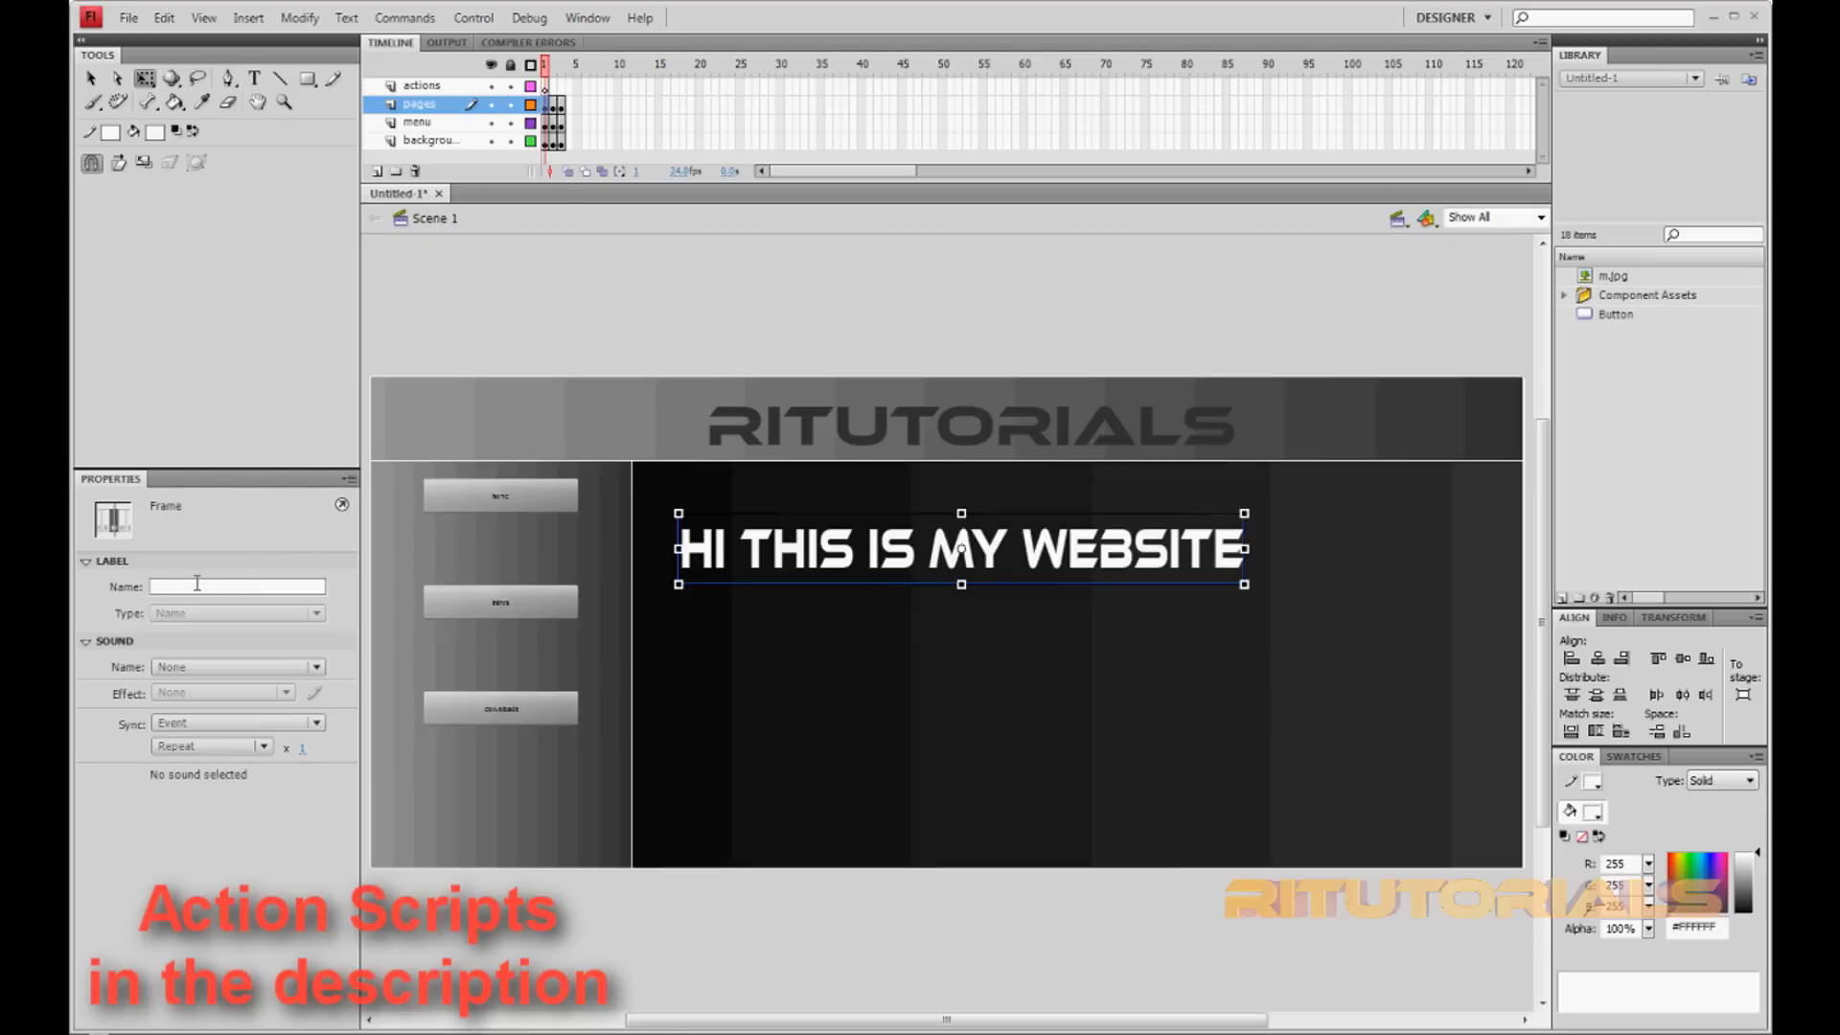
# - Label the three pages-layer keyframes page, page2 and page3
pyautogui.write('page')
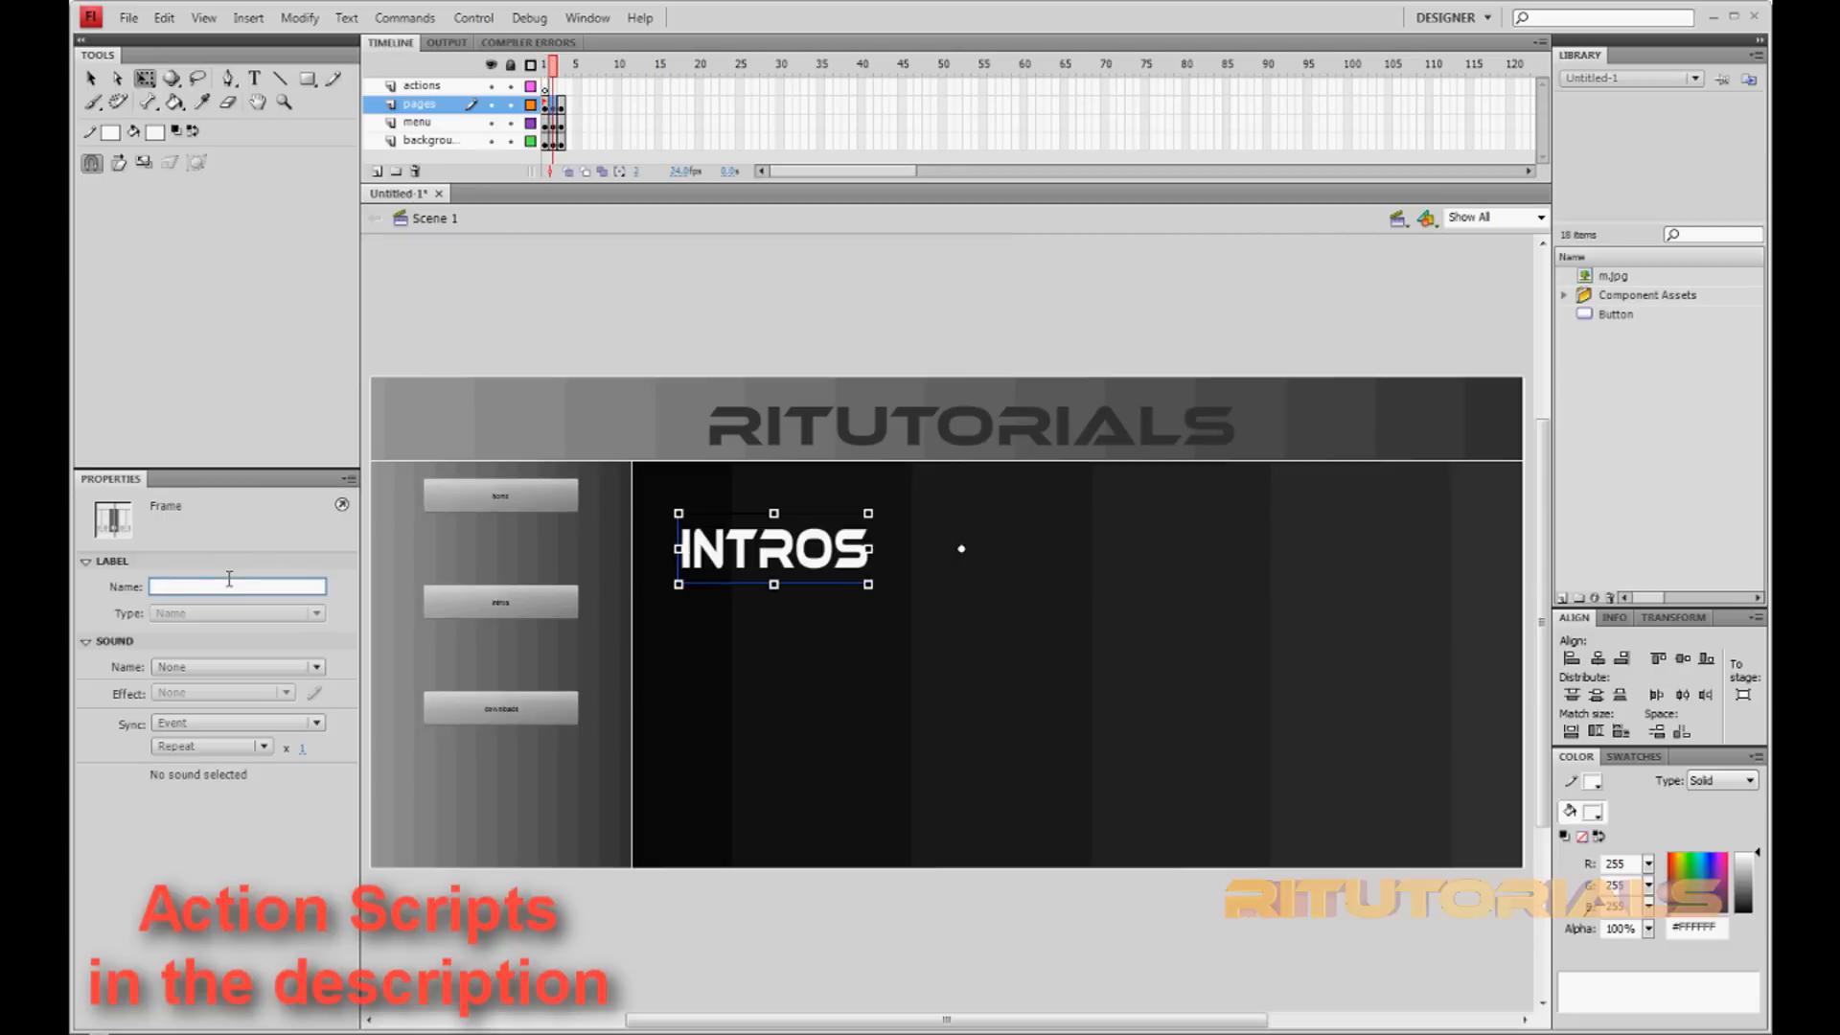
pyautogui.write('page2')
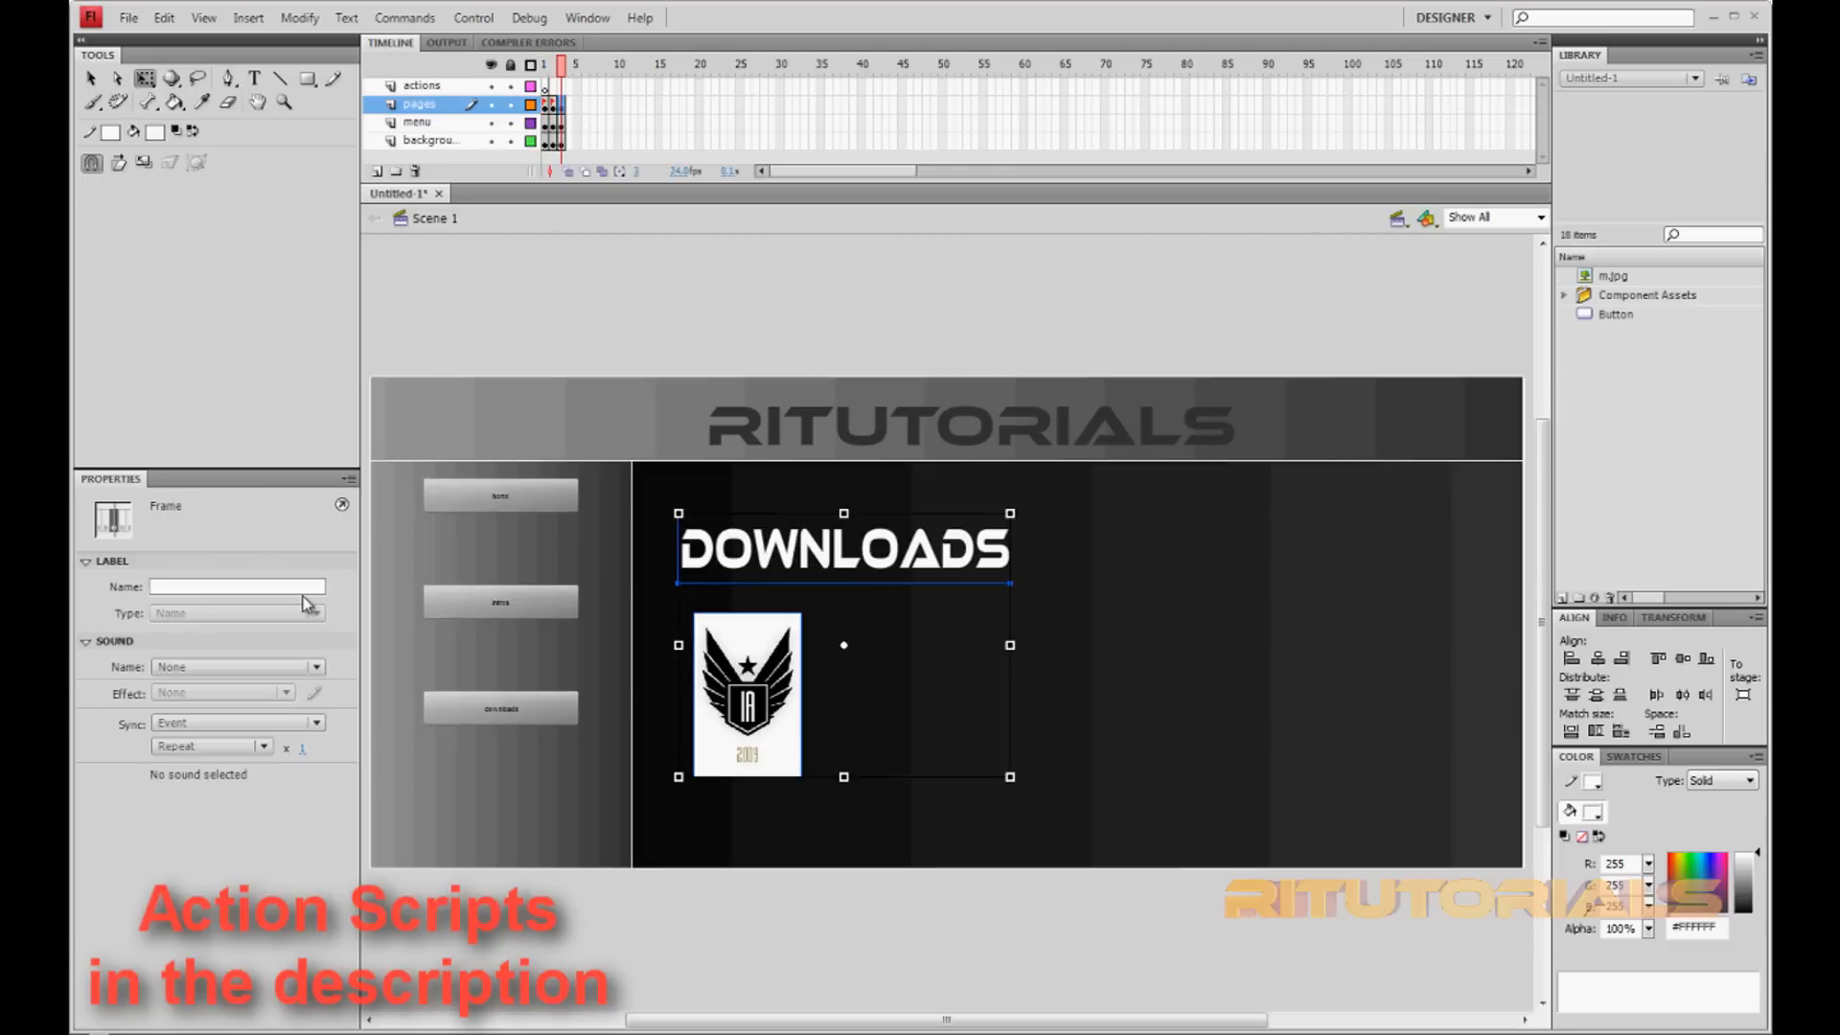
pyautogui.write('page')
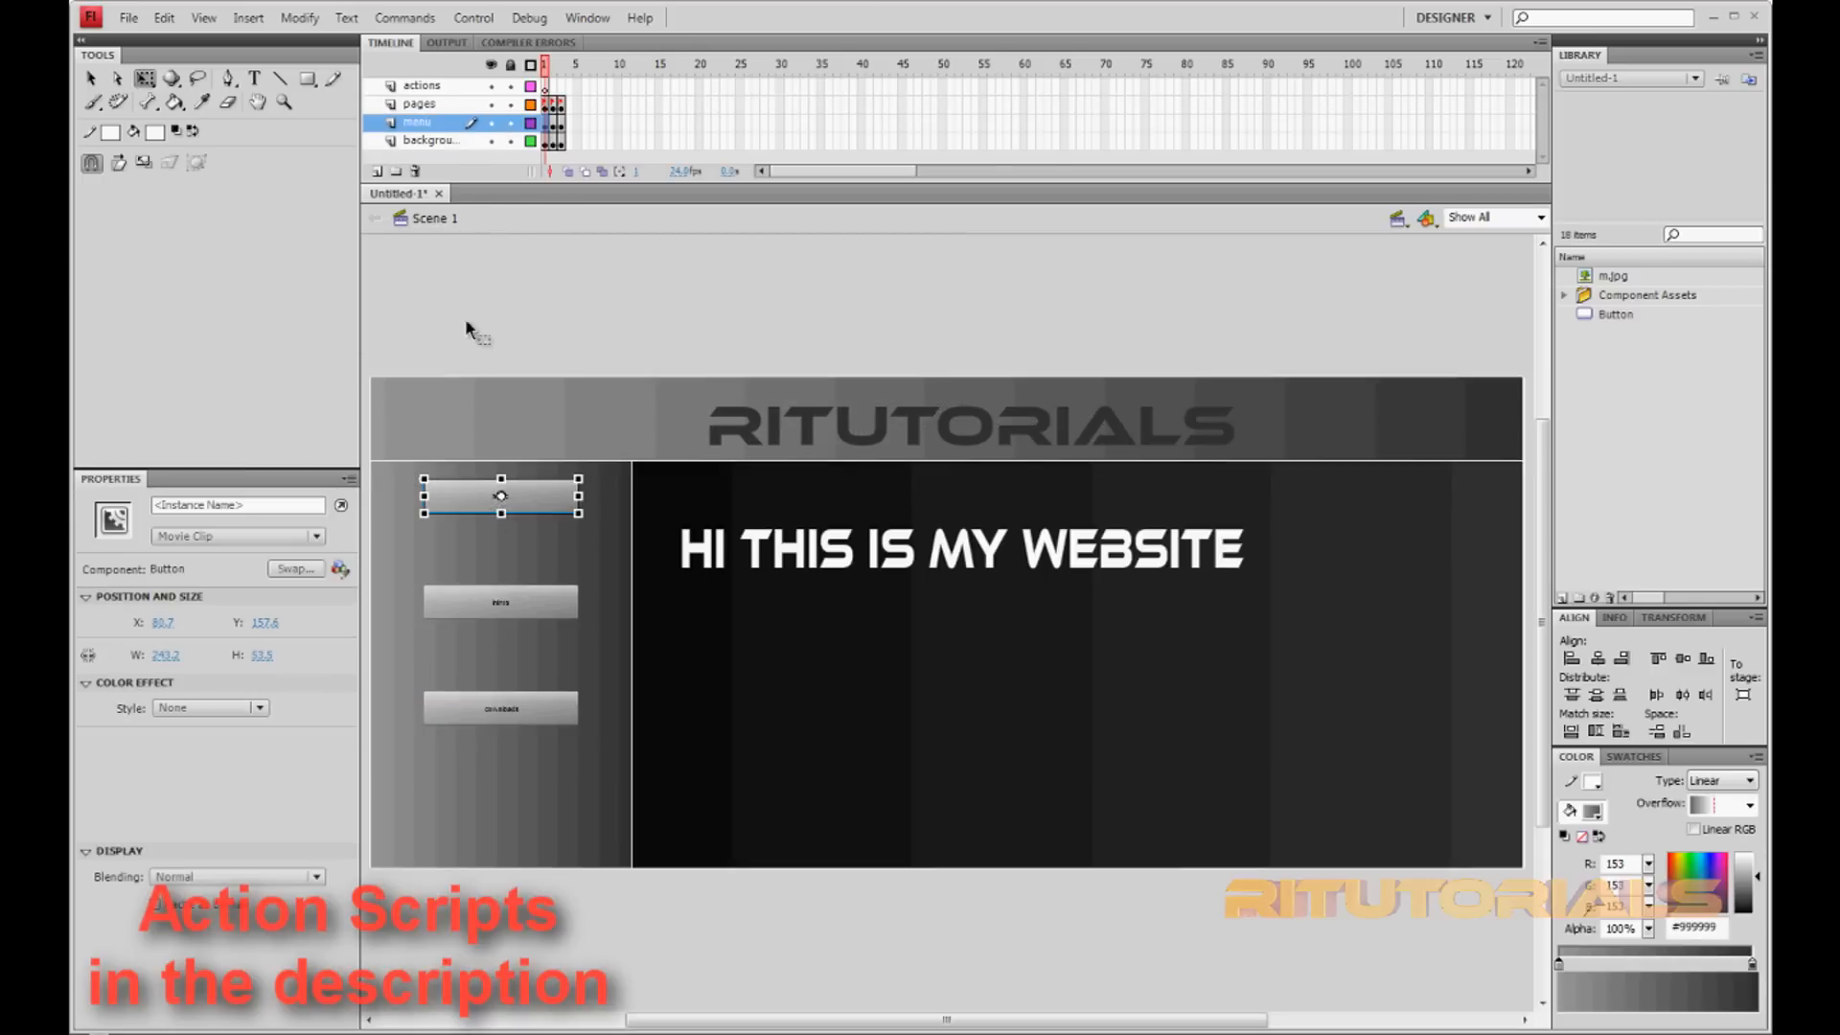
# - Name the menu button instances 'button 1', 'intros' and 'downloads'
pyautogui.click(235, 505)
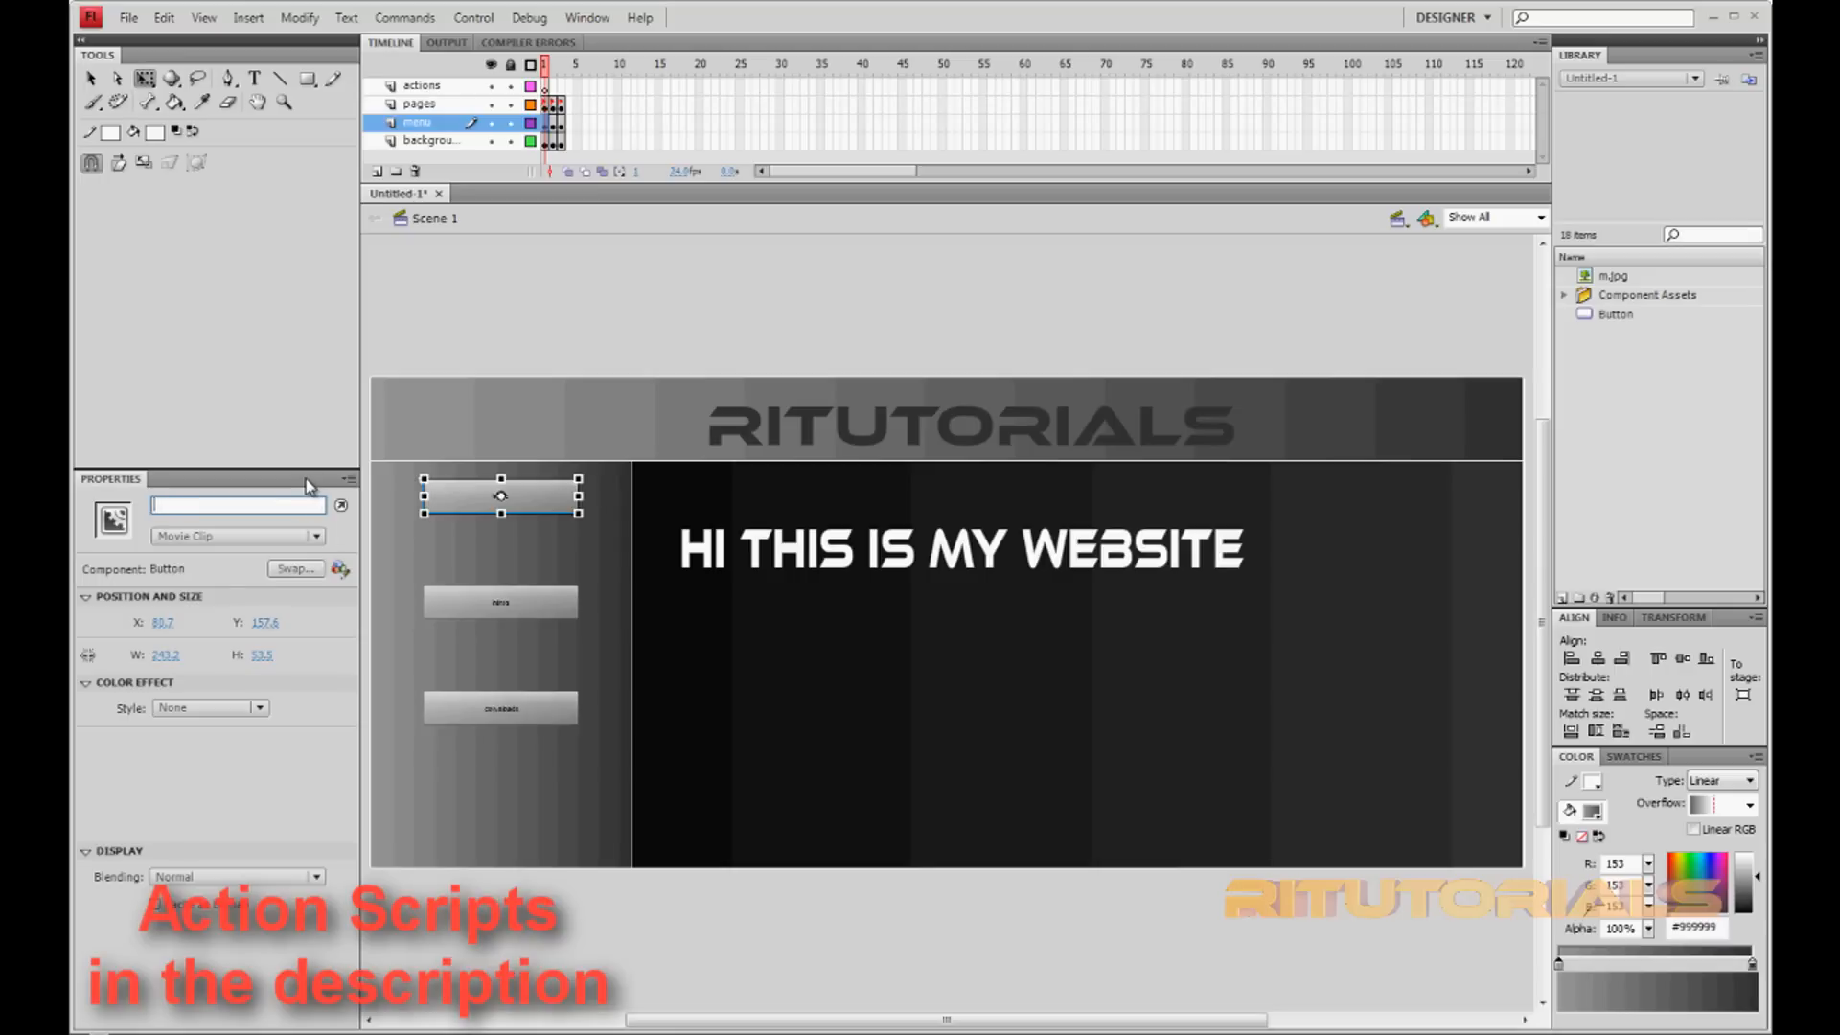
pyautogui.write('butto')
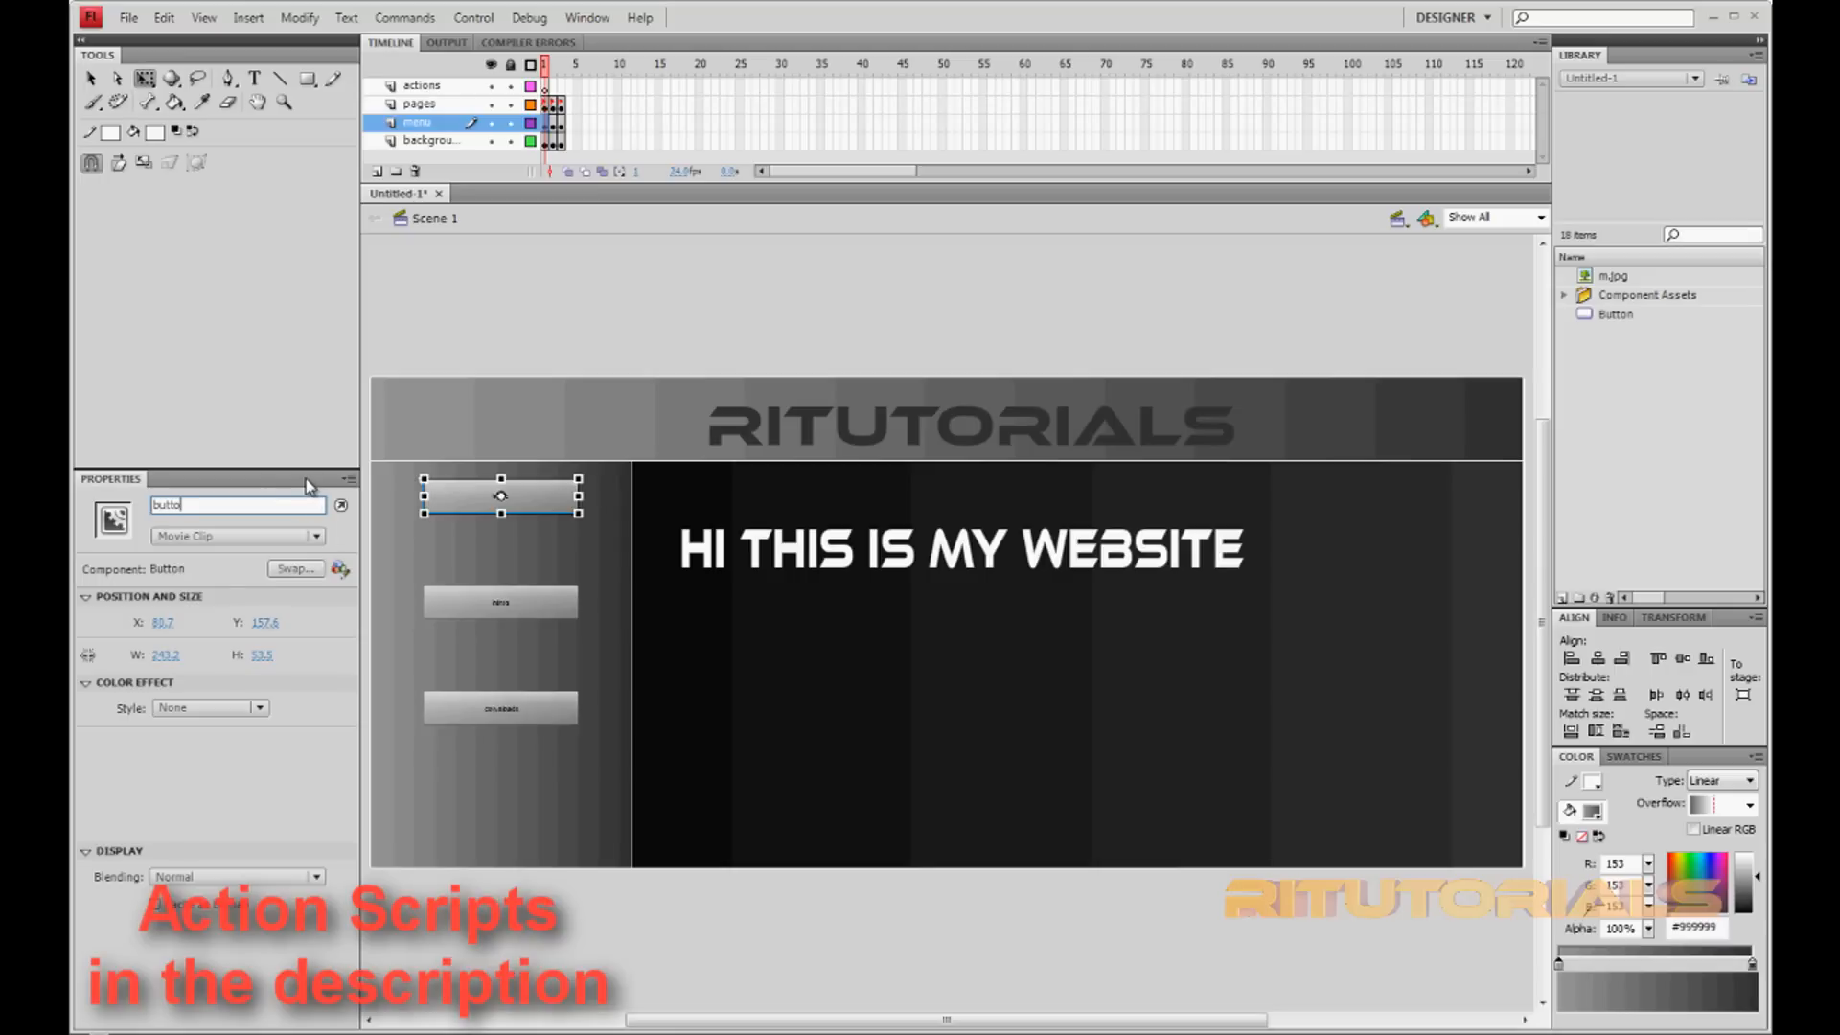
pyautogui.write('button 1')
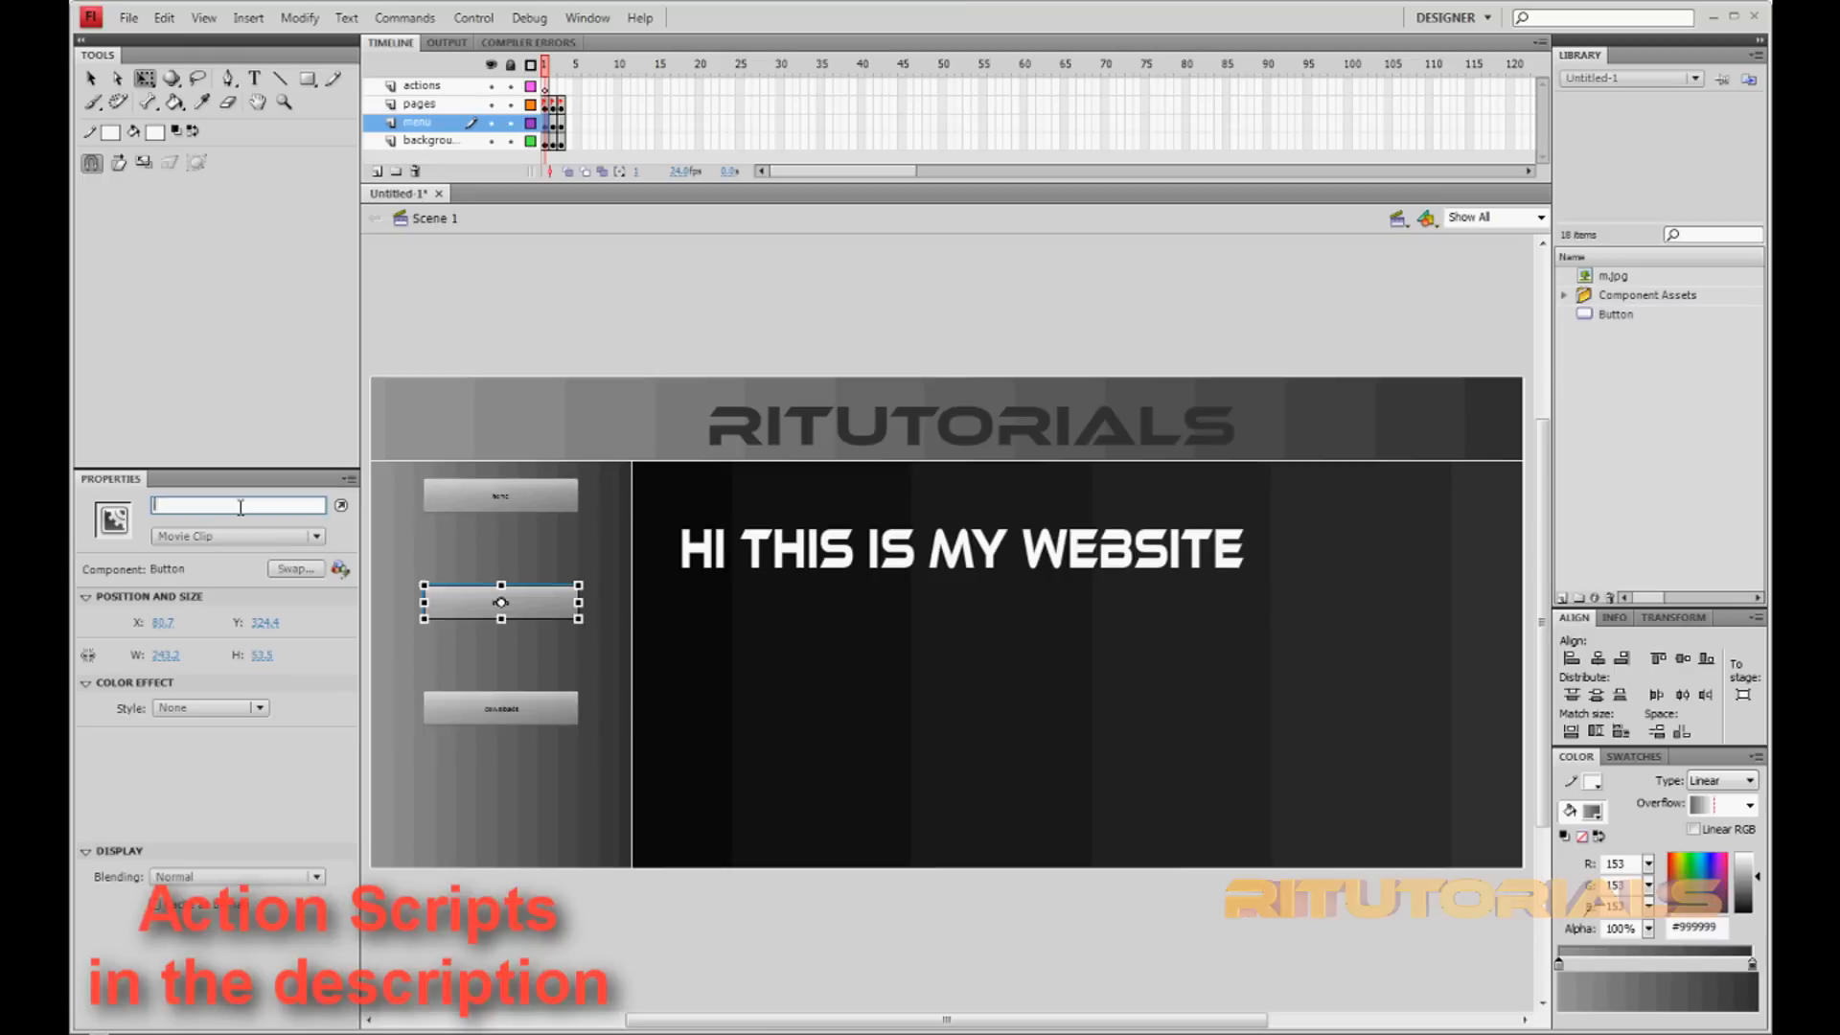
pyautogui.write('itros')
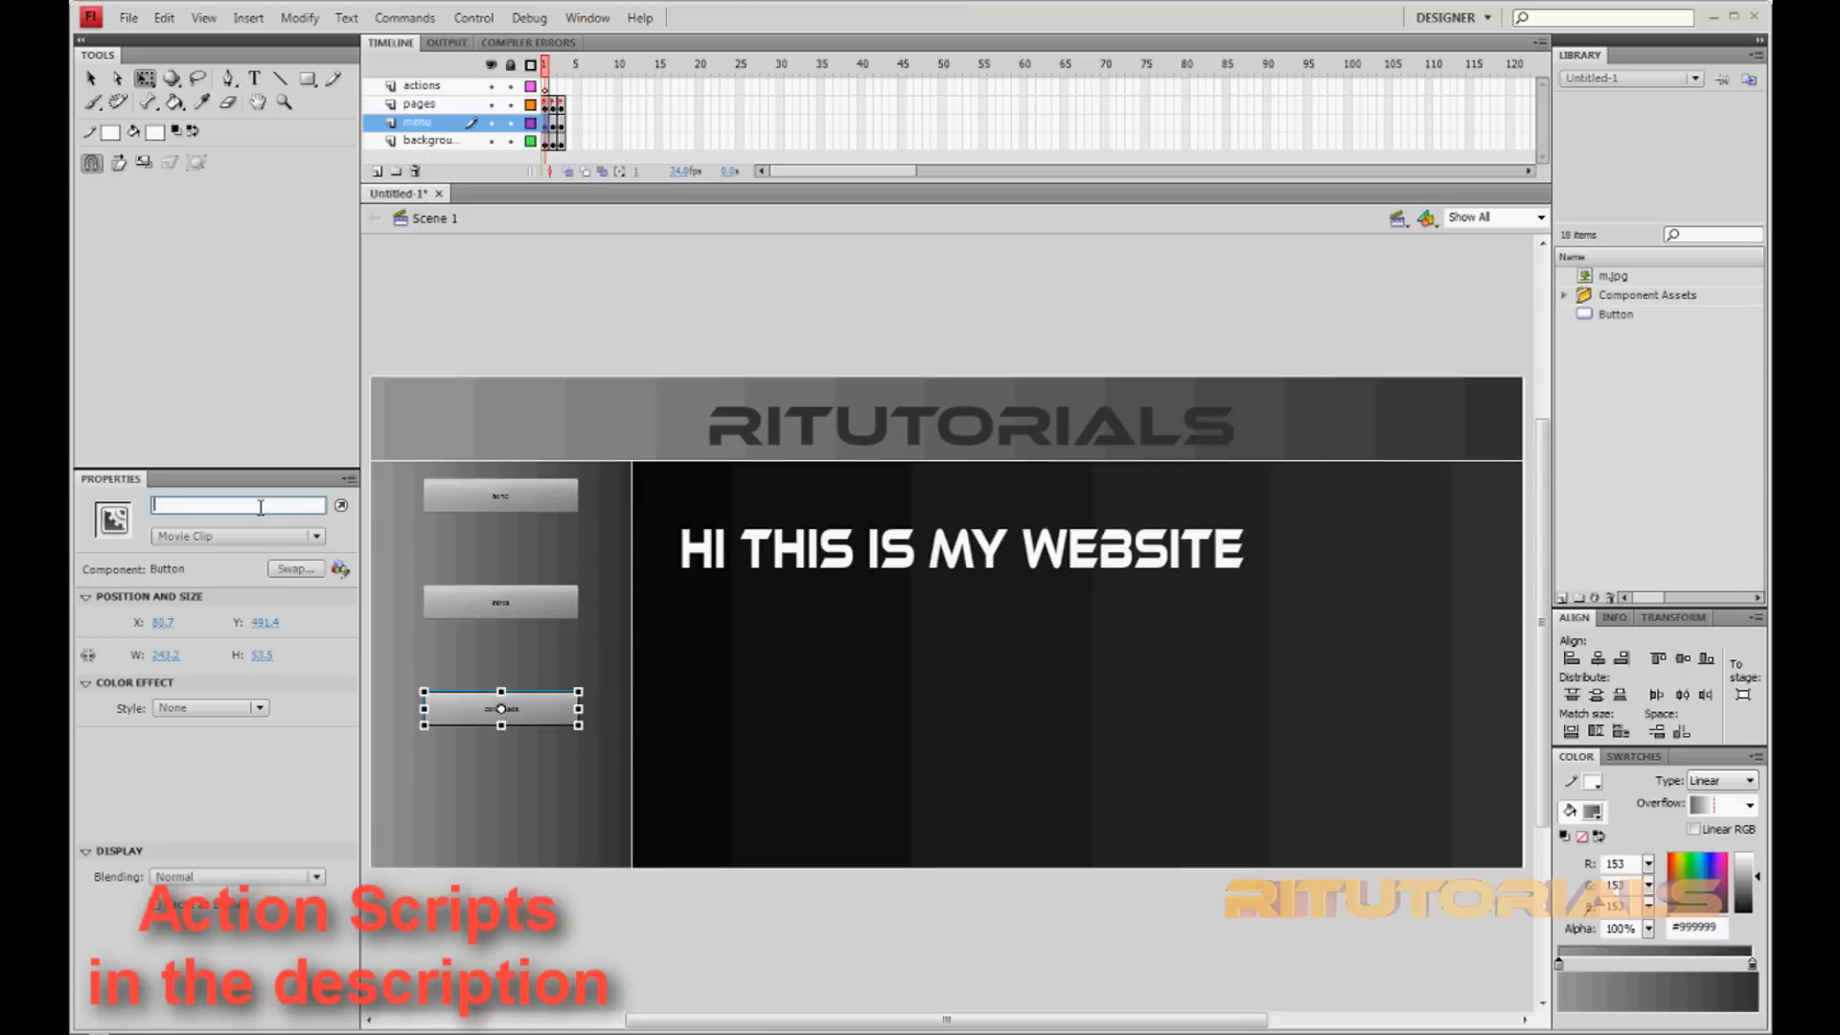
pyautogui.write('downloads')
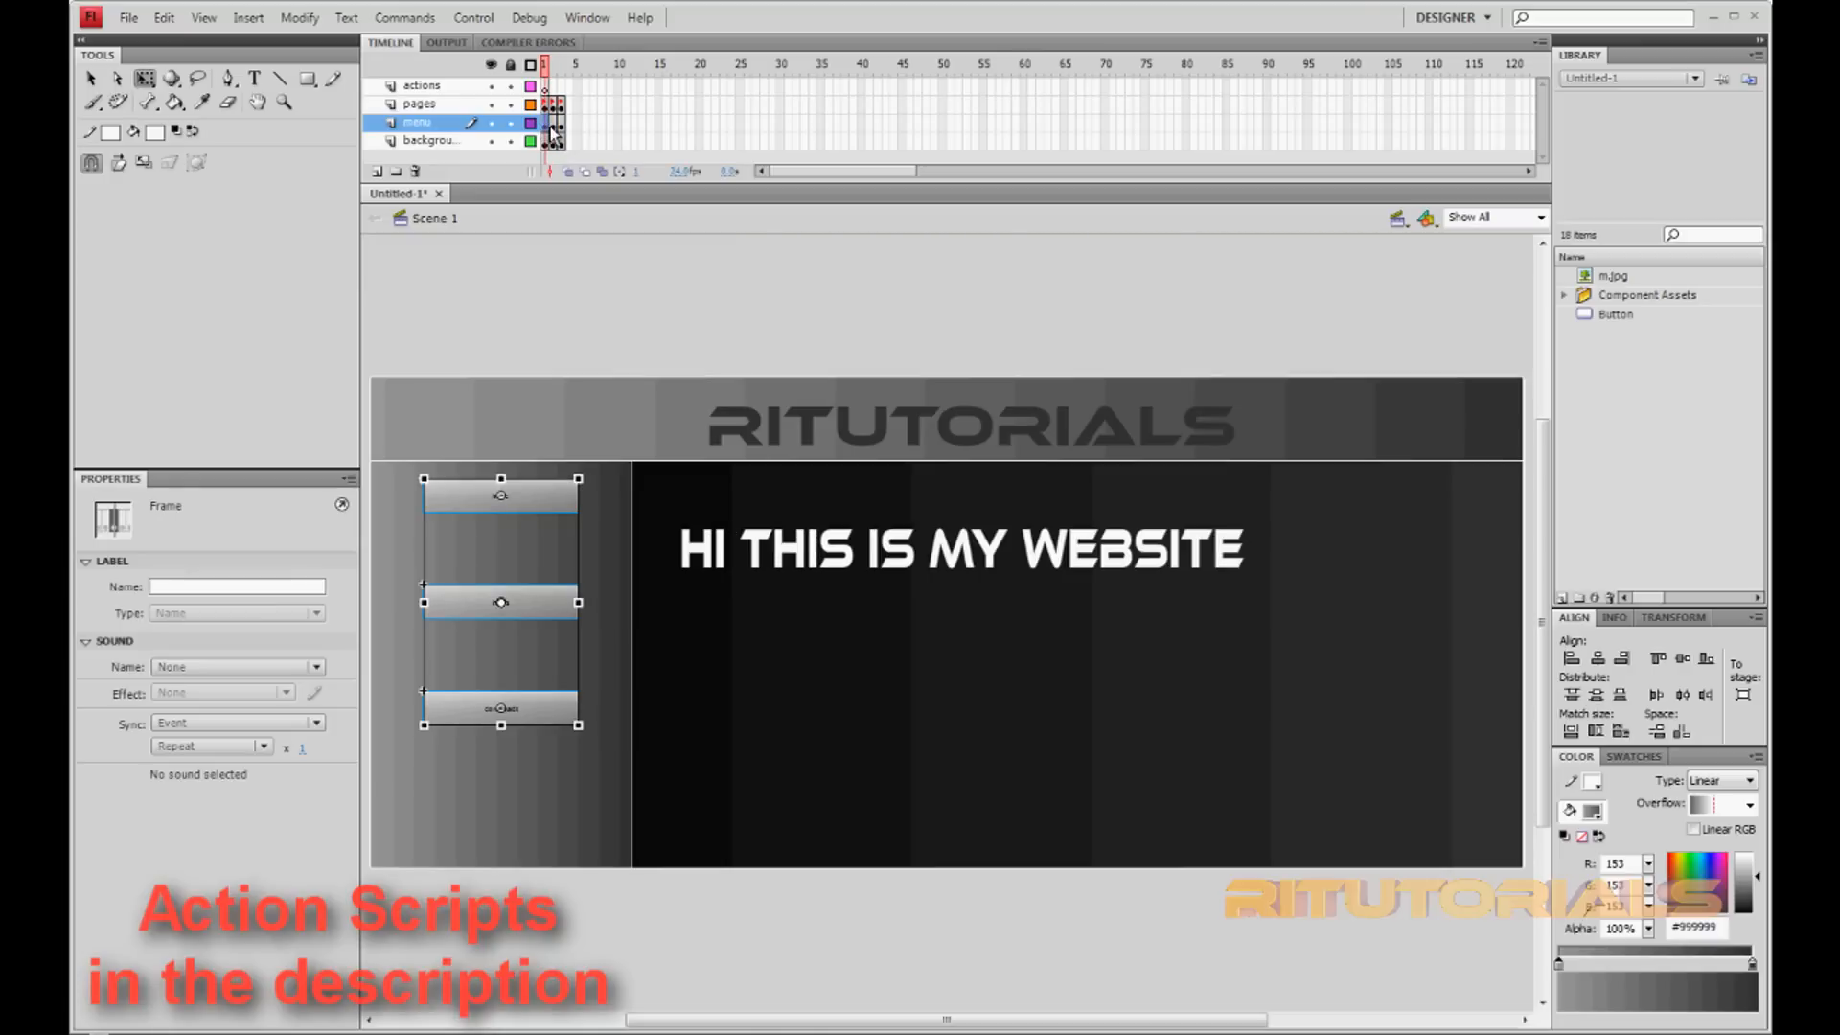
pyautogui.click(501, 493)
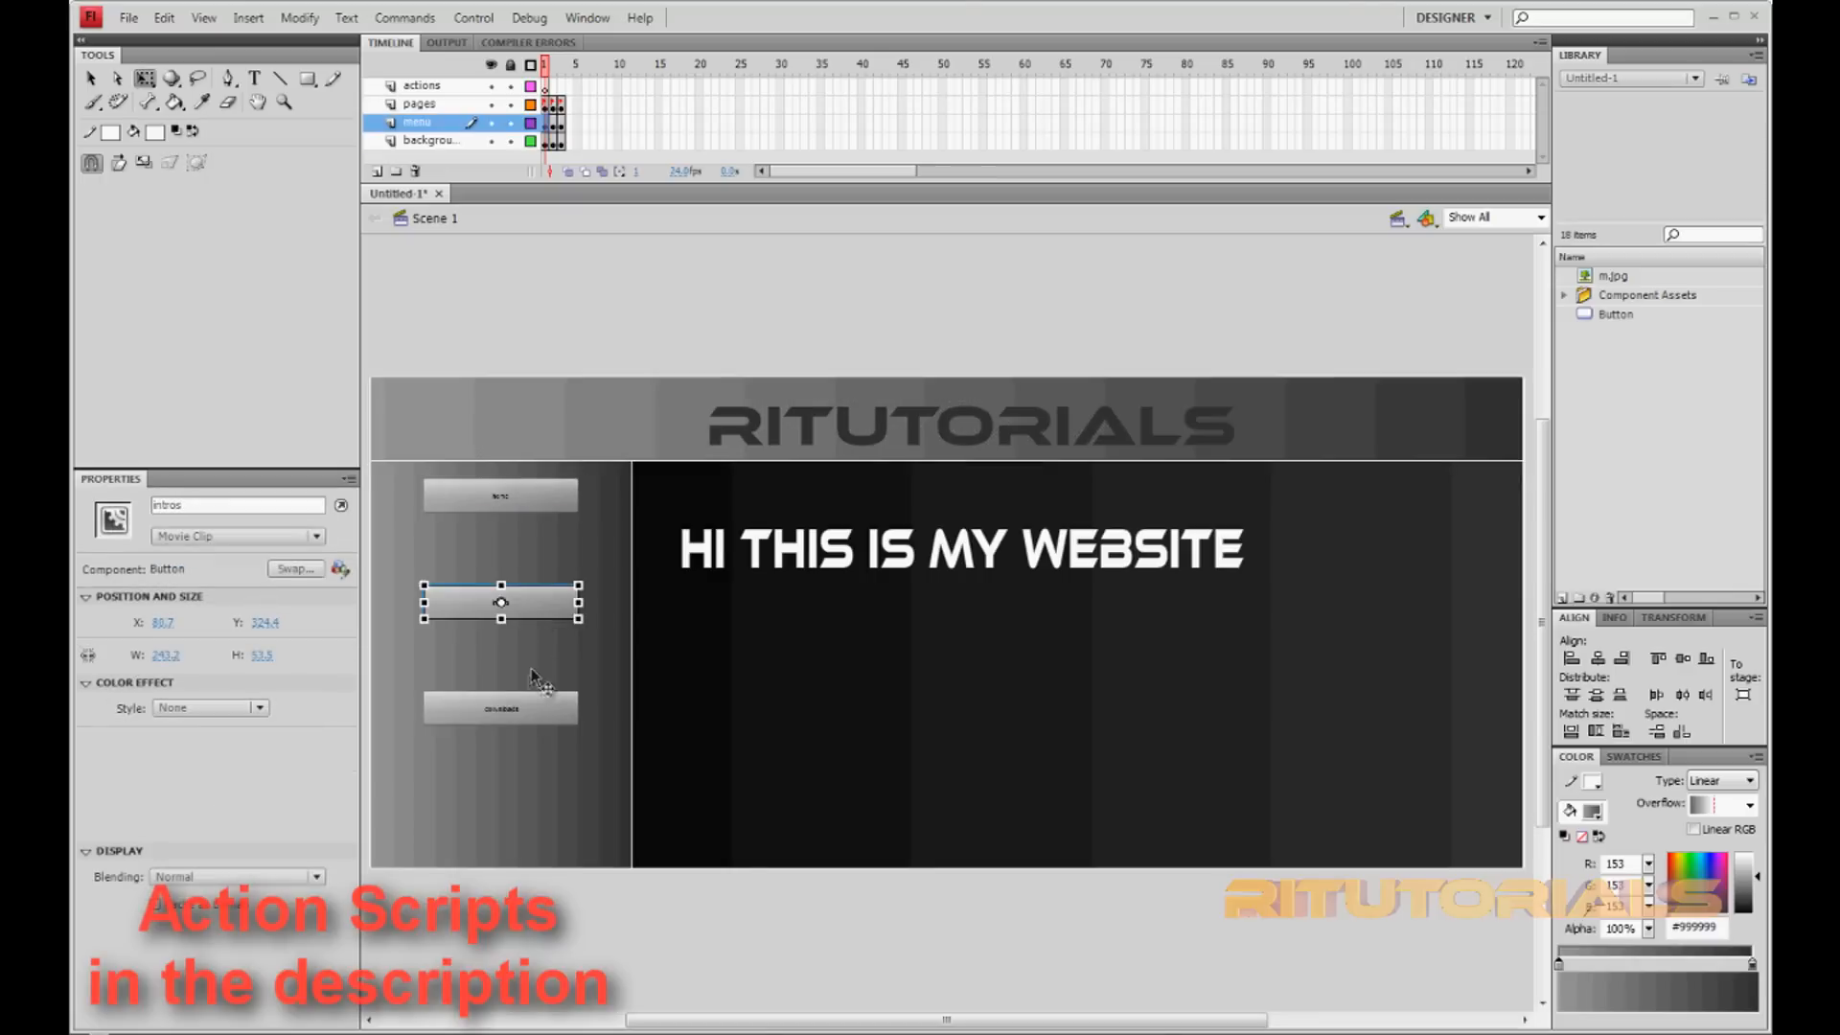
# - Remove the menu layer's extra frames and convert them to blank keyframes
pyautogui.click(501, 707)
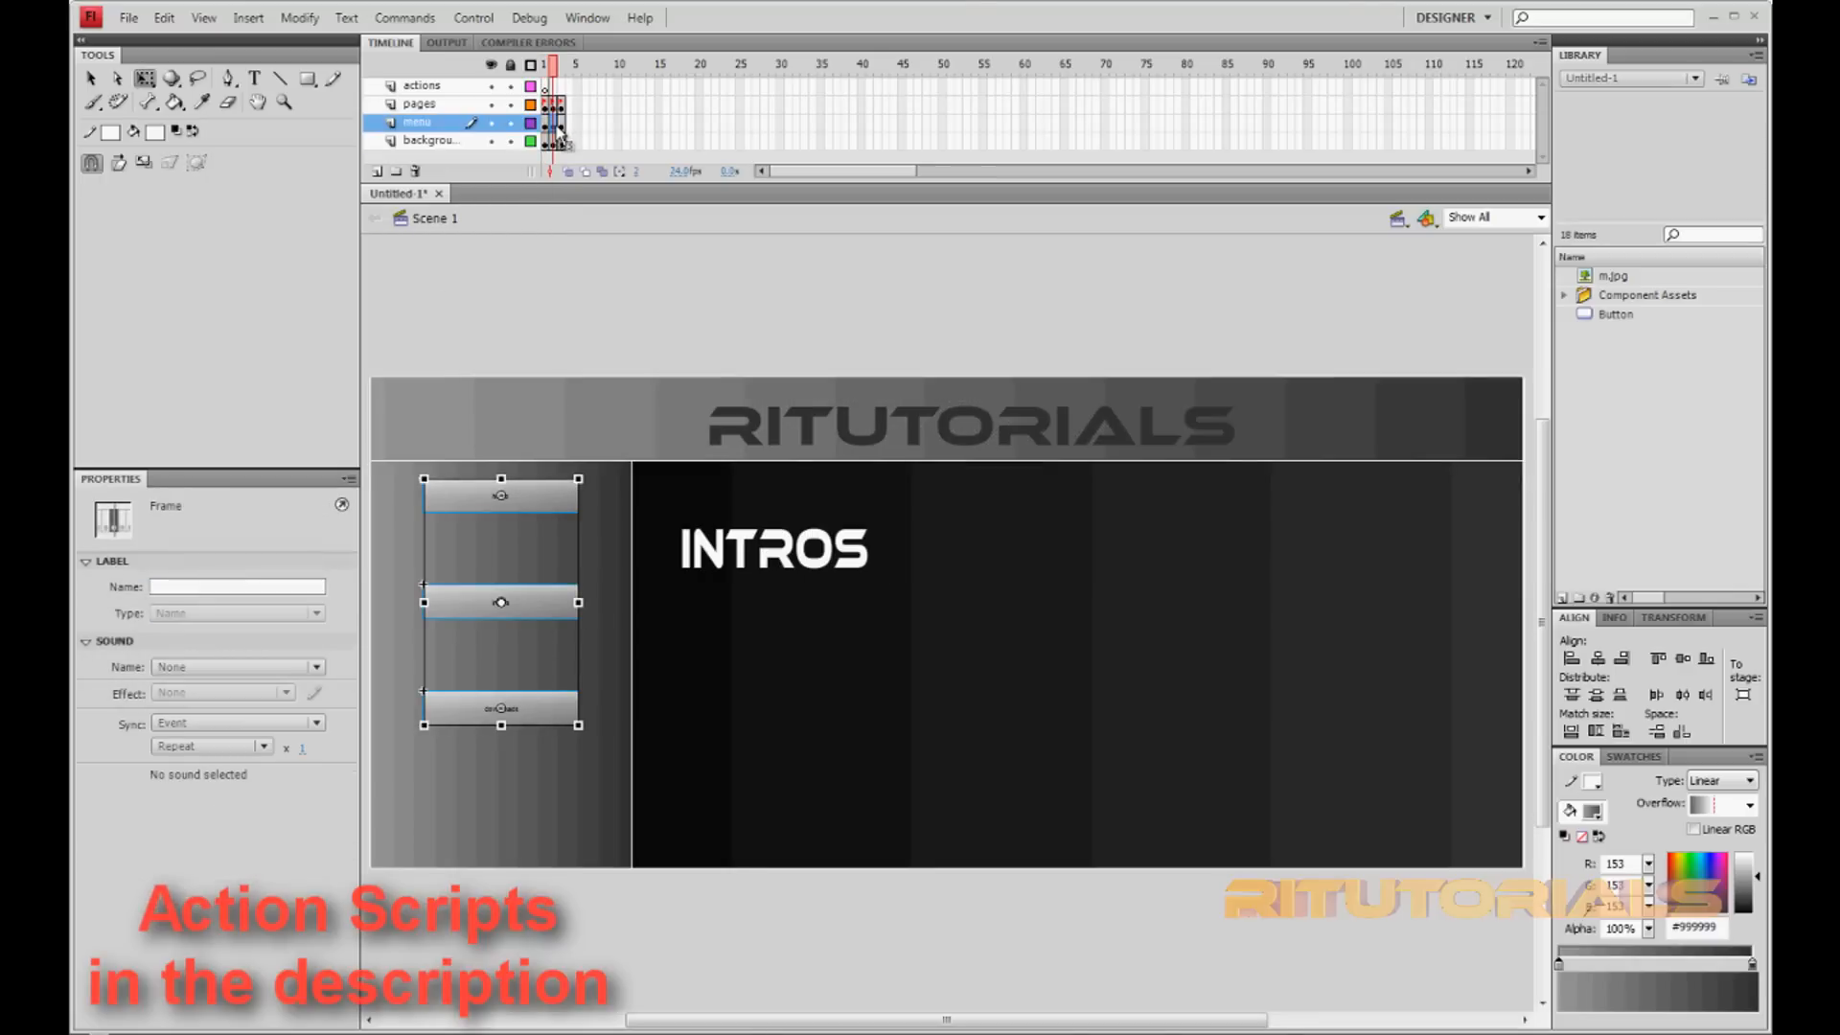
pyautogui.click(435, 140)
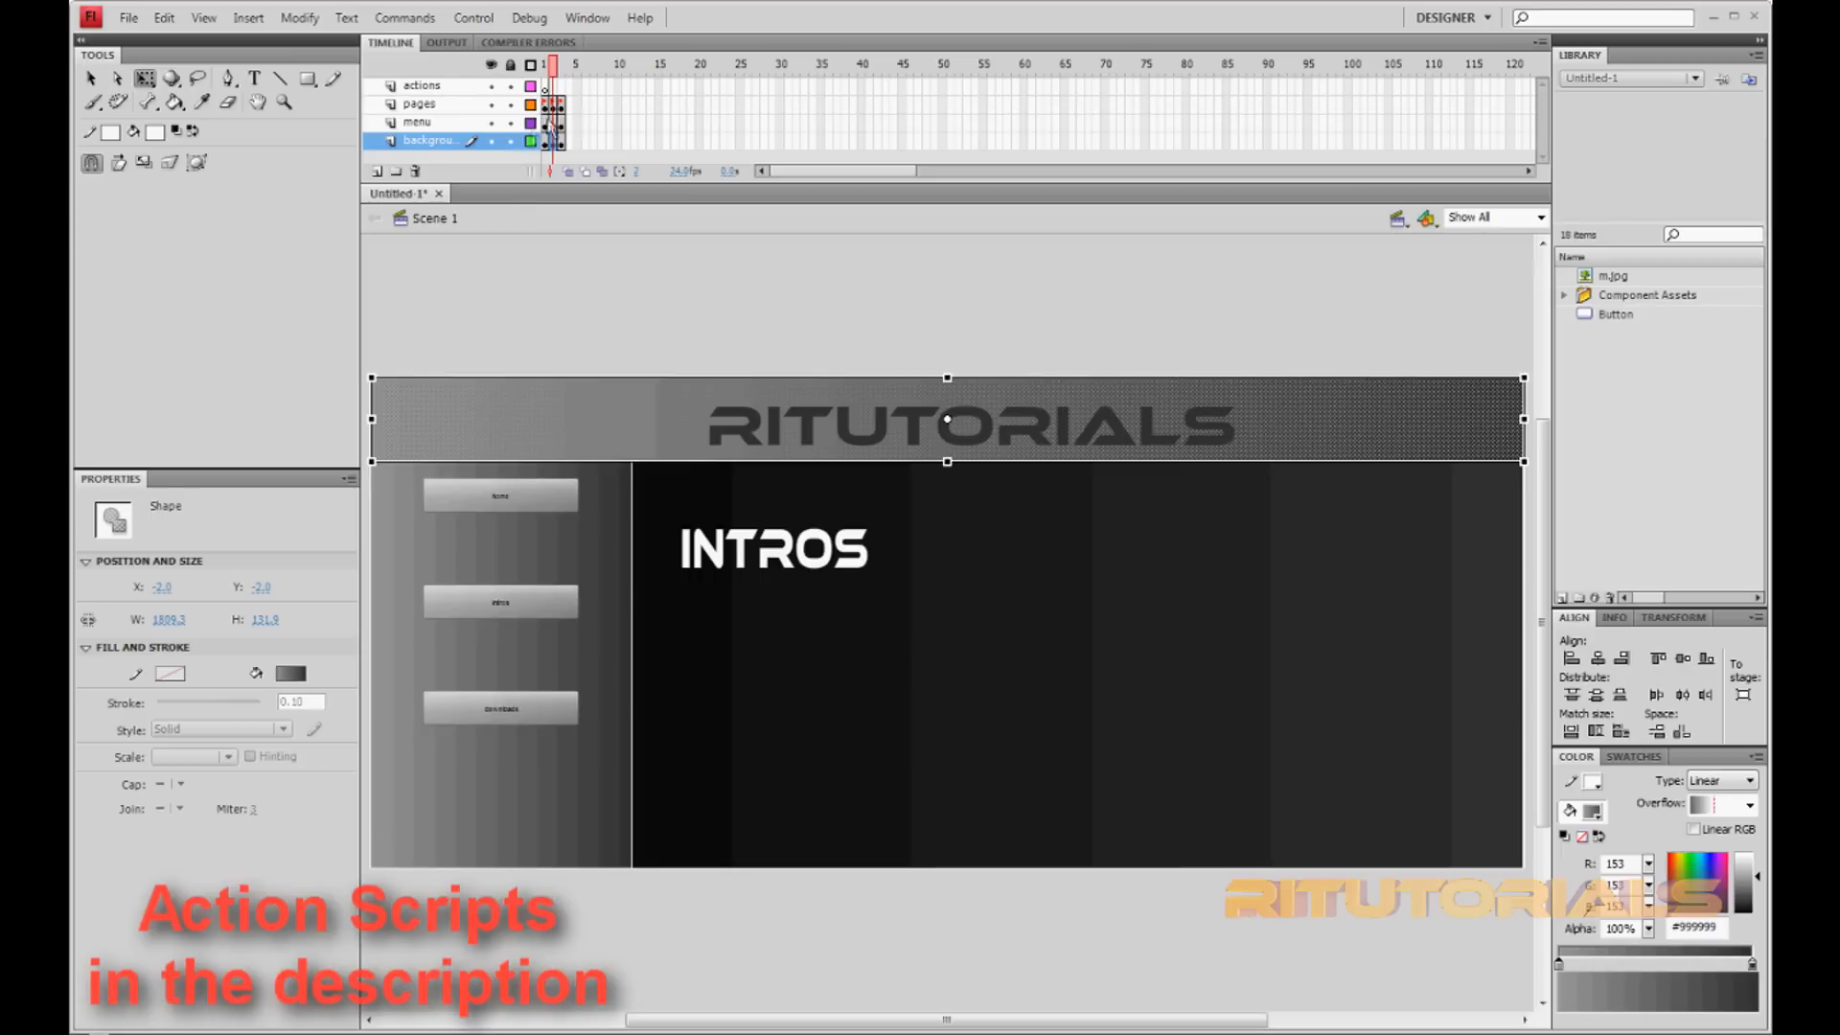
pyautogui.click(501, 602)
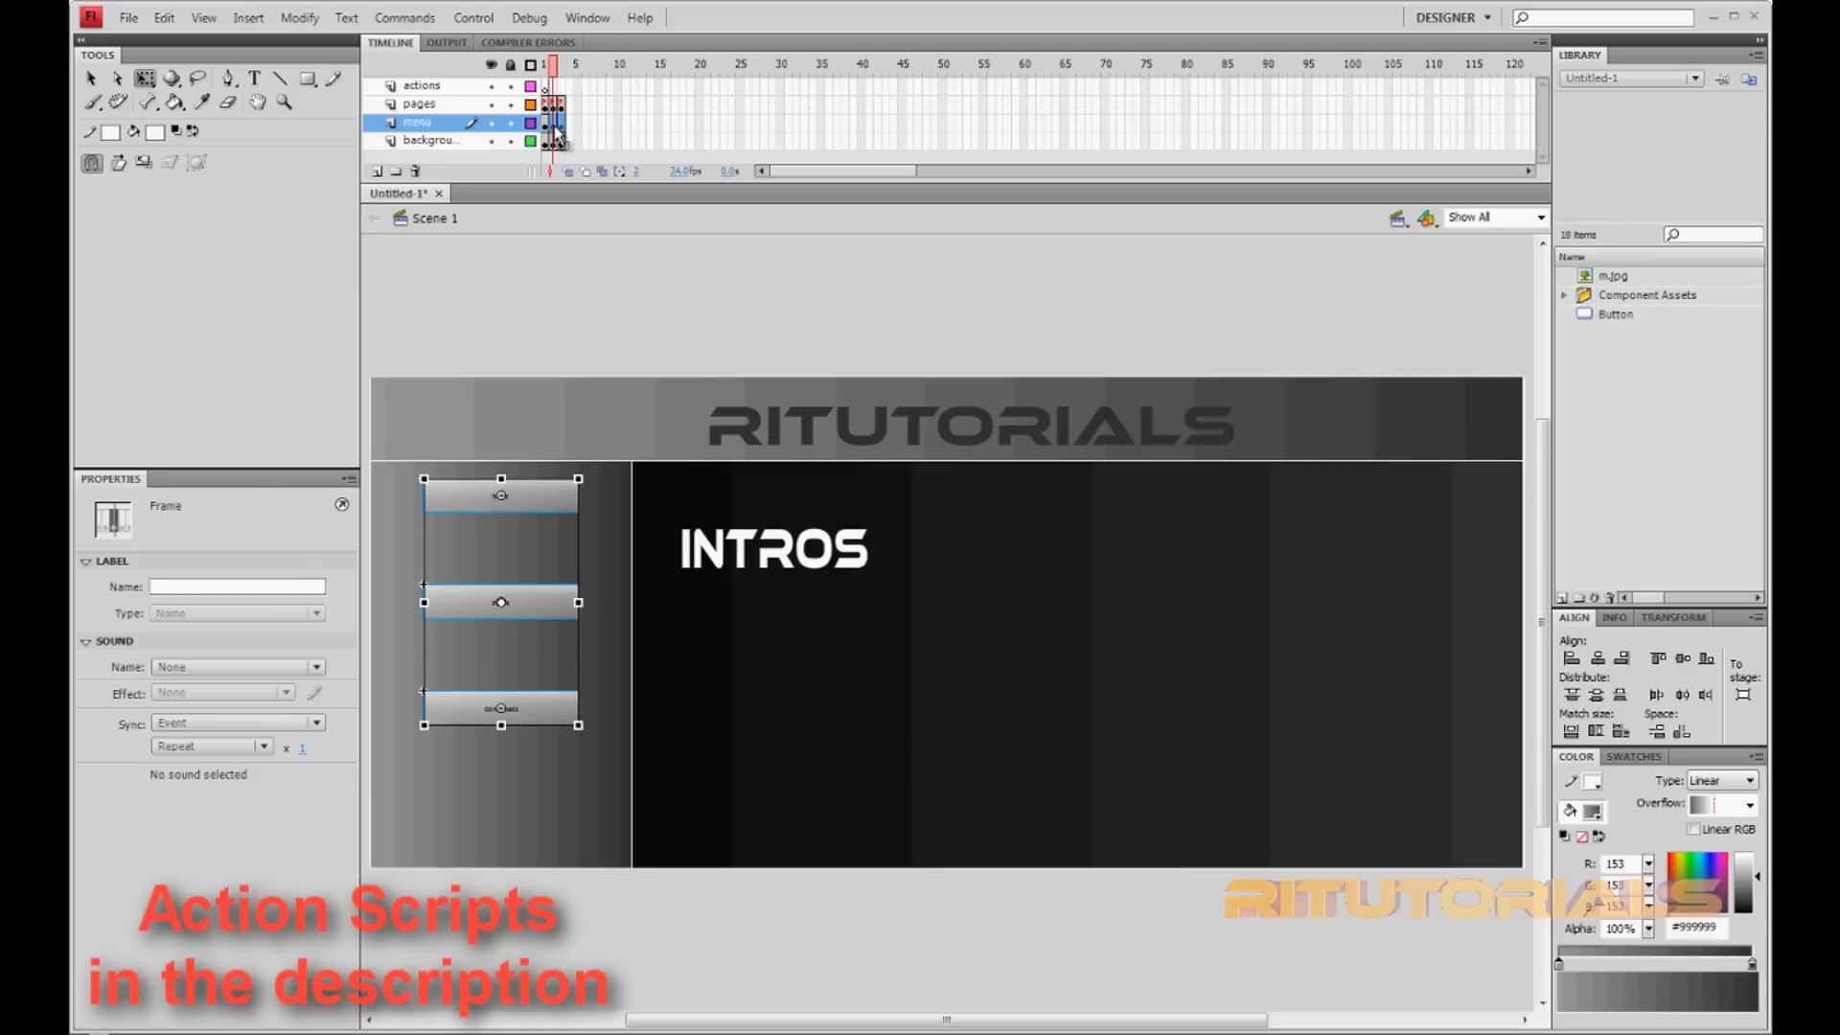
pyautogui.rightClick(552, 123)
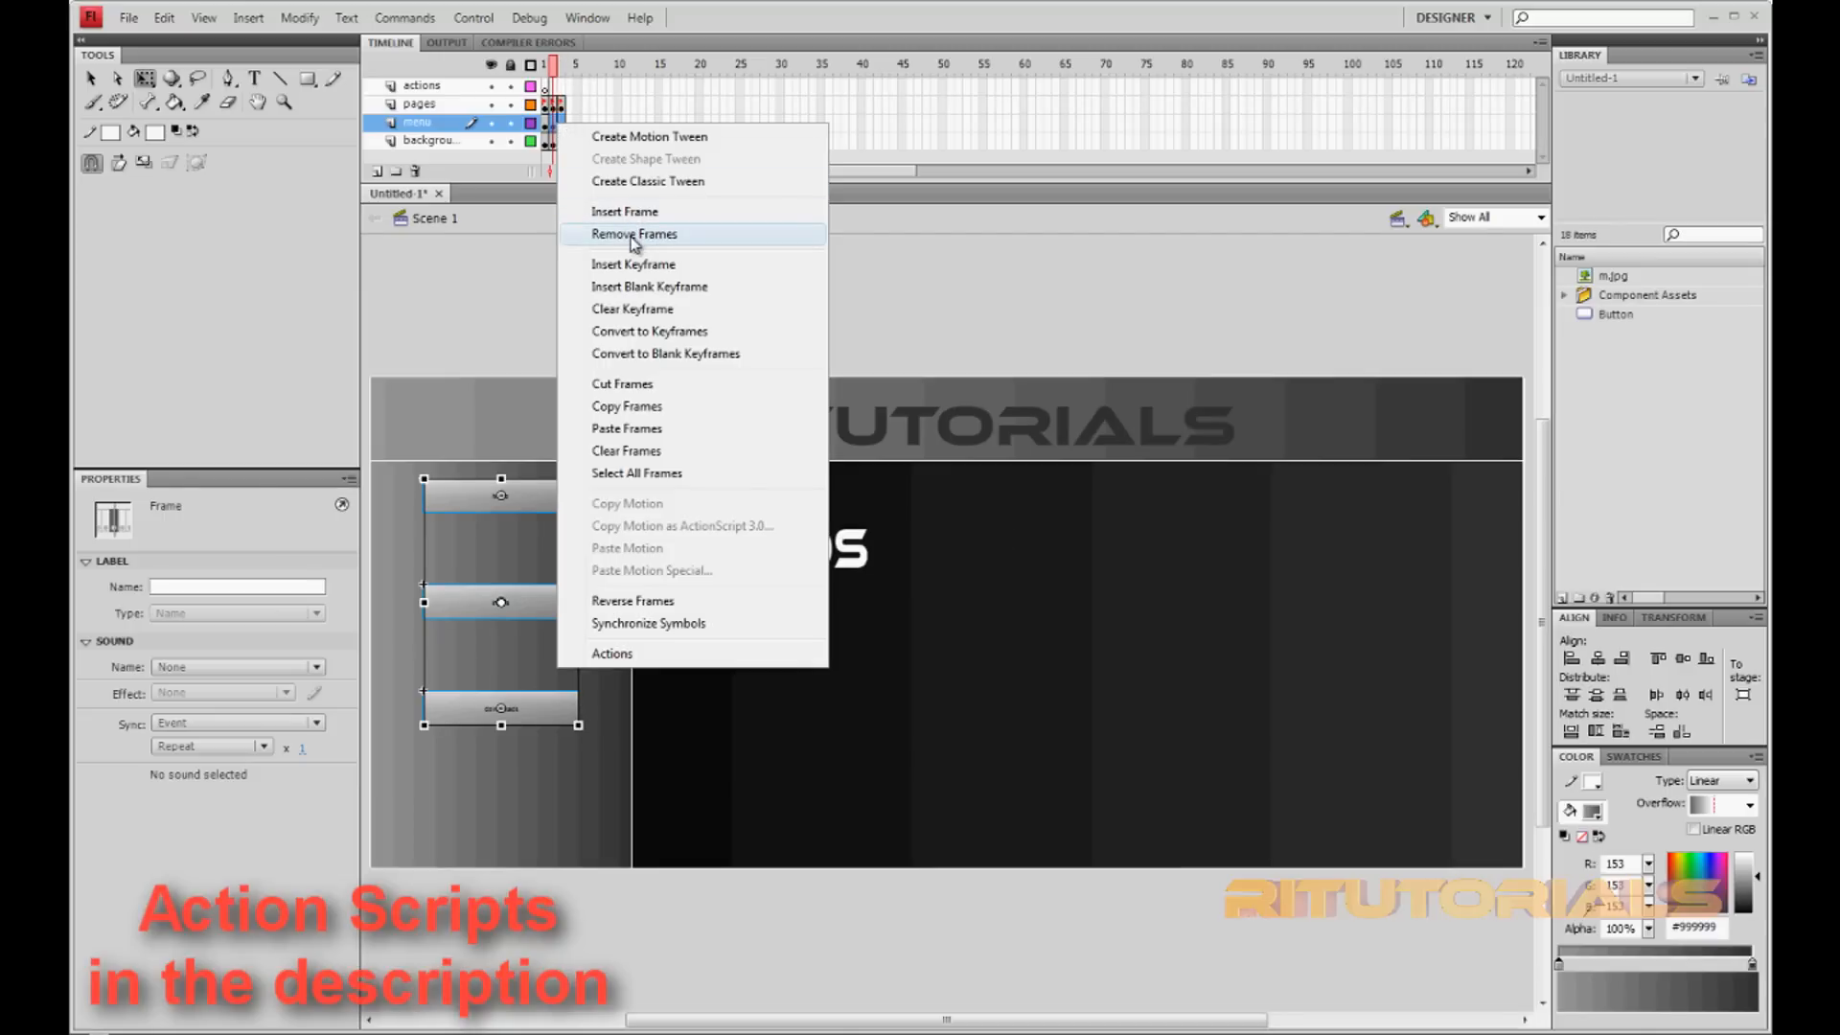
pyautogui.click(633, 233)
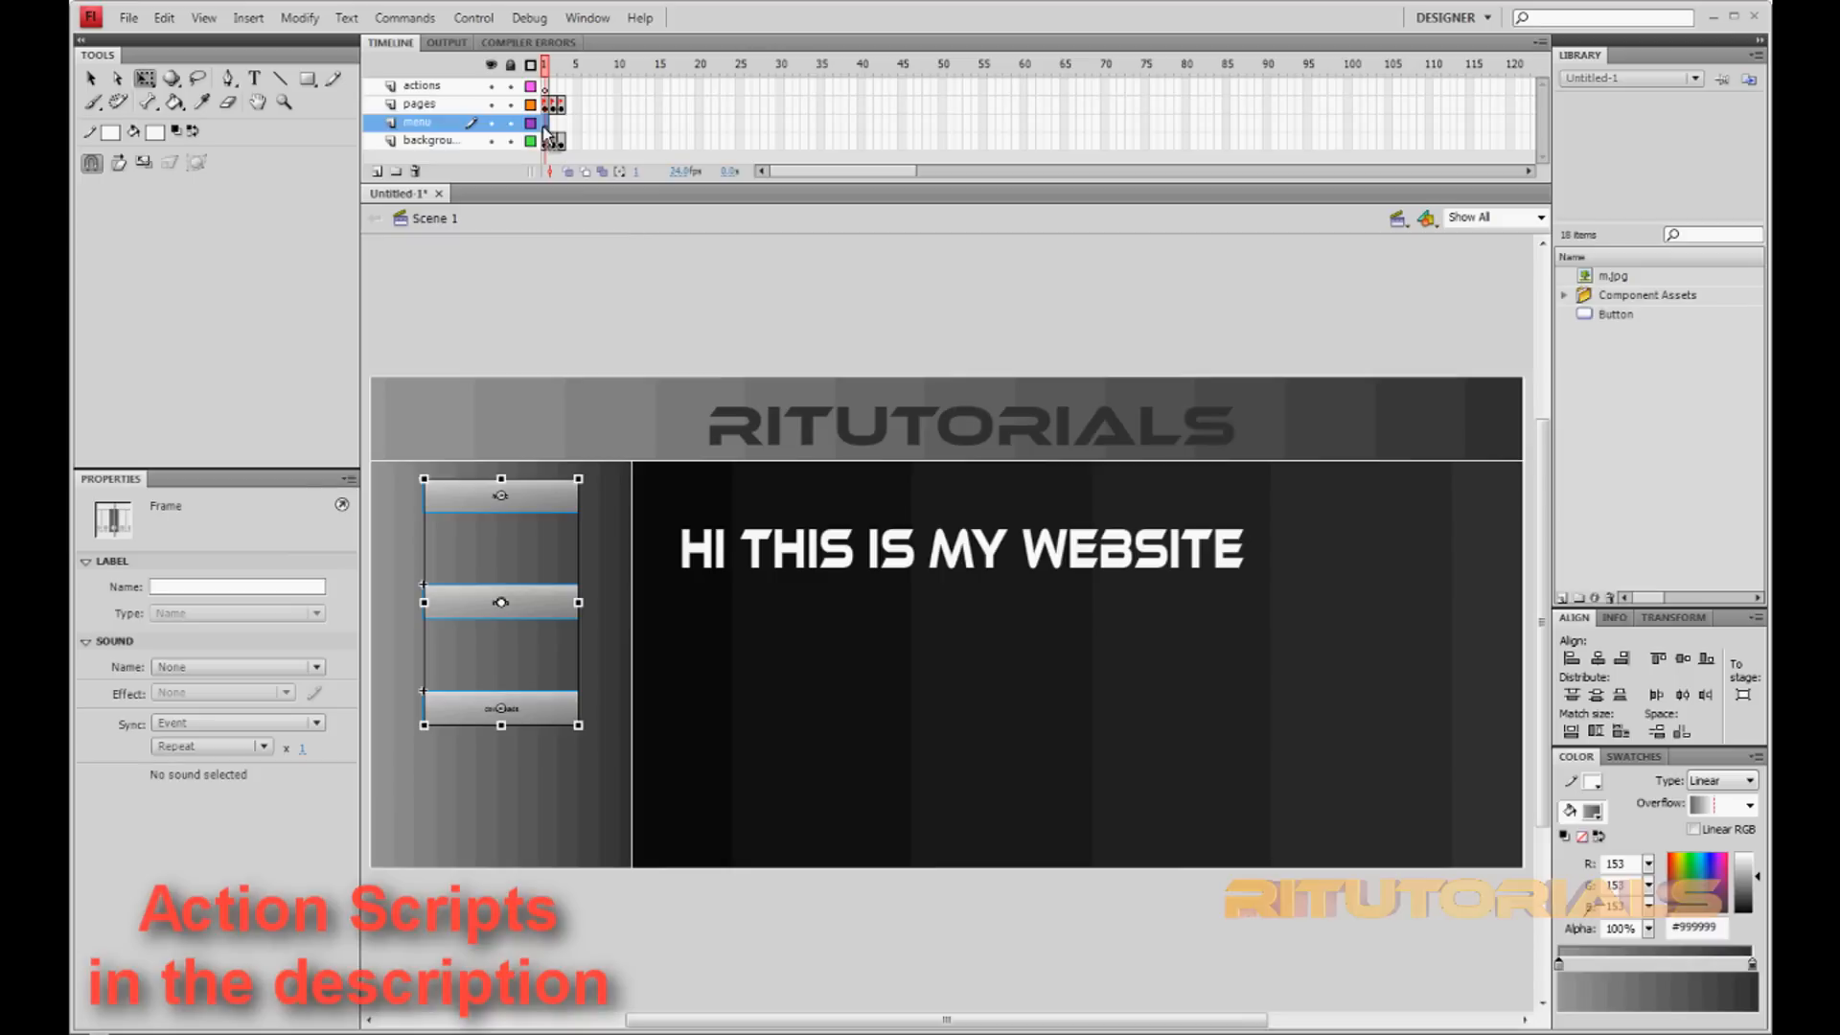
pyautogui.rightClick(552, 135)
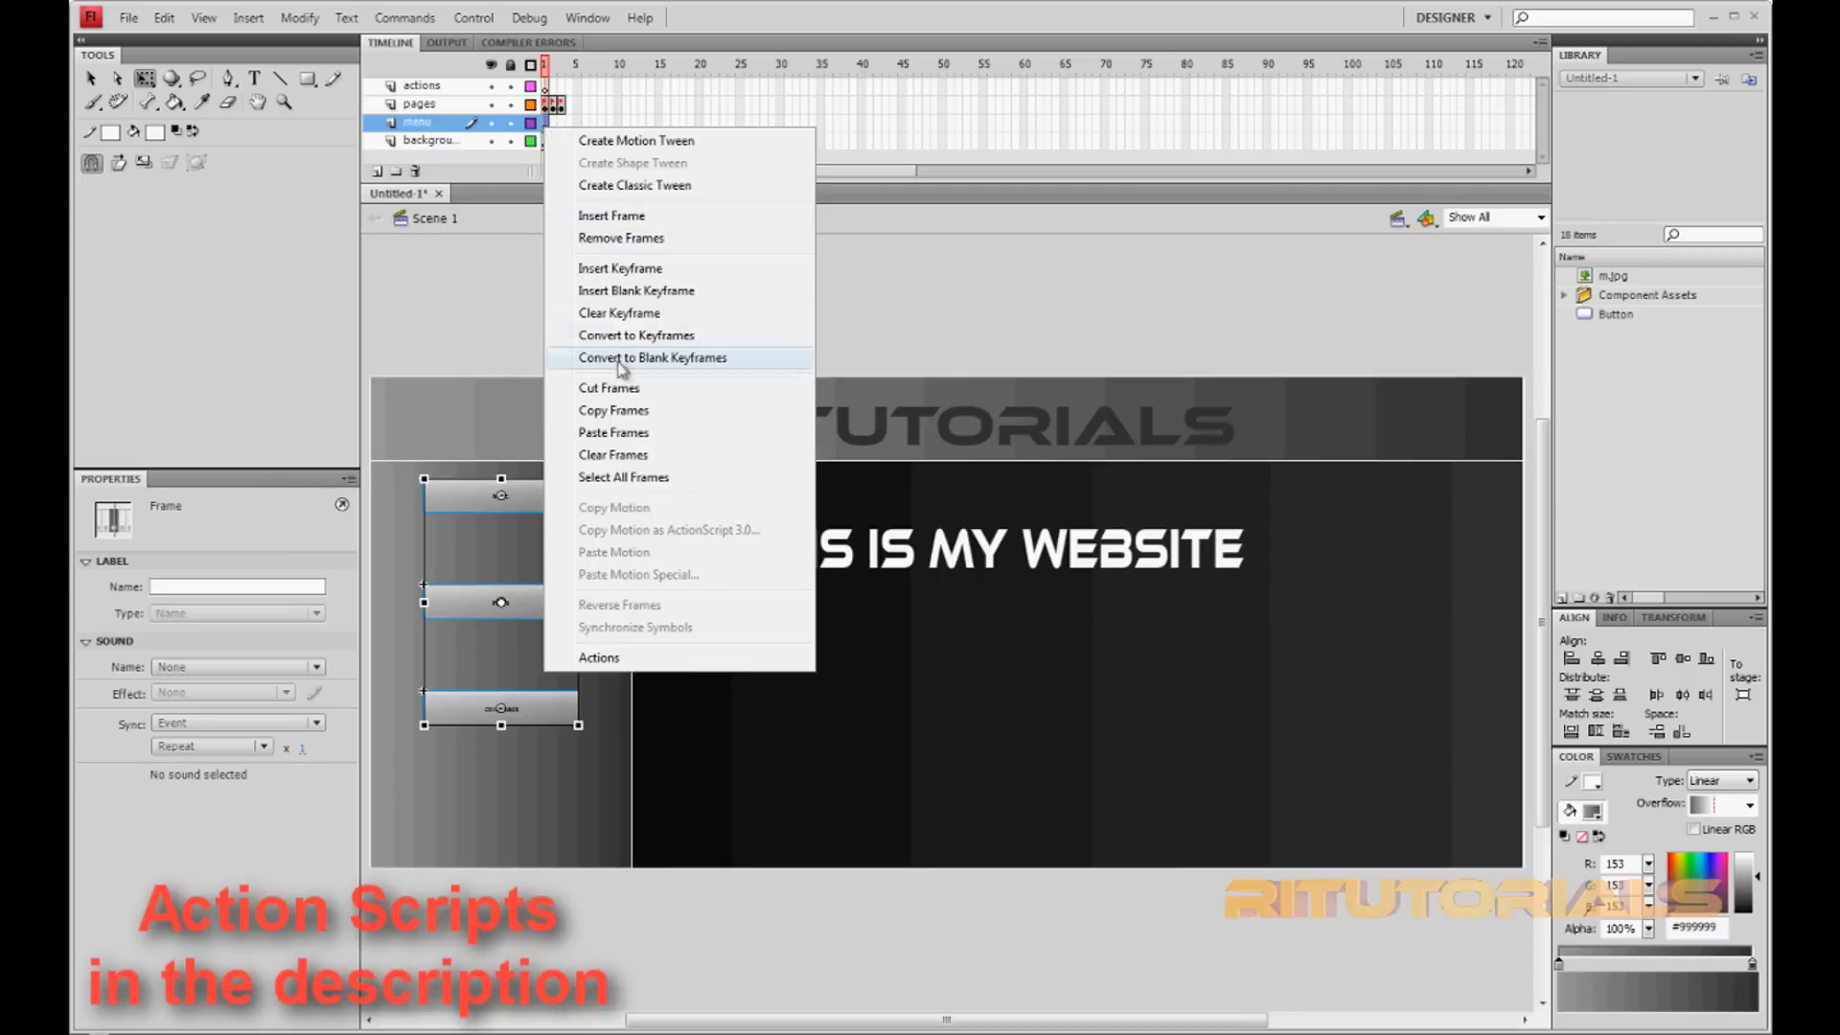
pyautogui.click(653, 357)
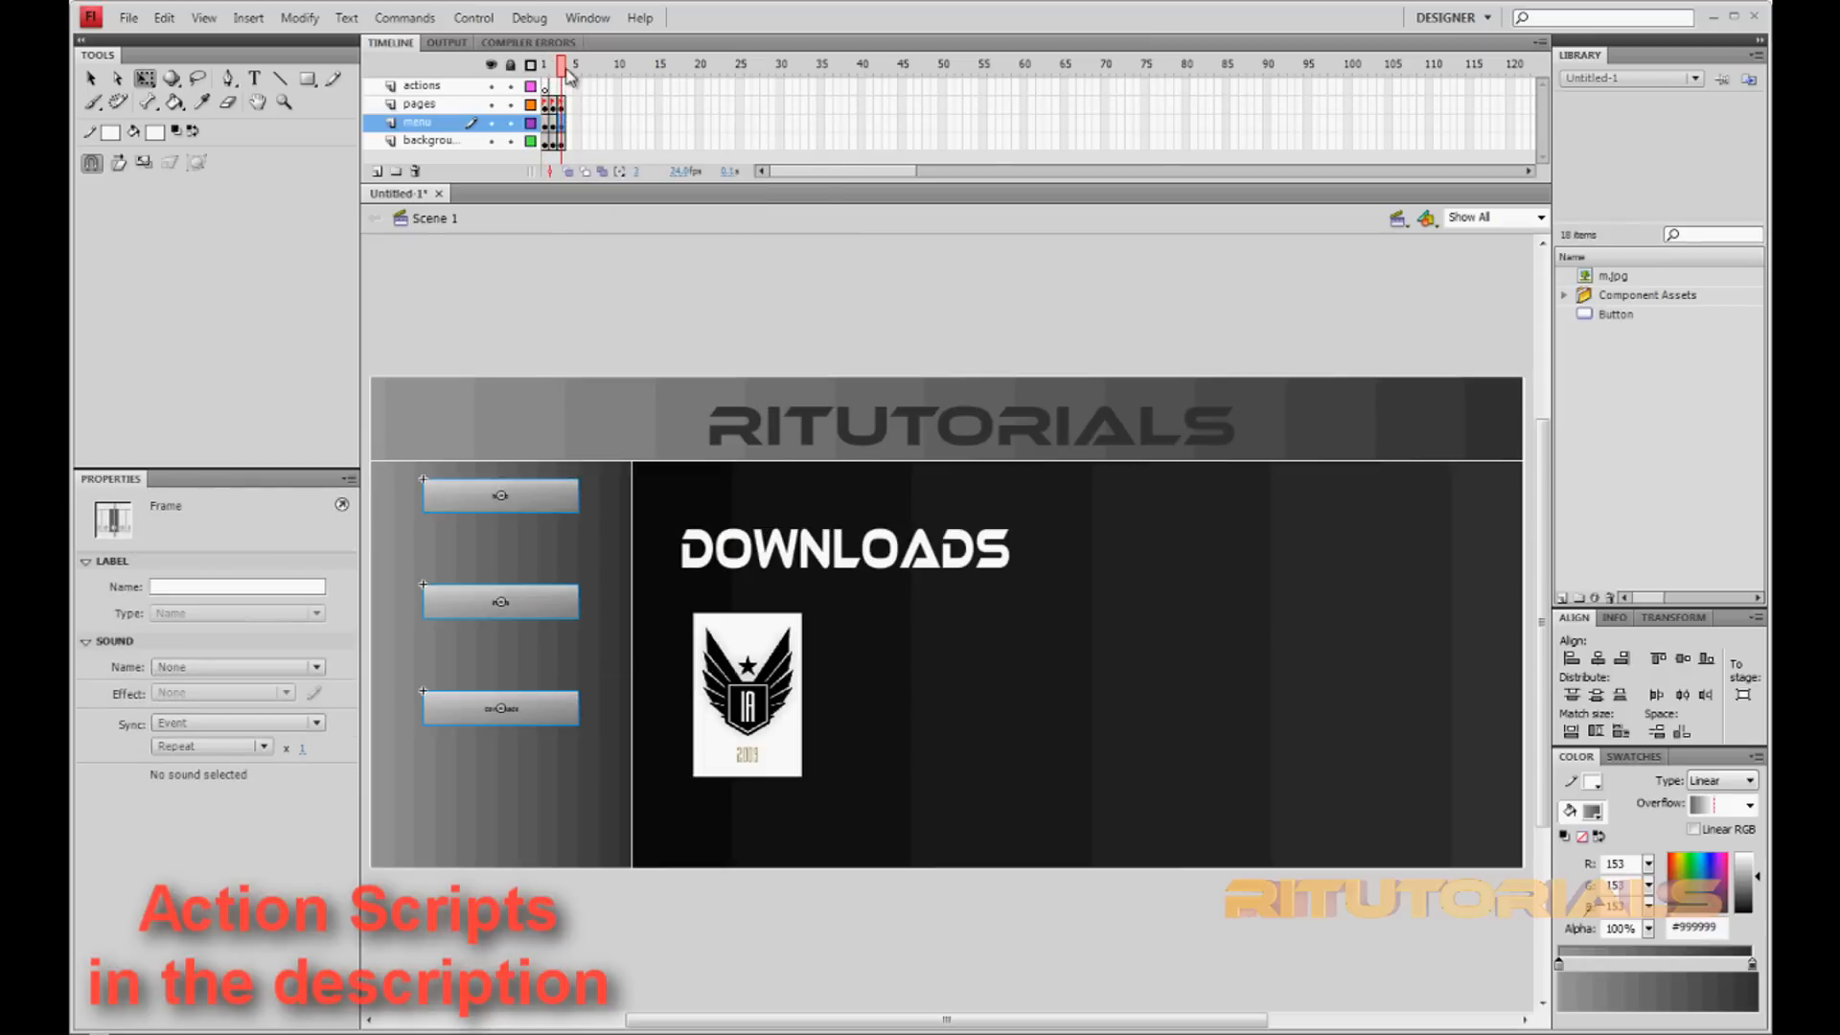
# - Return to the Home frame, select the first menu button, then the actions layer
pyautogui.click(543, 64)
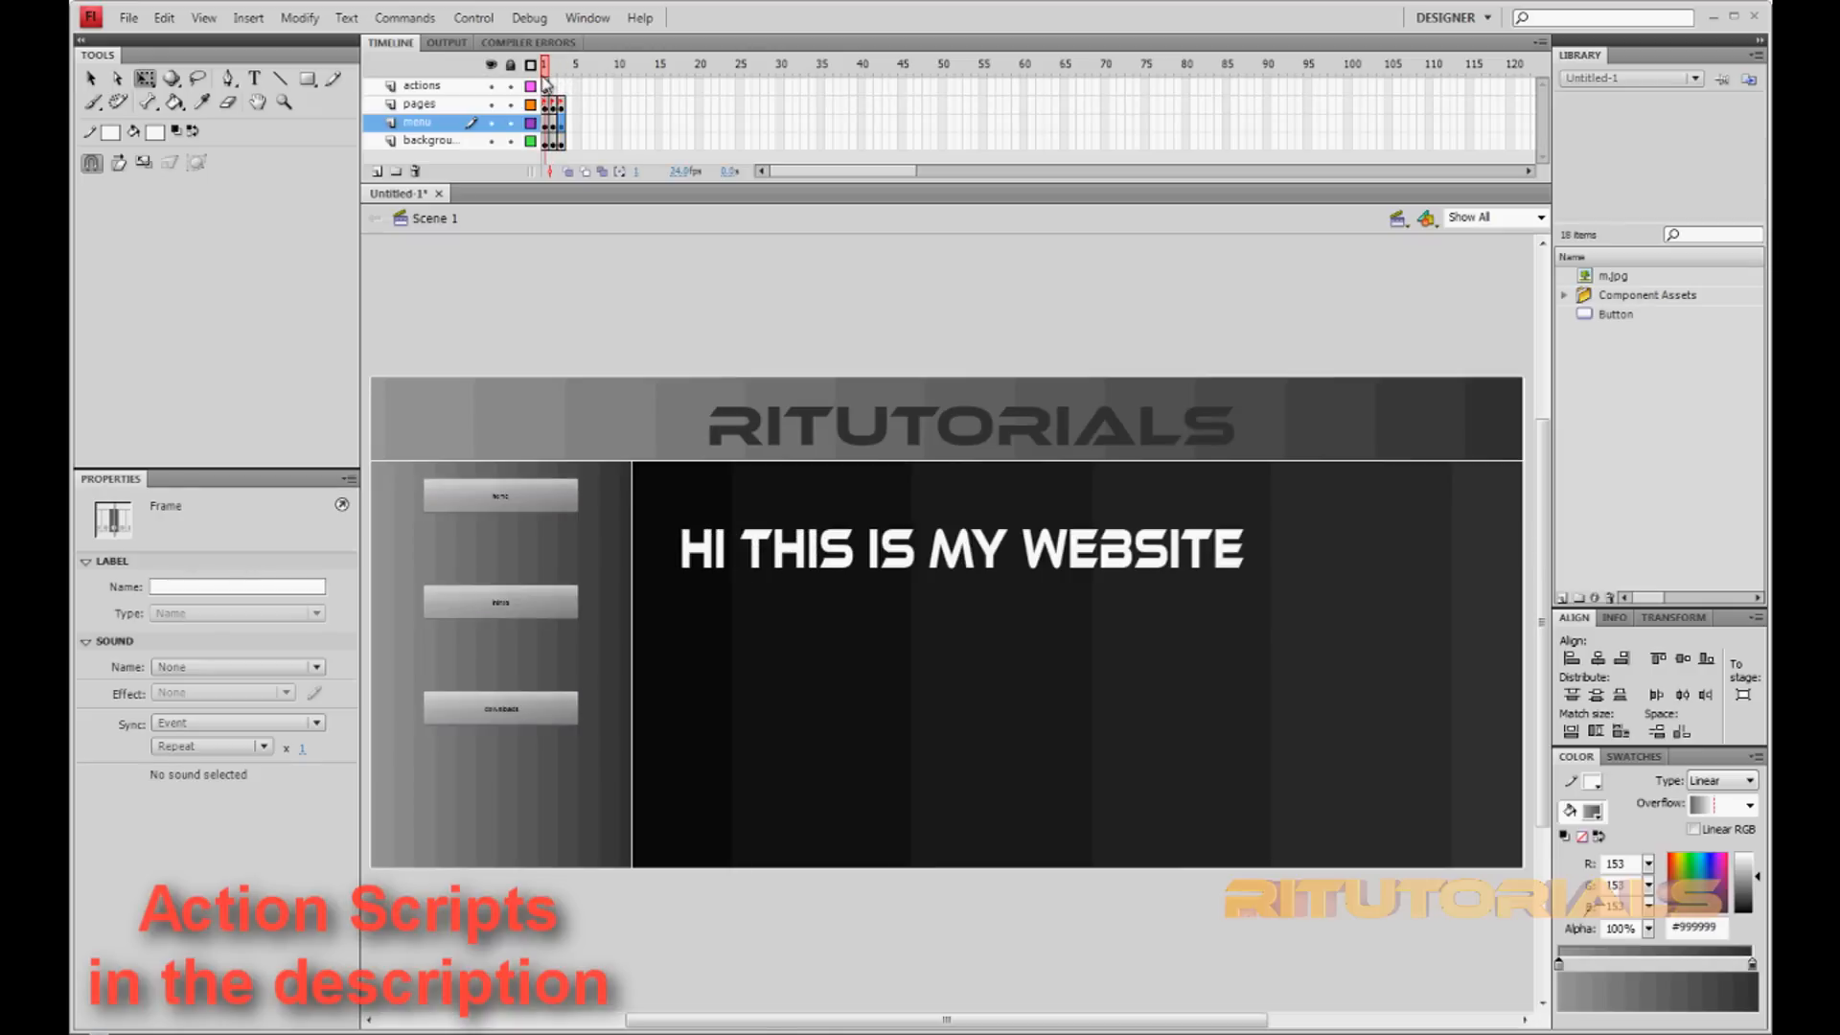
pyautogui.click(500, 494)
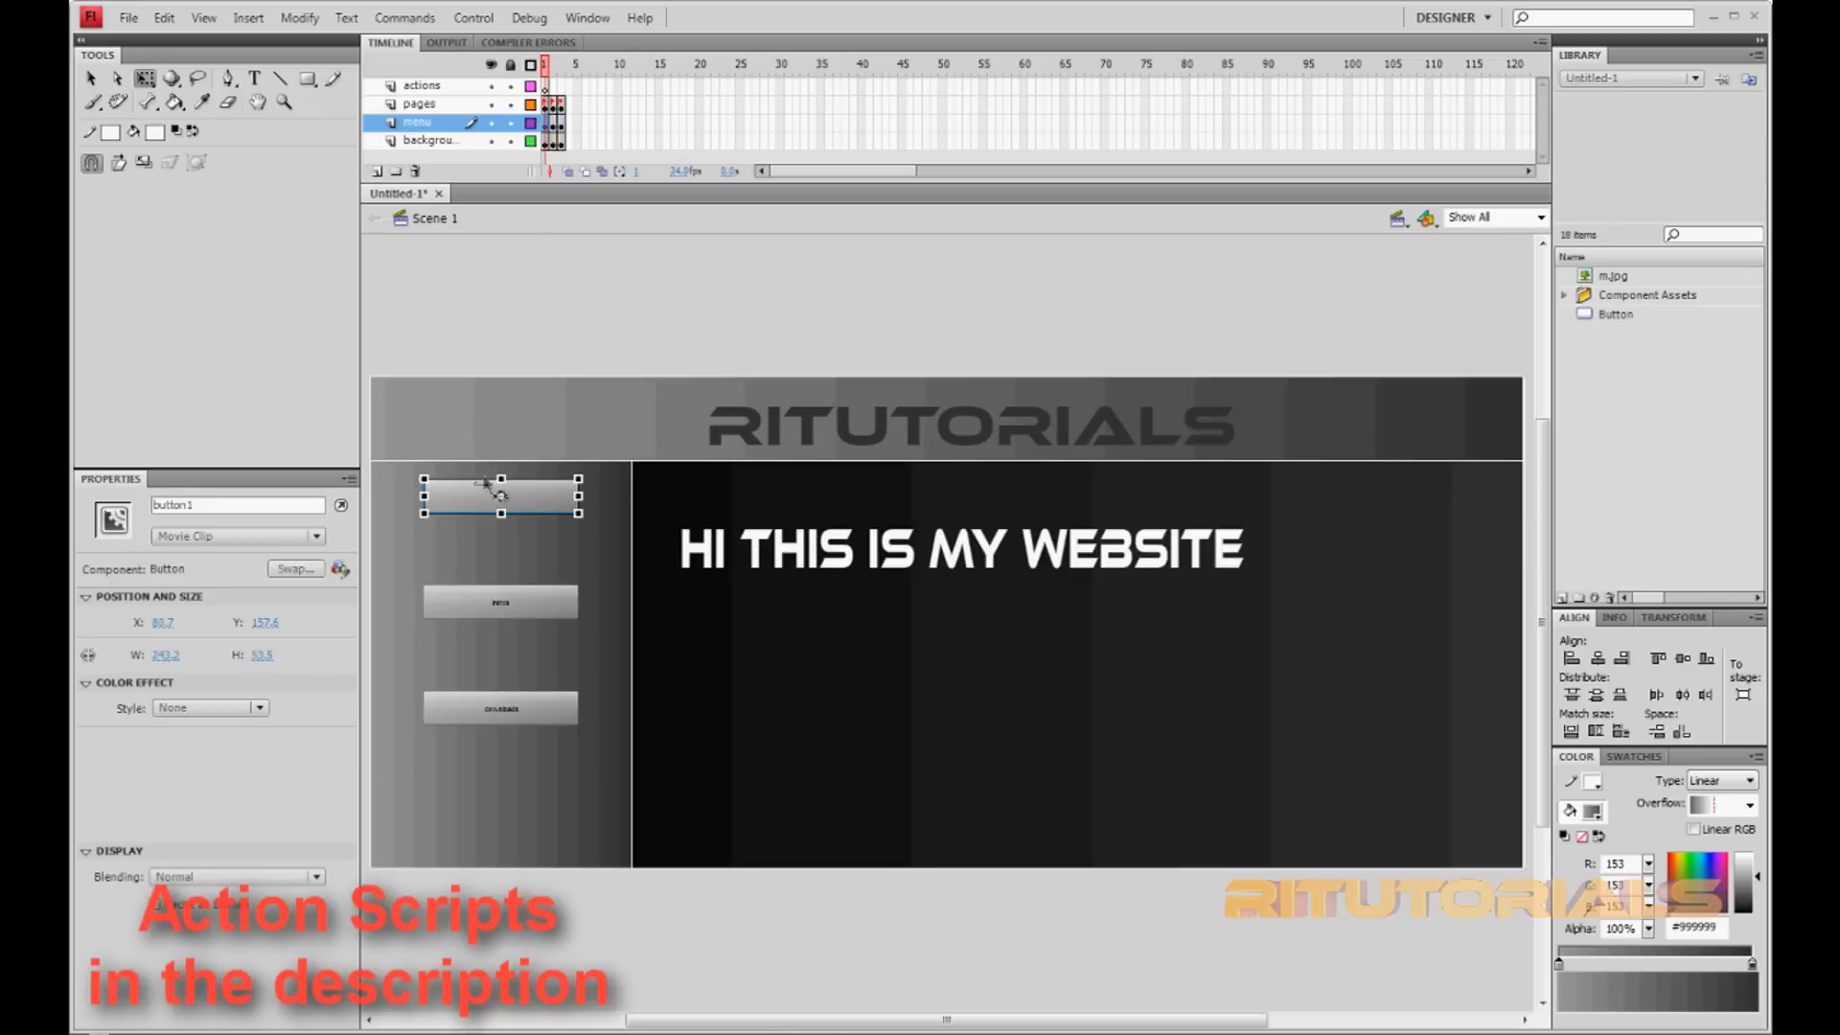
pyautogui.click(558, 64)
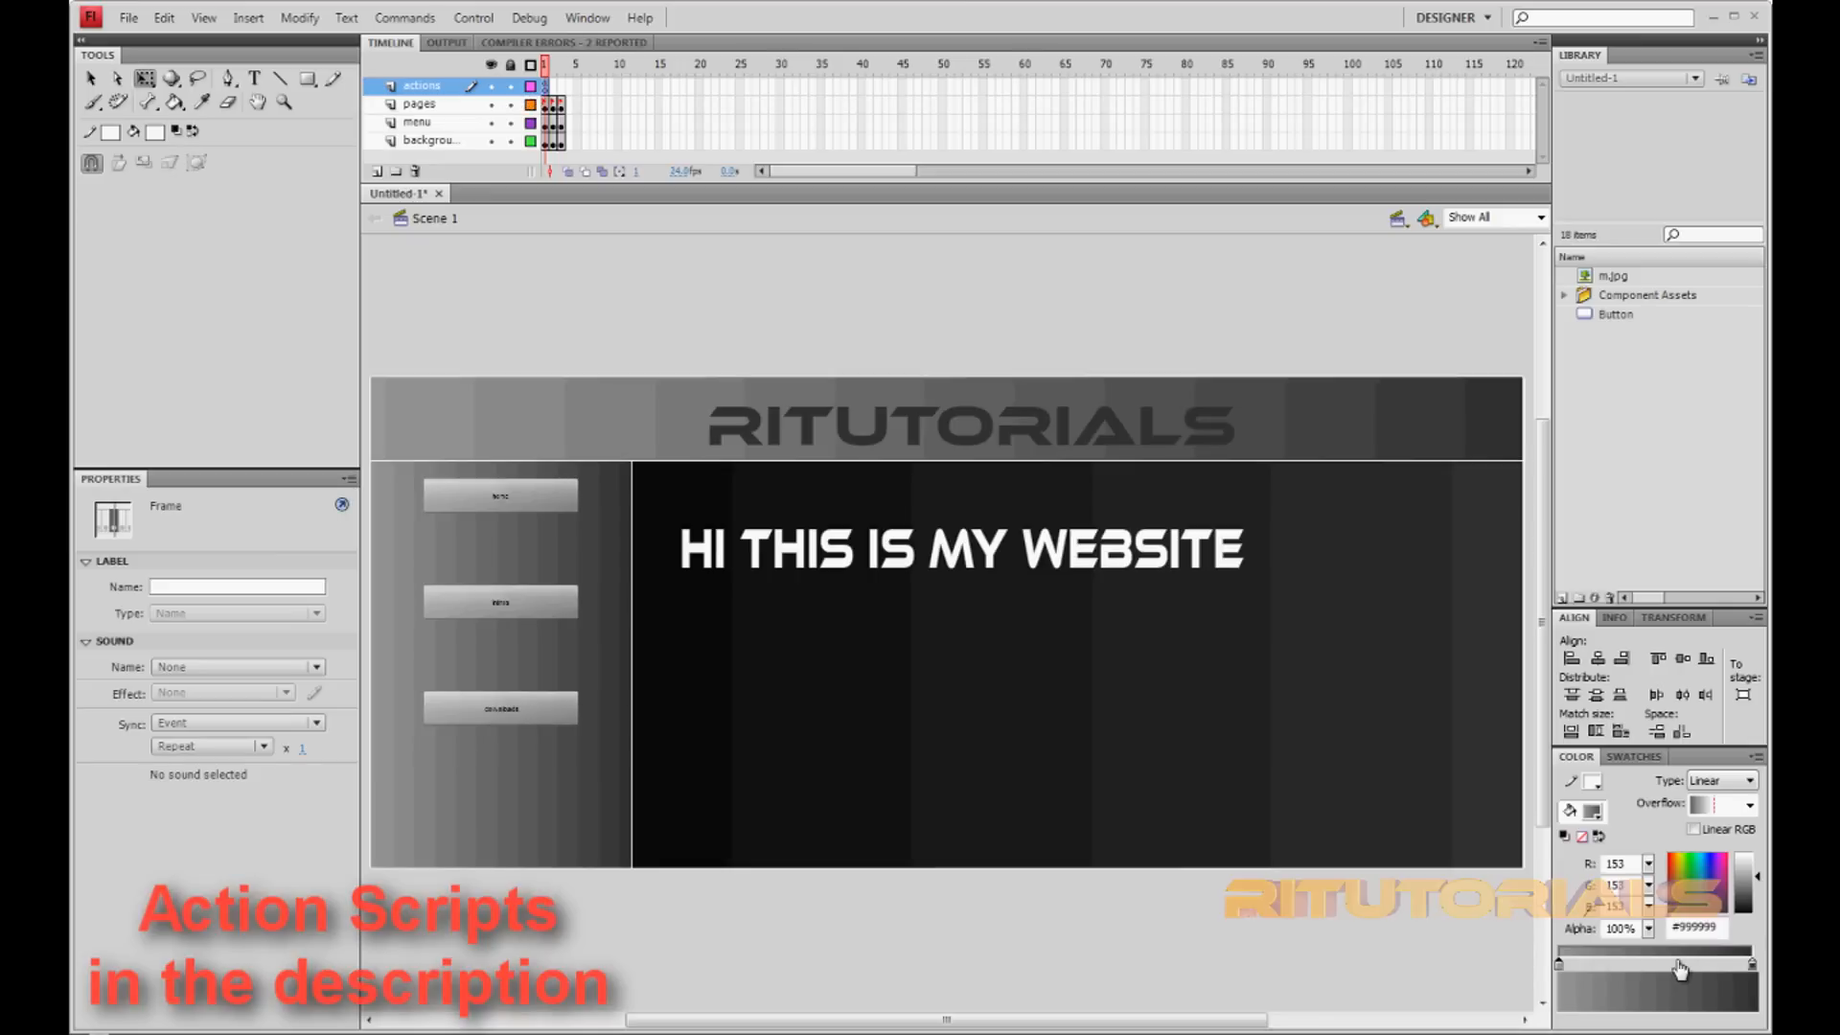
pyautogui.click(417, 121)
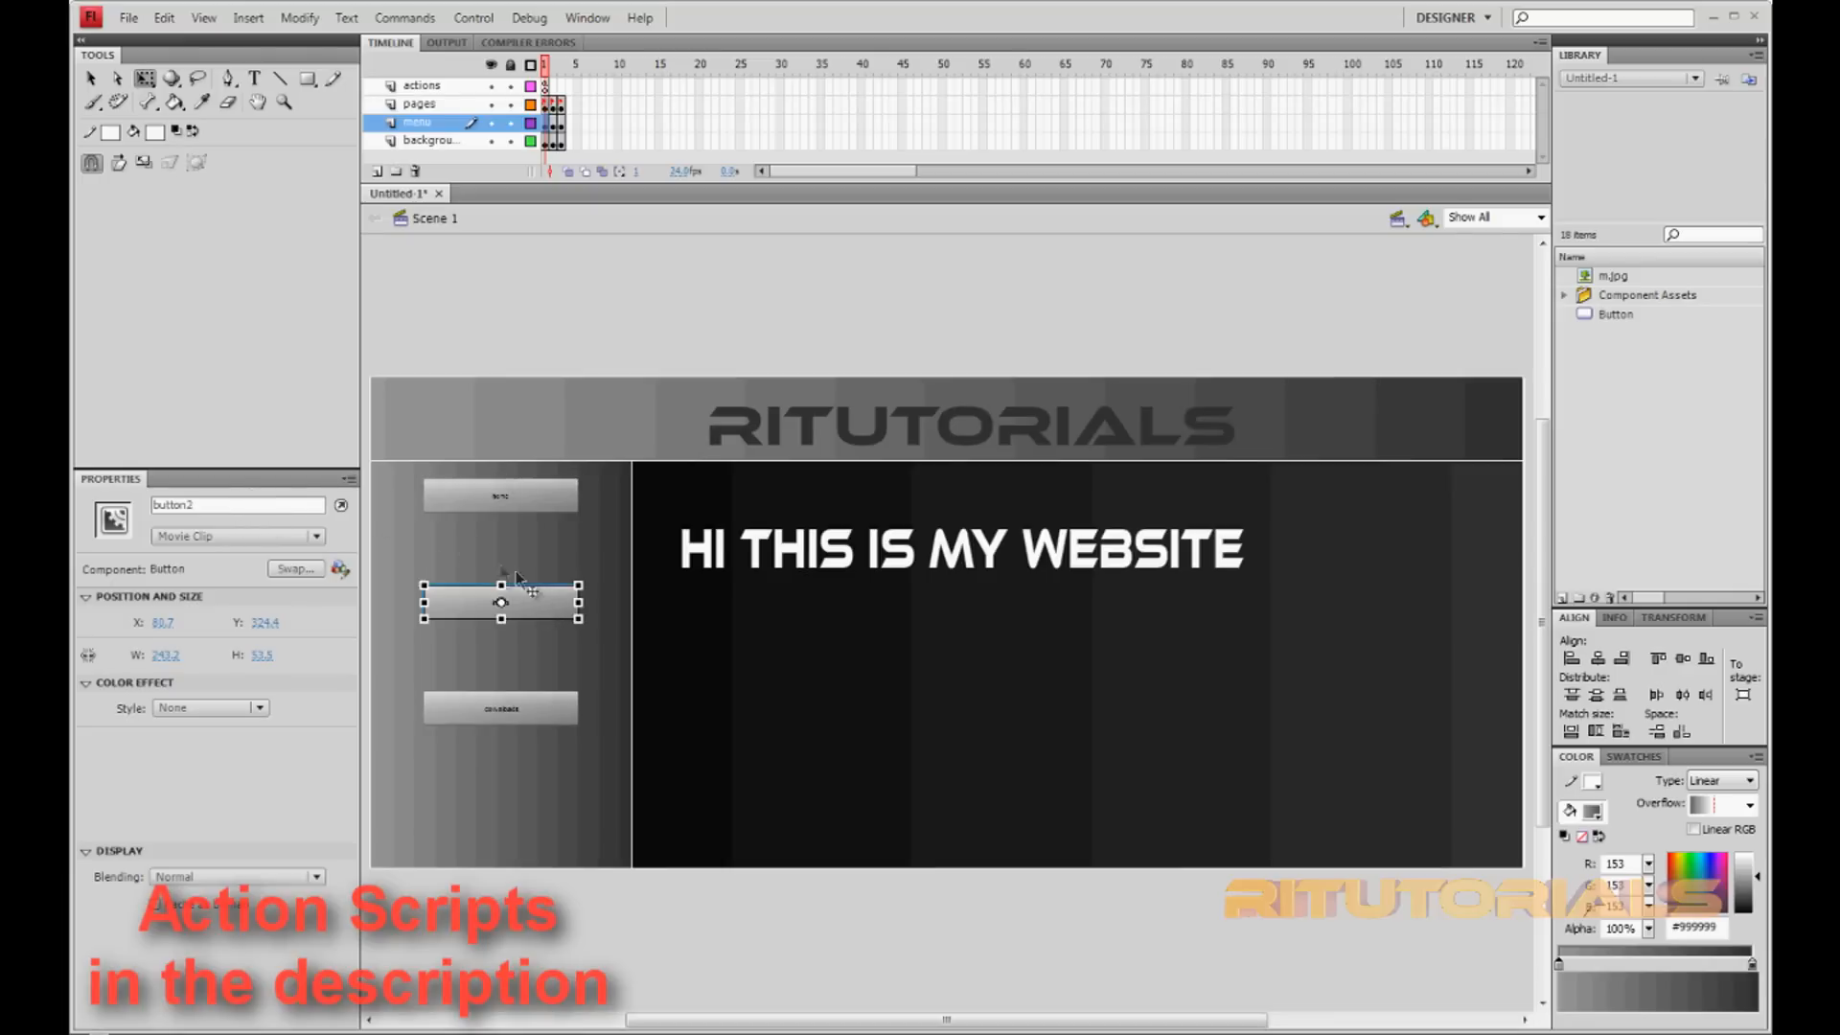
pyautogui.moveTo(493, 498)
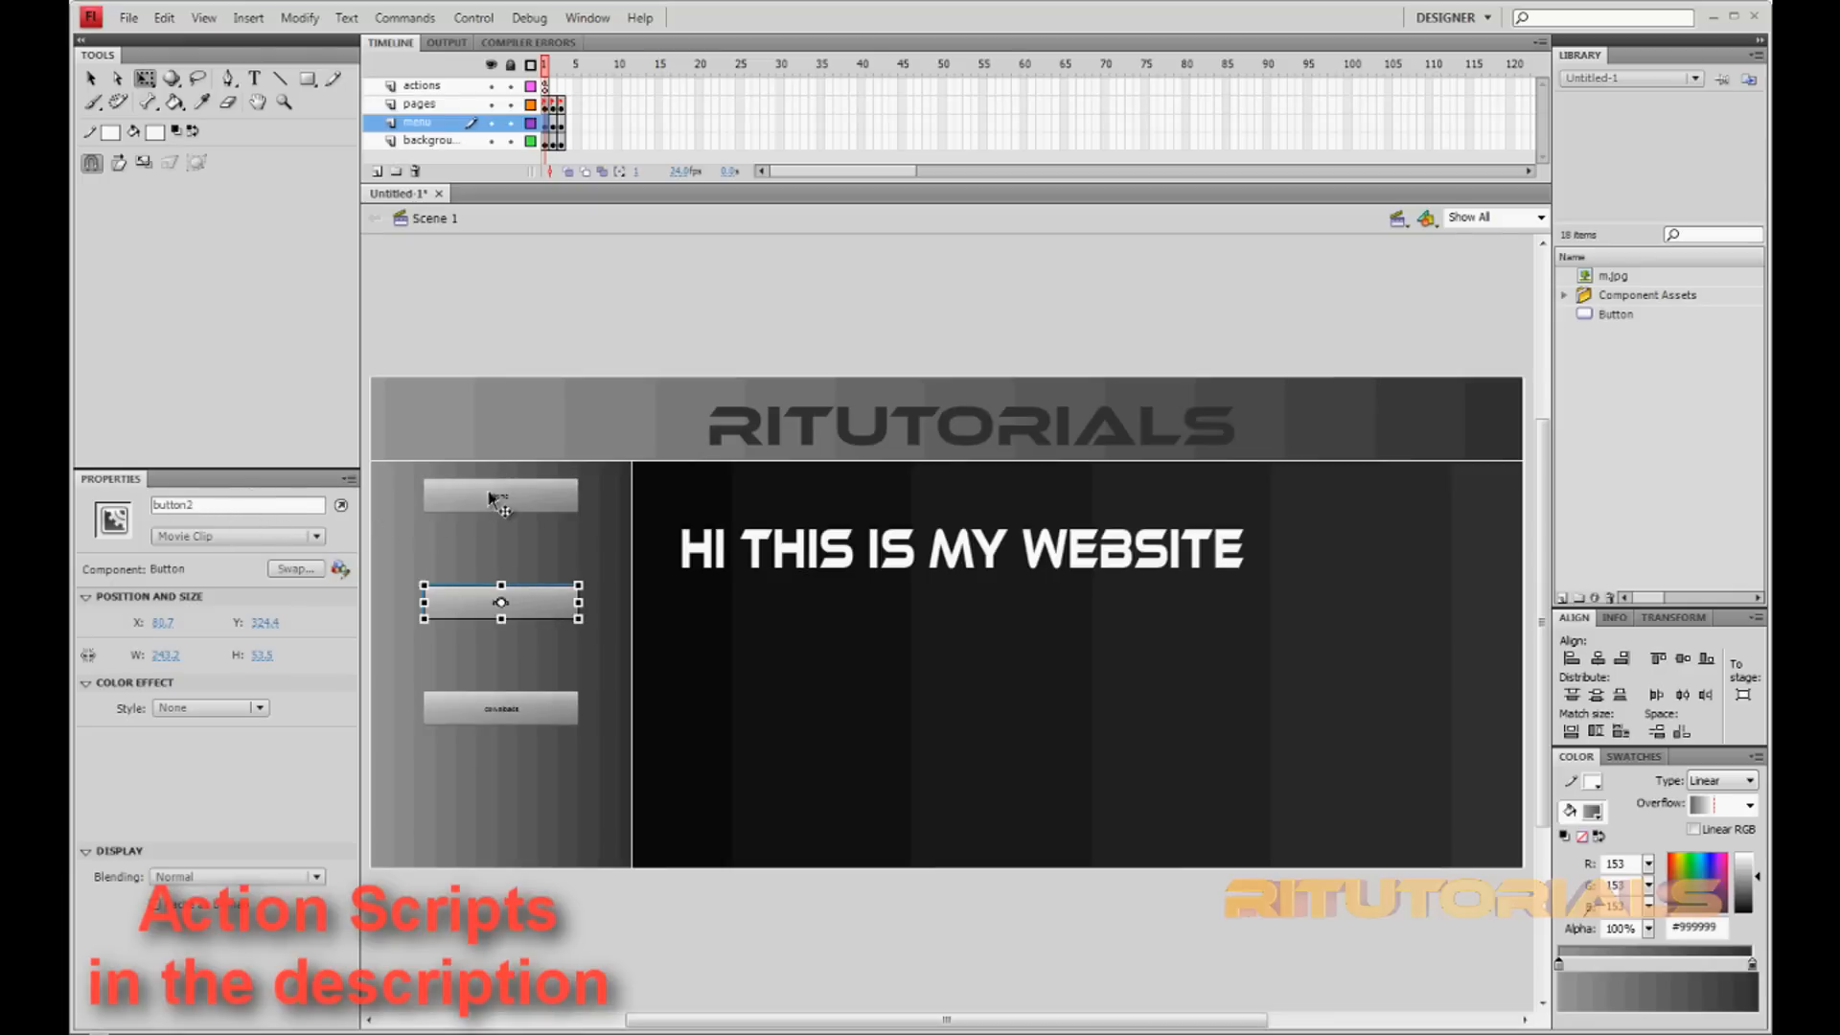
pyautogui.click(500, 494)
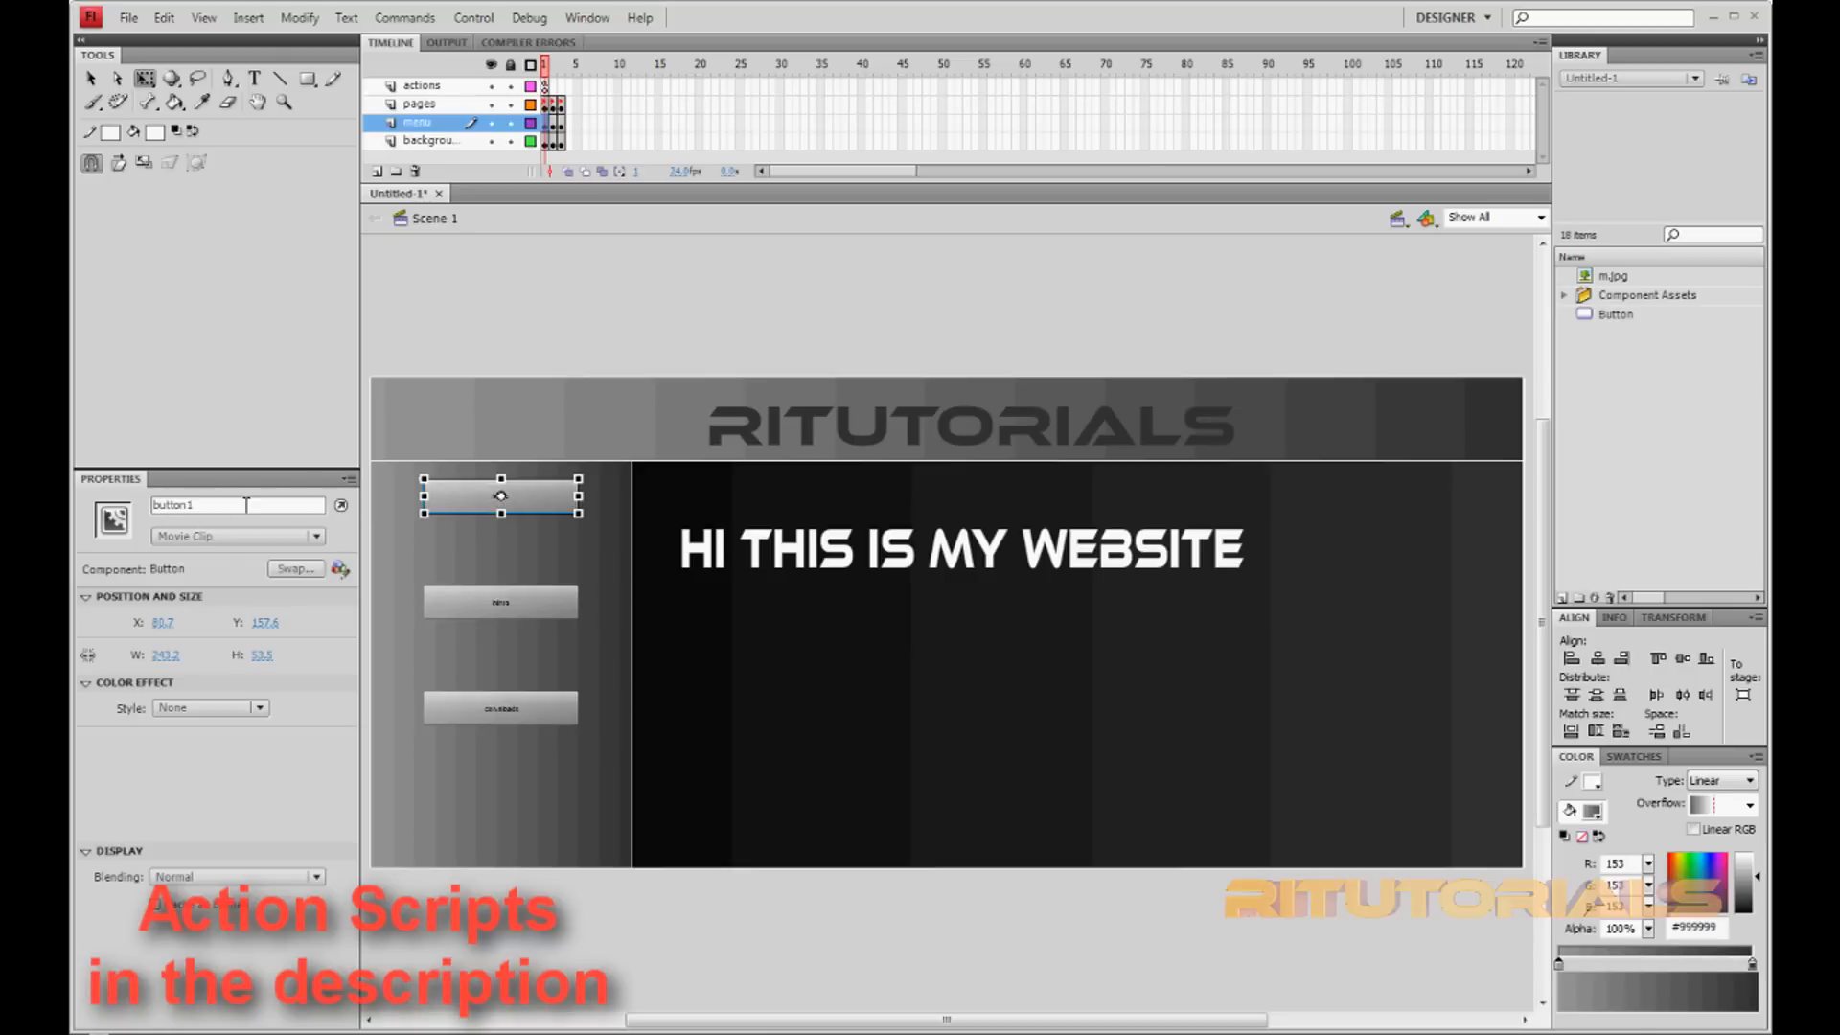
pyautogui.click(501, 602)
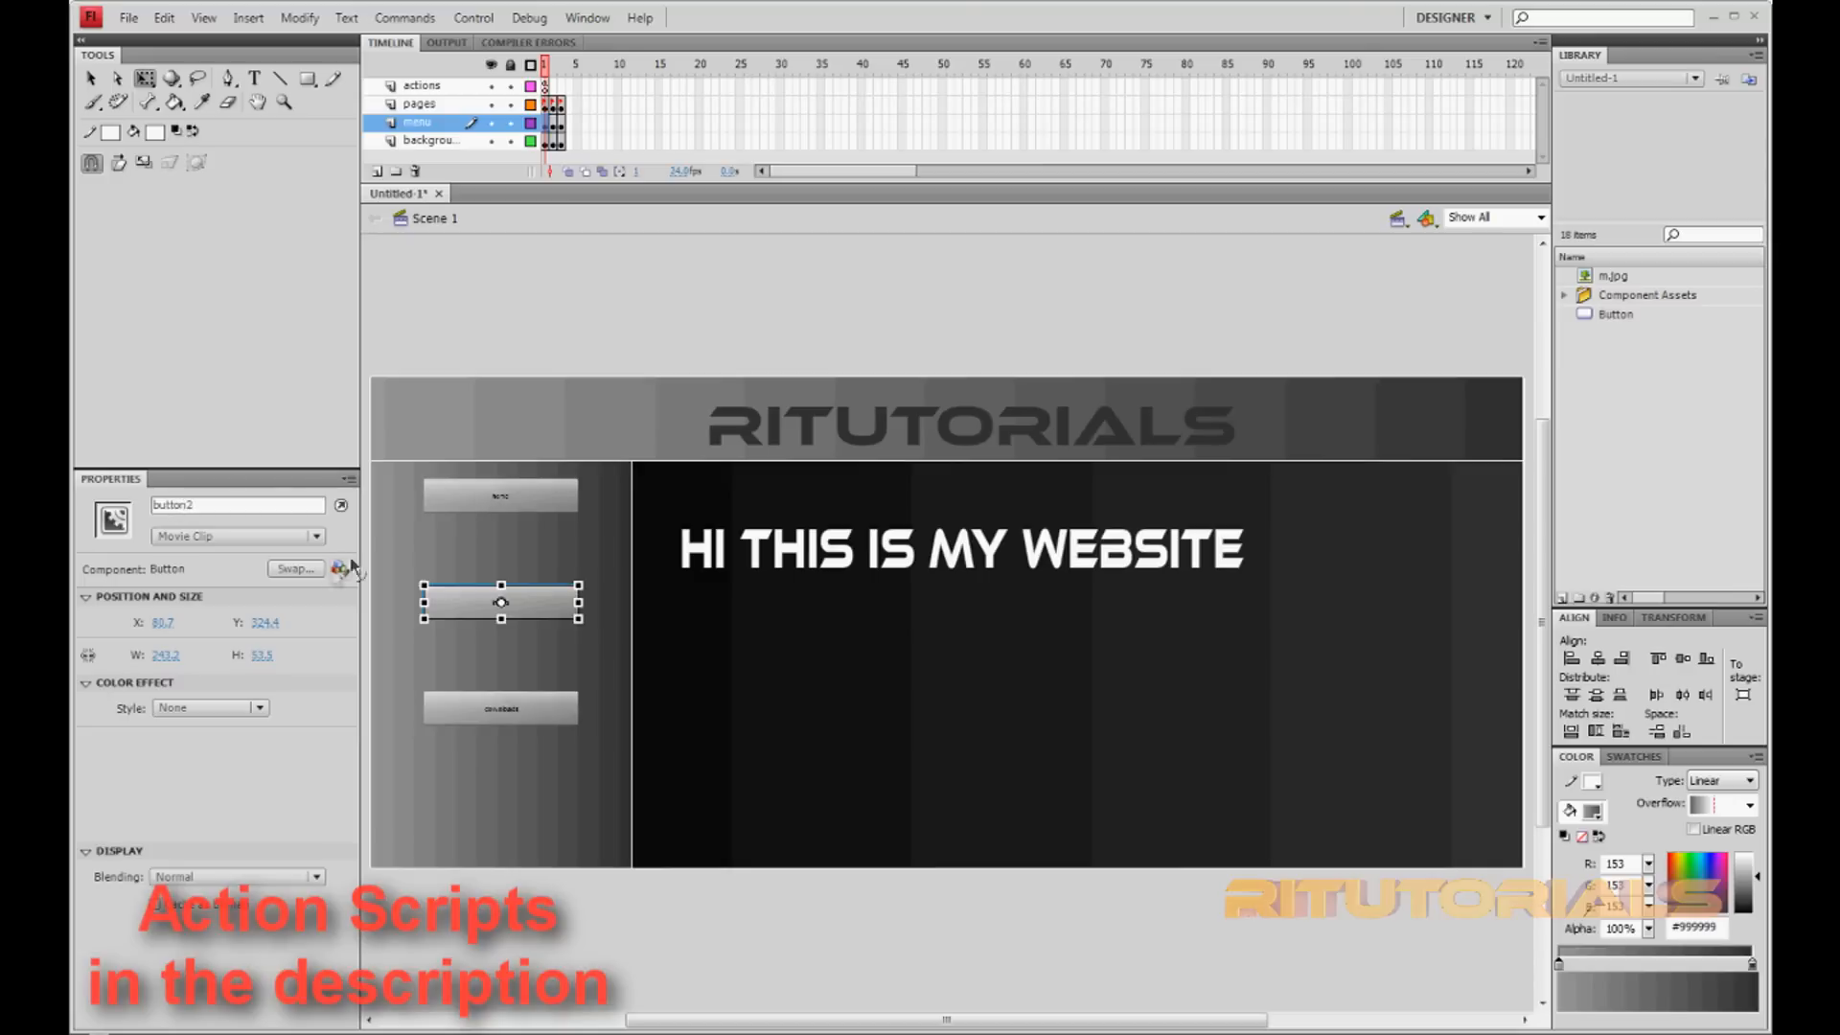
pyautogui.moveTo(501, 520)
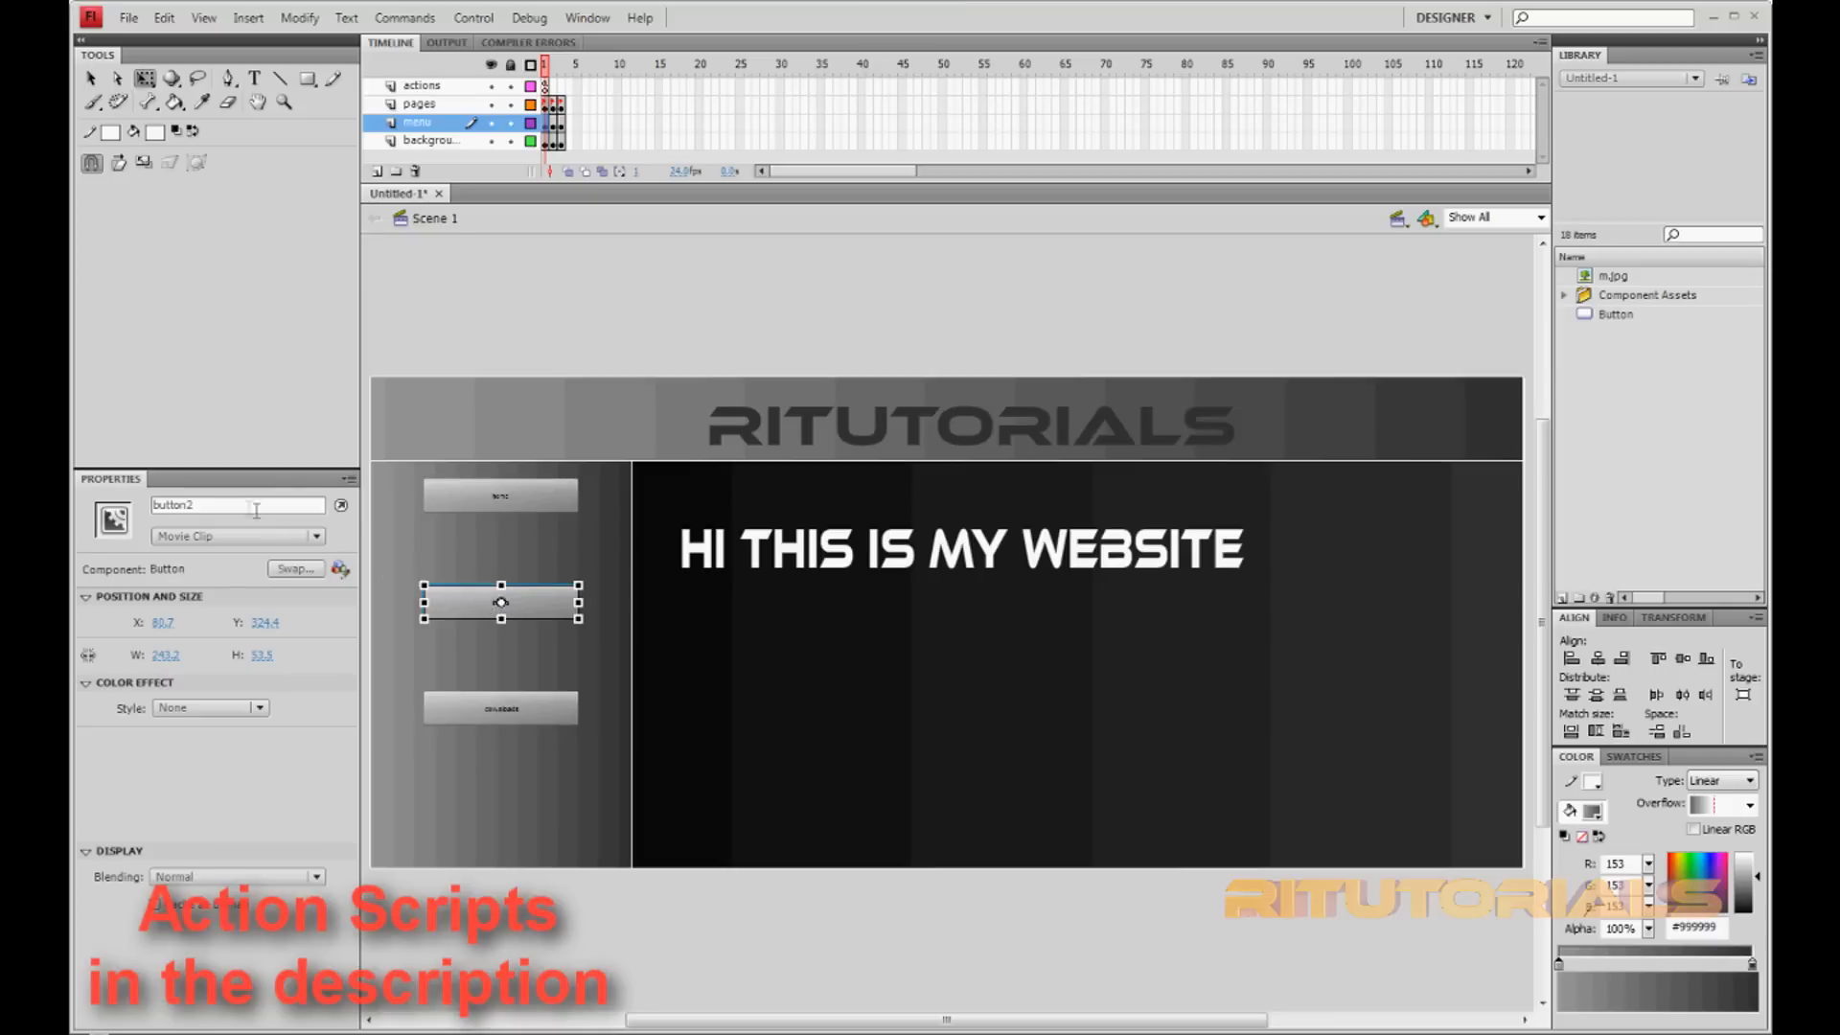
pyautogui.click(500, 495)
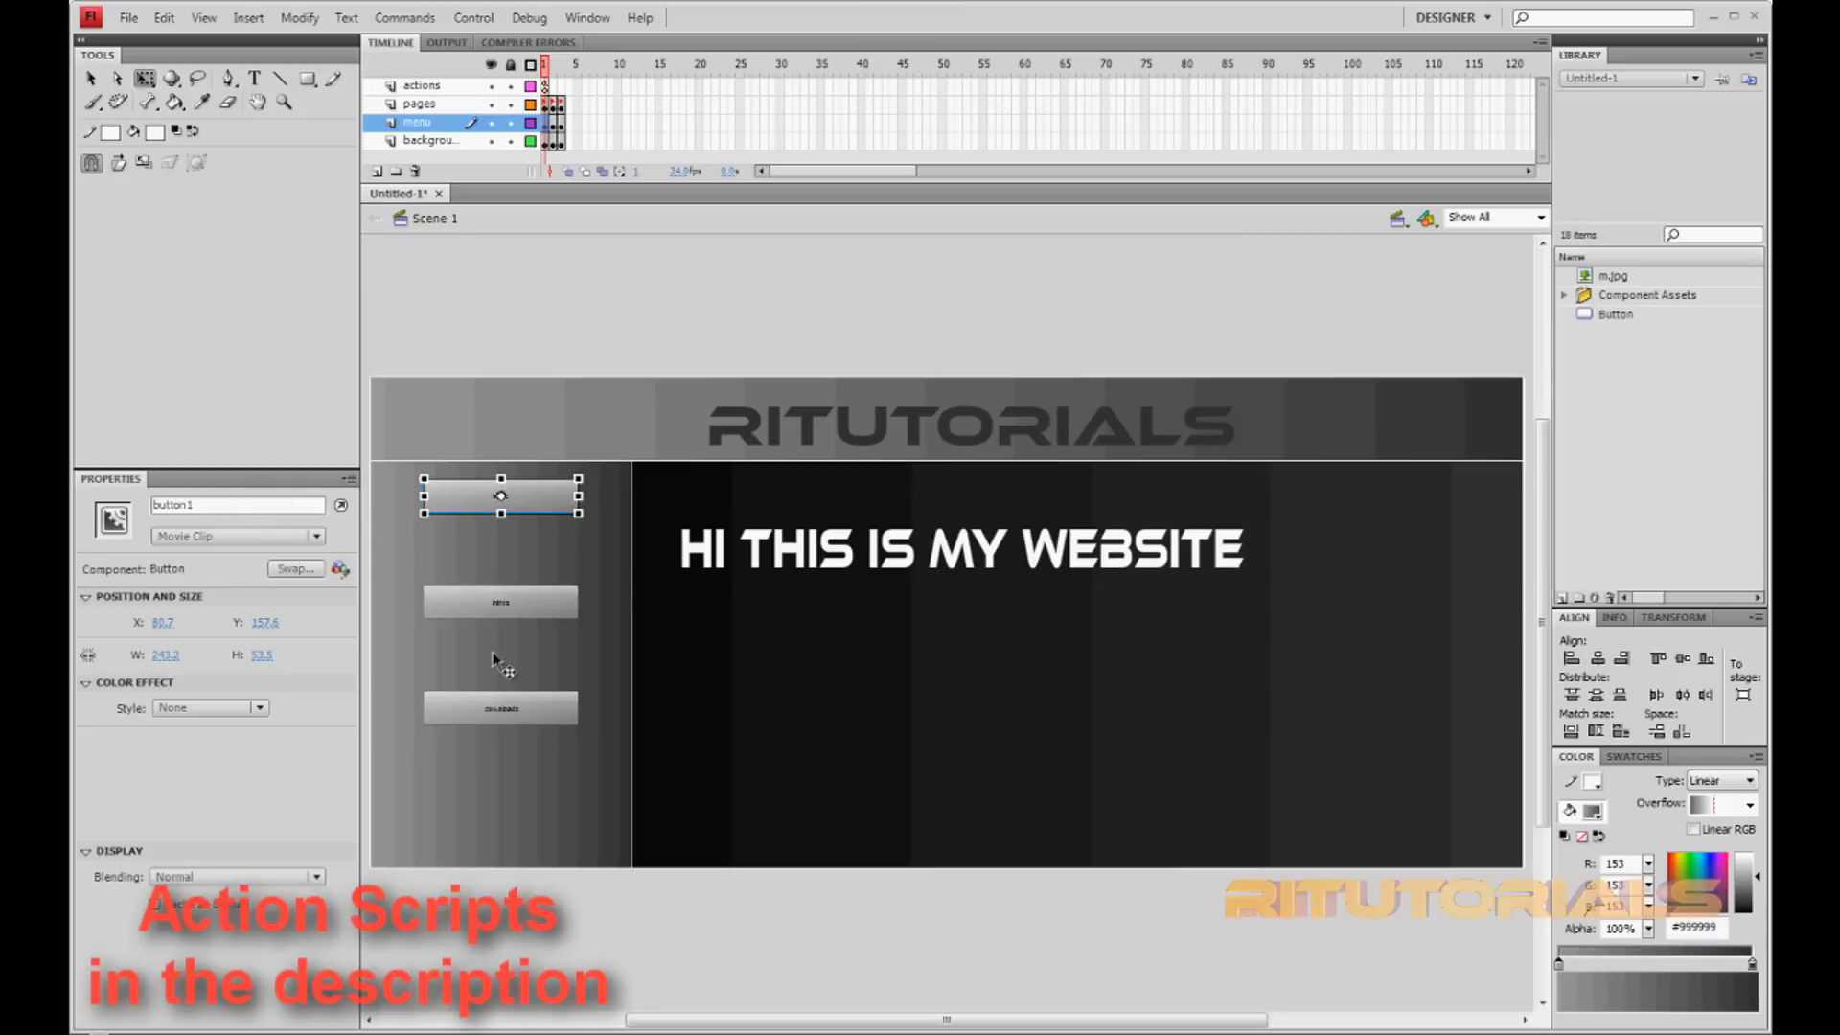
pyautogui.click(501, 707)
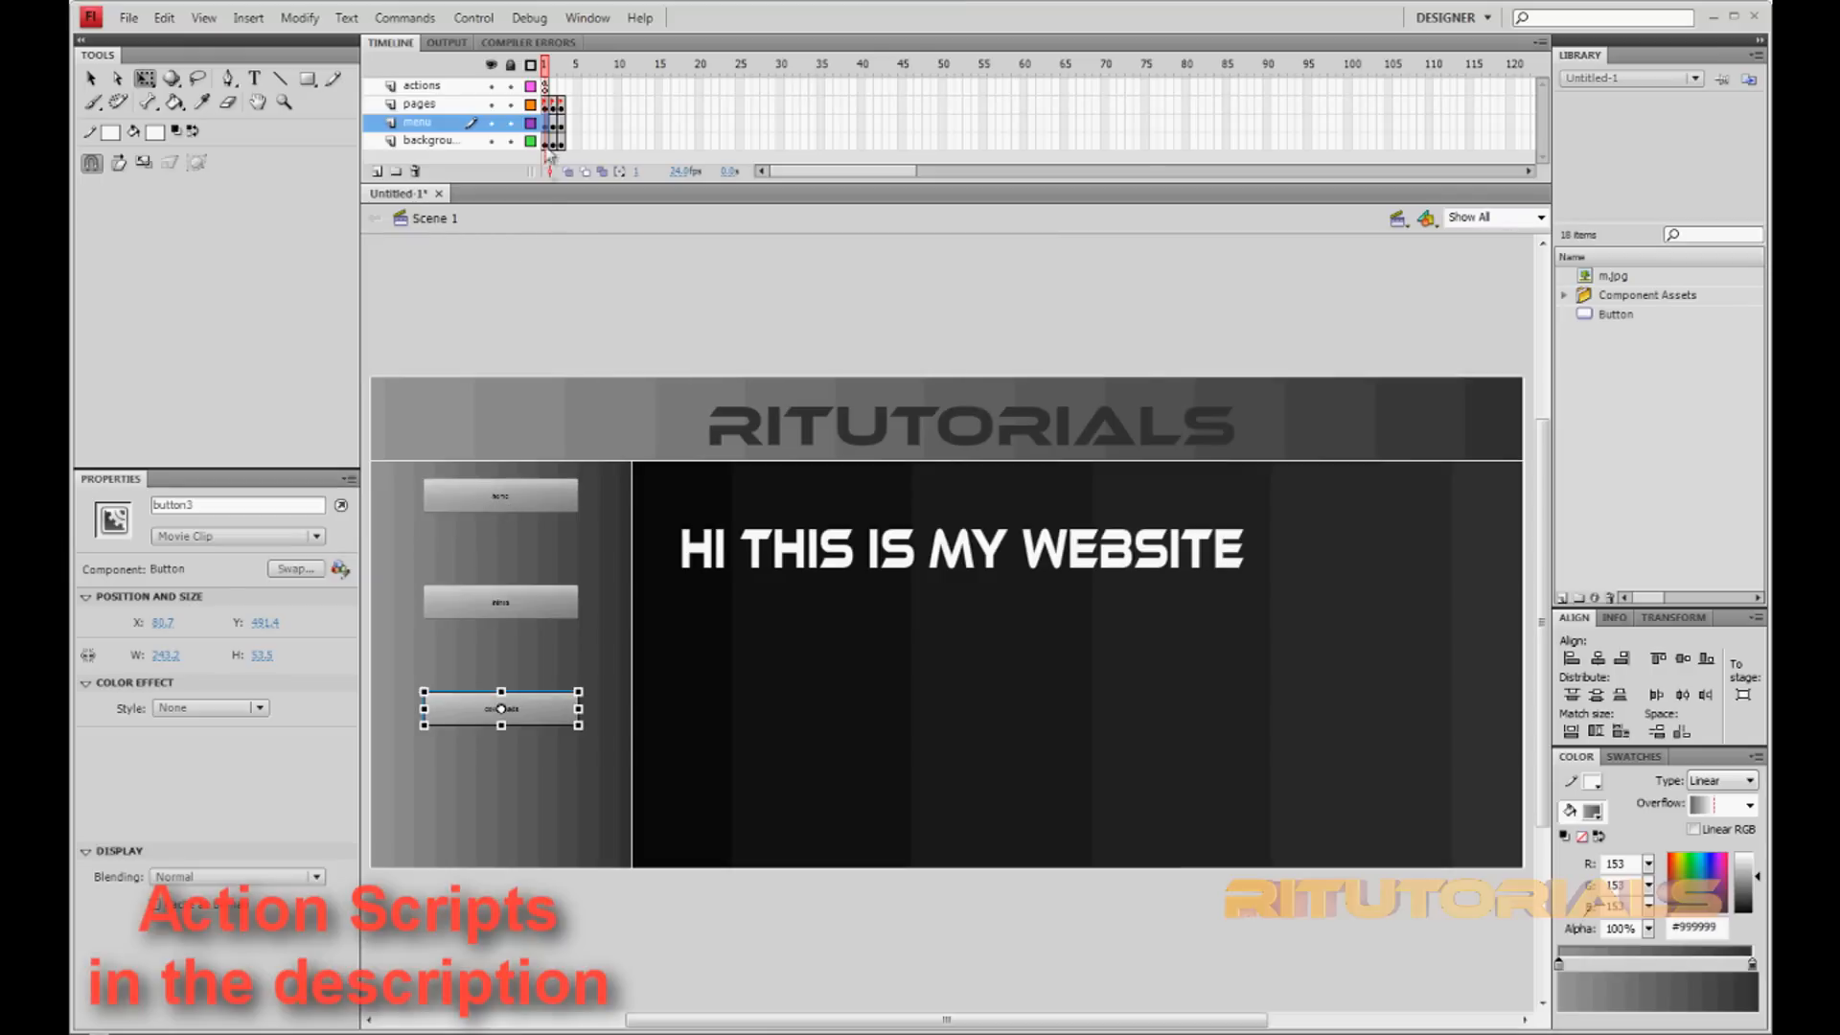
pyautogui.click(553, 132)
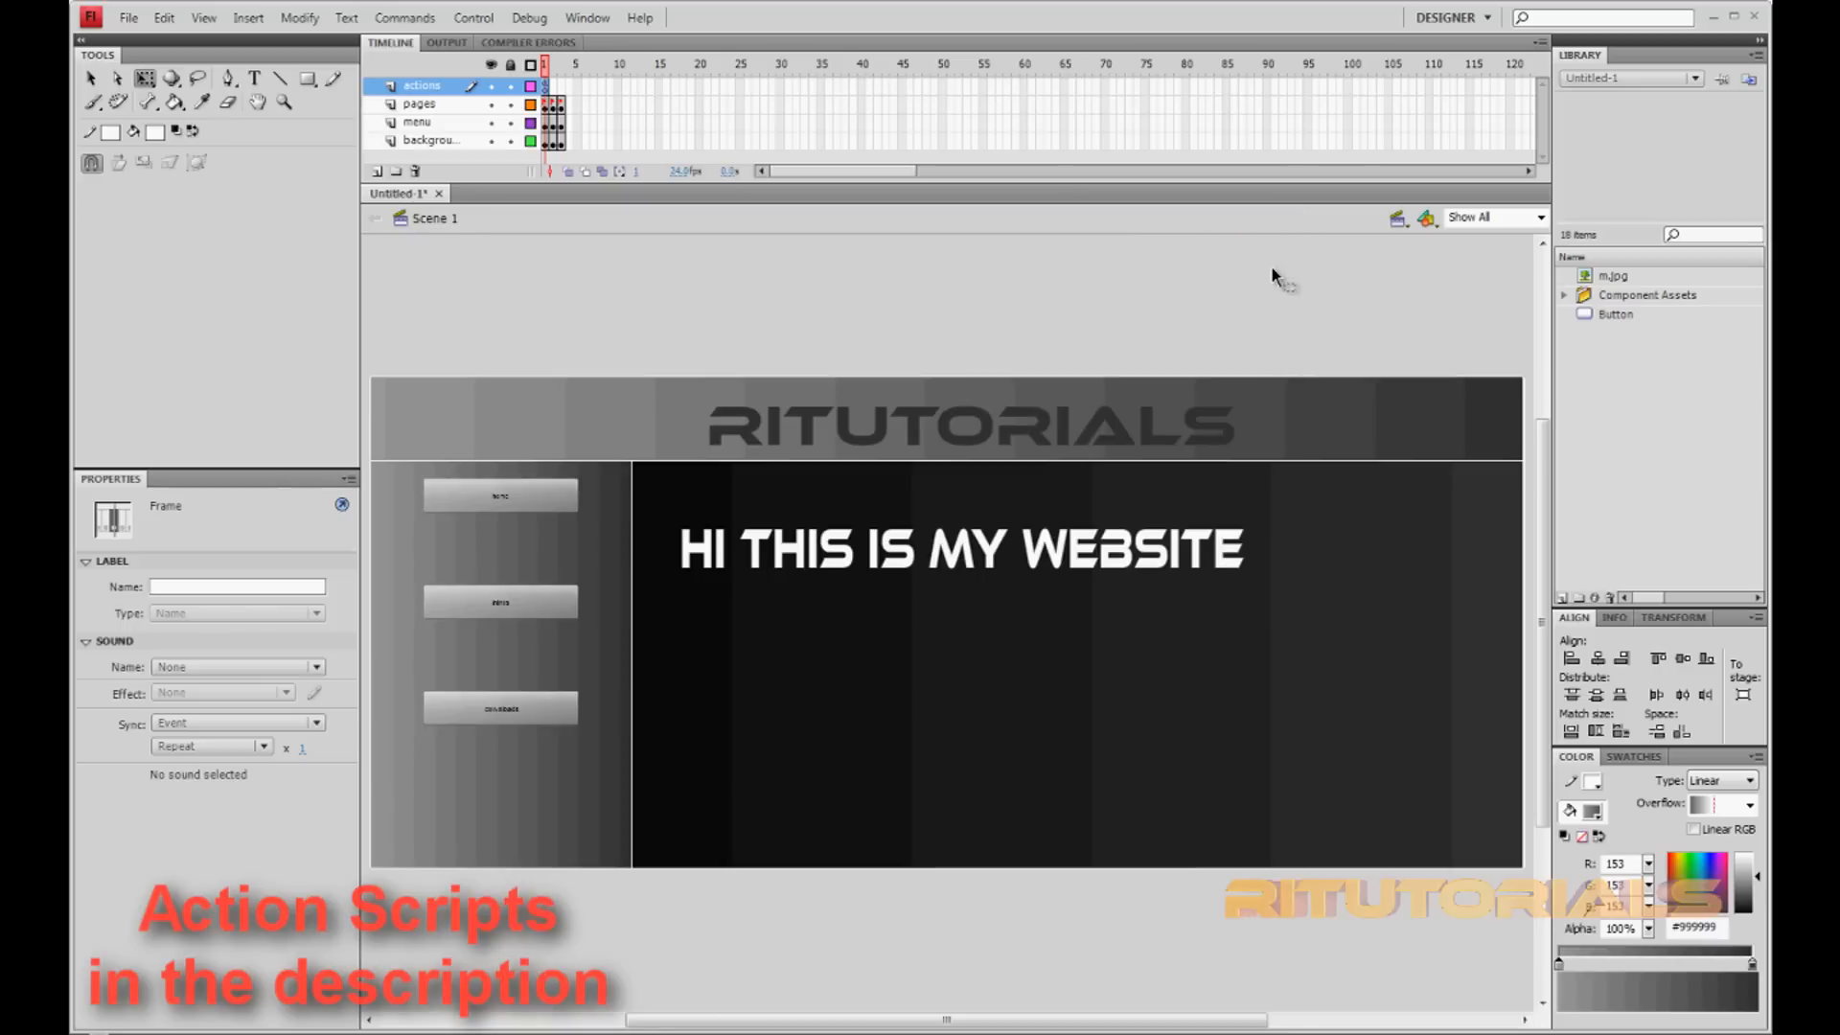
pyautogui.click(473, 17)
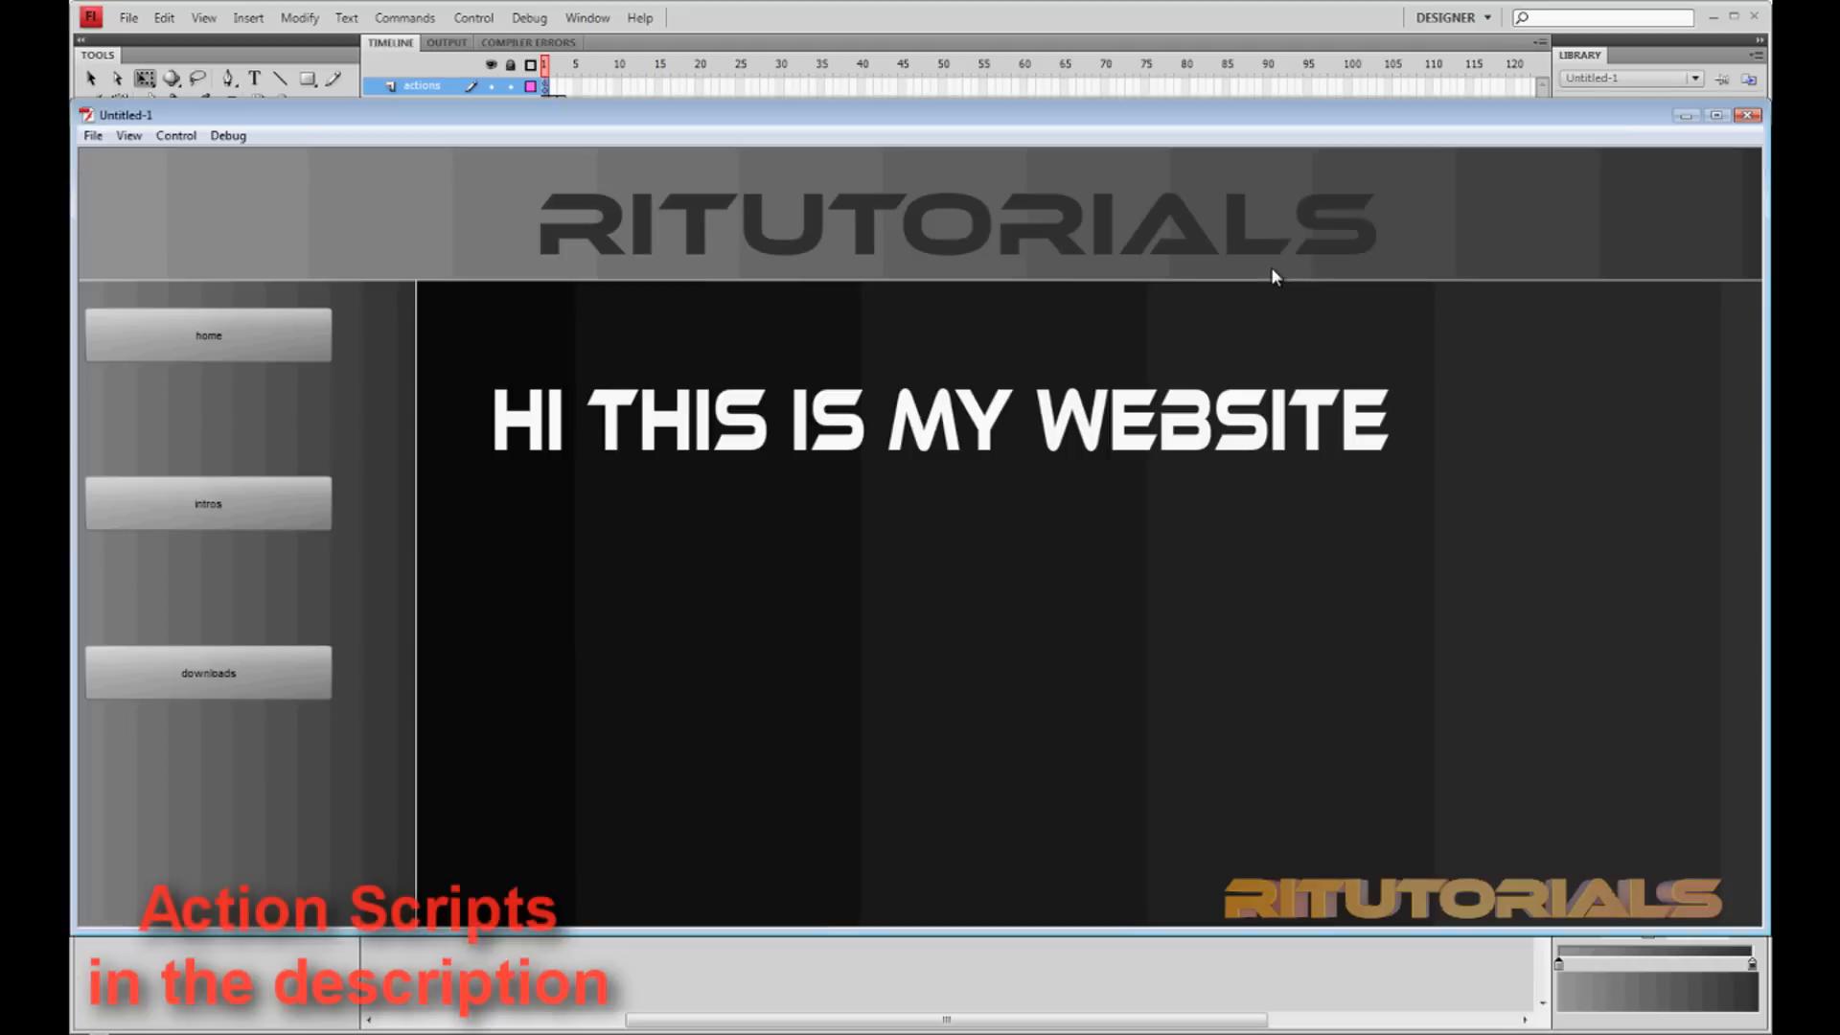
pyautogui.moveTo(261, 352)
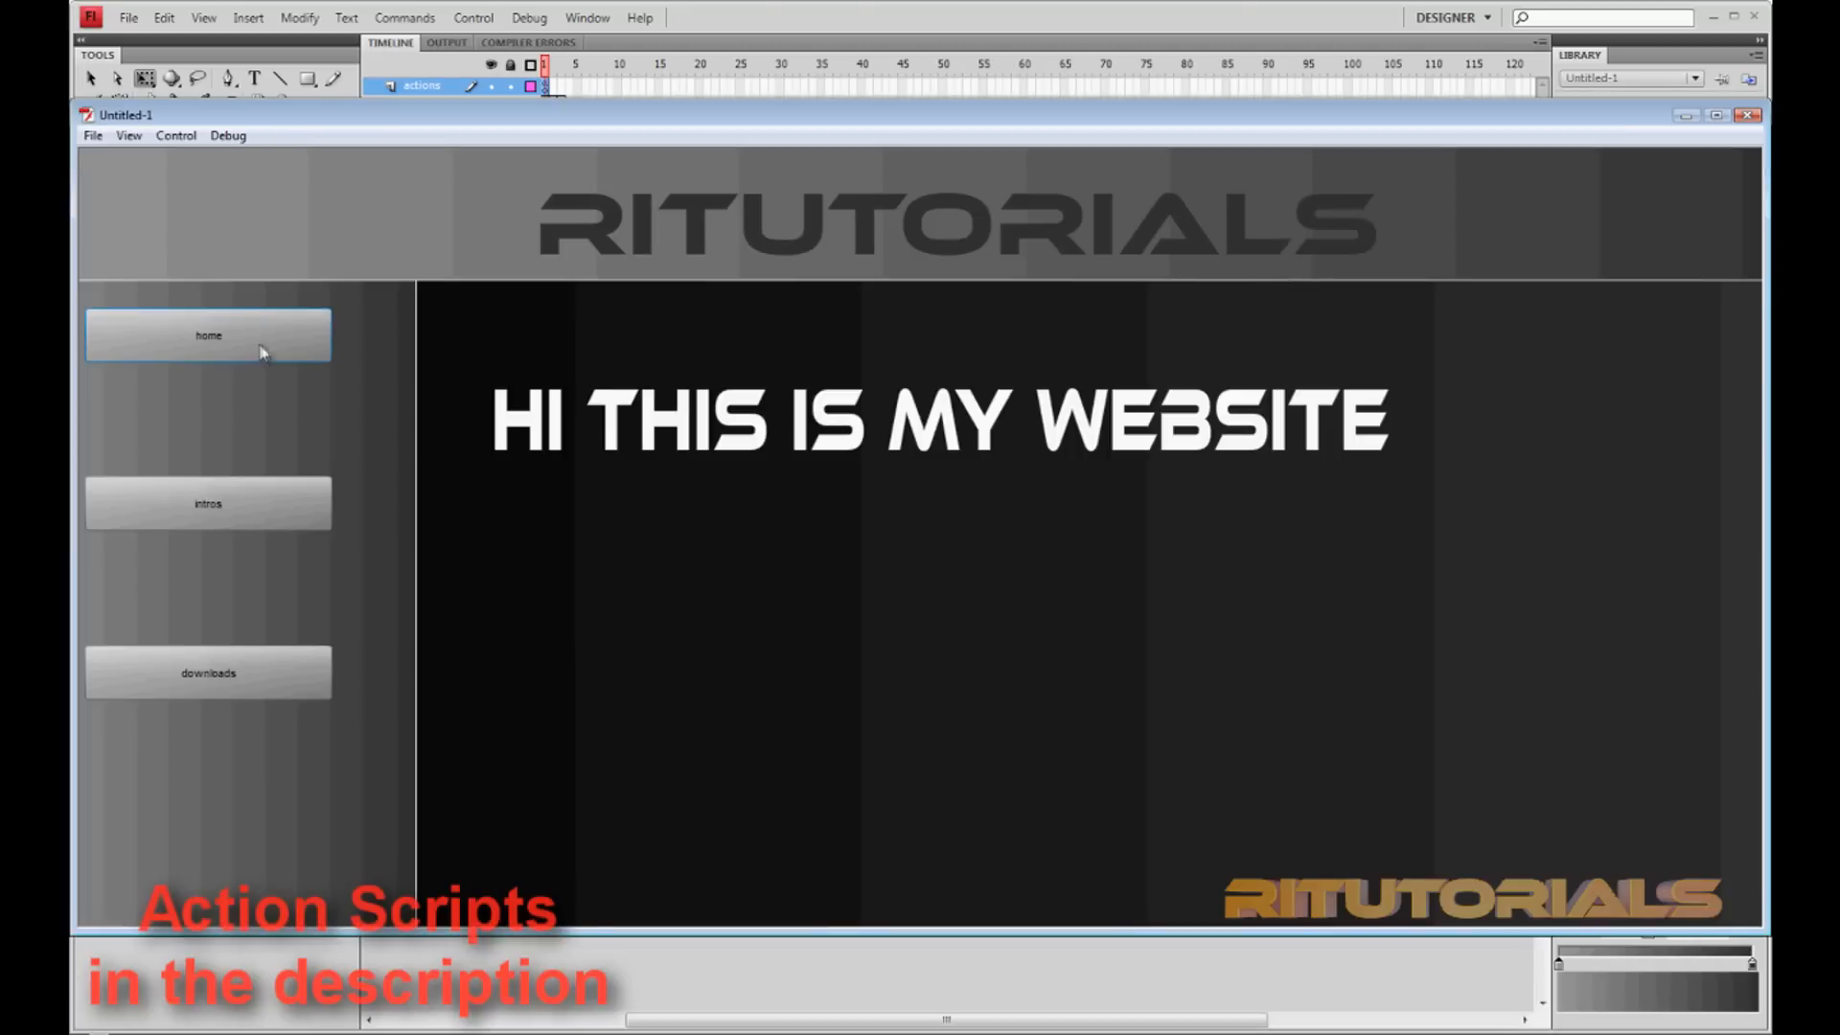
pyautogui.moveTo(208, 503)
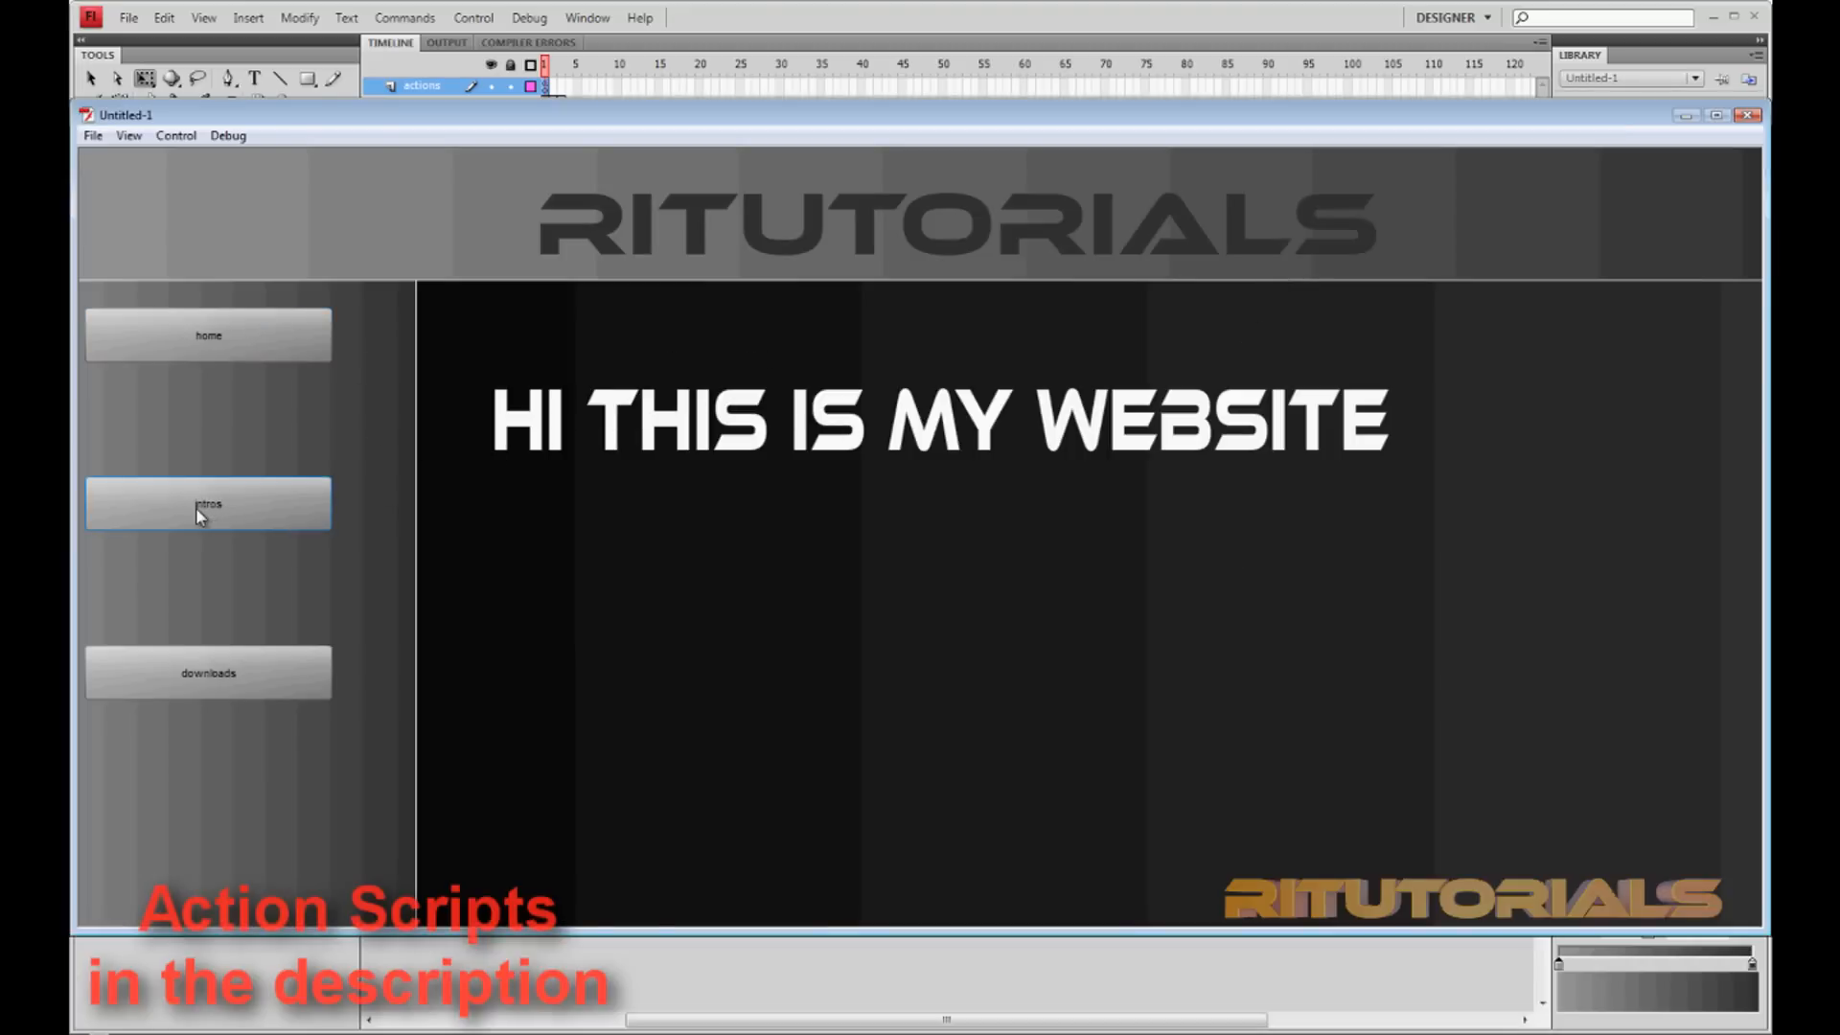
pyautogui.click(208, 502)
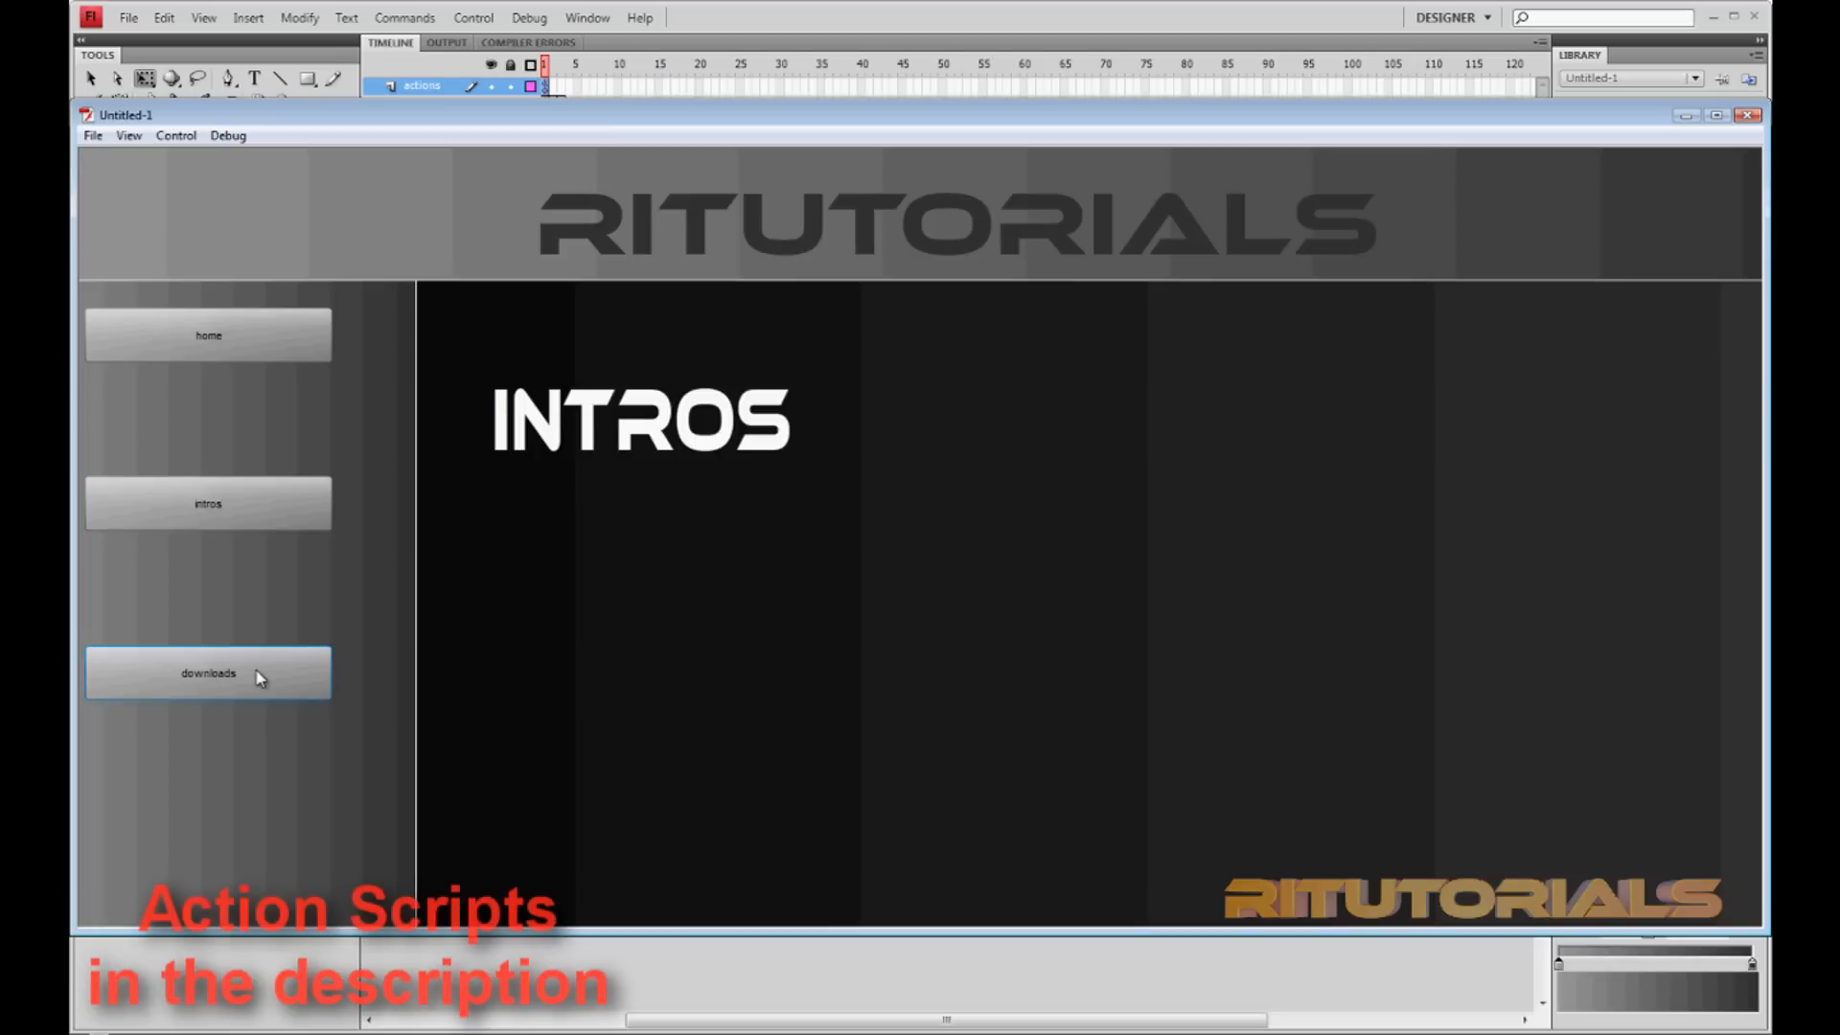
pyautogui.click(208, 673)
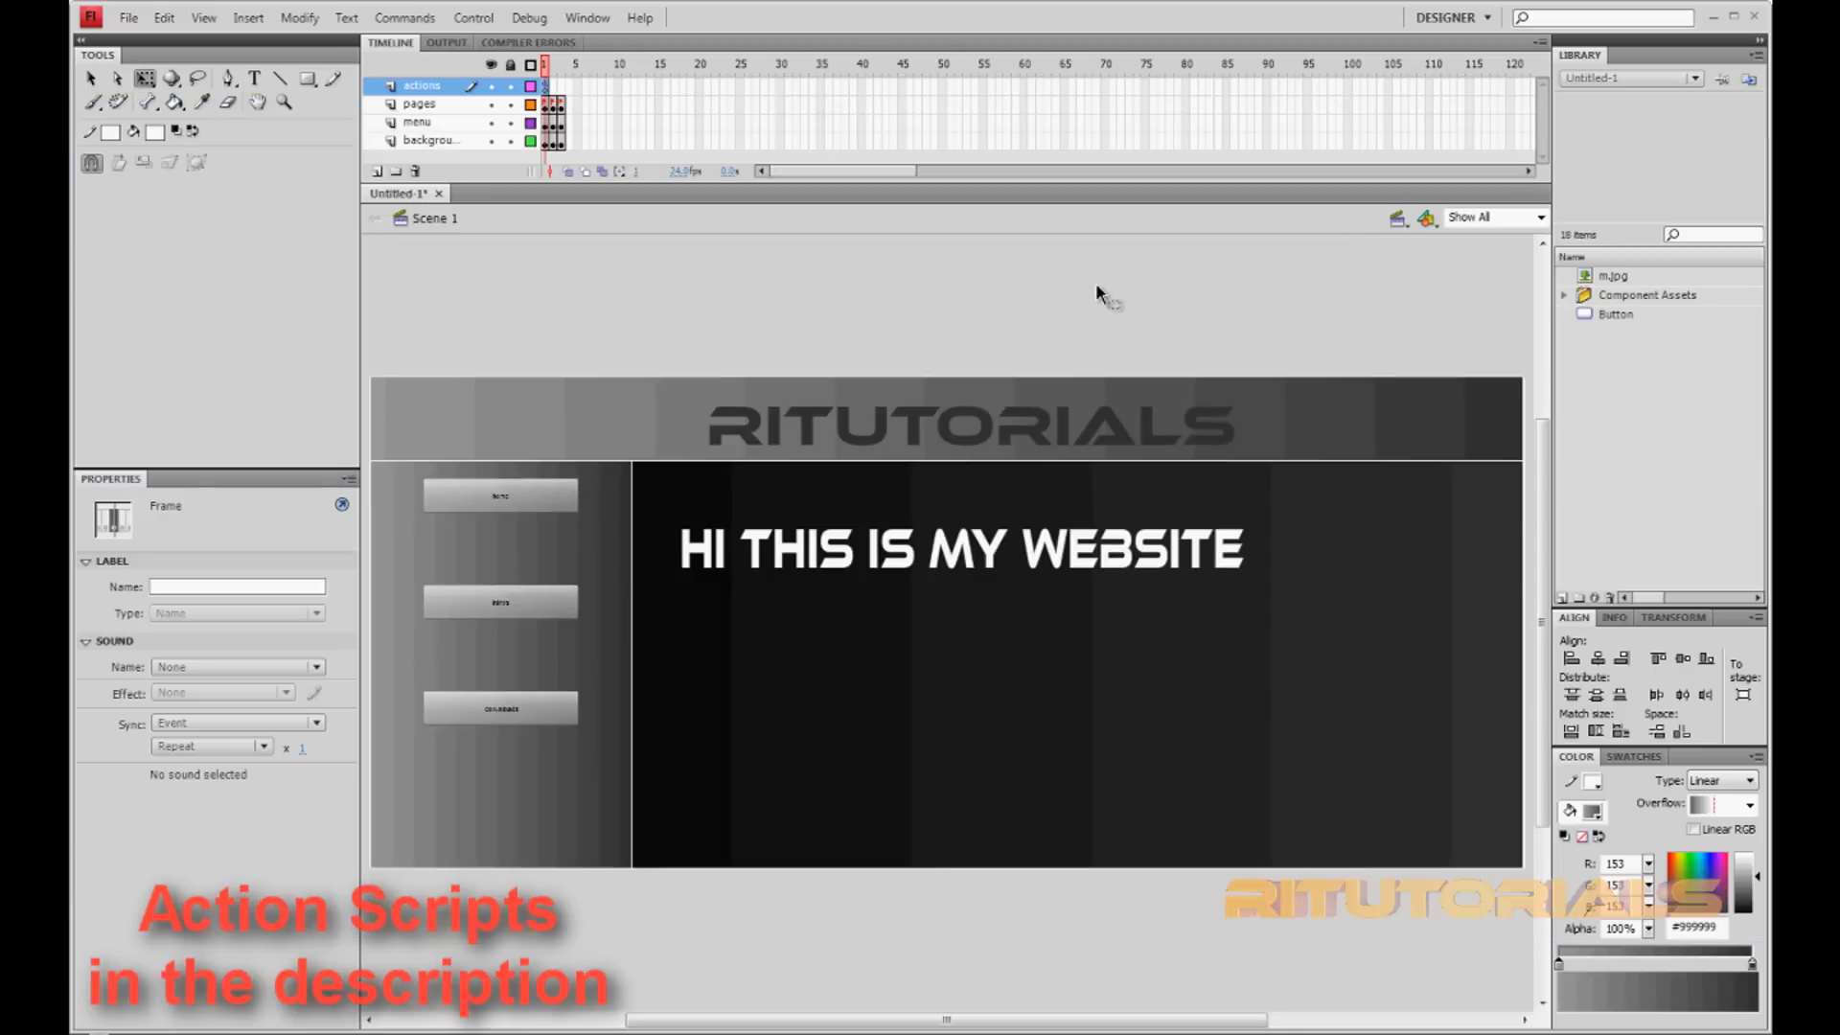
pyautogui.moveTo(915, 276)
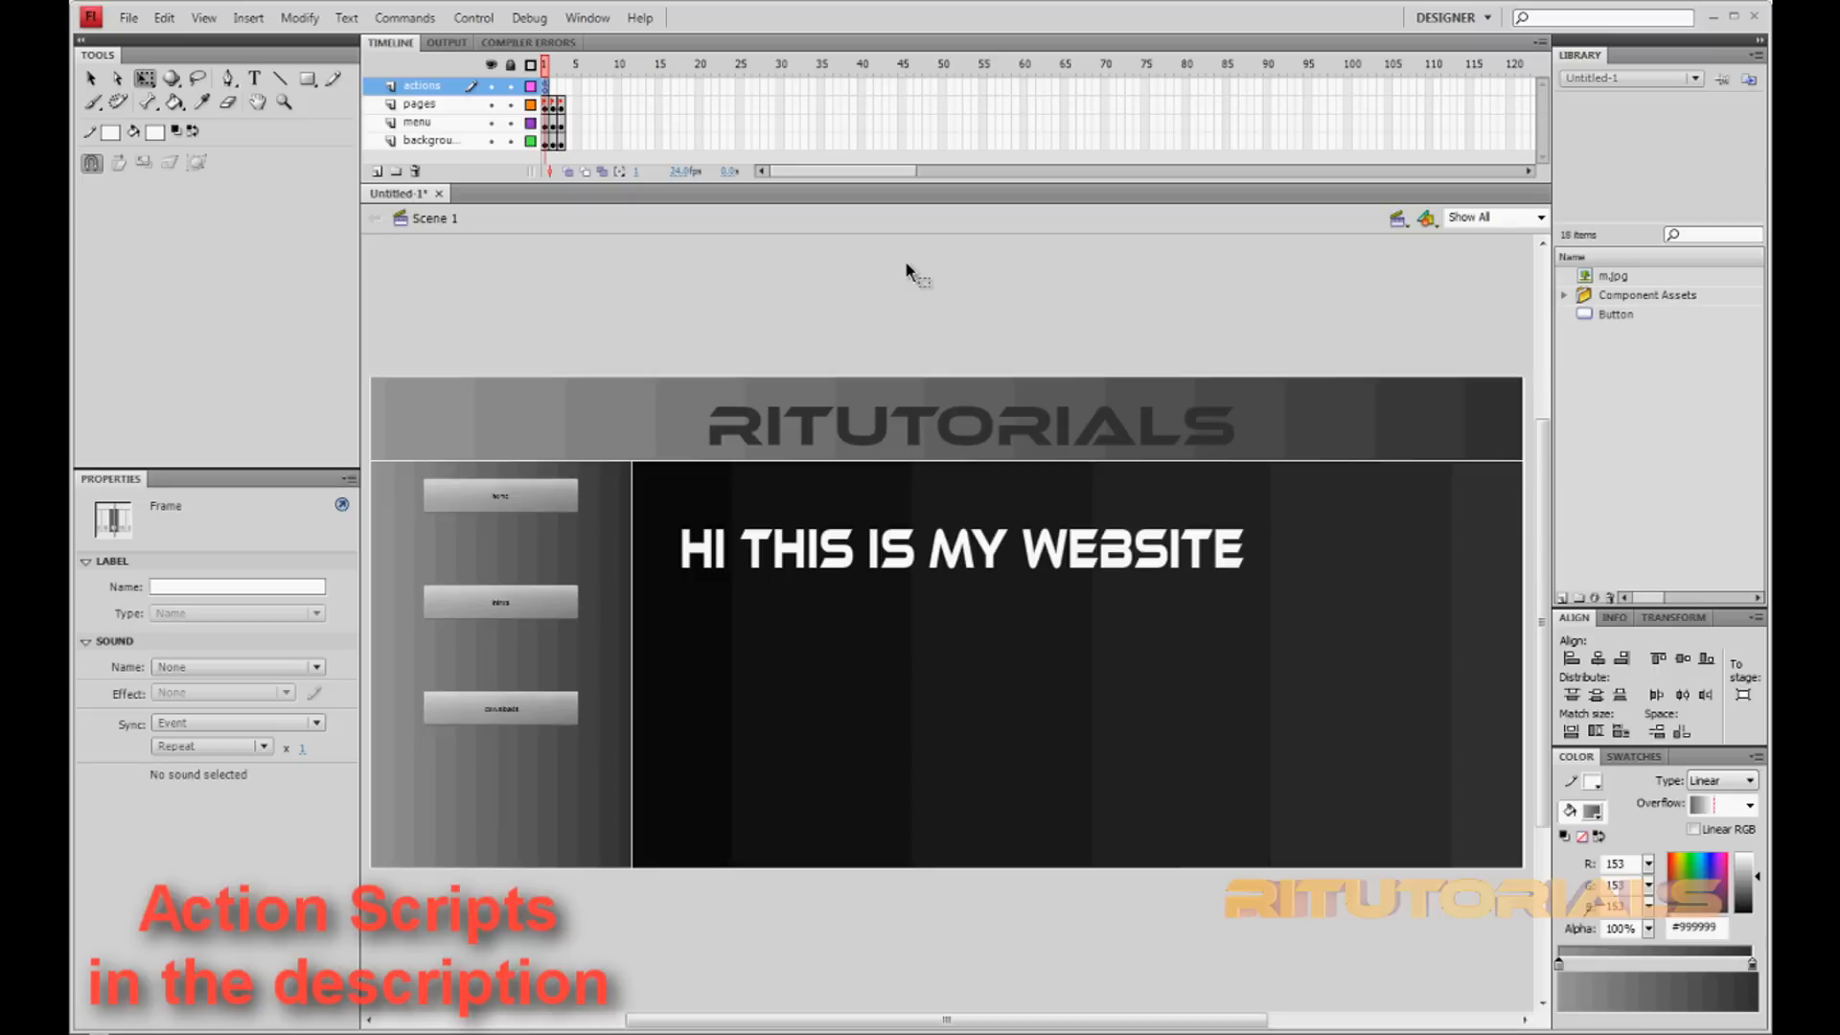
pyautogui.moveTo(754, 264)
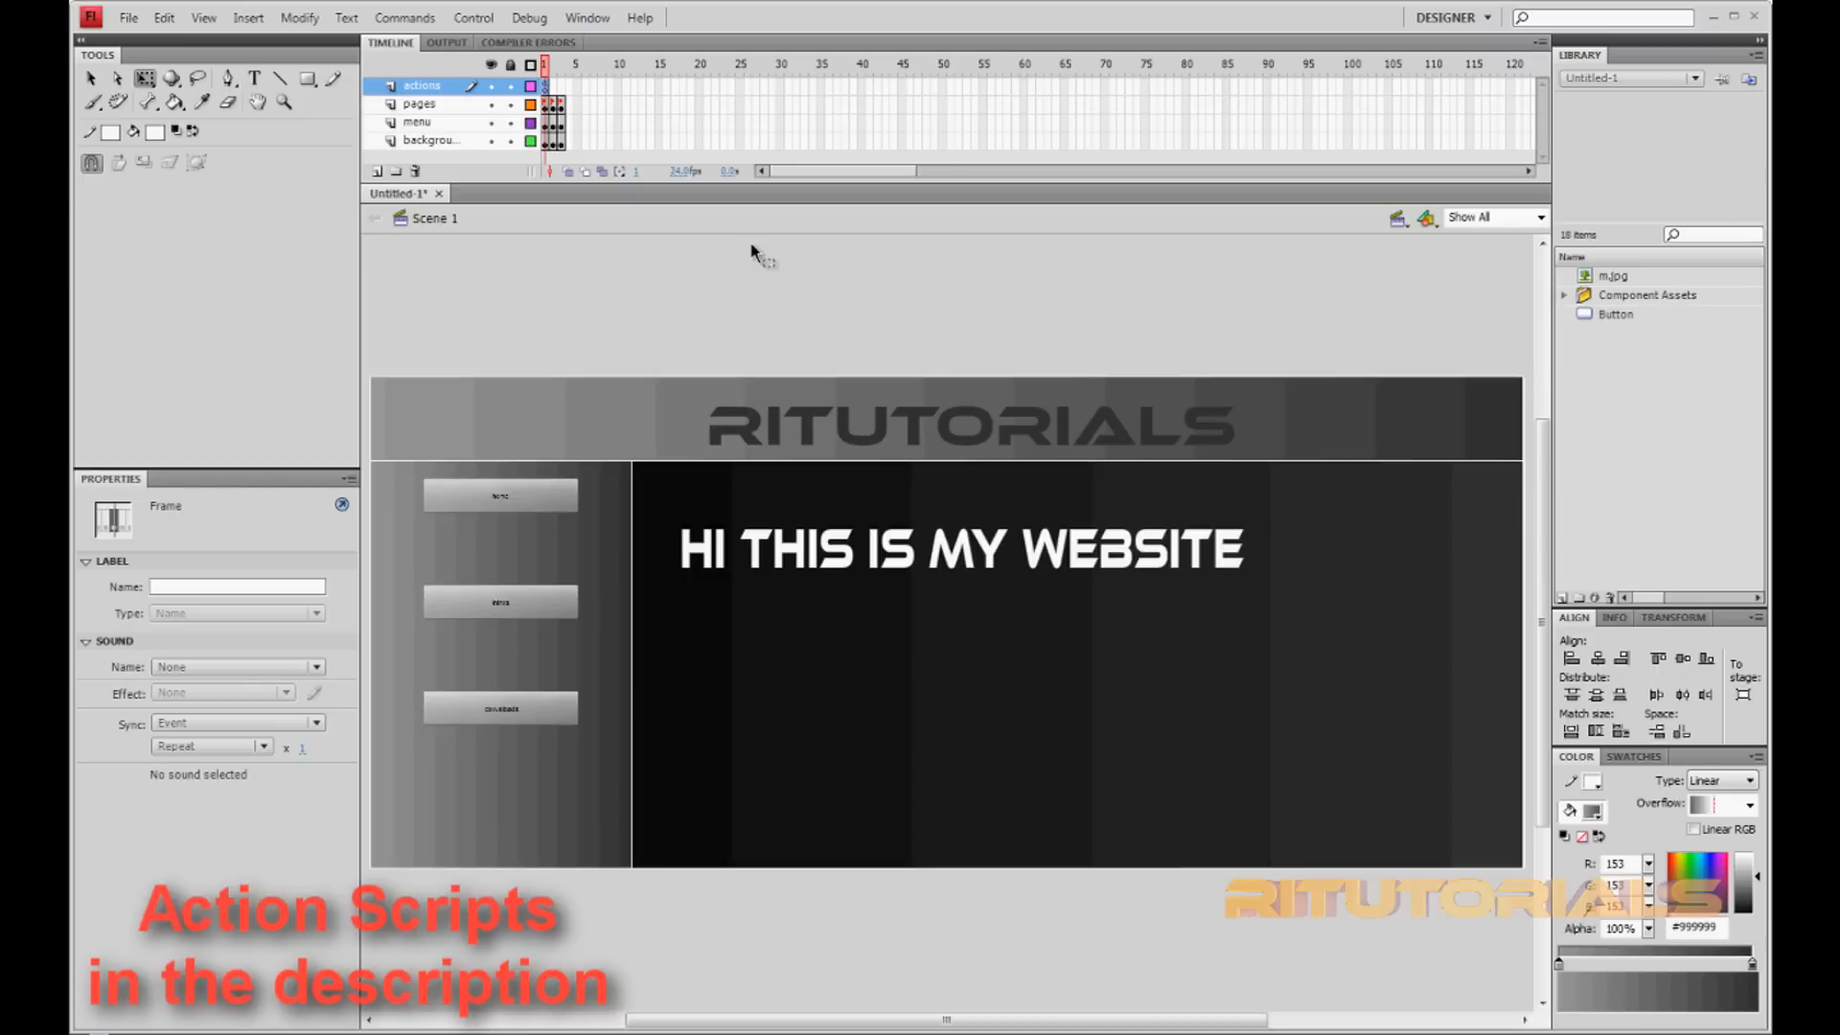
pyautogui.moveTo(759, 242)
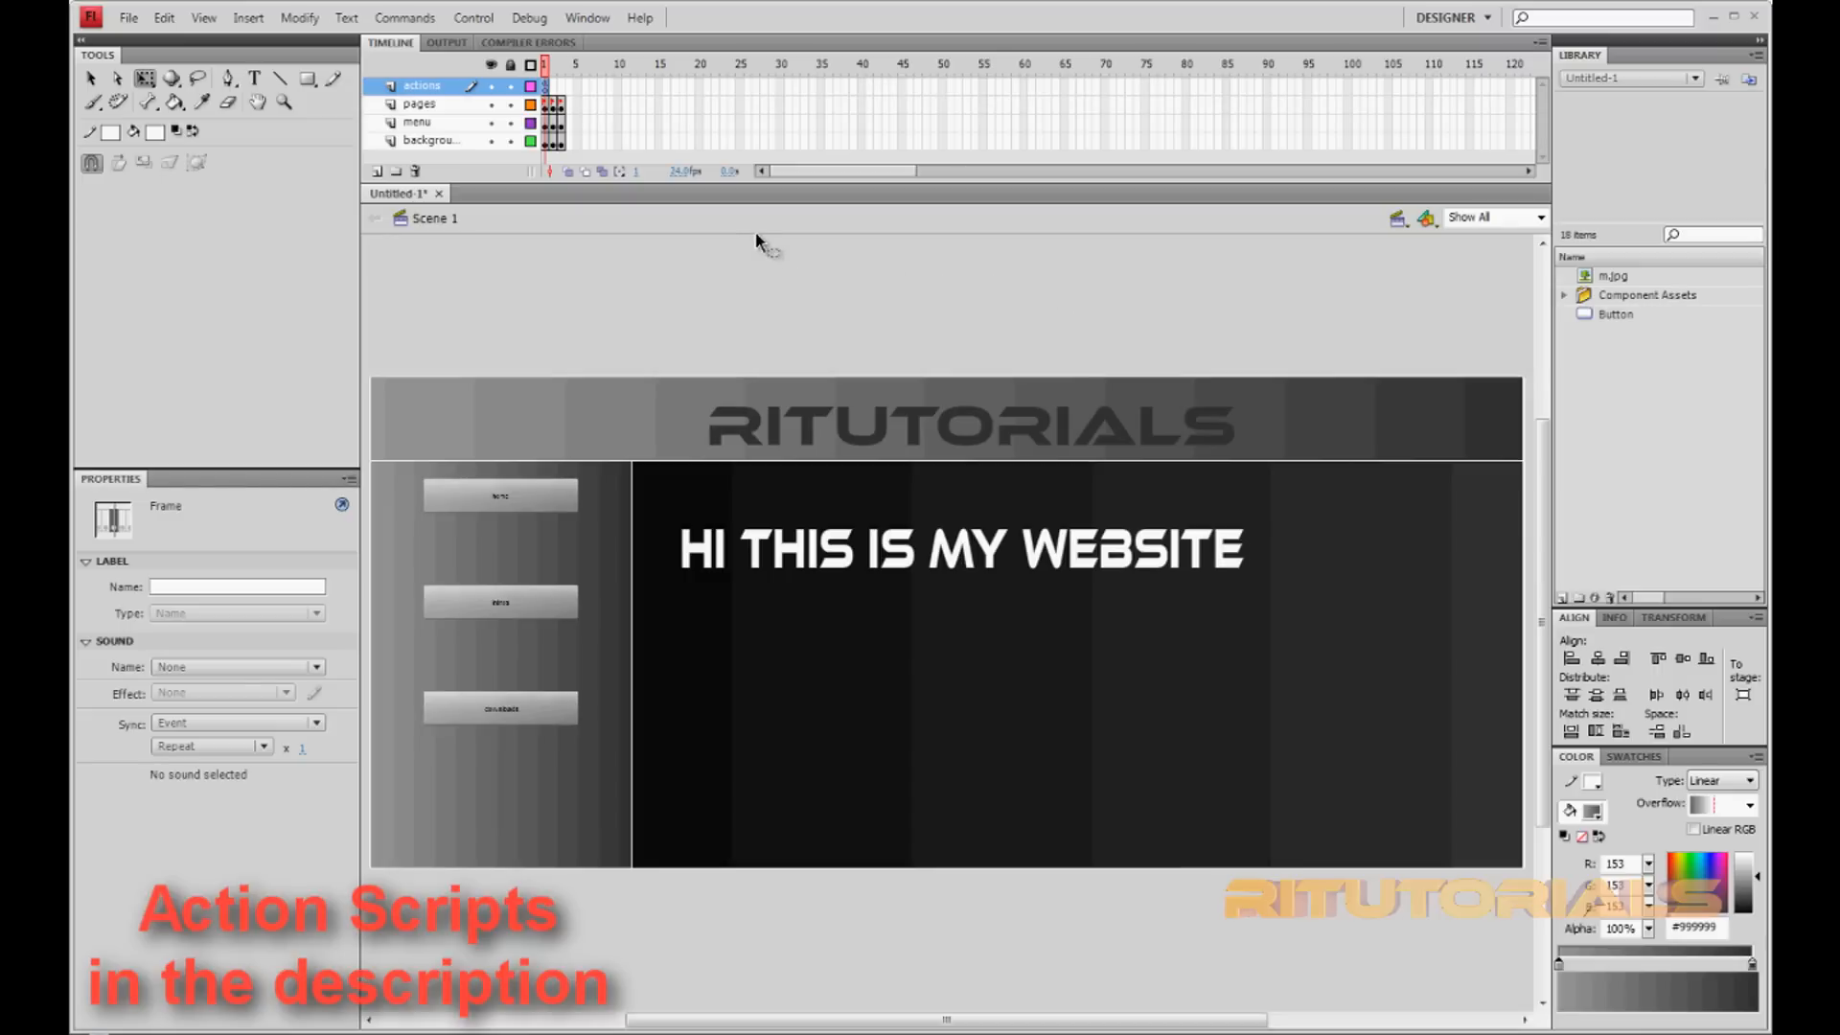